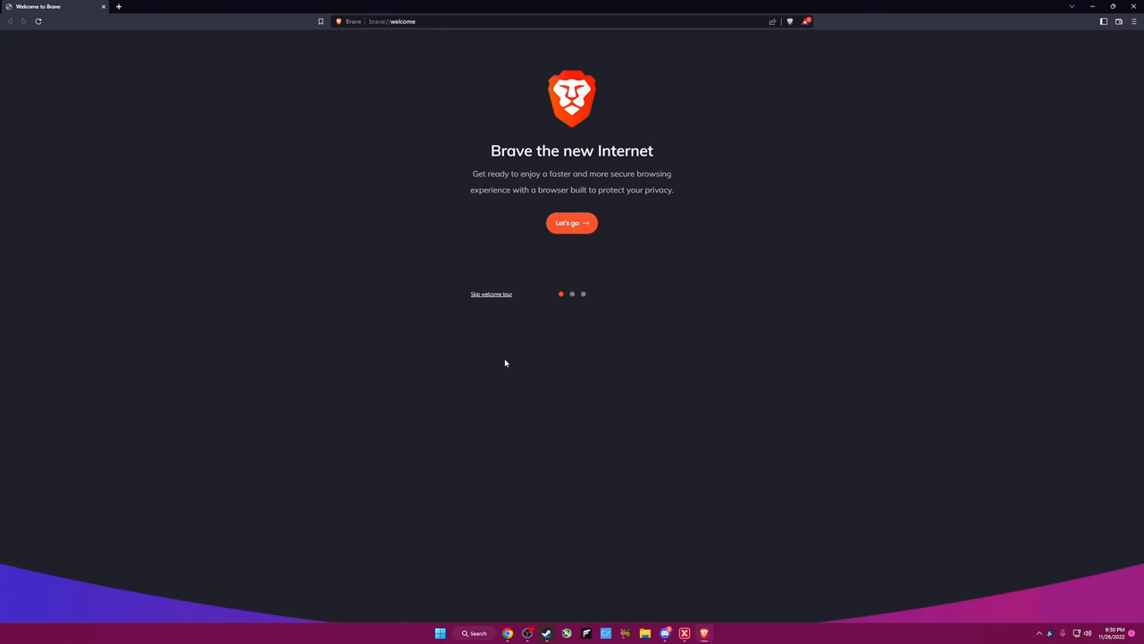
# Import data from the Chrome Person 1 profile and complete the Brave welcome tour.
pyautogui.click(571, 223)
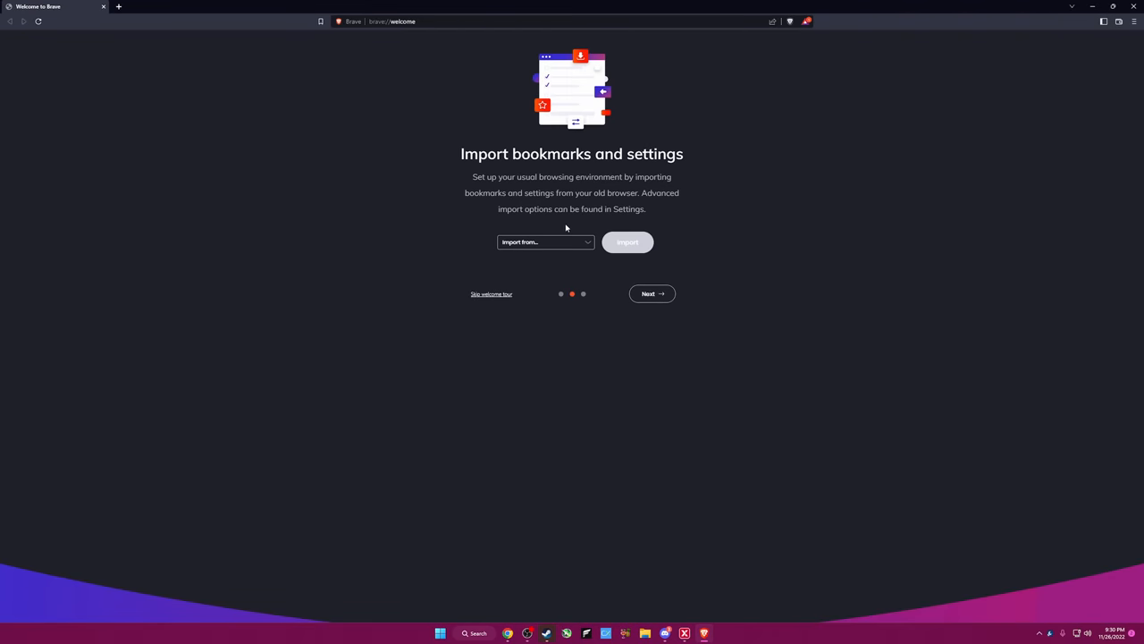
pyautogui.moveTo(562, 244)
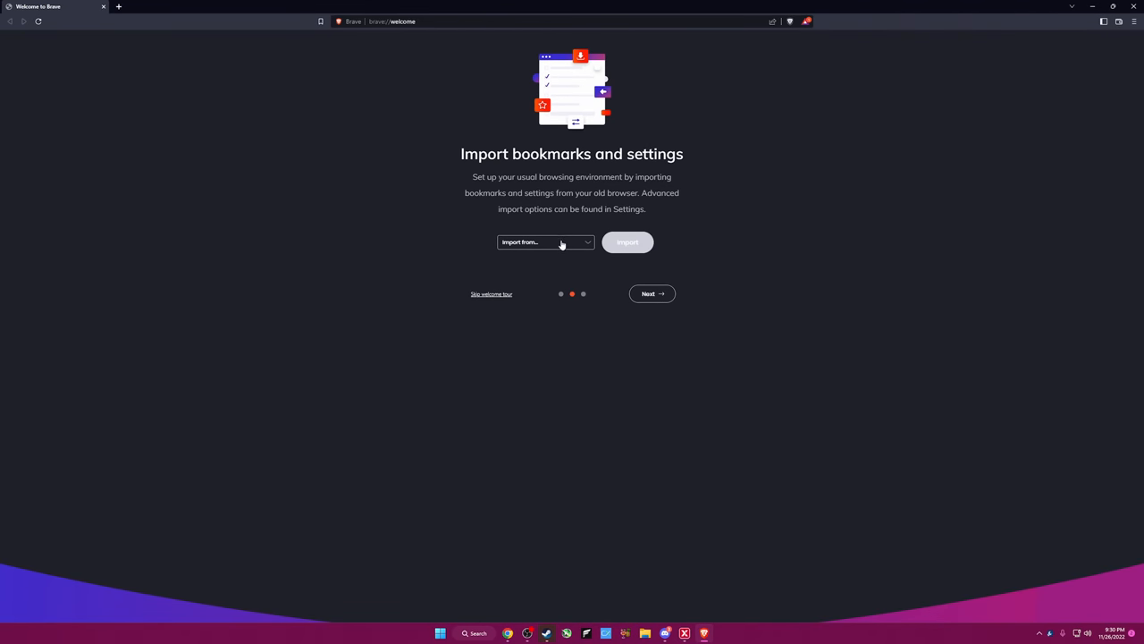
pyautogui.moveTo(553, 253)
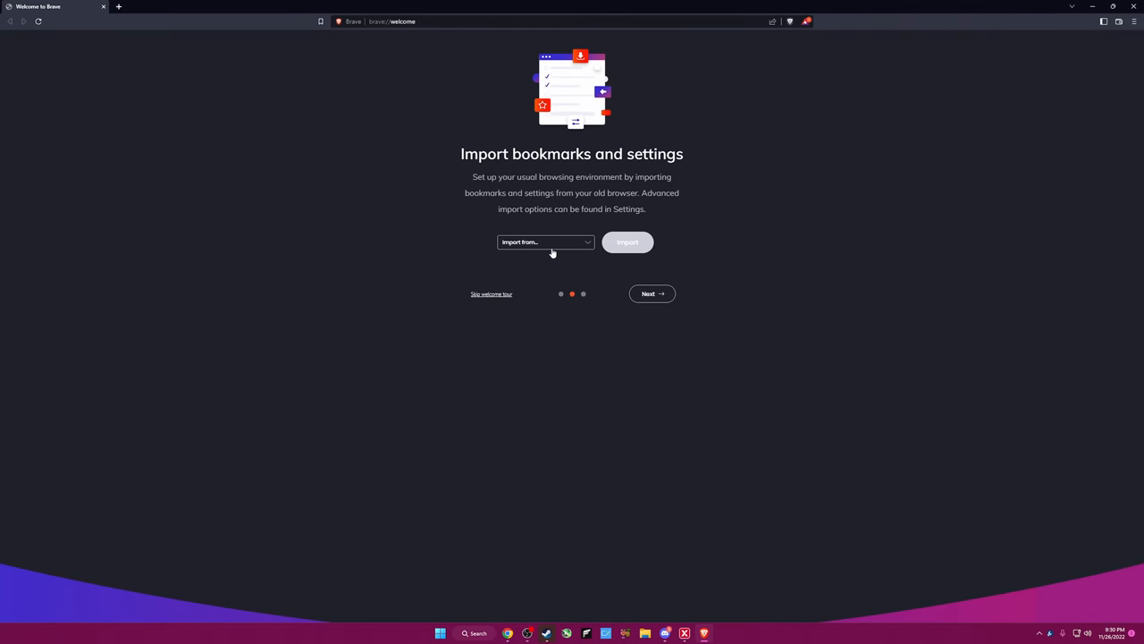
pyautogui.click(546, 241)
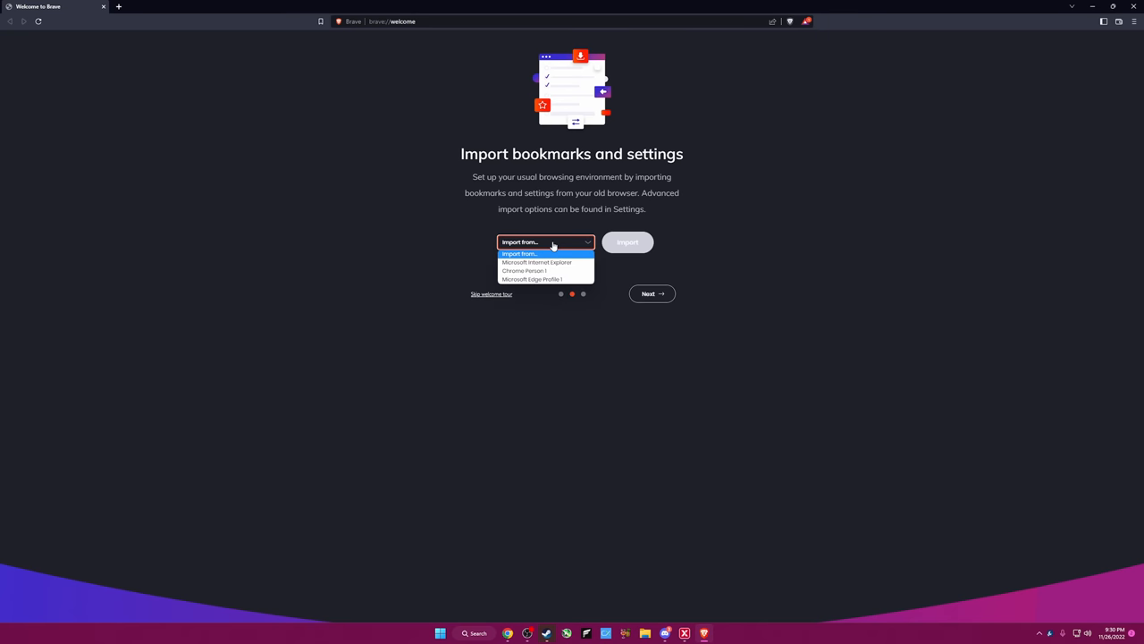
pyautogui.click(523, 270)
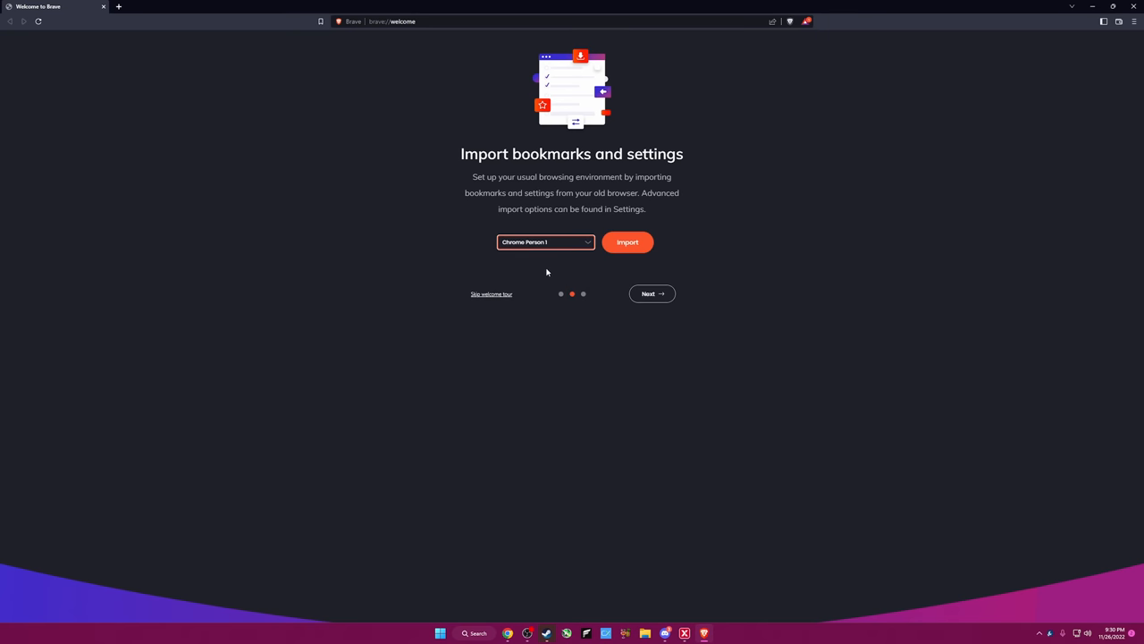
pyautogui.moveTo(559, 269)
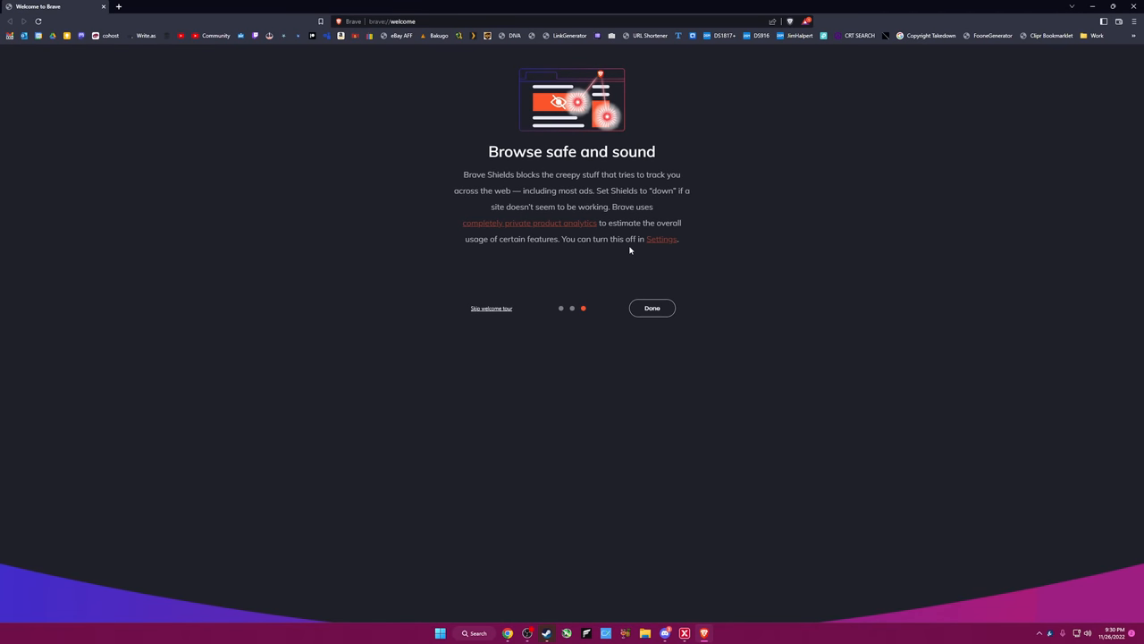
pyautogui.moveTo(574, 183)
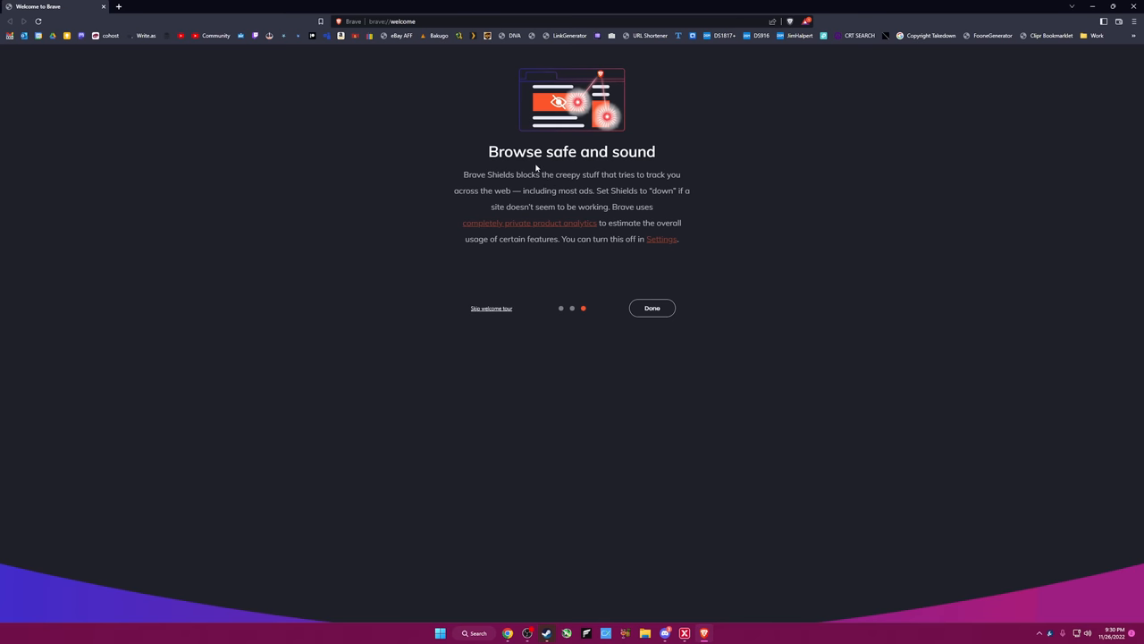
pyautogui.moveTo(533, 200)
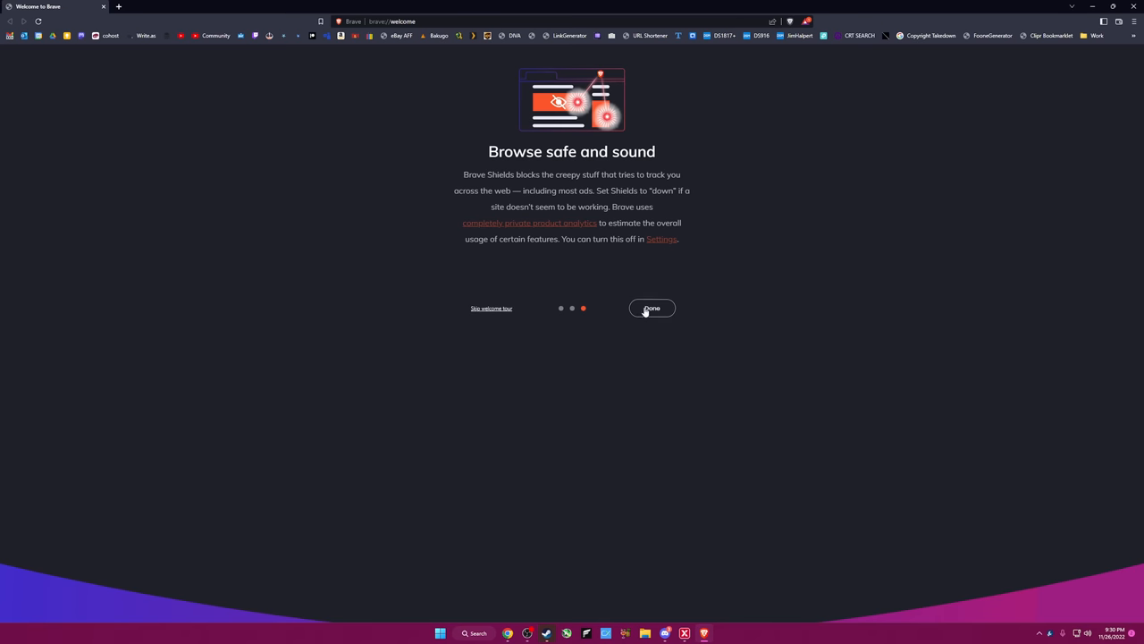
pyautogui.click(651, 308)
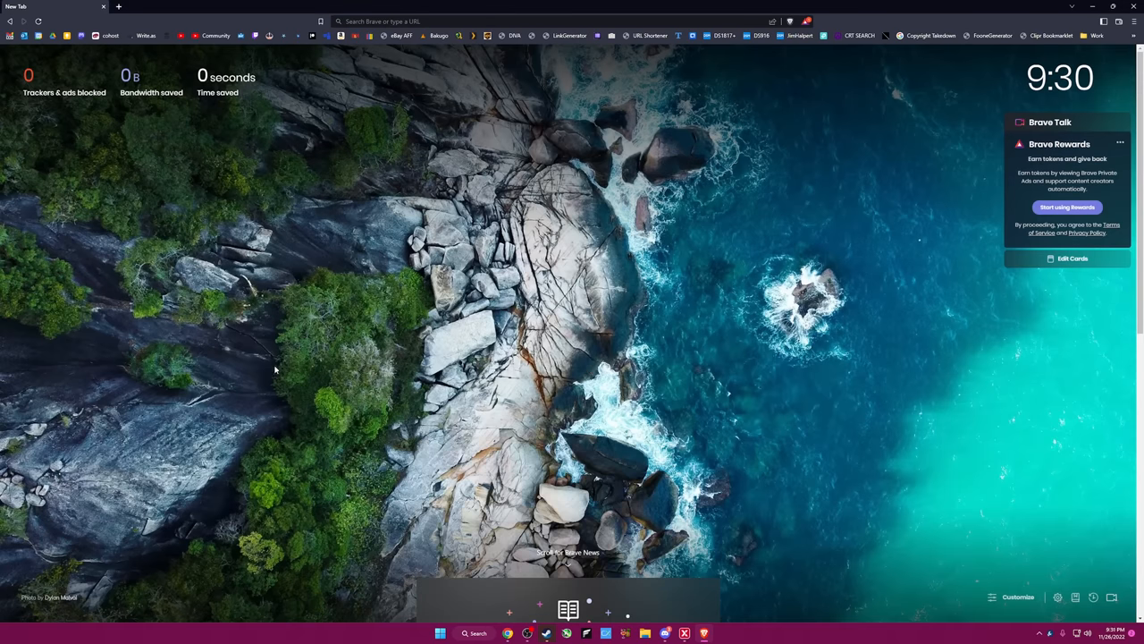
pyautogui.moveTo(755, 316)
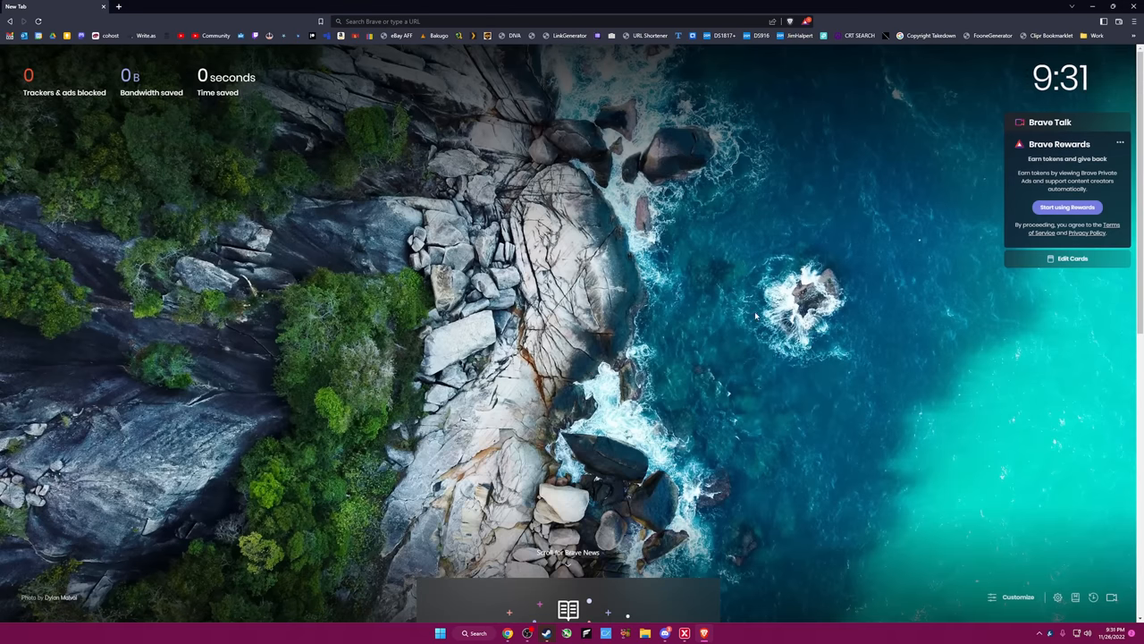
pyautogui.moveTo(620, 335)
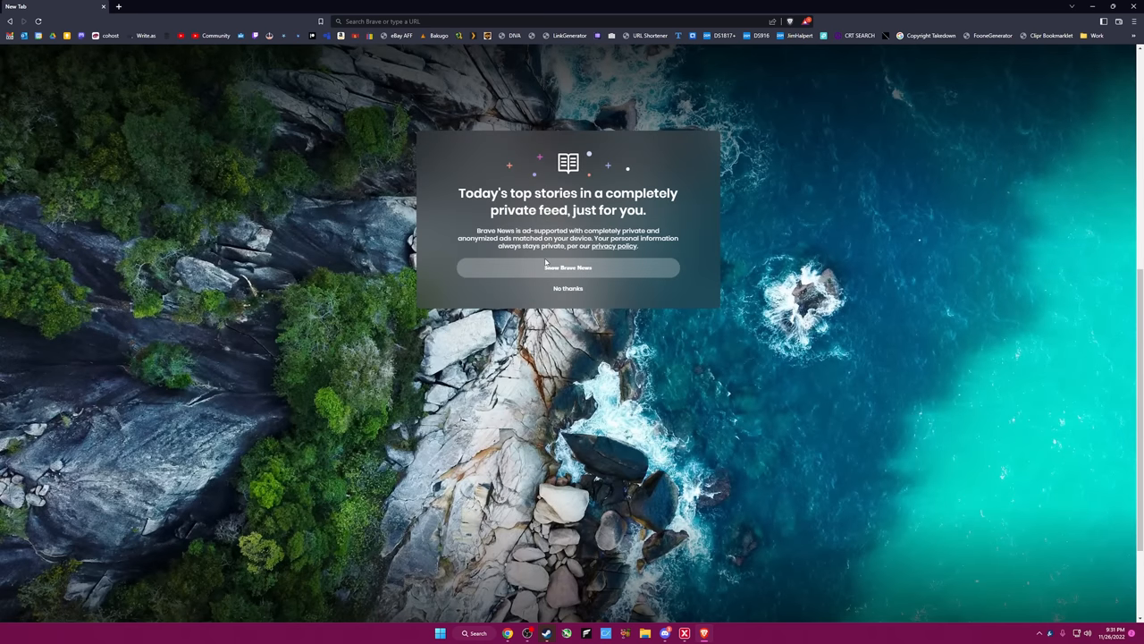
# Turn on Brave News on the new tab page and scroll through the story cards.
pyautogui.click(568, 267)
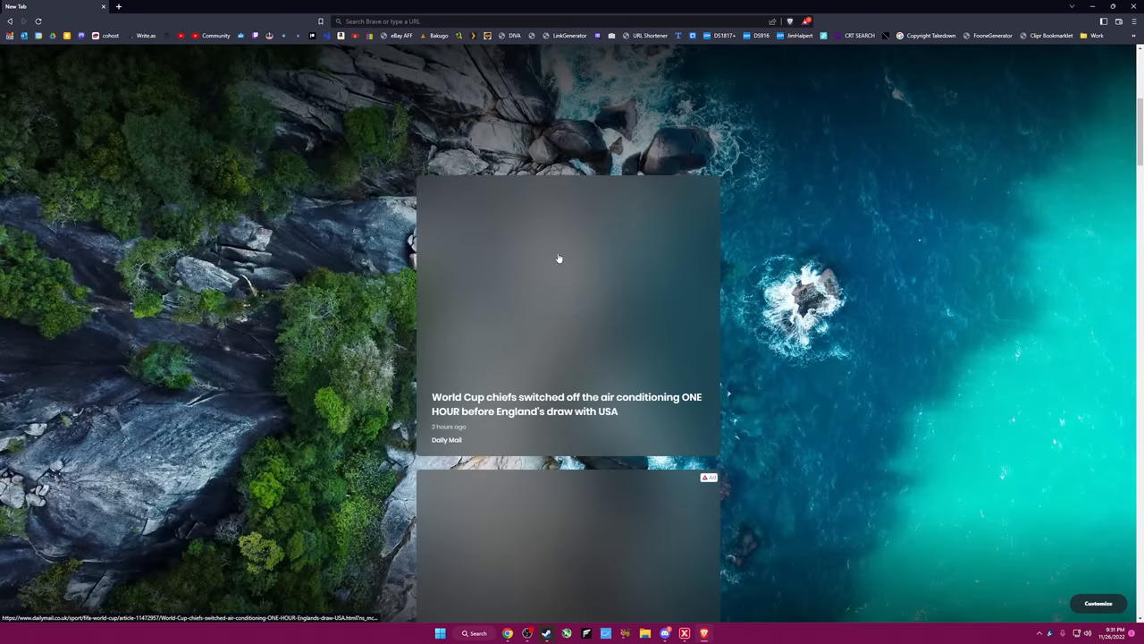
pyautogui.scroll(-3)
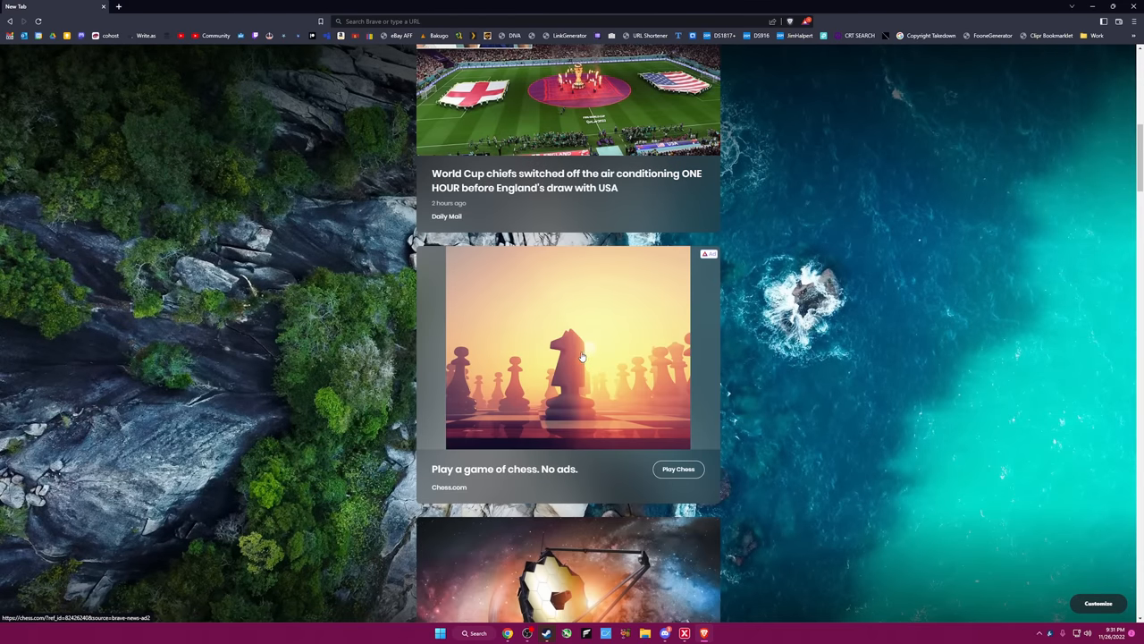
pyautogui.moveTo(568, 356)
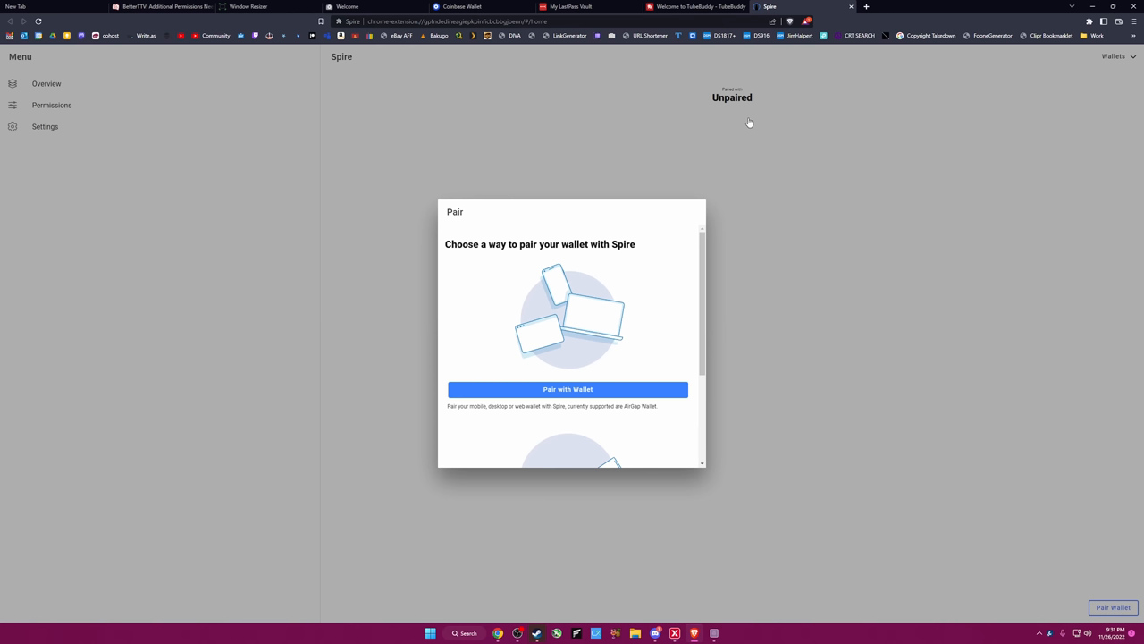
# Close the Spire, TubeBuddy, LastPass, BetterTTV and other extension welcome tabs.
pyautogui.click(347, 7)
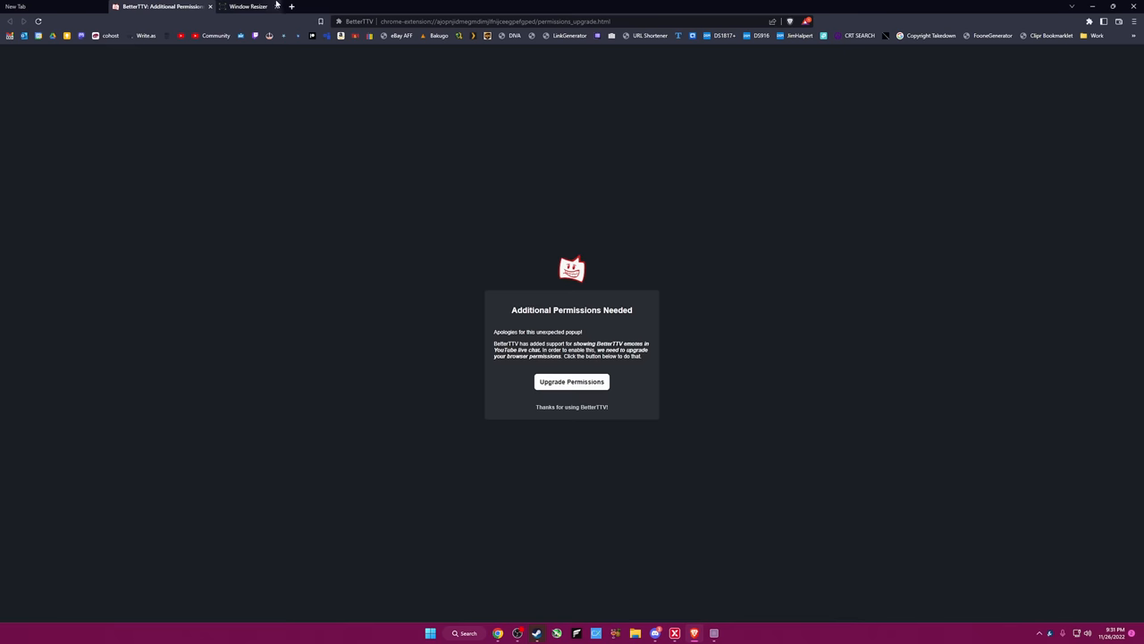
pyautogui.click(210, 7)
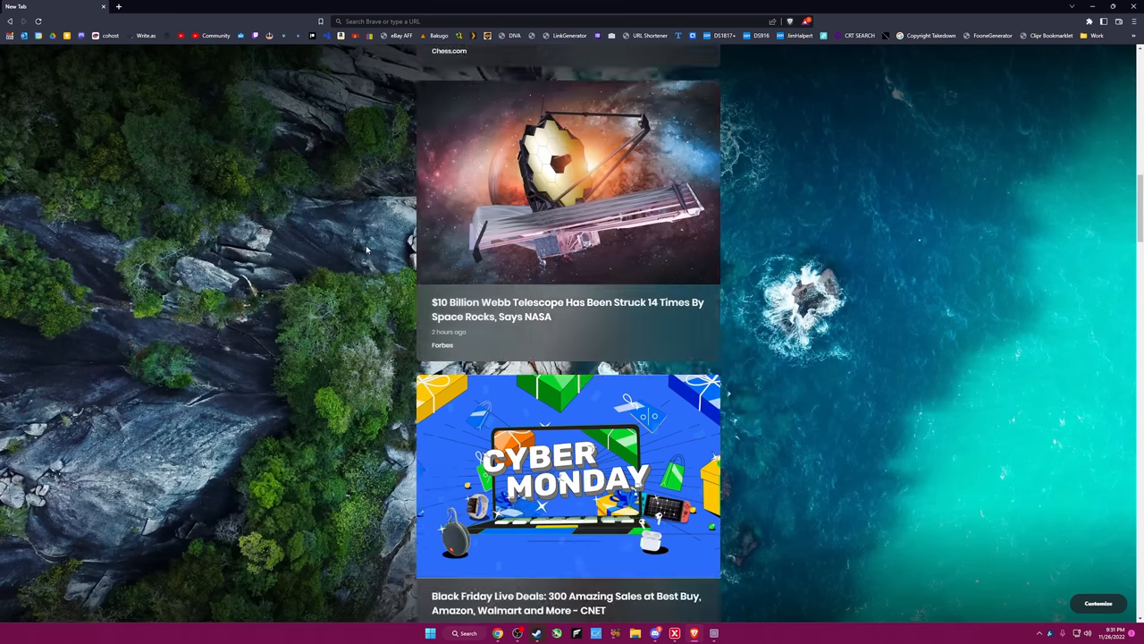
pyautogui.scroll(-3)
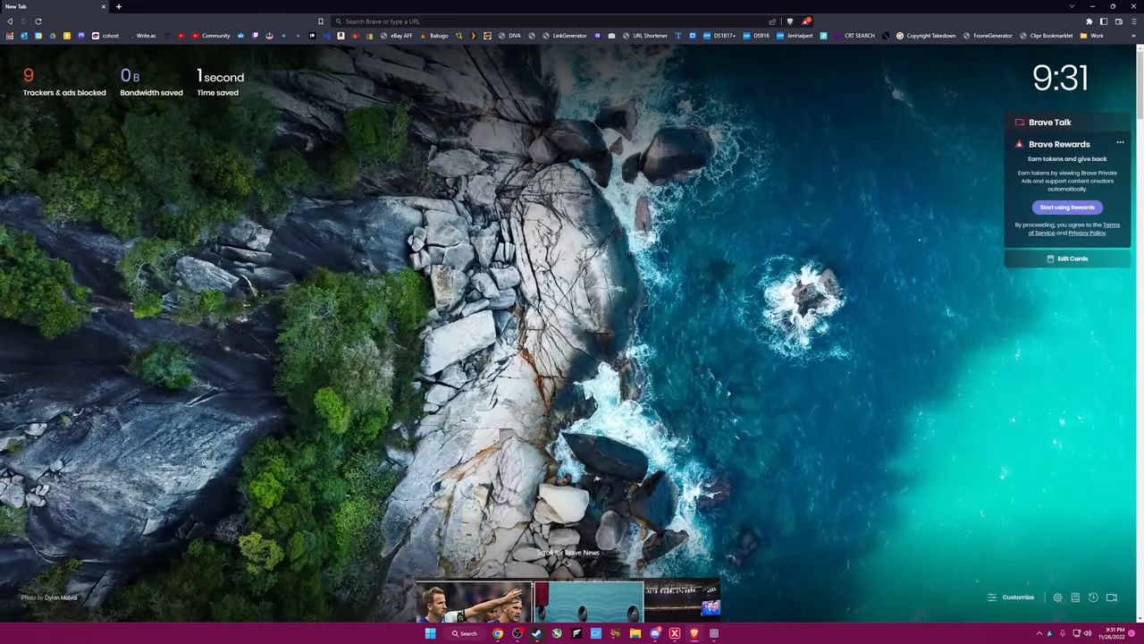
pyautogui.moveTo(1043, 233)
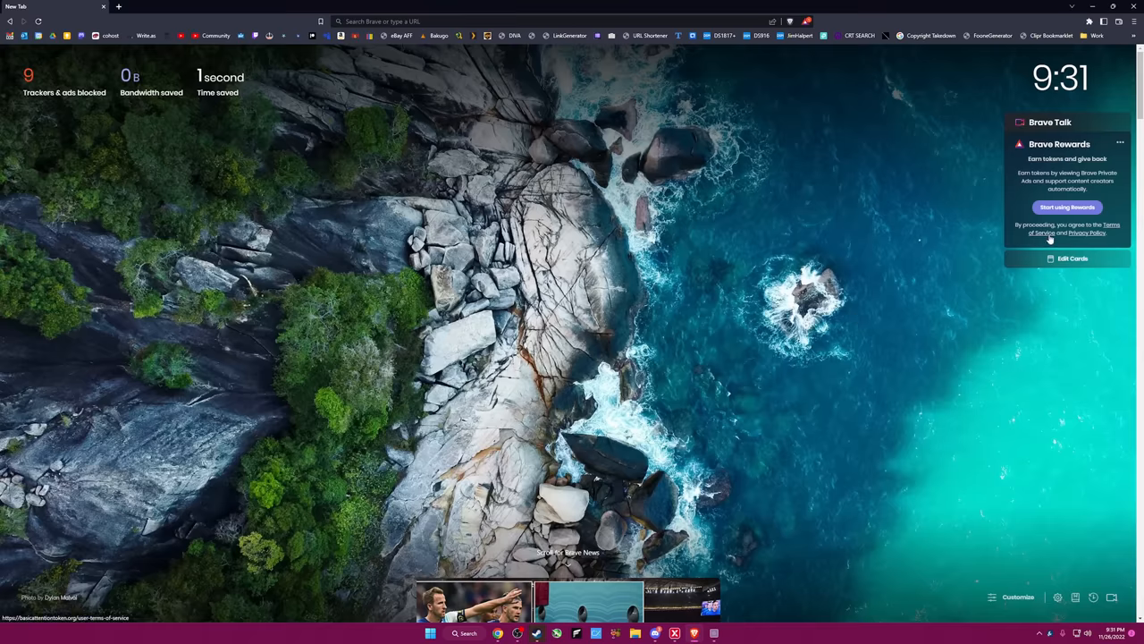
pyautogui.moveTo(1051, 248)
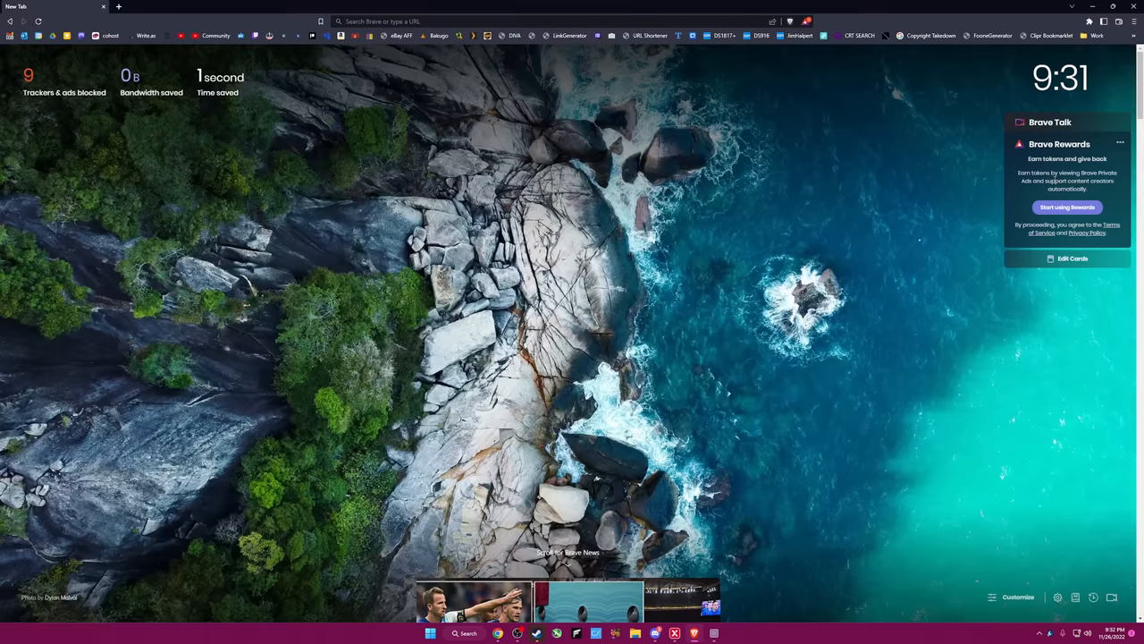
pyautogui.moveTo(362, 95)
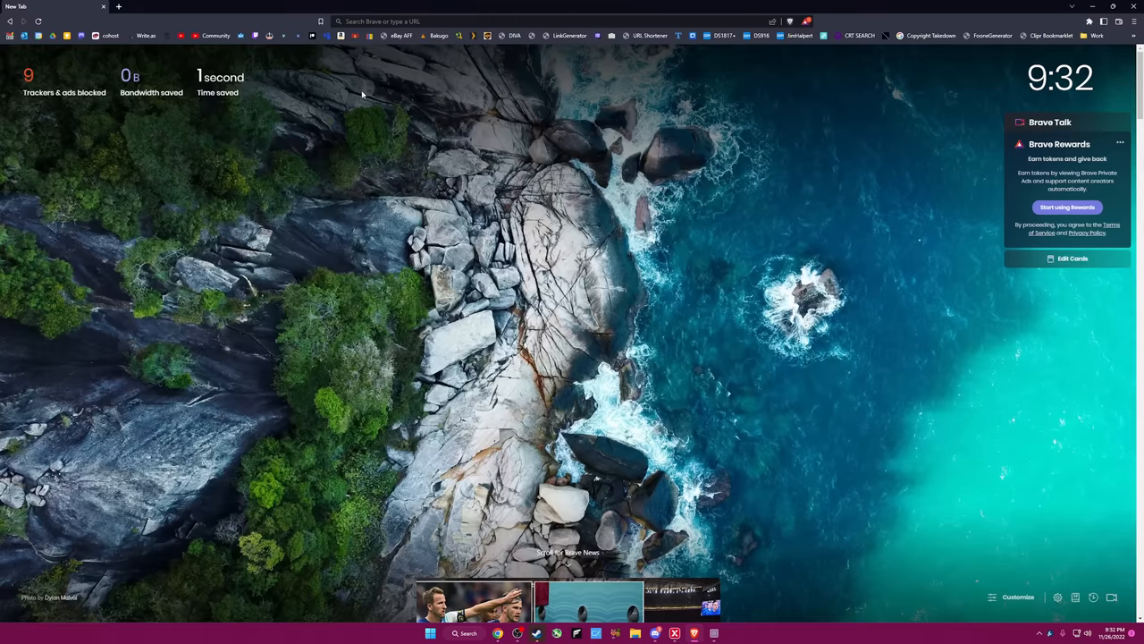
# Search Brave for how Rewards pays creators and open the r/BATProject discussion.
pyautogui.write('bra')
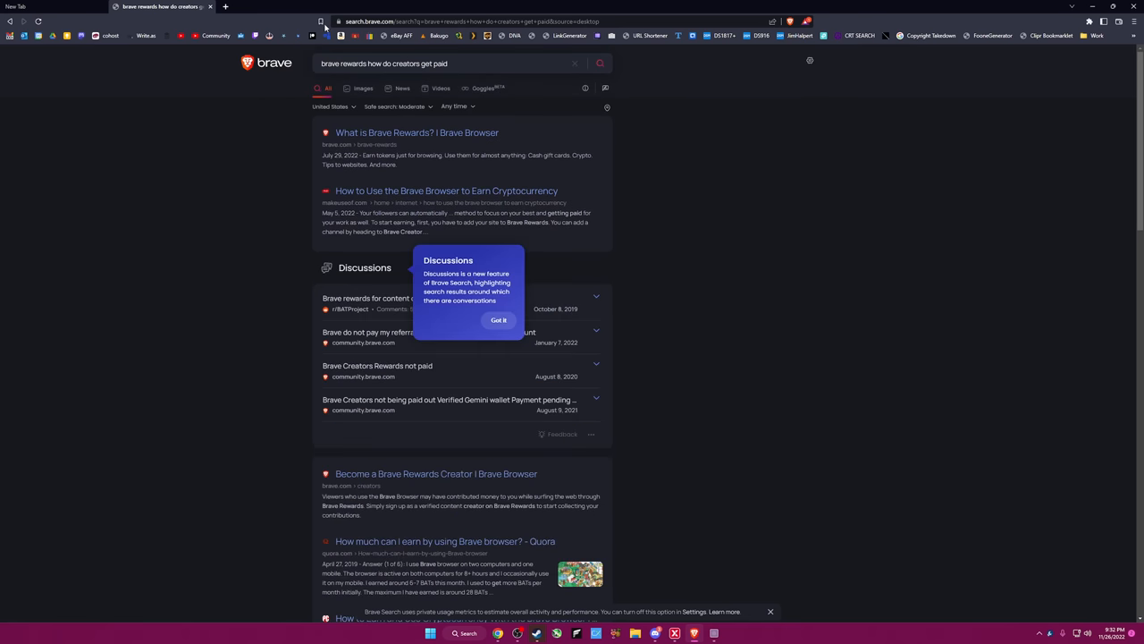
pyautogui.moveTo(325, 30)
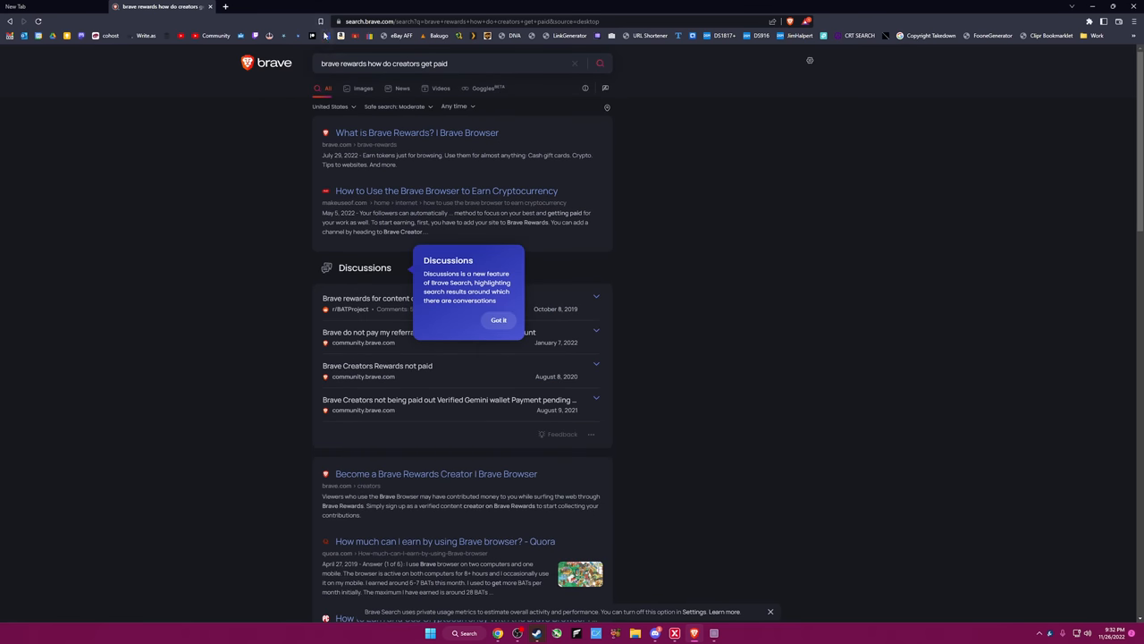
pyautogui.moveTo(320, 51)
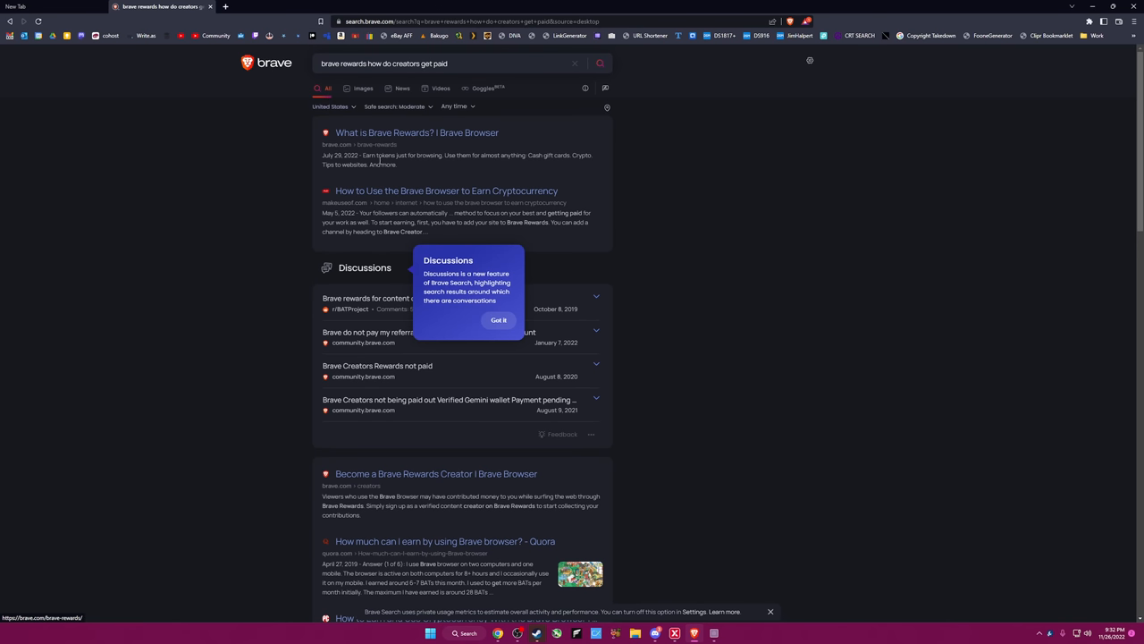
pyautogui.click(499, 319)
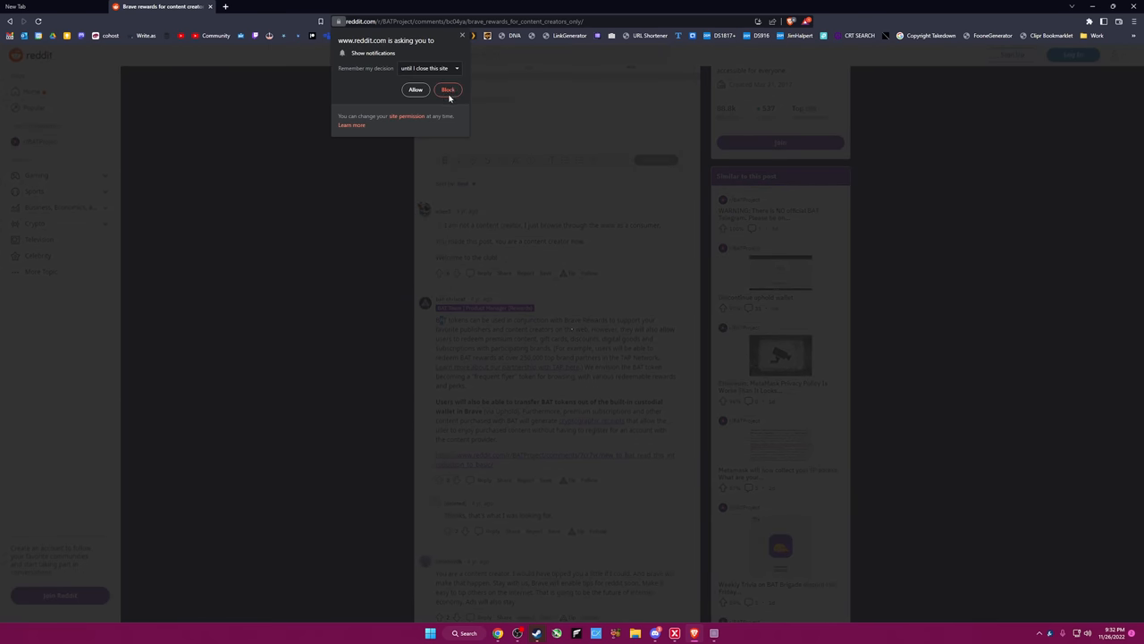
# Block Reddit's notification request and read the thread's comments on BAT creator tips.
pyautogui.click(448, 89)
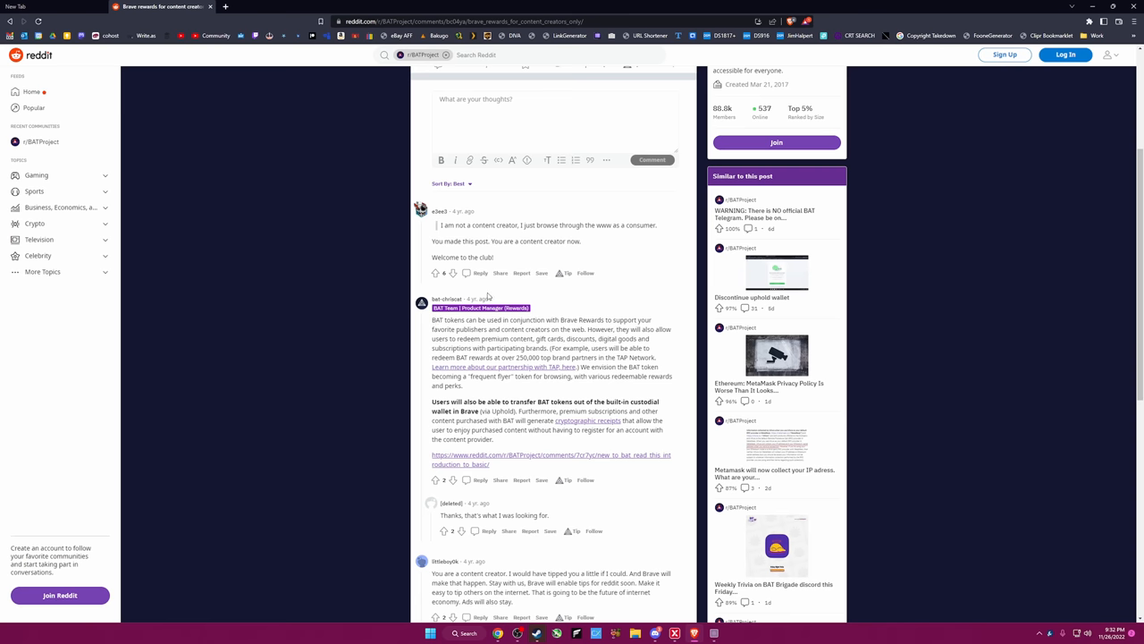
pyautogui.scroll(-3)
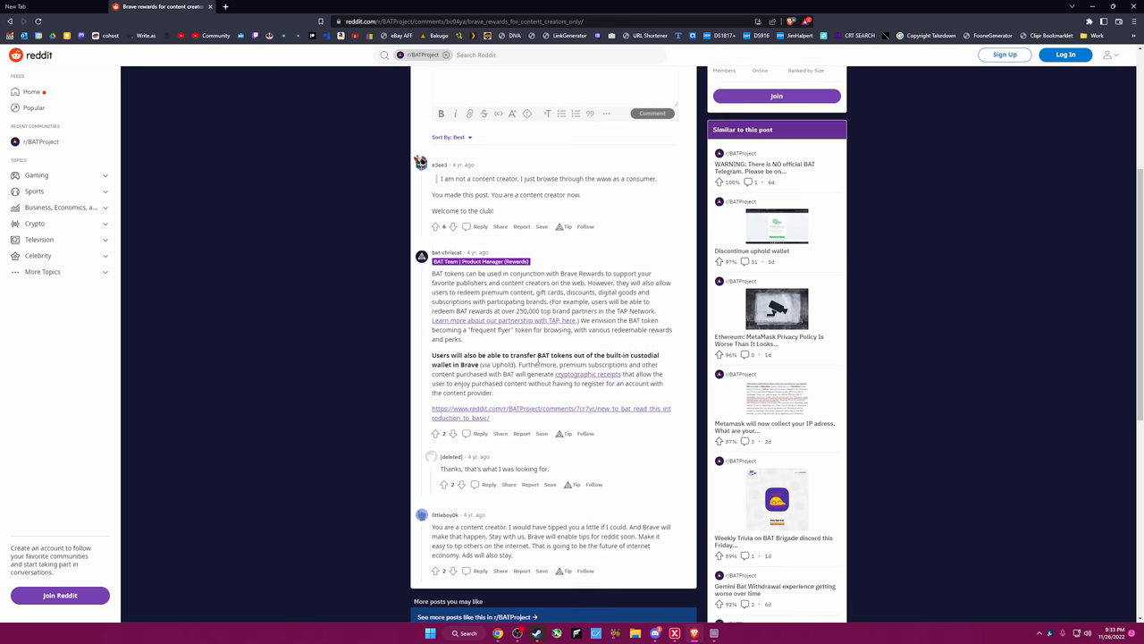
pyautogui.scroll(-3)
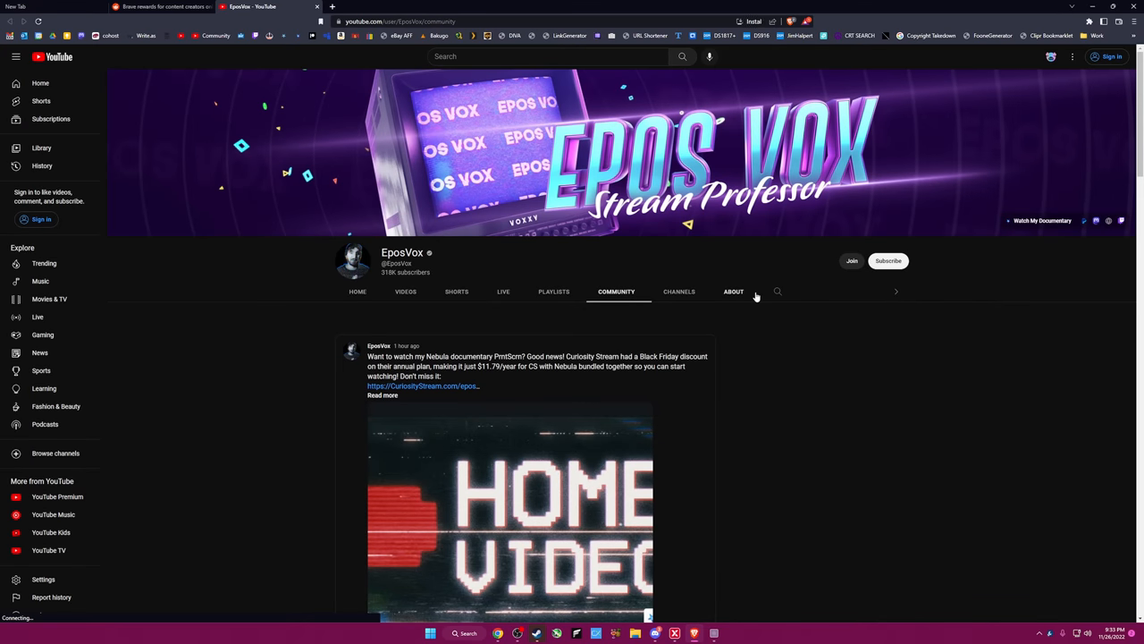
pyautogui.moveTo(598, 326)
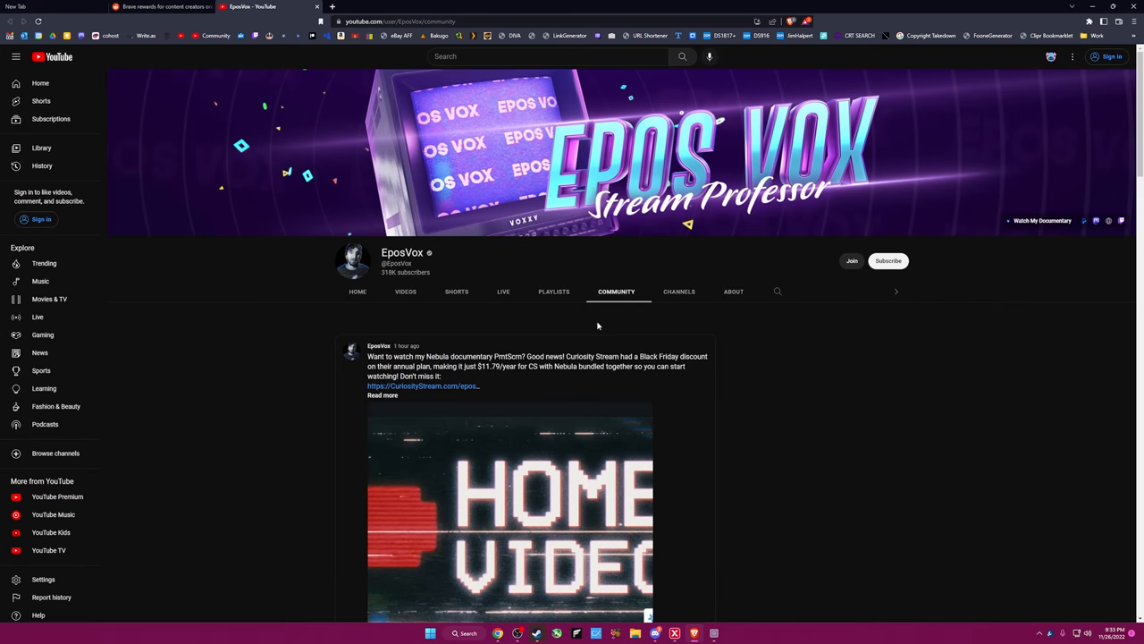
pyautogui.moveTo(405, 291)
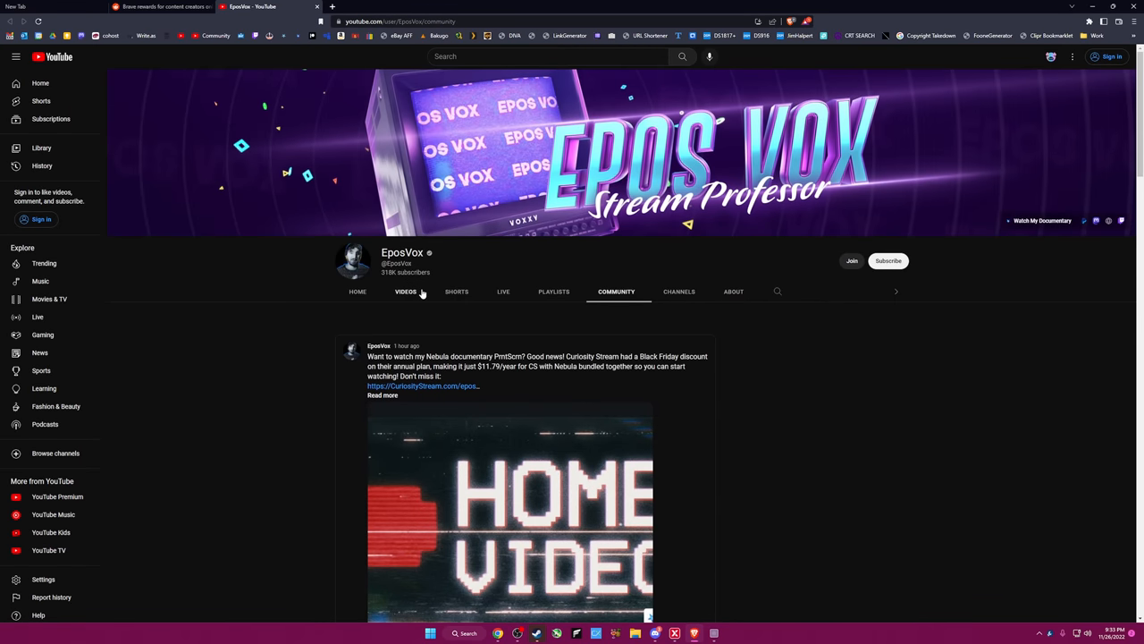
# Play the EposVox OBS Studio 29 video and scroll down the page.
pyautogui.click(509, 514)
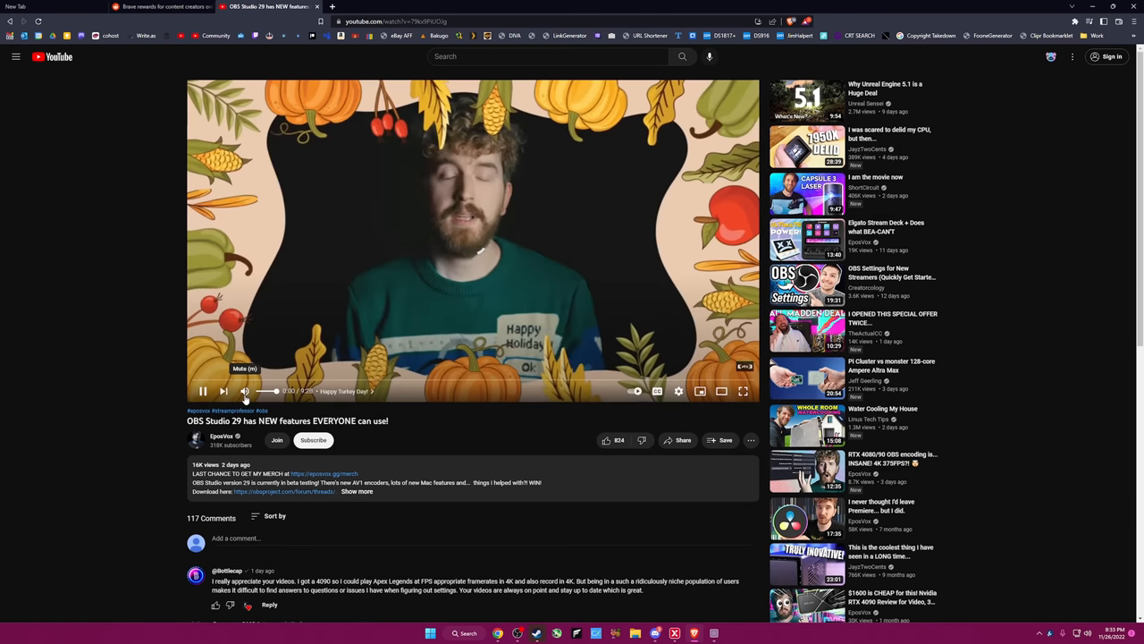
pyautogui.scroll(-3)
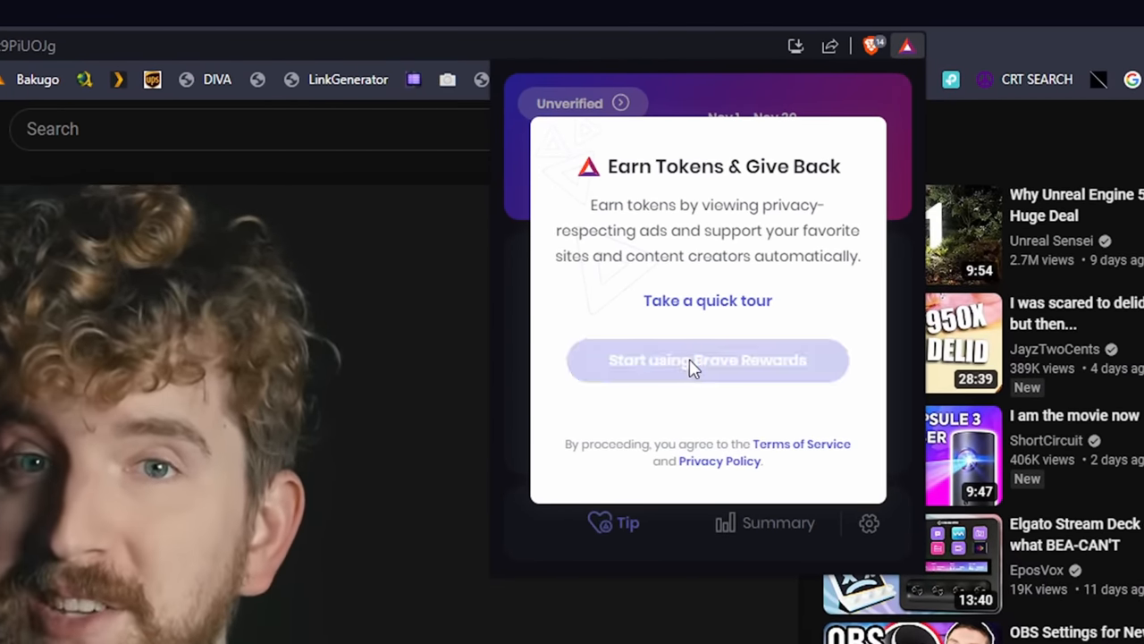
# Start Brave Rewards and continue past the ads, payout, auto-contribute and tipping pages.
pyautogui.click(707, 359)
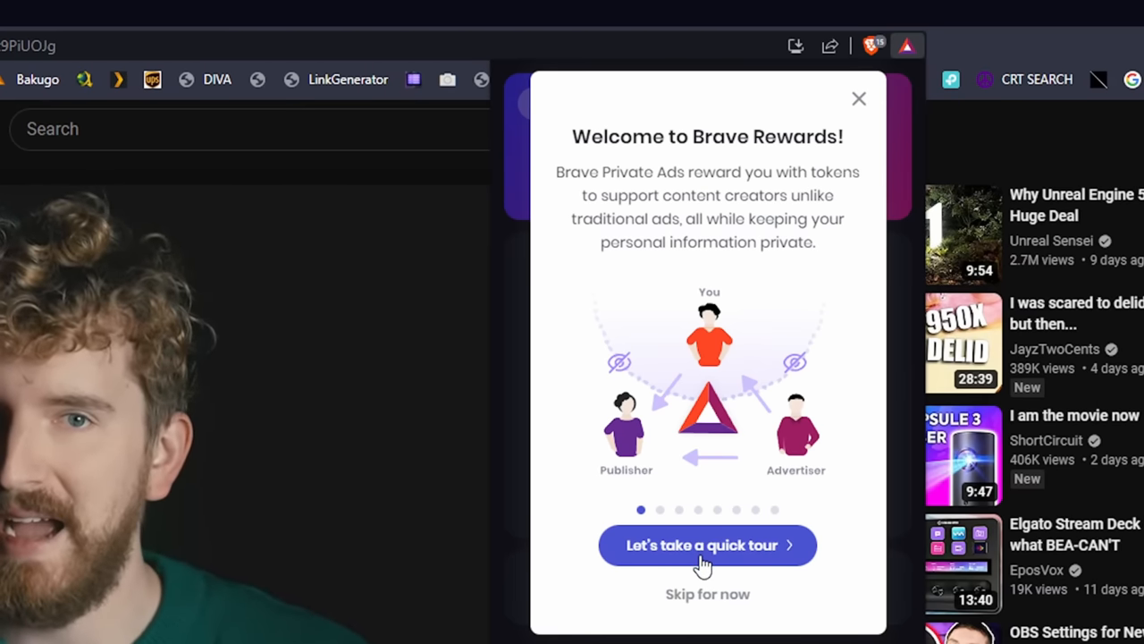
pyautogui.click(707, 544)
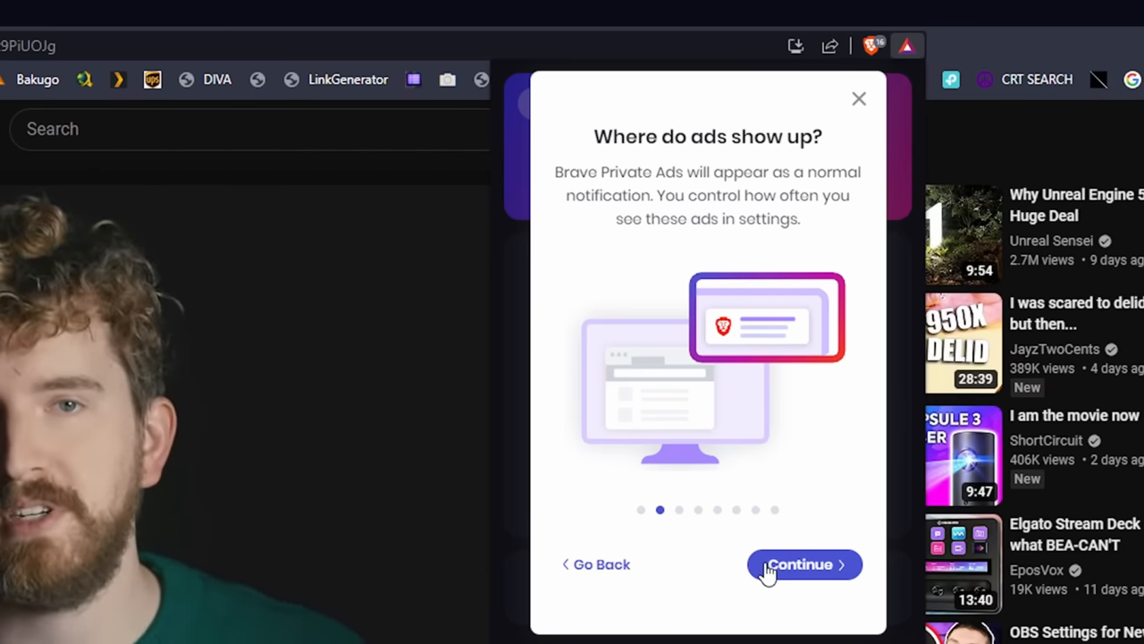
pyautogui.click(800, 564)
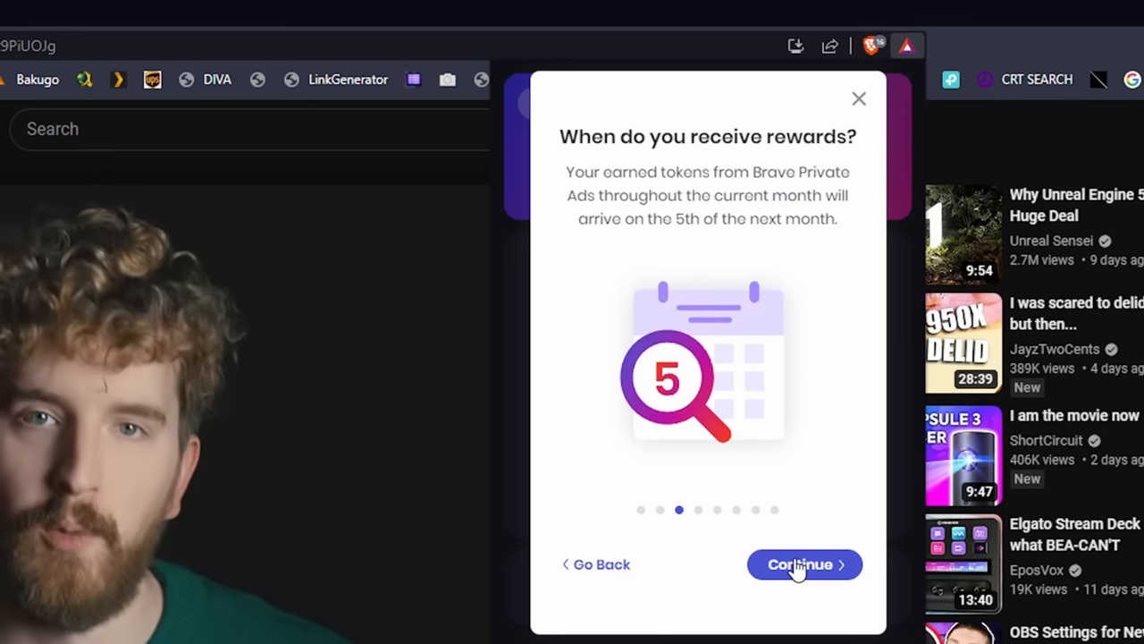
pyautogui.moveTo(794, 559)
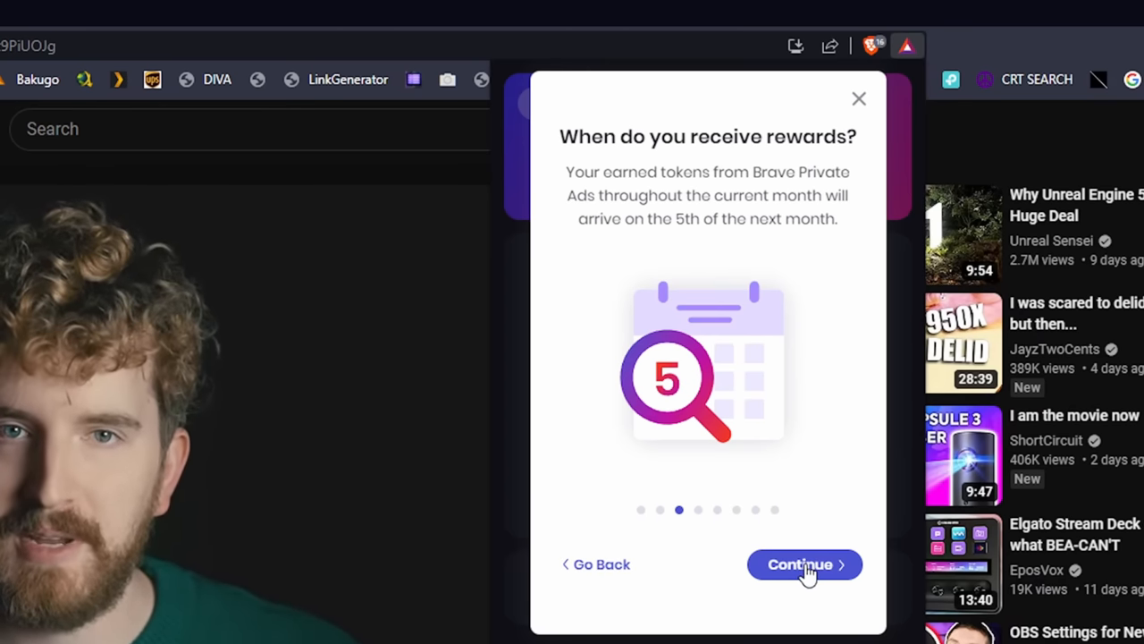
pyautogui.click(804, 564)
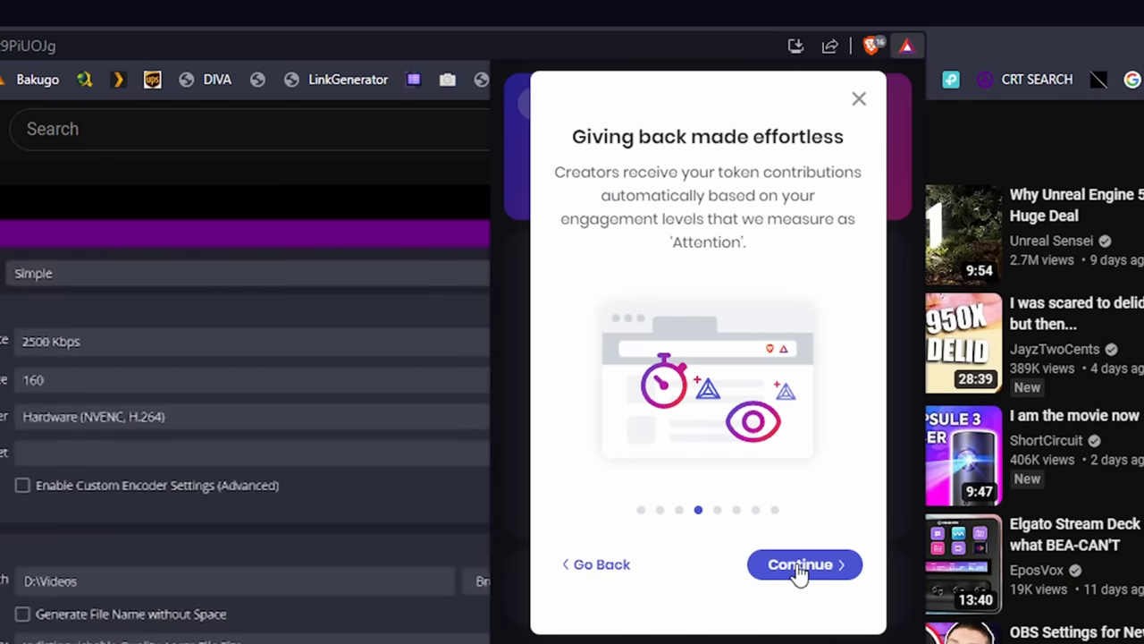
pyautogui.click(802, 564)
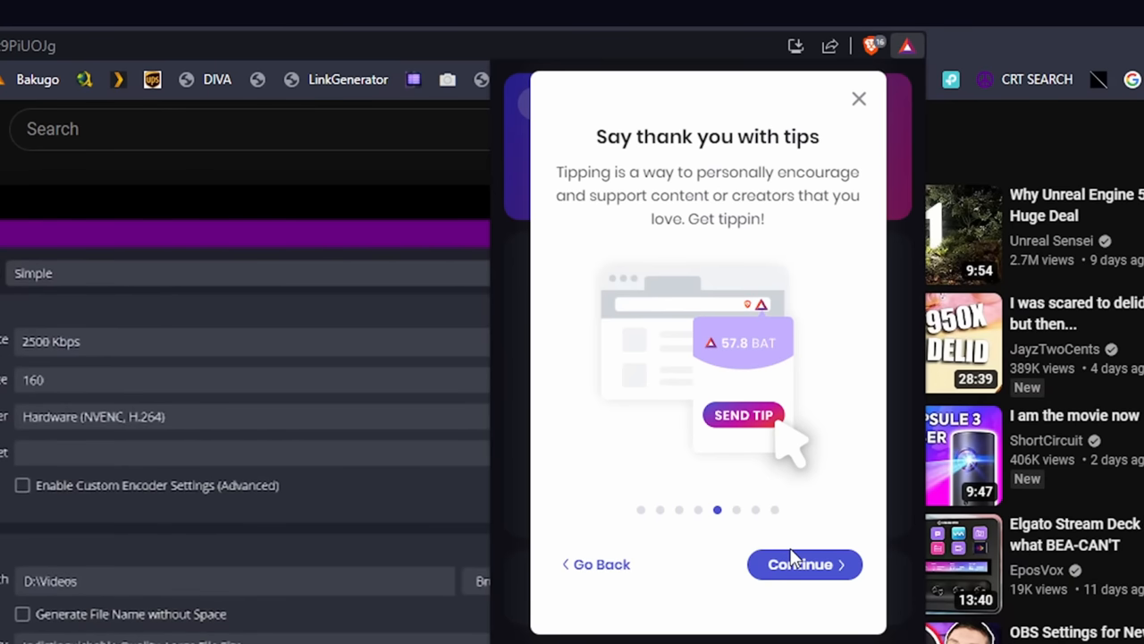
pyautogui.click(799, 564)
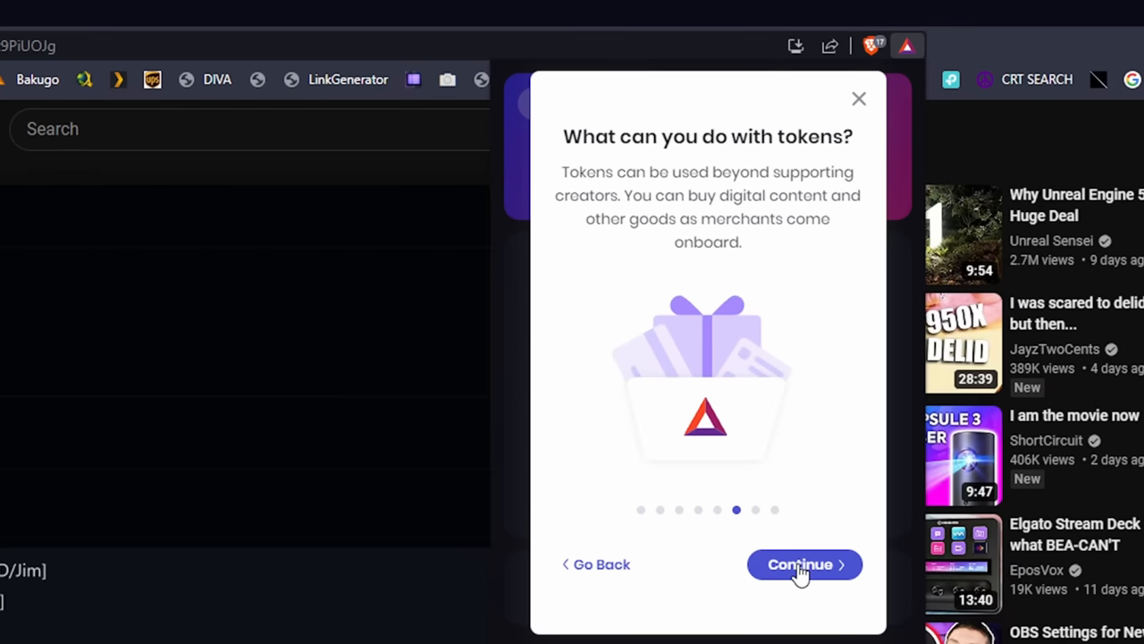
pyautogui.click(800, 564)
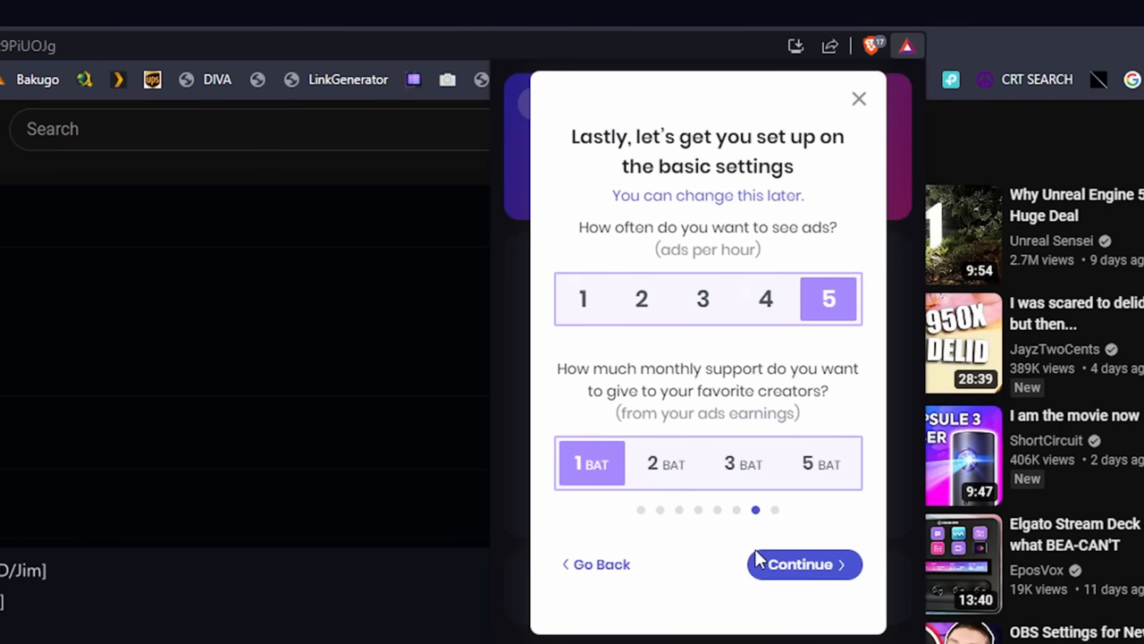
pyautogui.moveTo(716, 519)
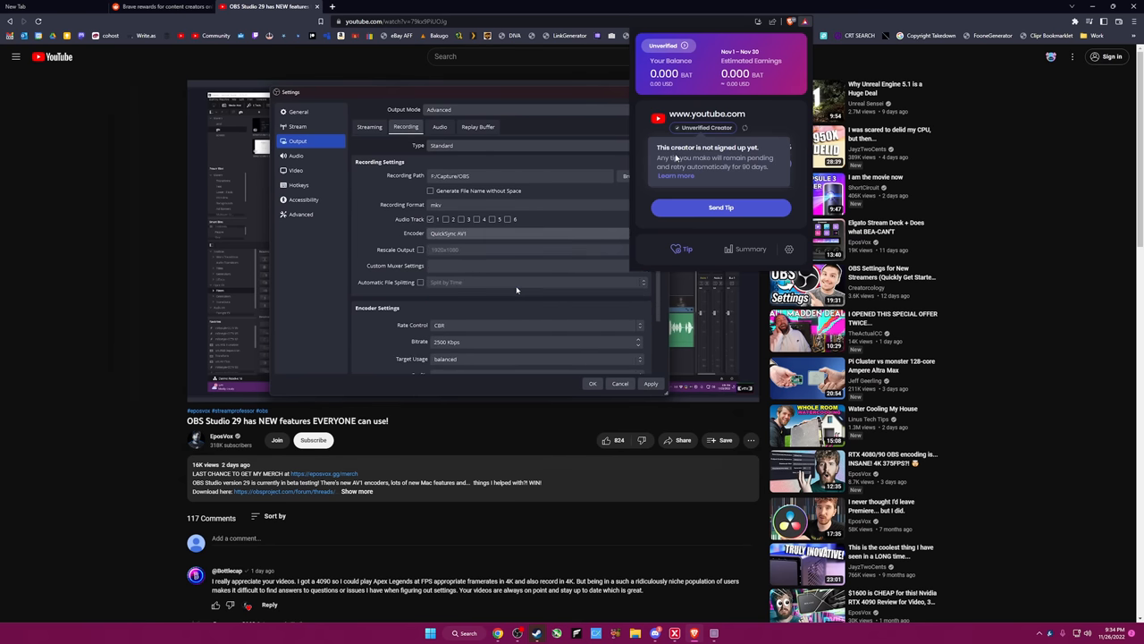
# Review balance and ads earnings on the Rewards dashboard, then switch to the creators site tab.
pyautogui.scroll(-3)
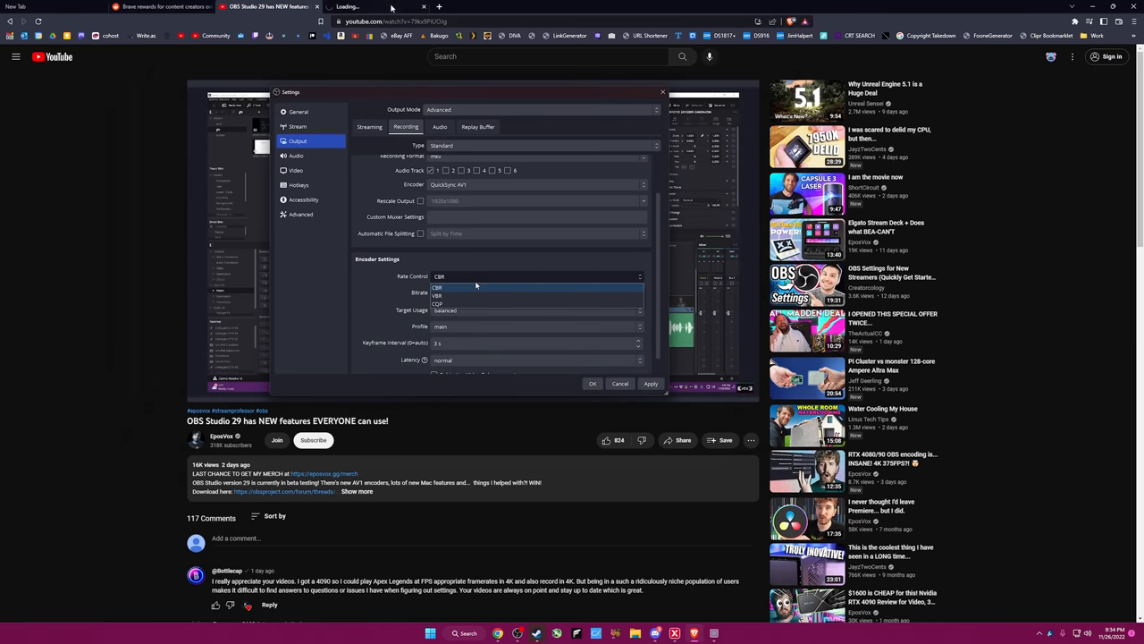
pyautogui.click(789, 21)
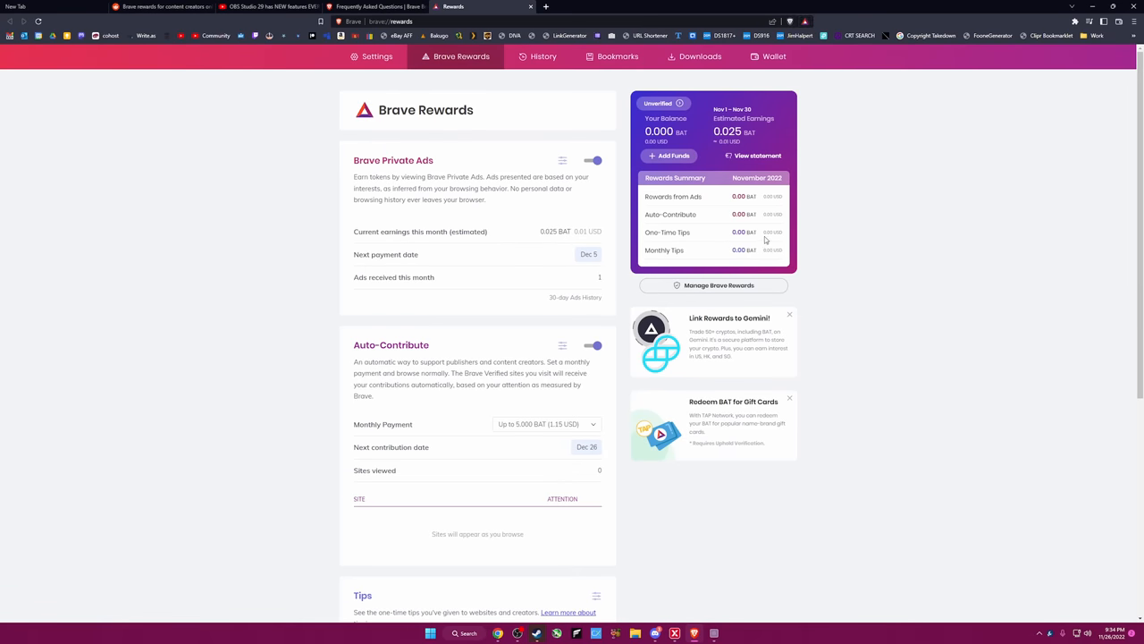
pyautogui.moveTo(598, 336)
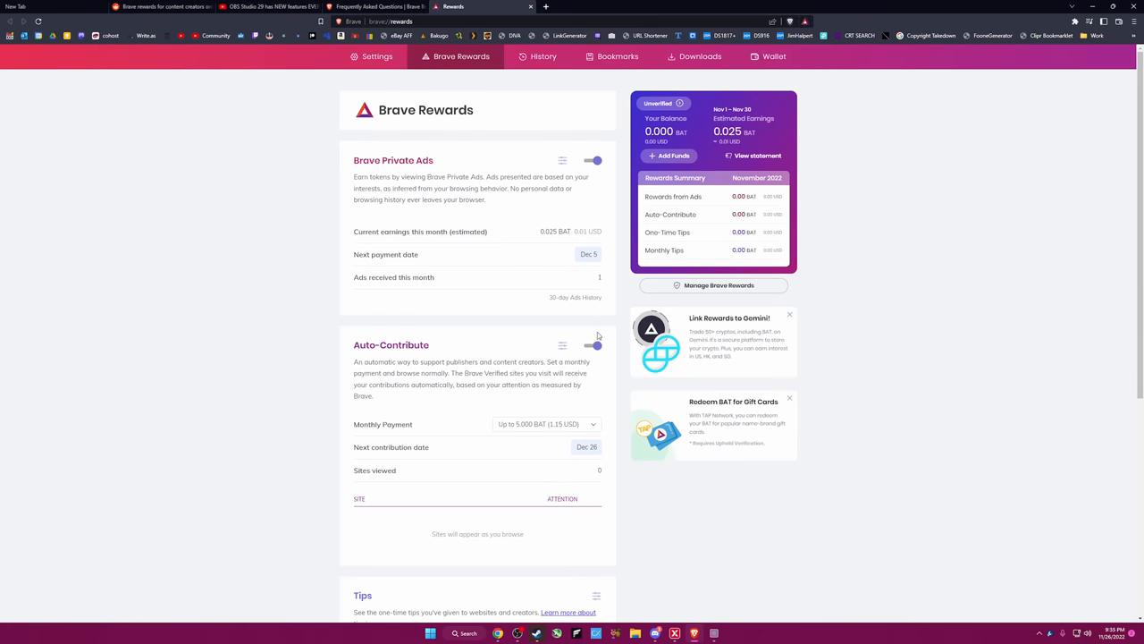
pyautogui.click(375, 7)
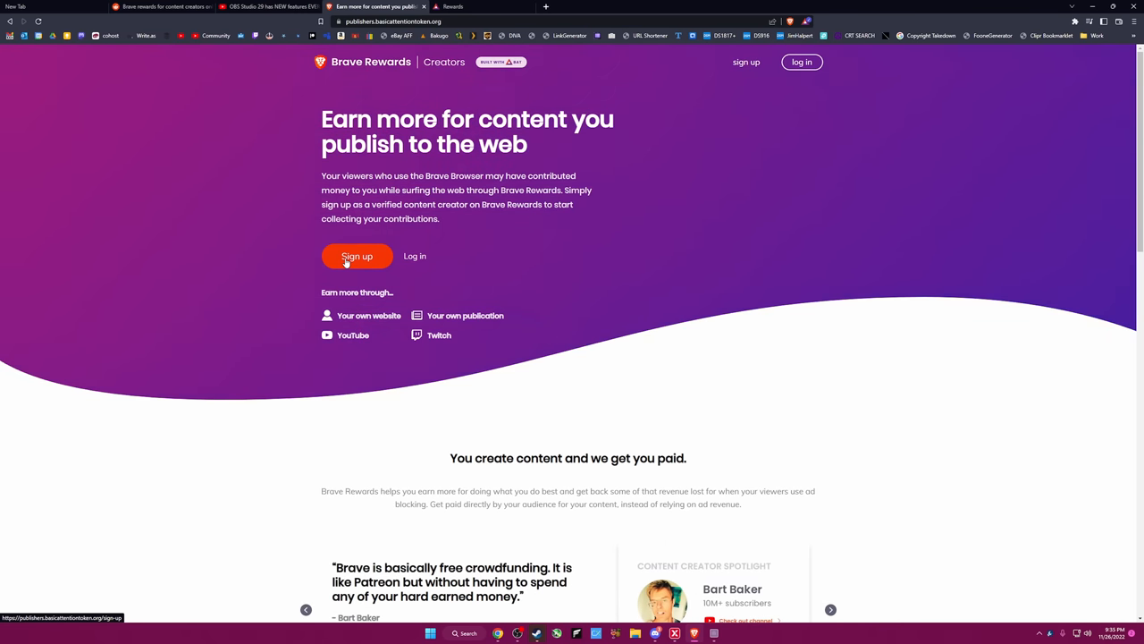
# Begin creator sign-up, accept the terms and conditions, and create the account.
pyautogui.click(357, 257)
pyautogui.write('eposvox@gmail.c')
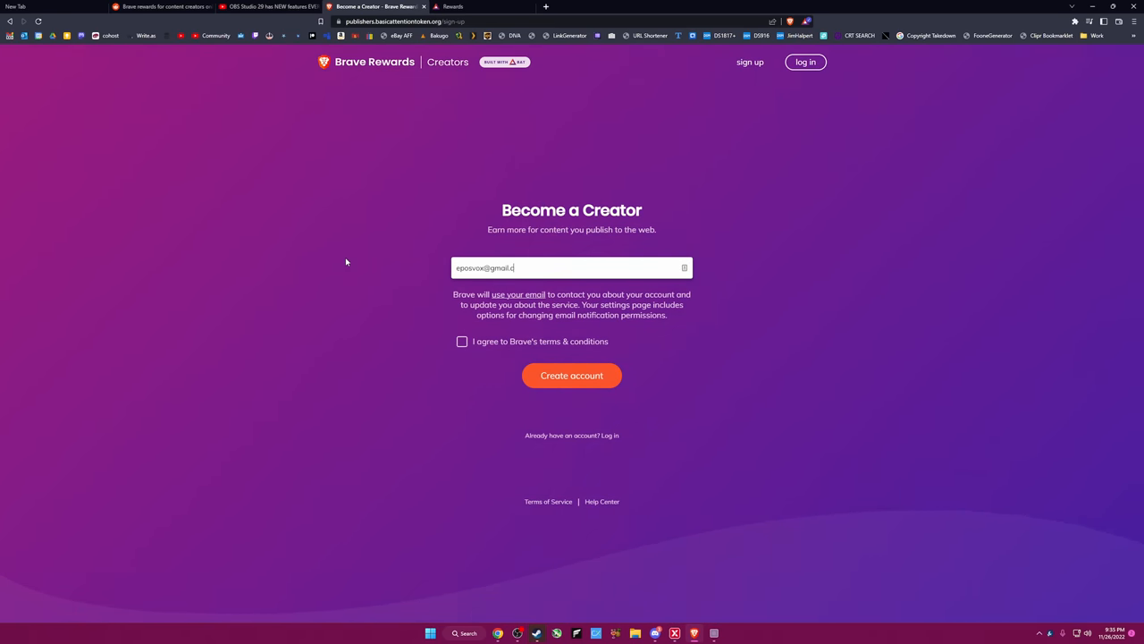
pyautogui.click(571, 375)
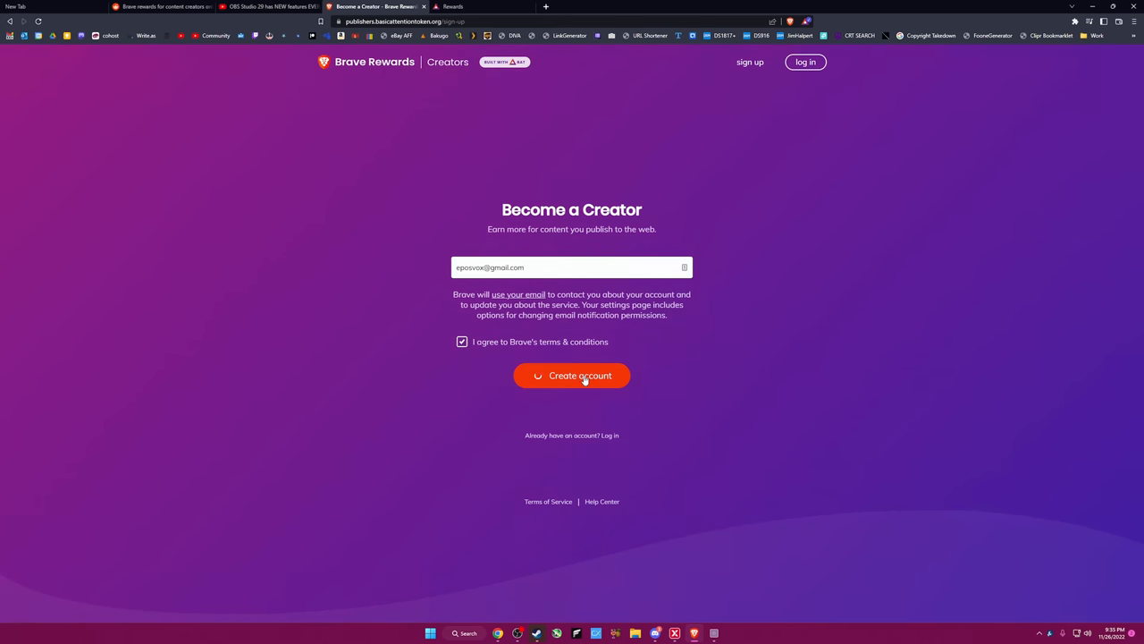
pyautogui.click(572, 375)
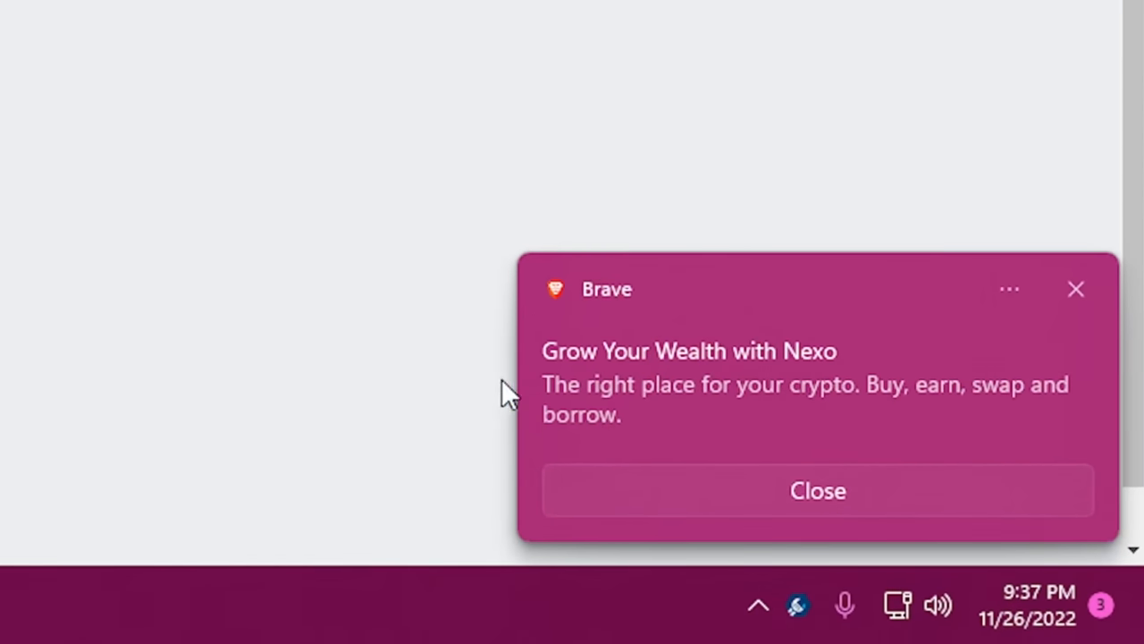
pyautogui.moveTo(612, 296)
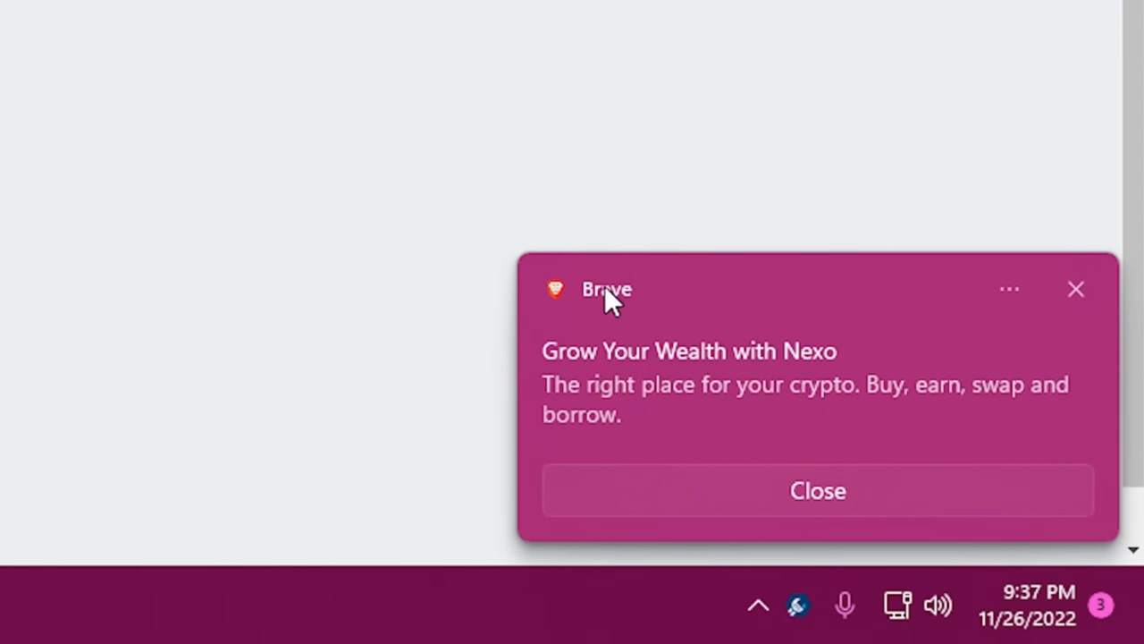
pyautogui.moveTo(882, 454)
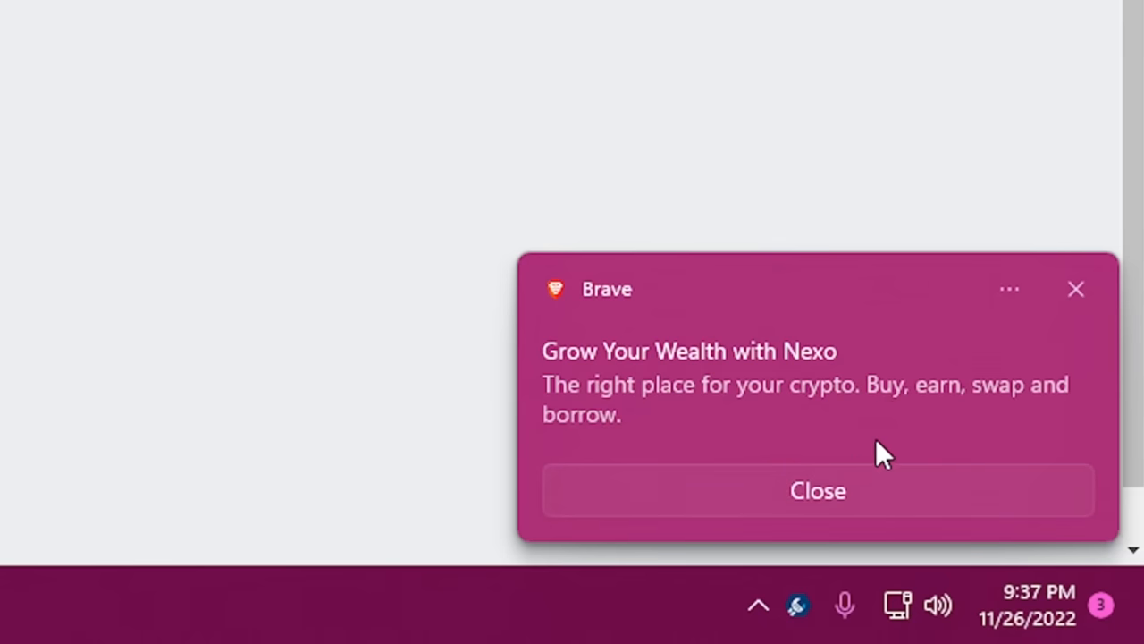
pyautogui.moveTo(532, 451)
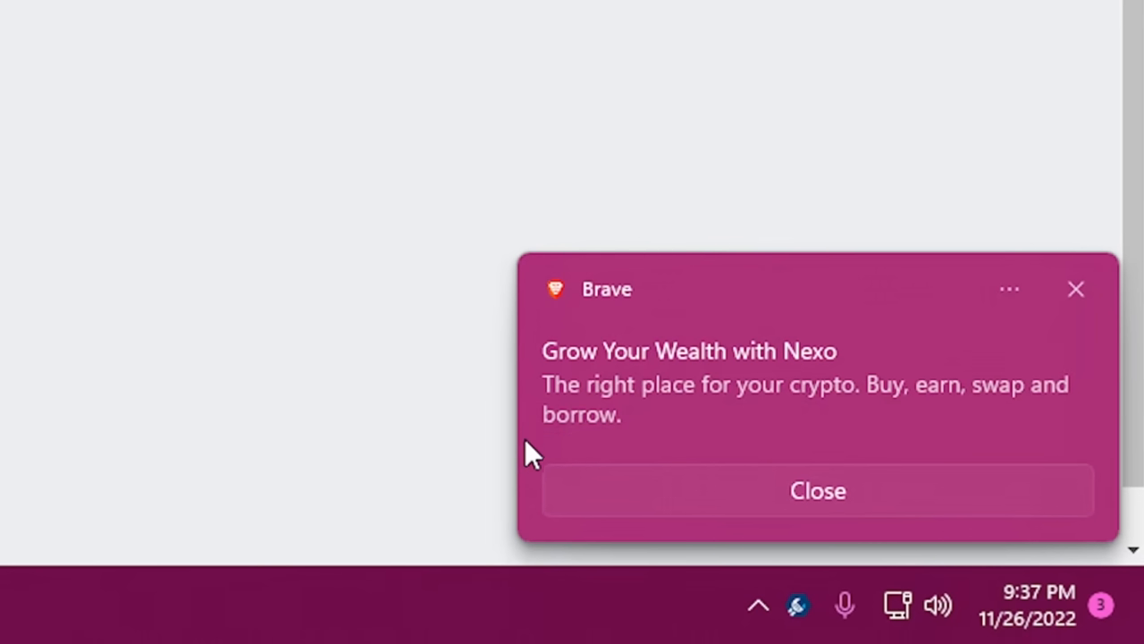
pyautogui.moveTo(696, 450)
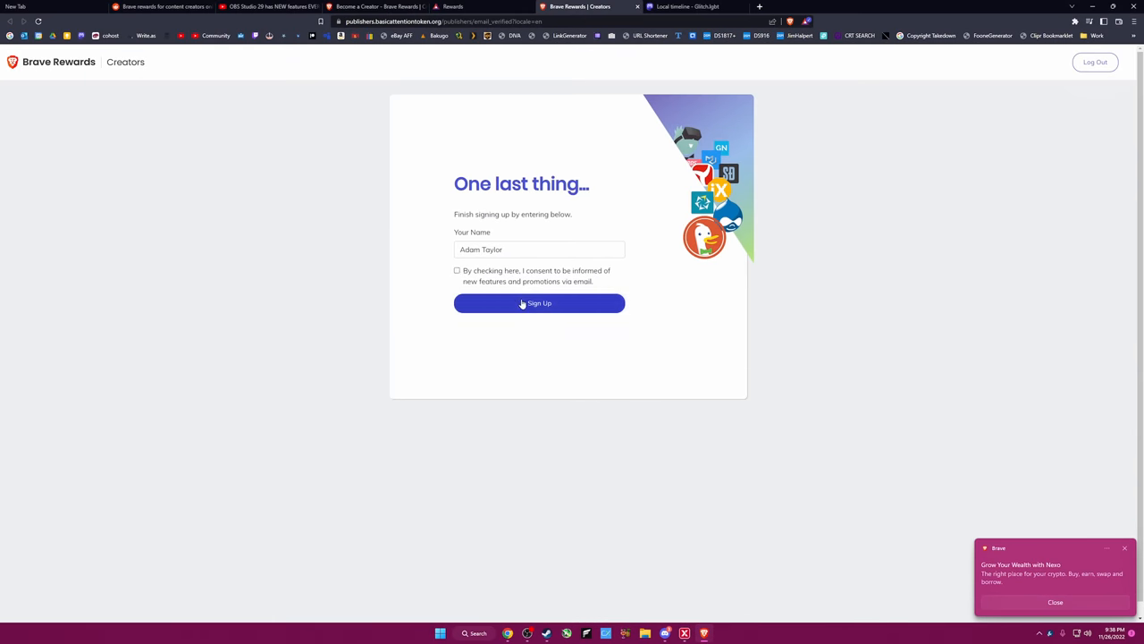
# Complete creator sign-up with the name 'Adam Taylor' and open the 2FA setup page.
pyautogui.click(539, 249)
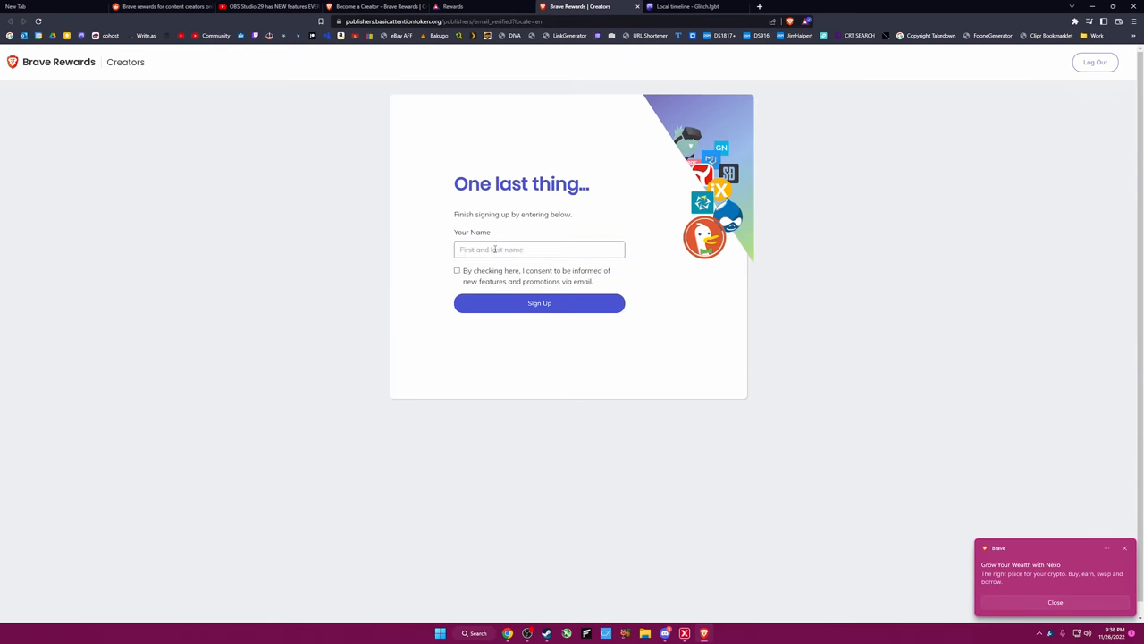
pyautogui.write('Adam Taylor')
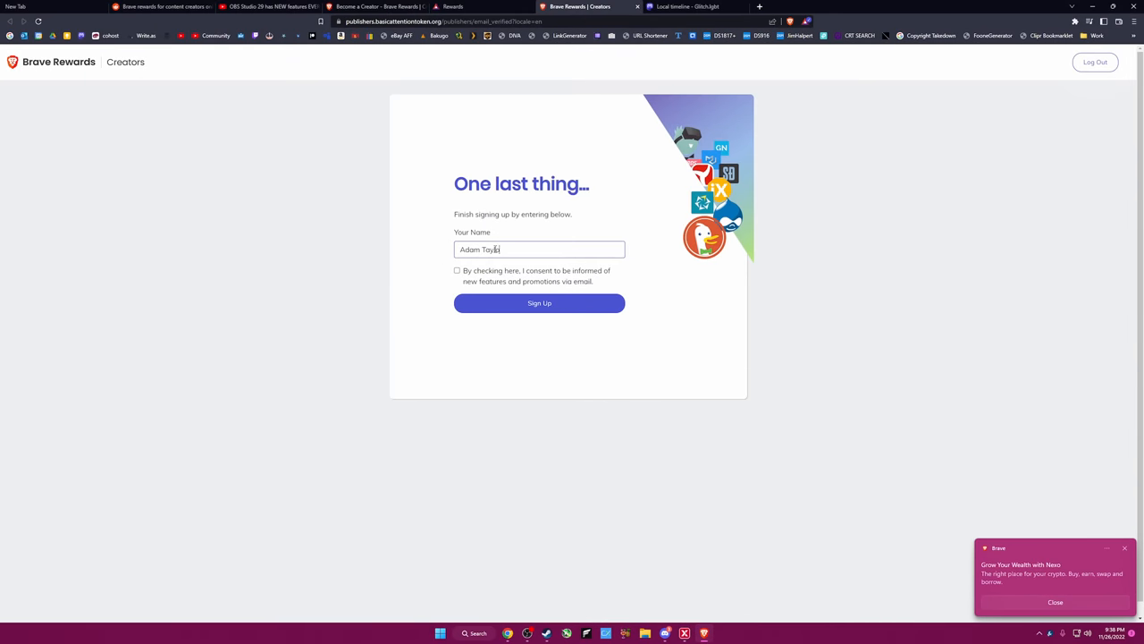
pyautogui.click(539, 303)
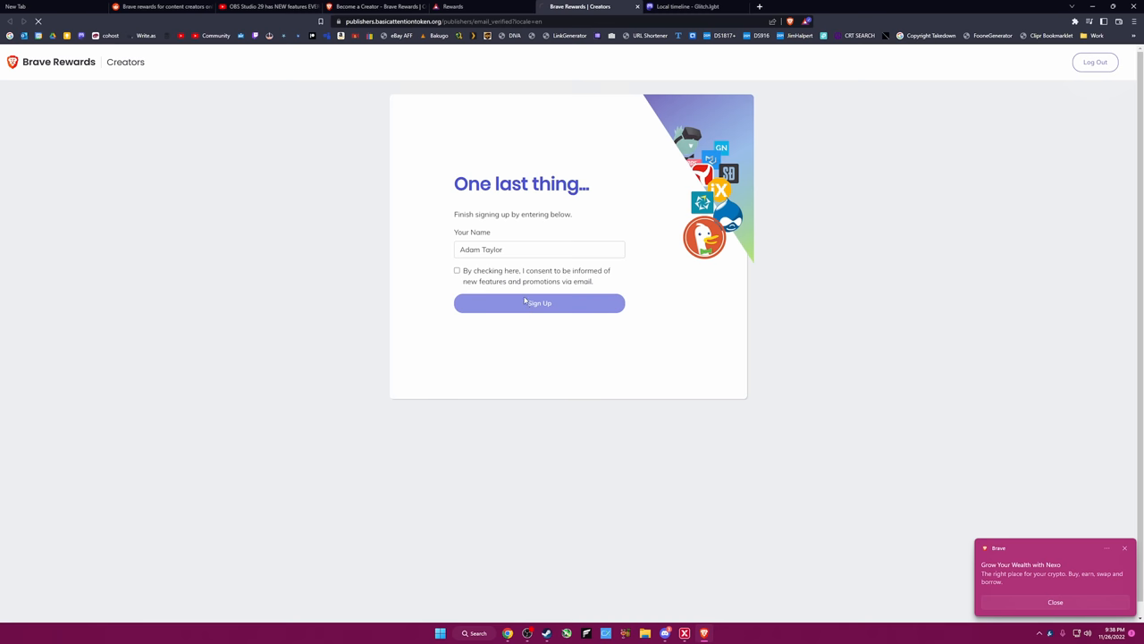
pyautogui.click(539, 303)
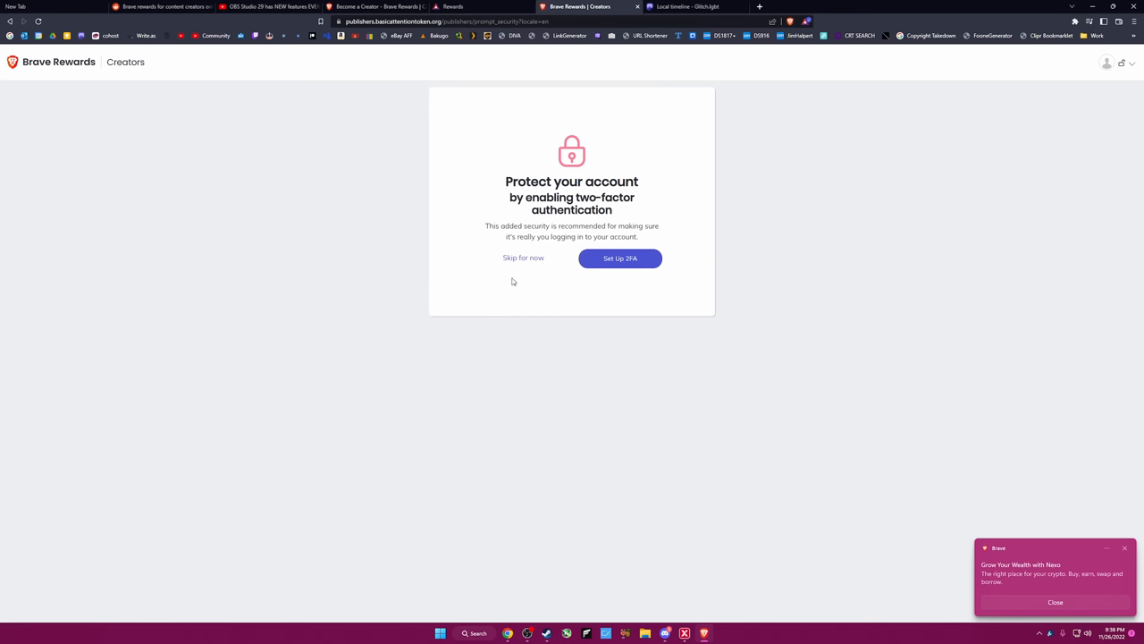
pyautogui.moveTo(508, 274)
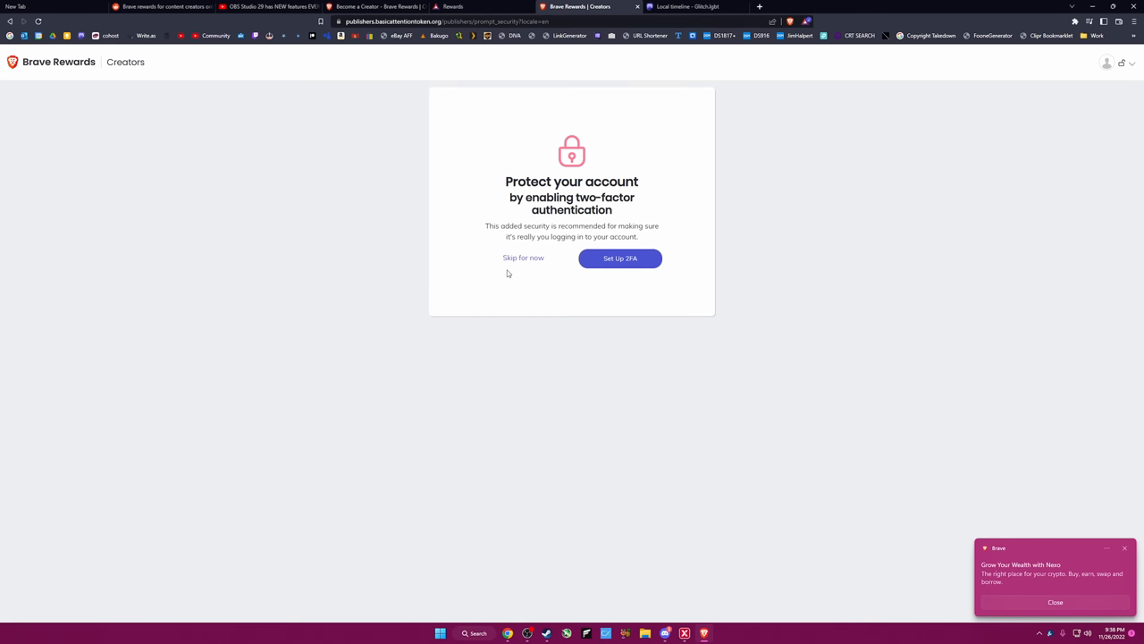
pyautogui.moveTo(620, 258)
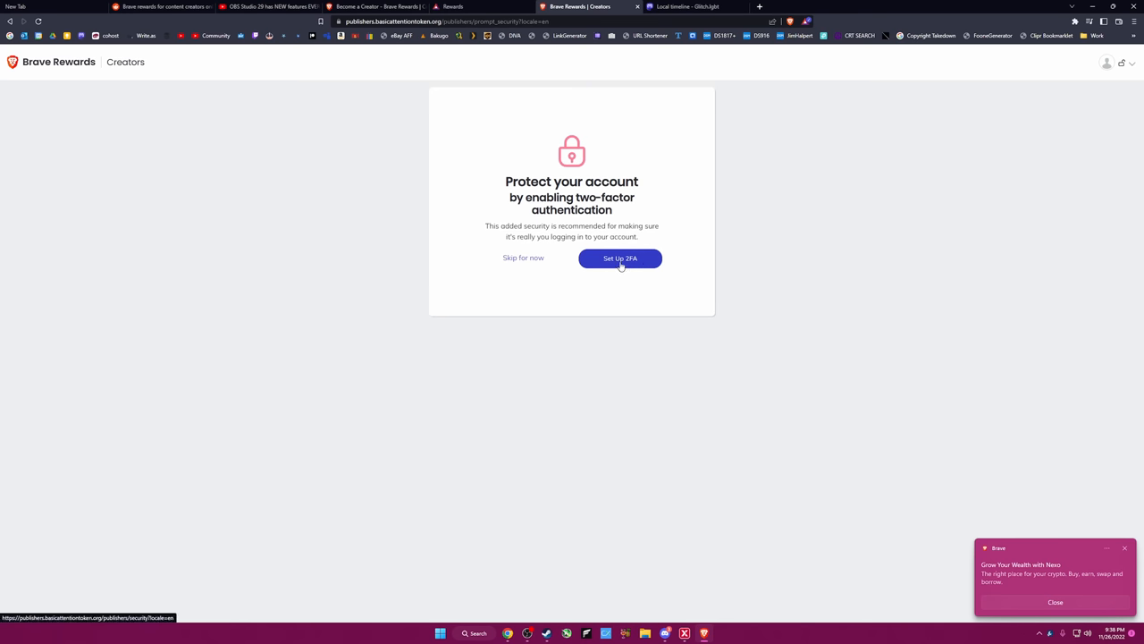
pyautogui.click(620, 258)
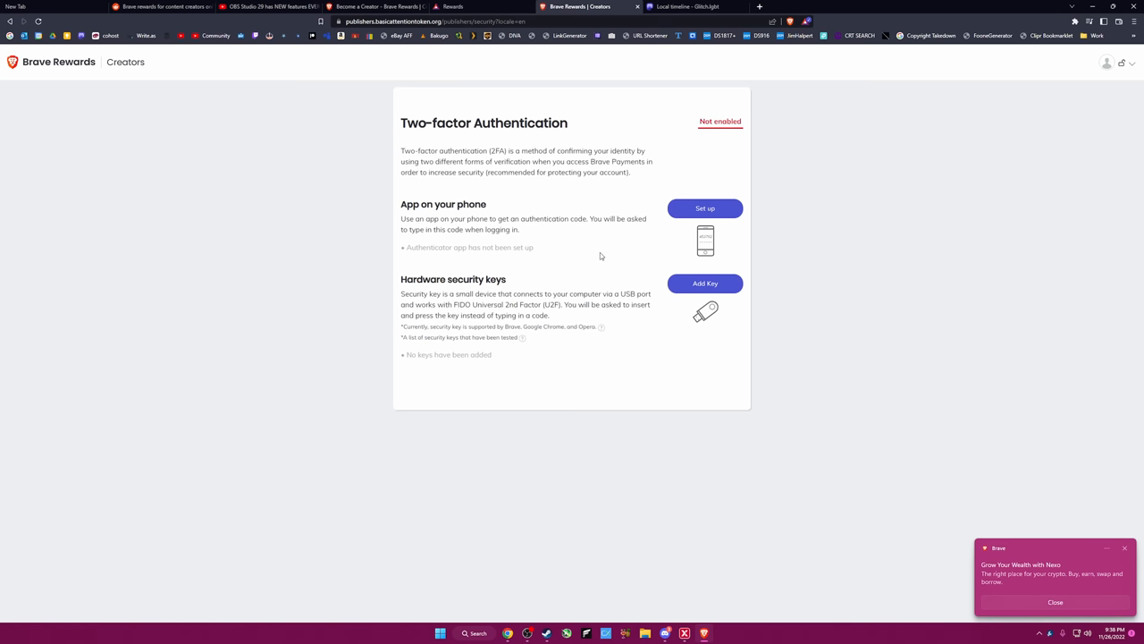
pyautogui.moveTo(785, 592)
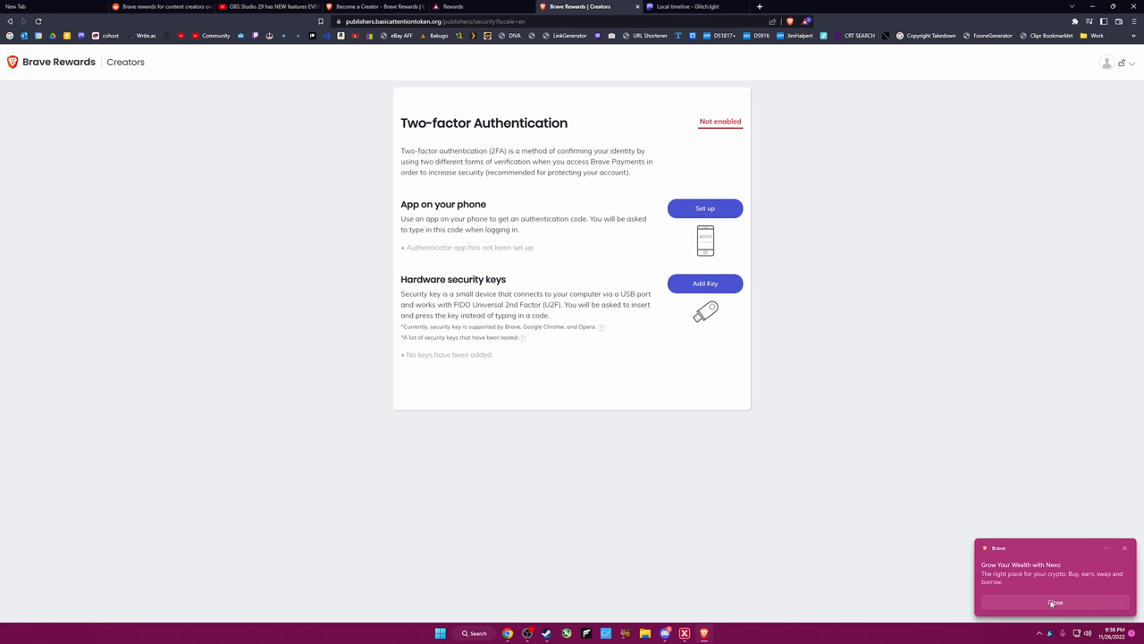
pyautogui.moveTo(1055, 602)
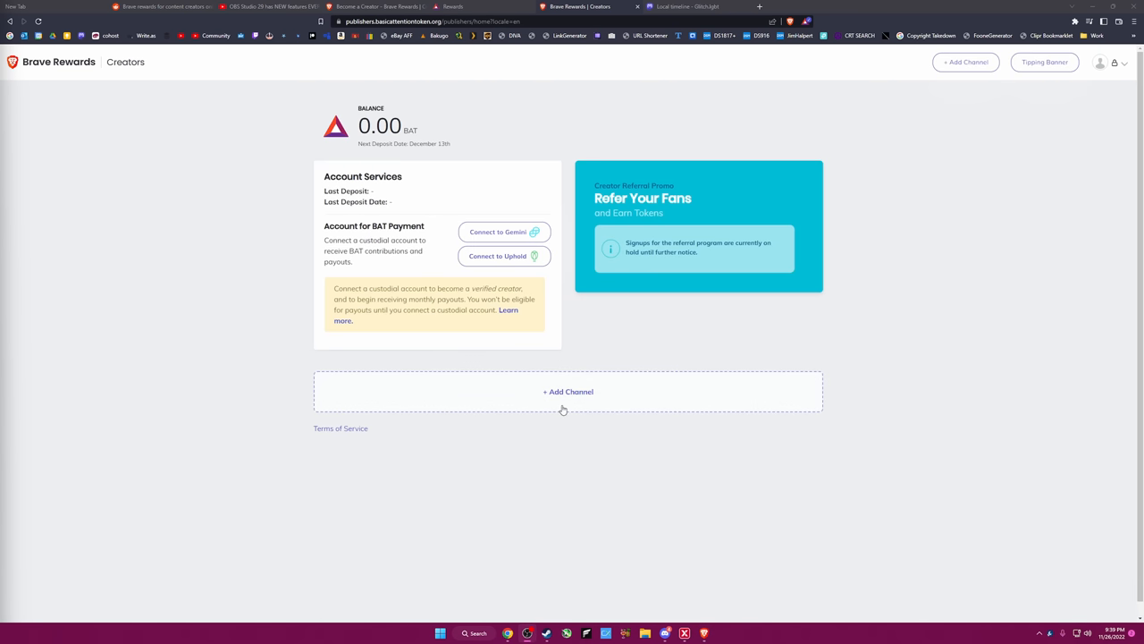
# Connect the EposVox YouTube channel to the creator account, granting Brave Publishers access.
pyautogui.click(567, 391)
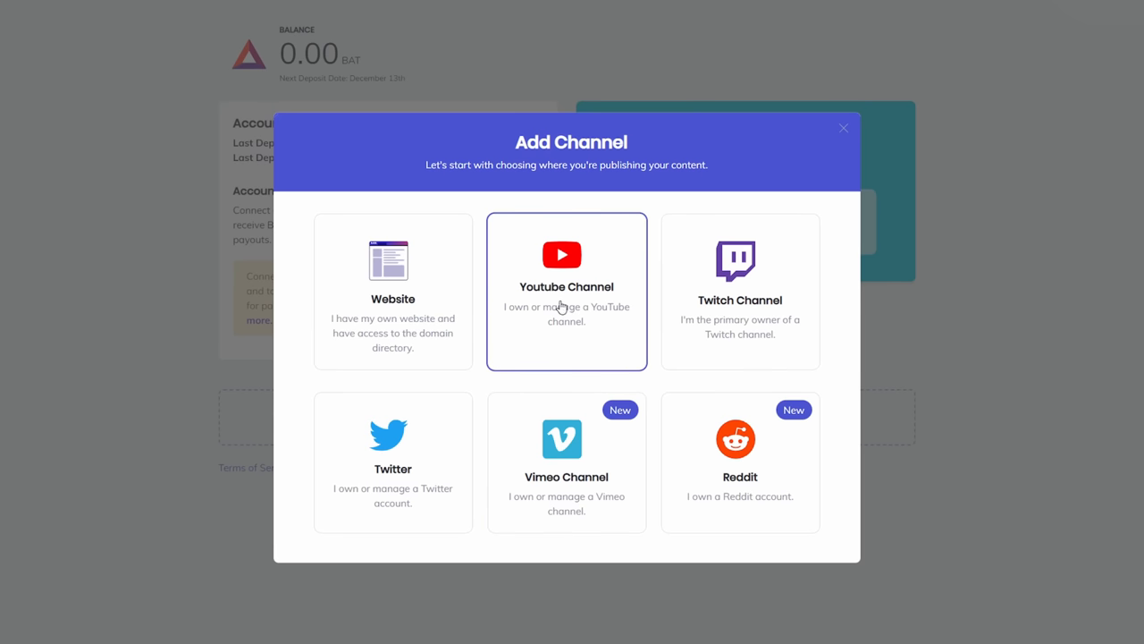
pyautogui.click(566, 290)
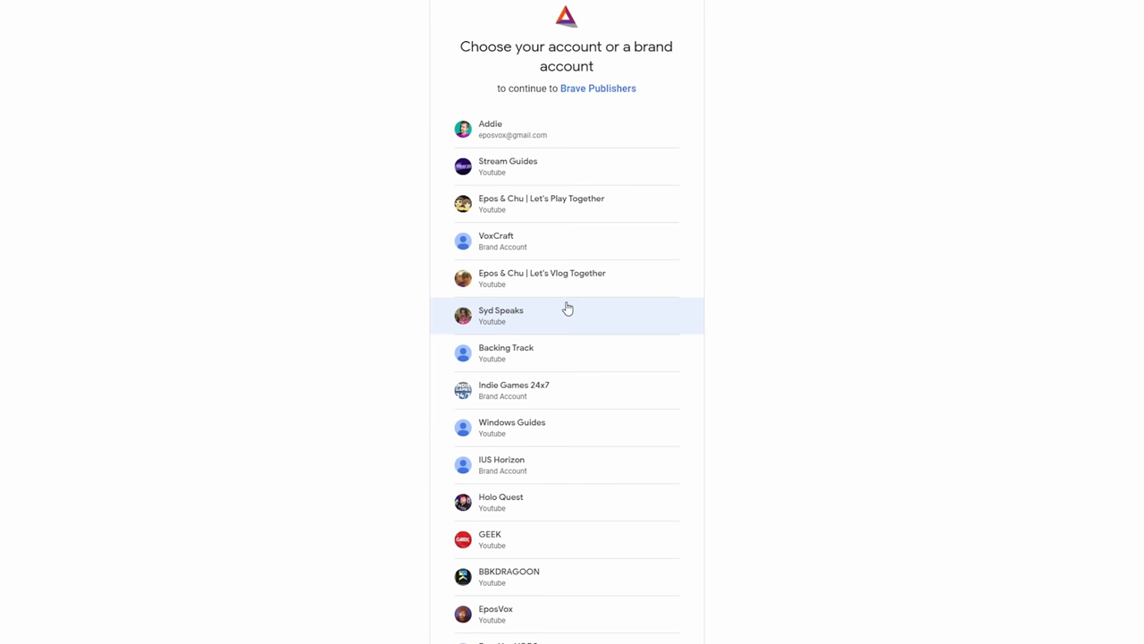
pyautogui.scroll(-3)
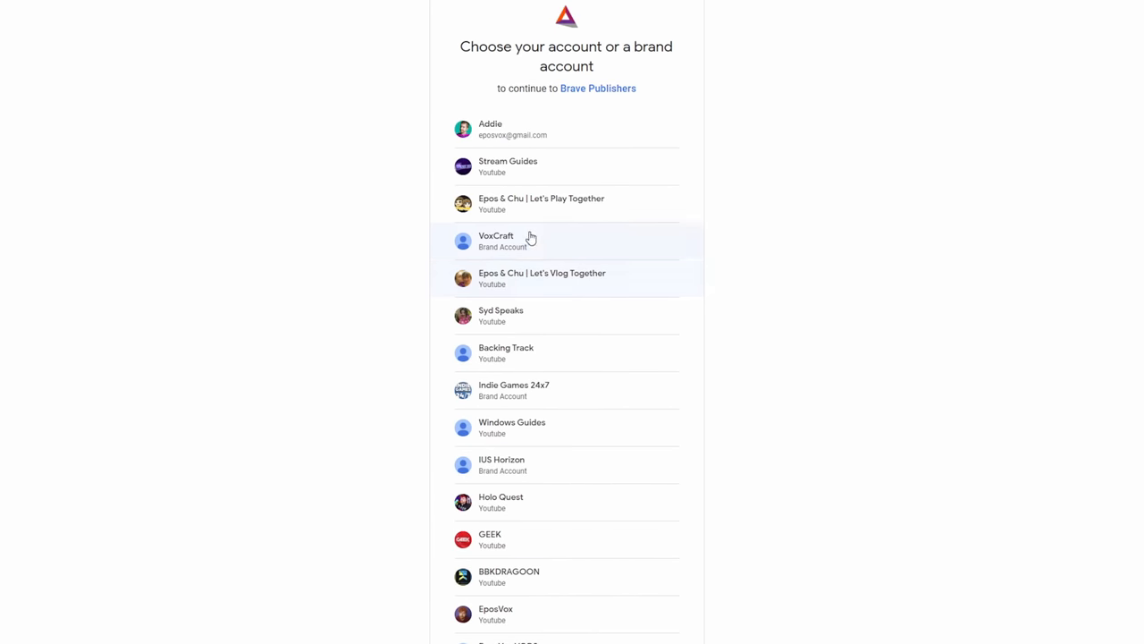
pyautogui.scroll(-3)
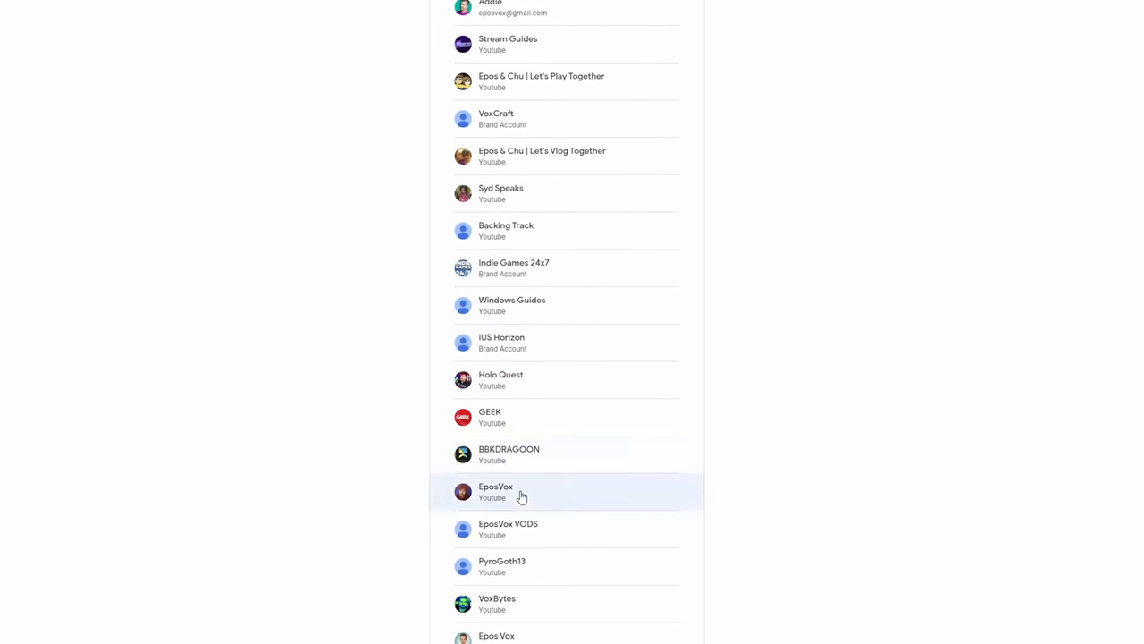
pyautogui.click(497, 491)
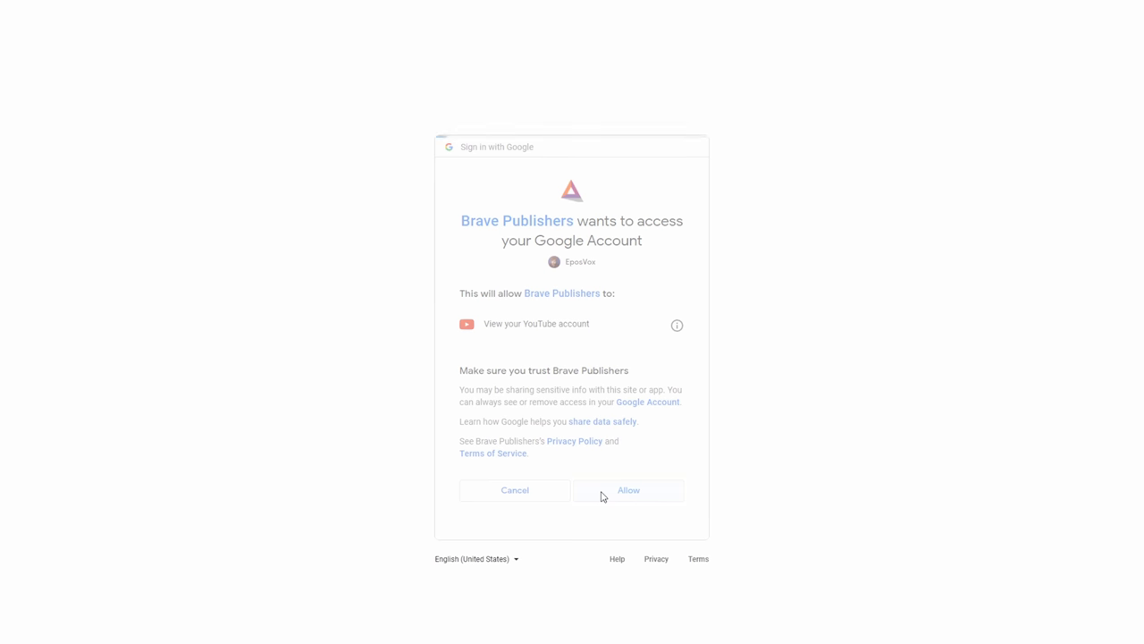
pyautogui.click(629, 490)
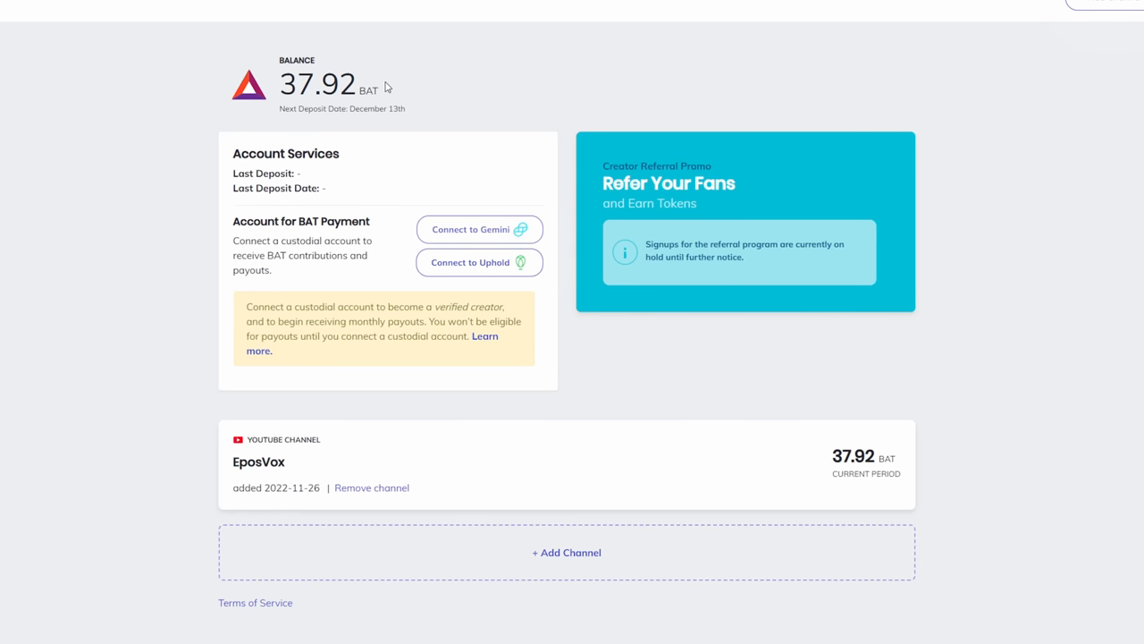
pyautogui.click(566, 551)
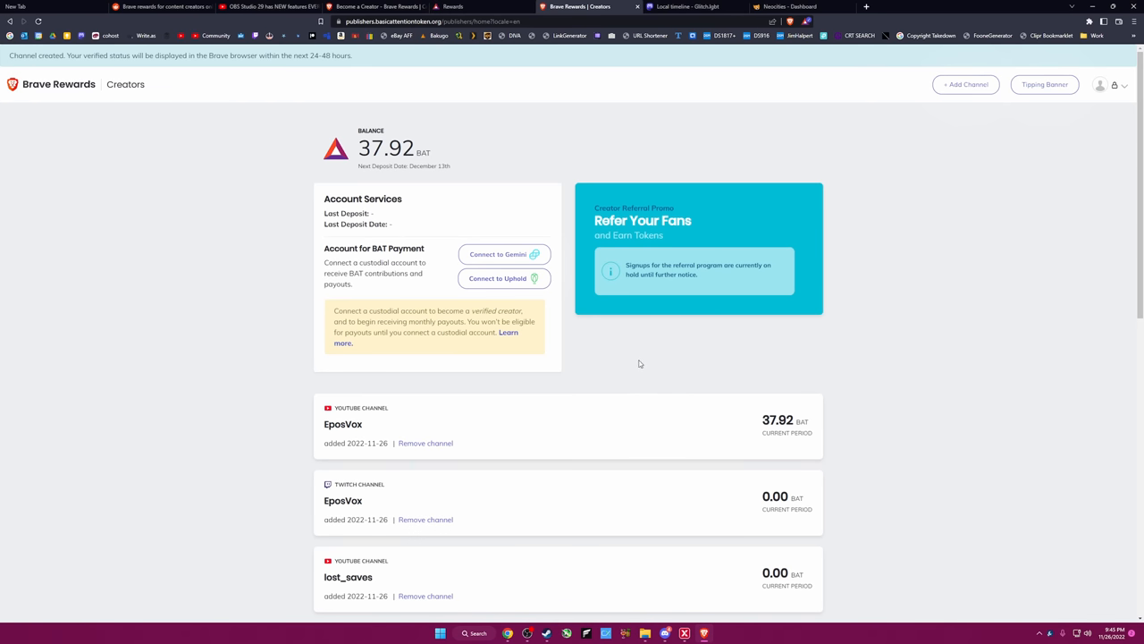
pyautogui.moveTo(638, 357)
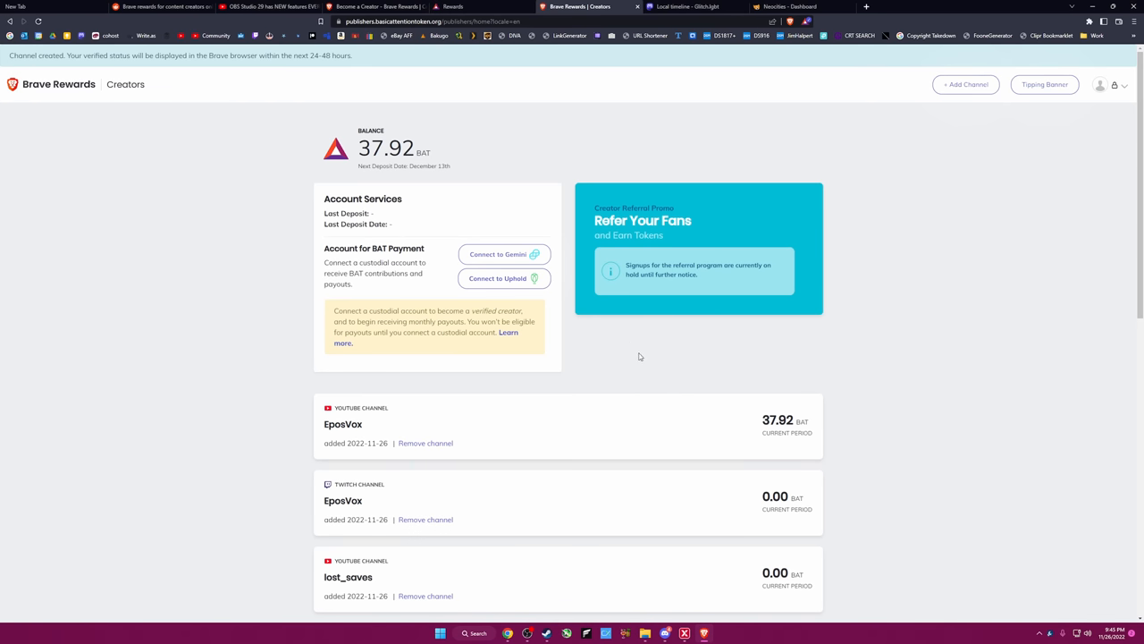
pyautogui.moveTo(633, 352)
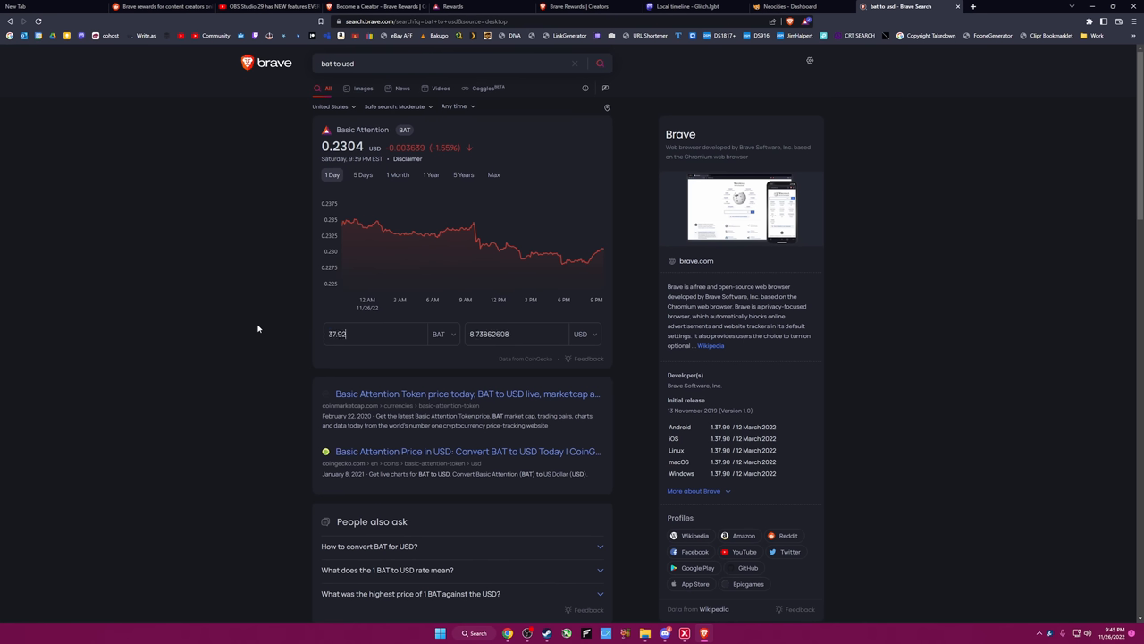
pyautogui.moveTo(319, 297)
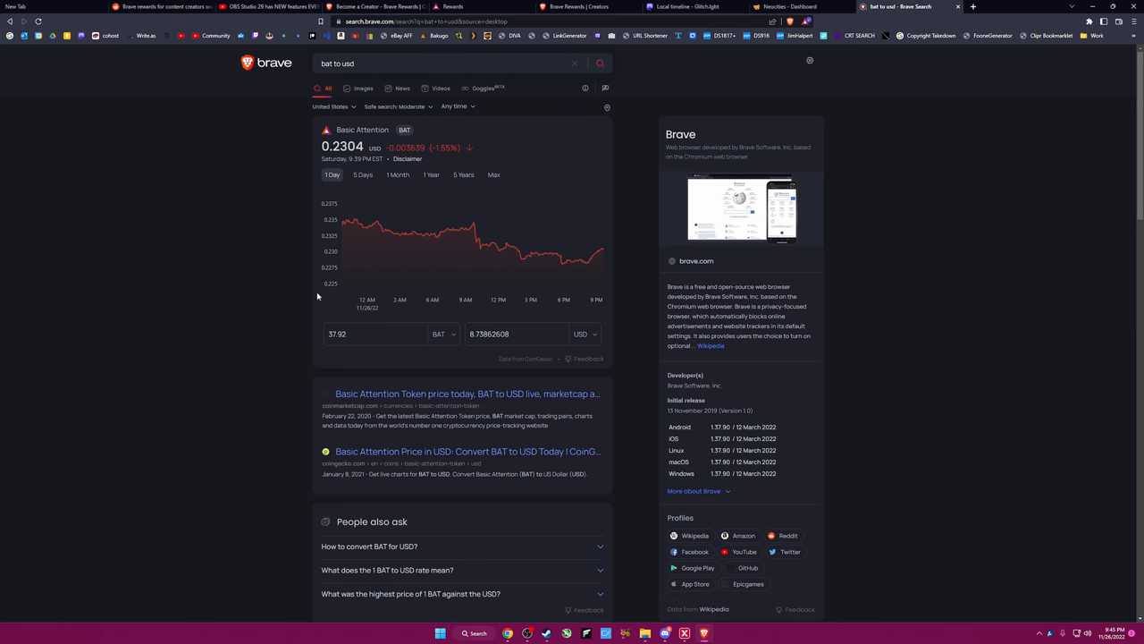
pyautogui.moveTo(315, 288)
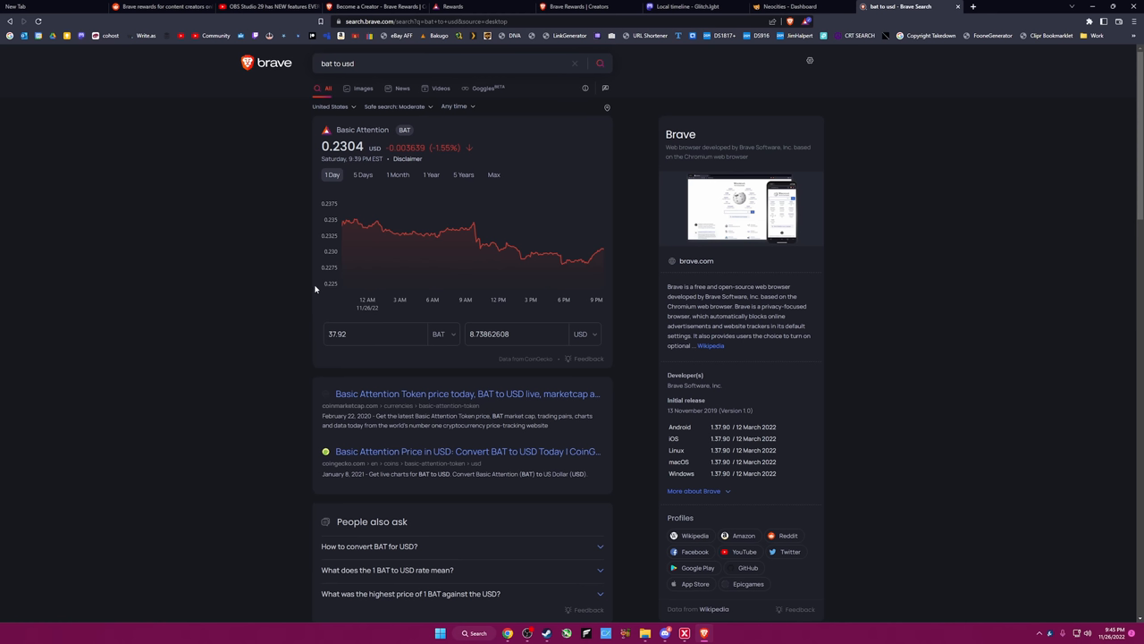
pyautogui.moveTo(314, 292)
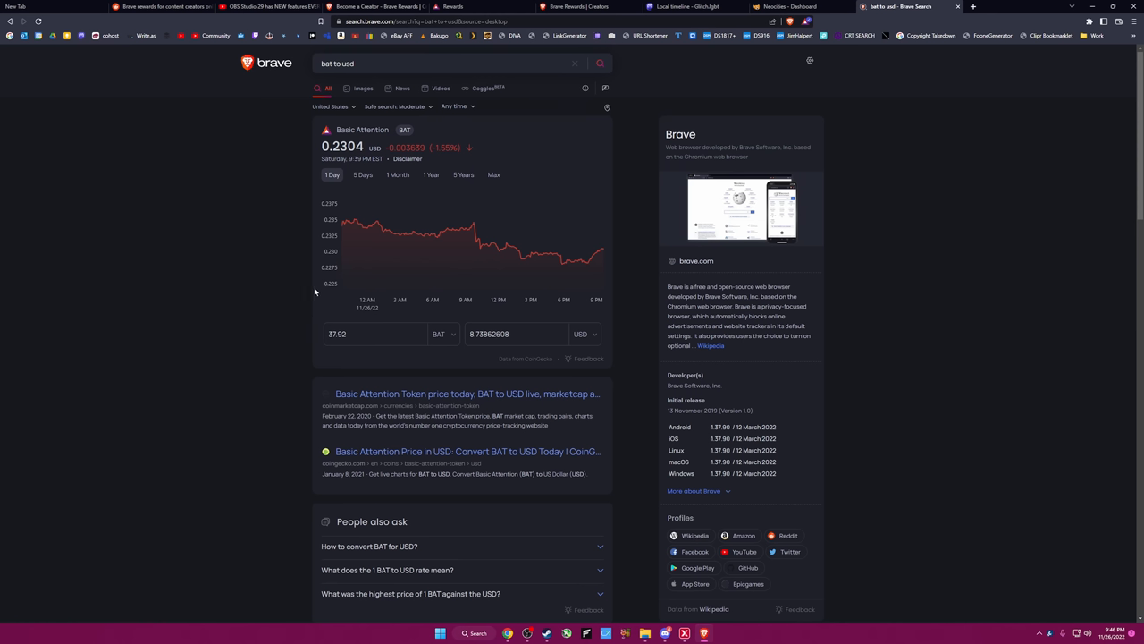
# Convert 37.92 BAT in the Brave Search converter, showing about 8.74 USD.
pyautogui.click(357, 334)
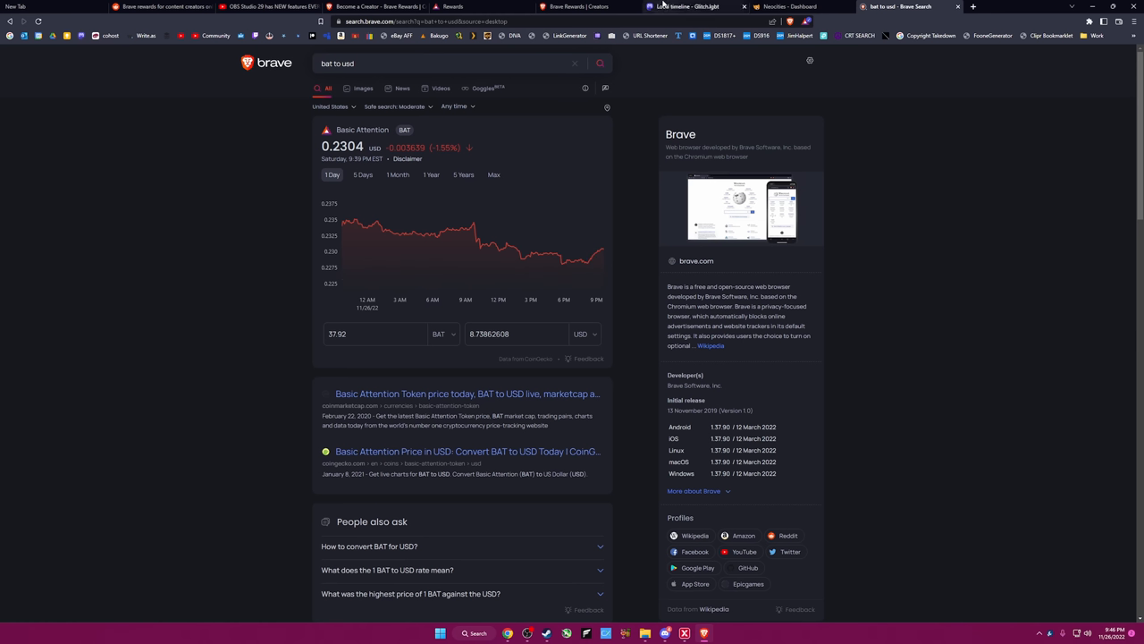
# Review the connected channels, including eposvox.com, and close the File Explorer window.
pyautogui.click(578, 6)
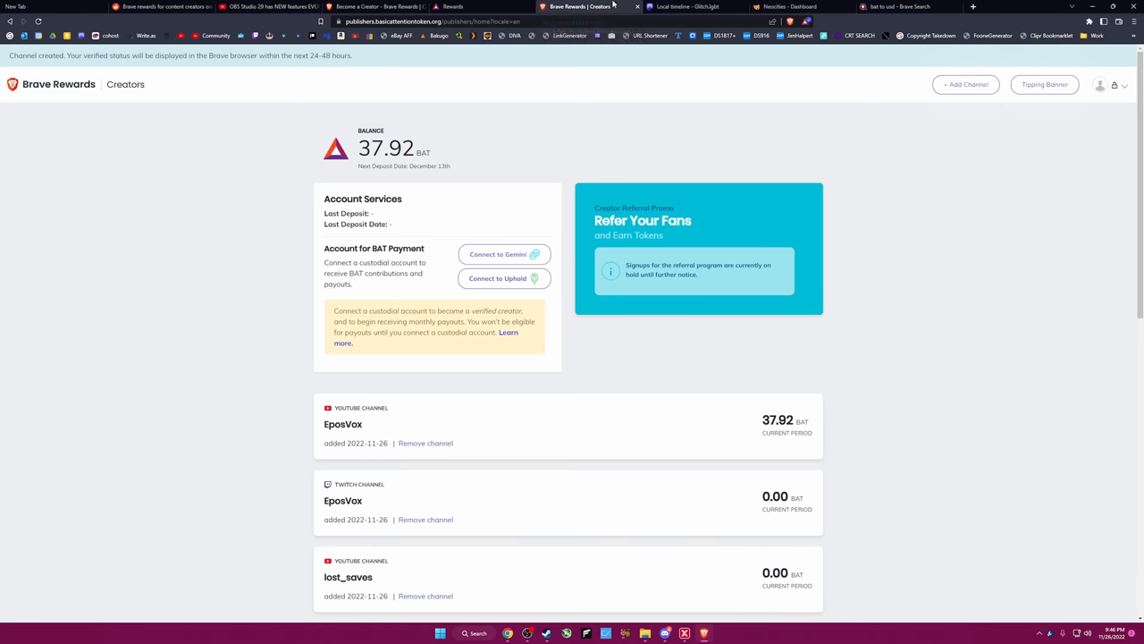
pyautogui.scroll(-3)
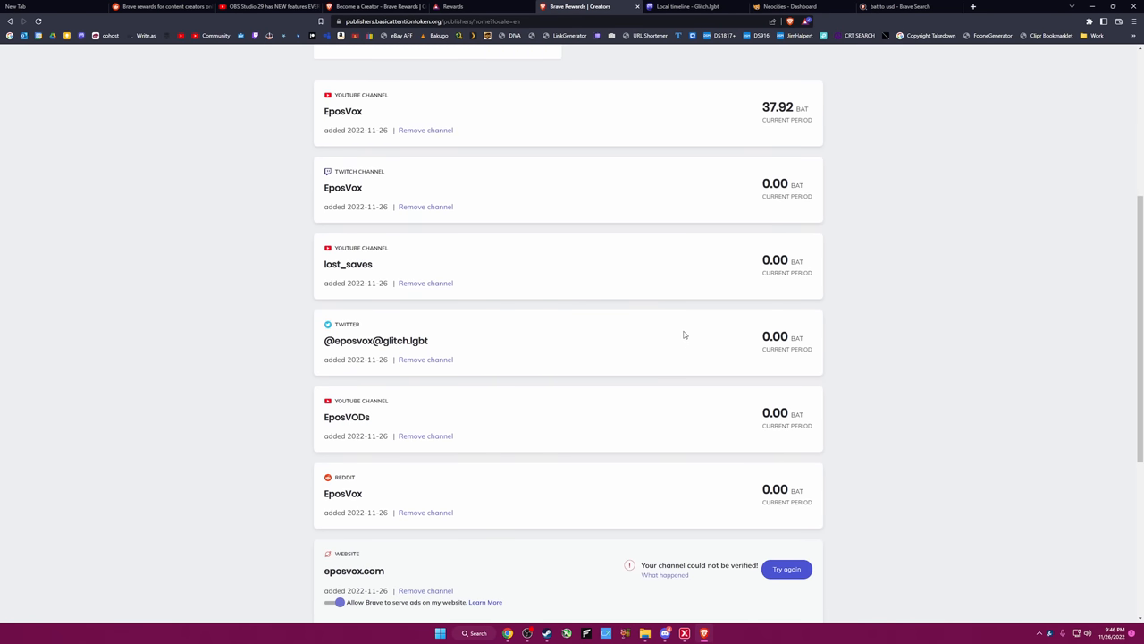
pyautogui.scroll(-3)
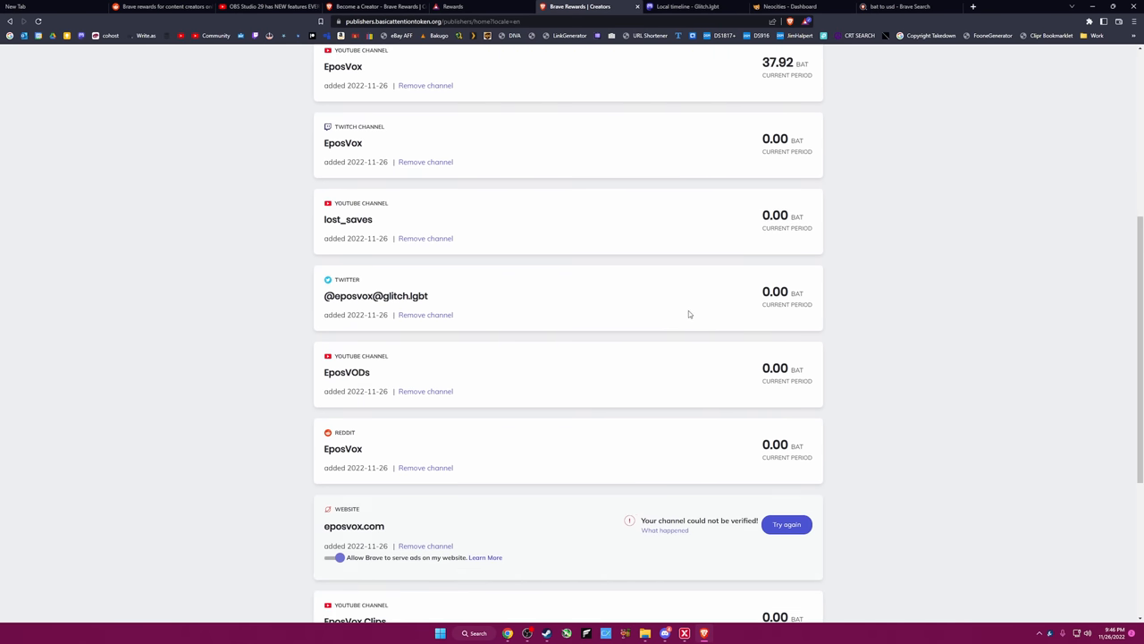
pyautogui.scroll(3)
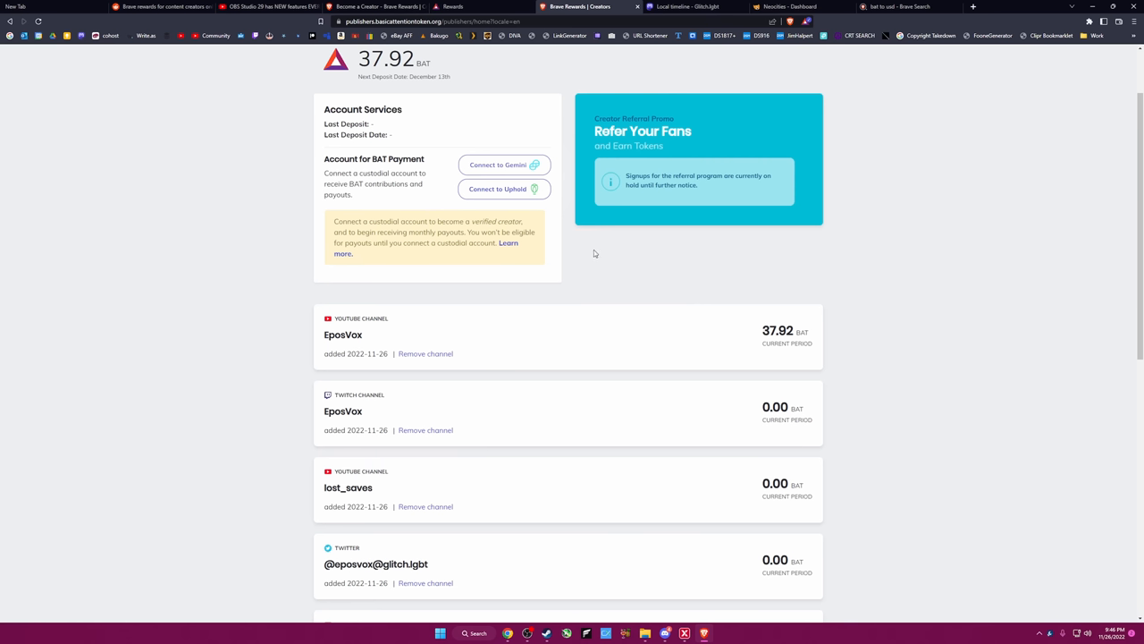
pyautogui.moveTo(588, 238)
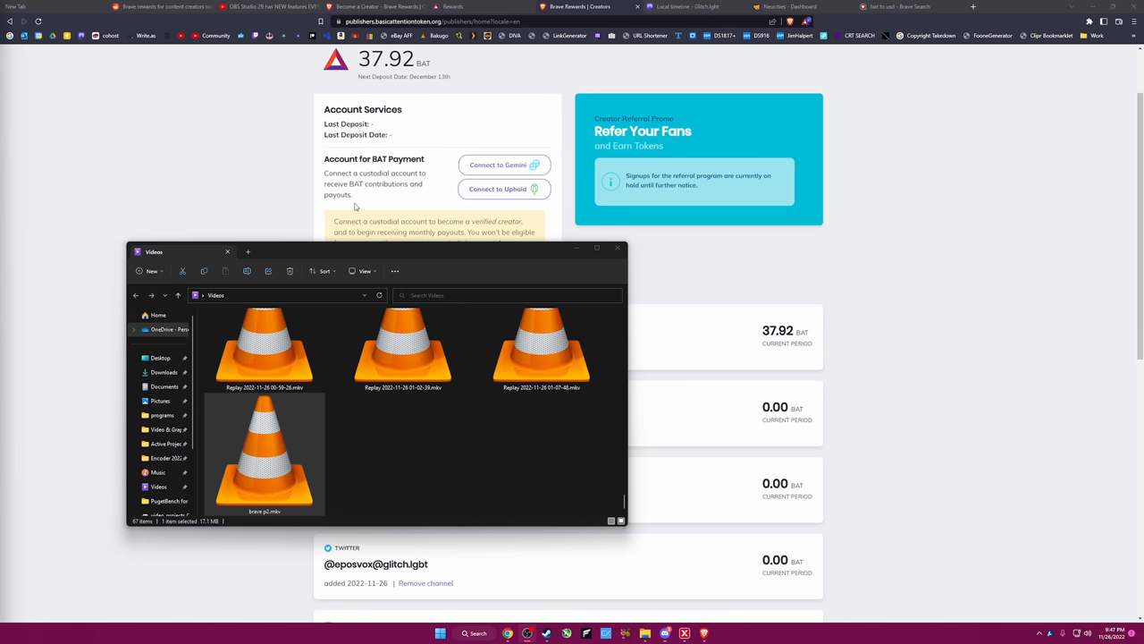
pyautogui.click(617, 248)
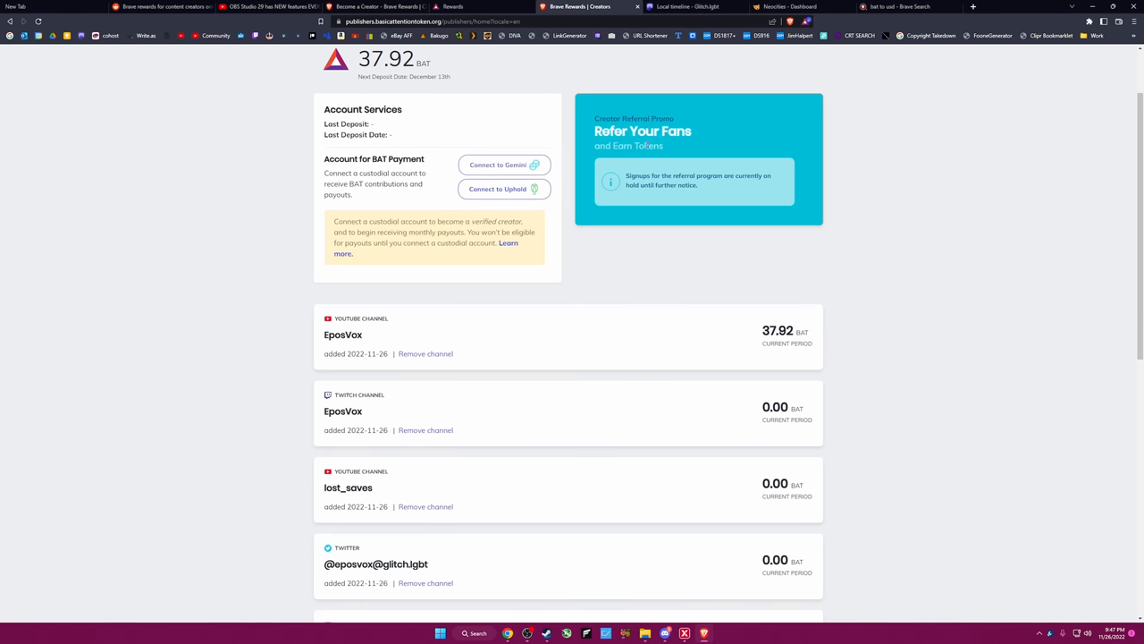
pyautogui.click(453, 6)
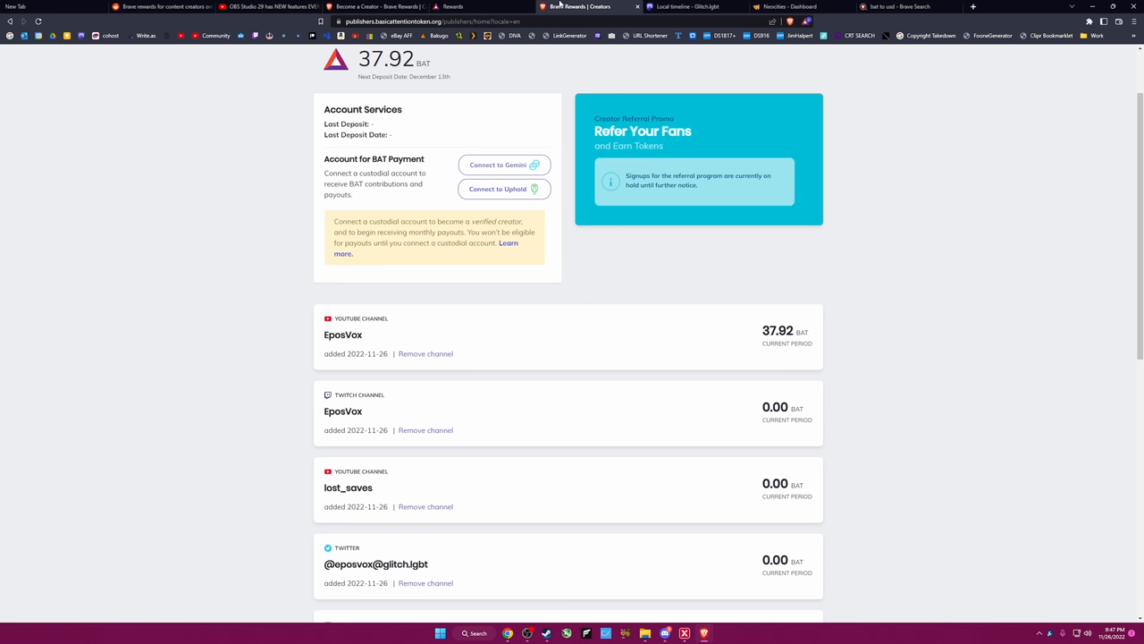
pyautogui.moveTo(572, 99)
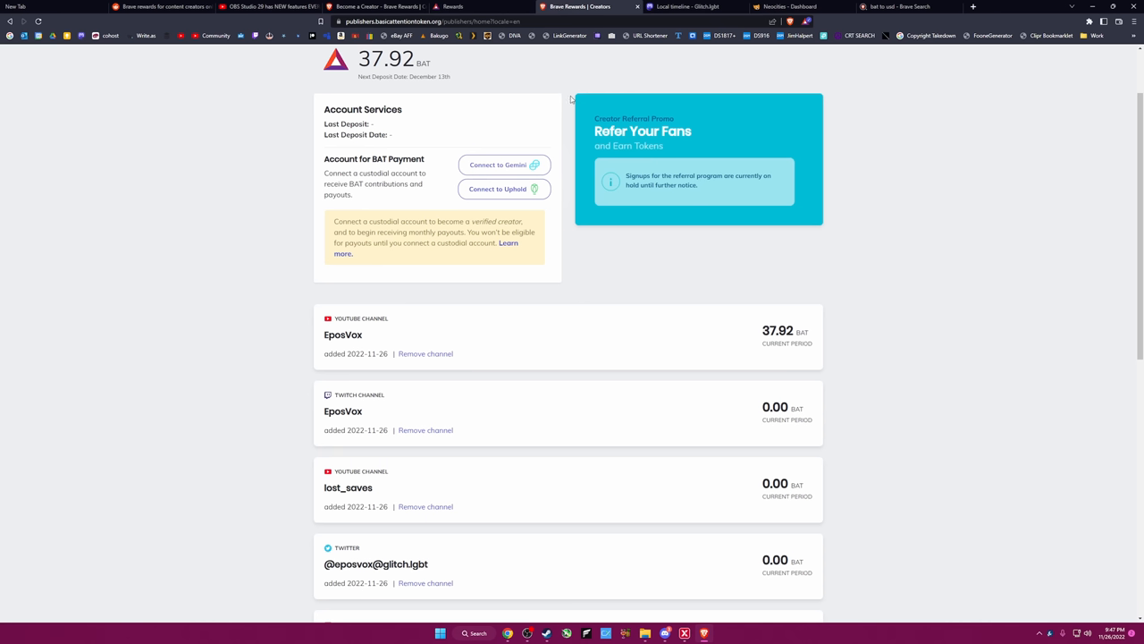
pyautogui.moveTo(583, 201)
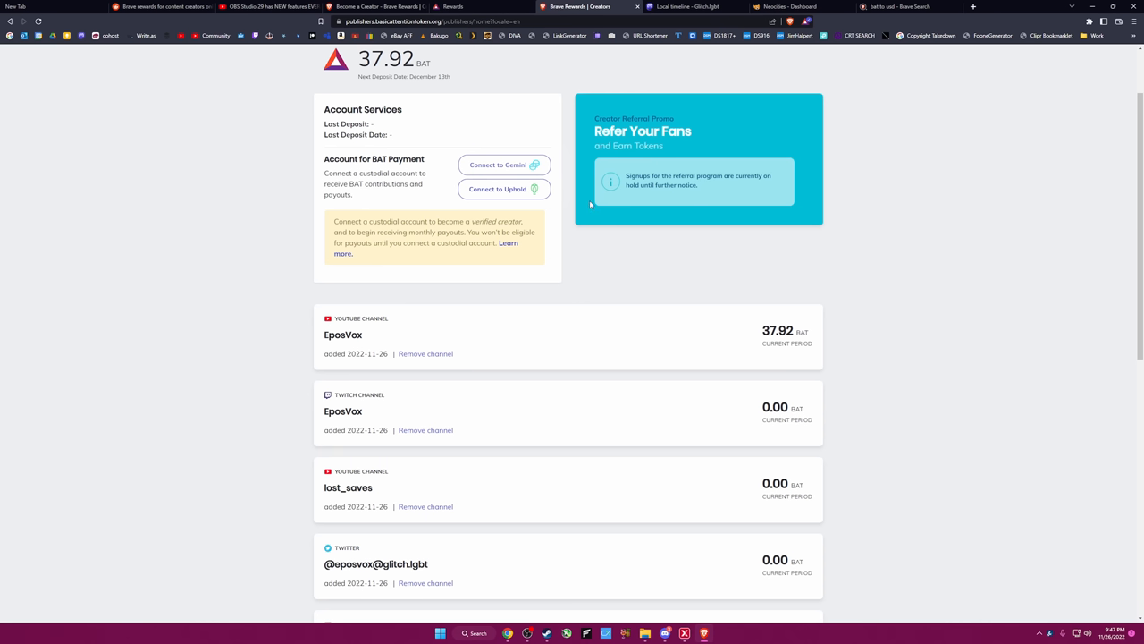
pyautogui.moveTo(577, 184)
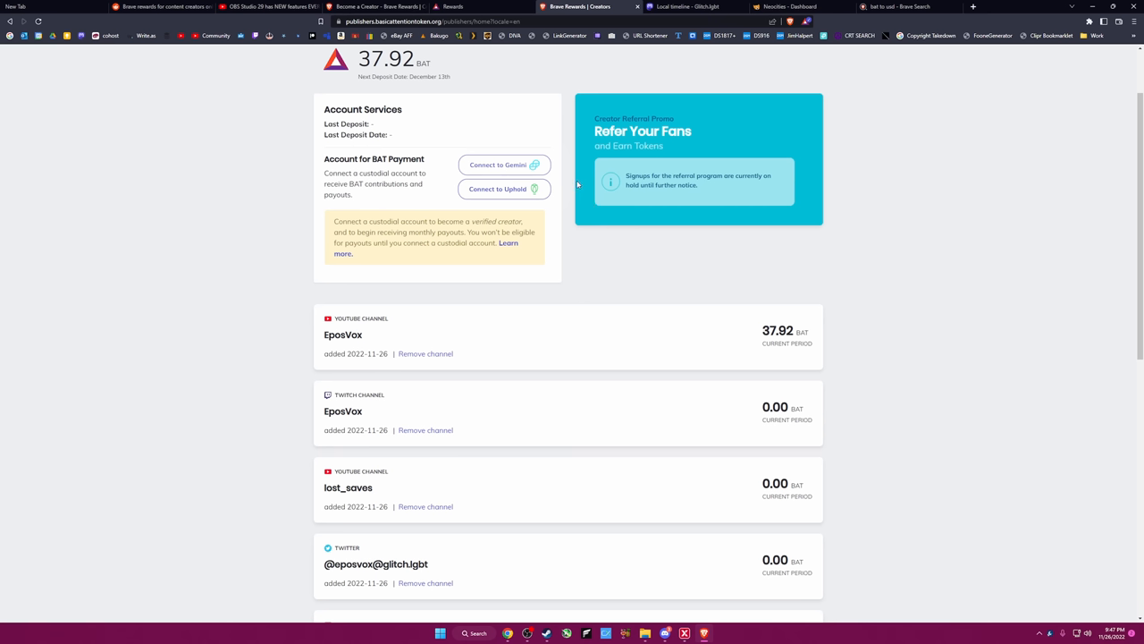
pyautogui.moveTo(533, 212)
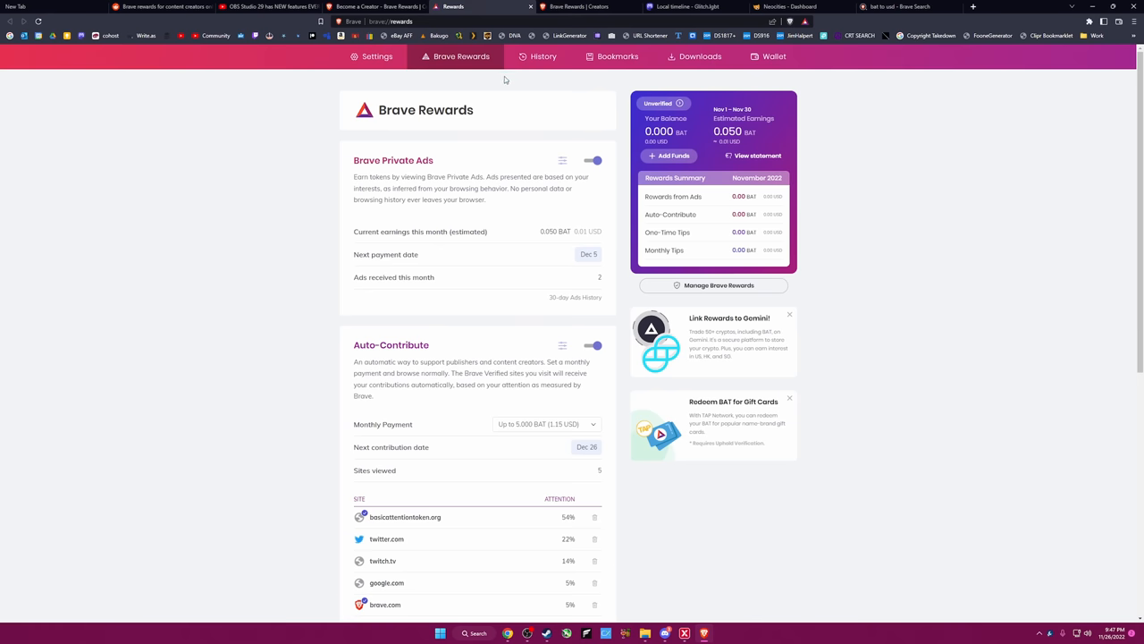
pyautogui.click(581, 7)
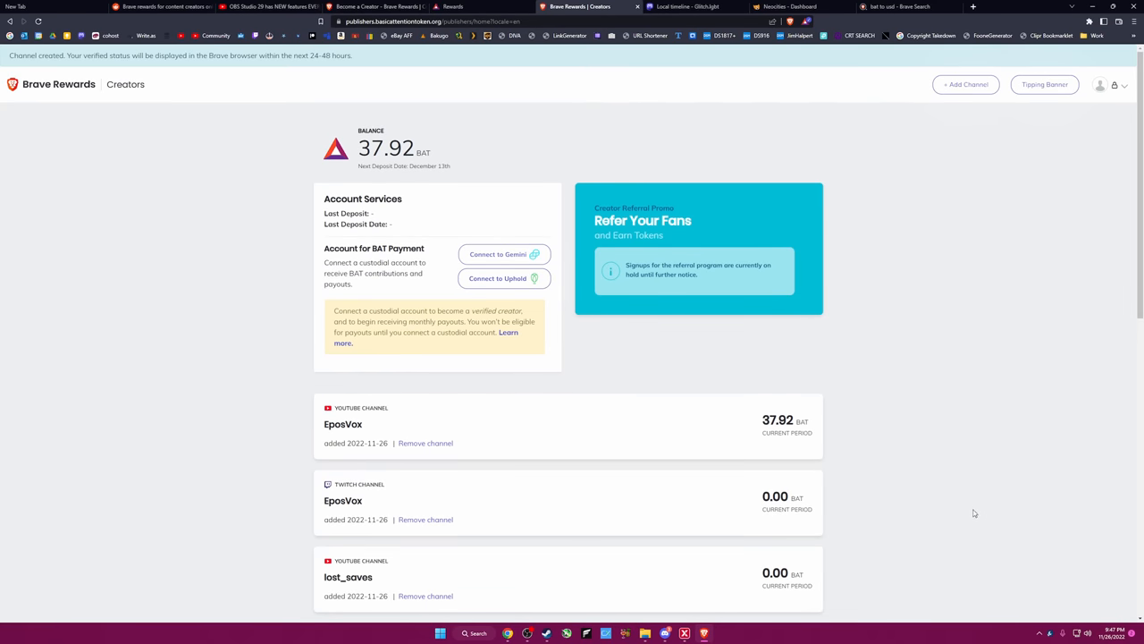
pyautogui.moveTo(972, 512)
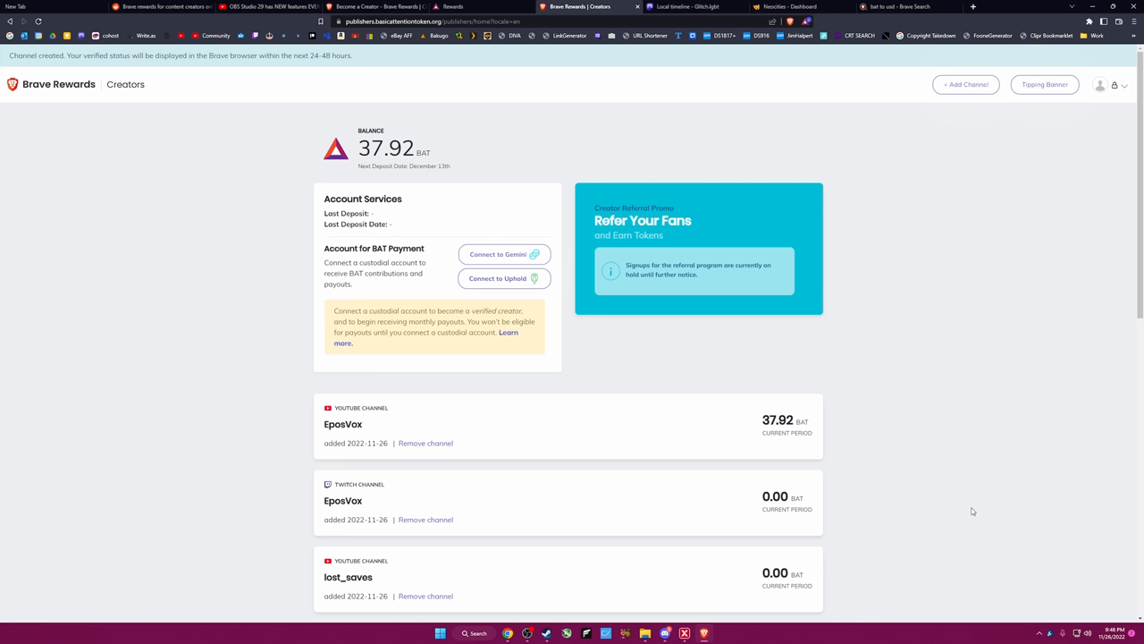
pyautogui.moveTo(570, 153)
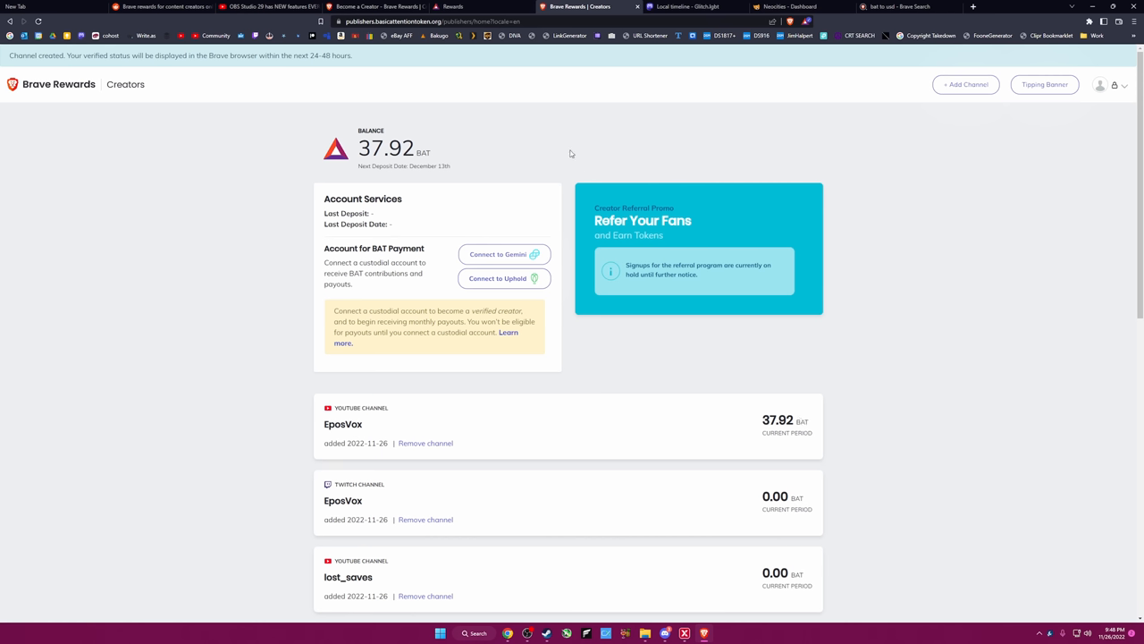
pyautogui.moveTo(563, 134)
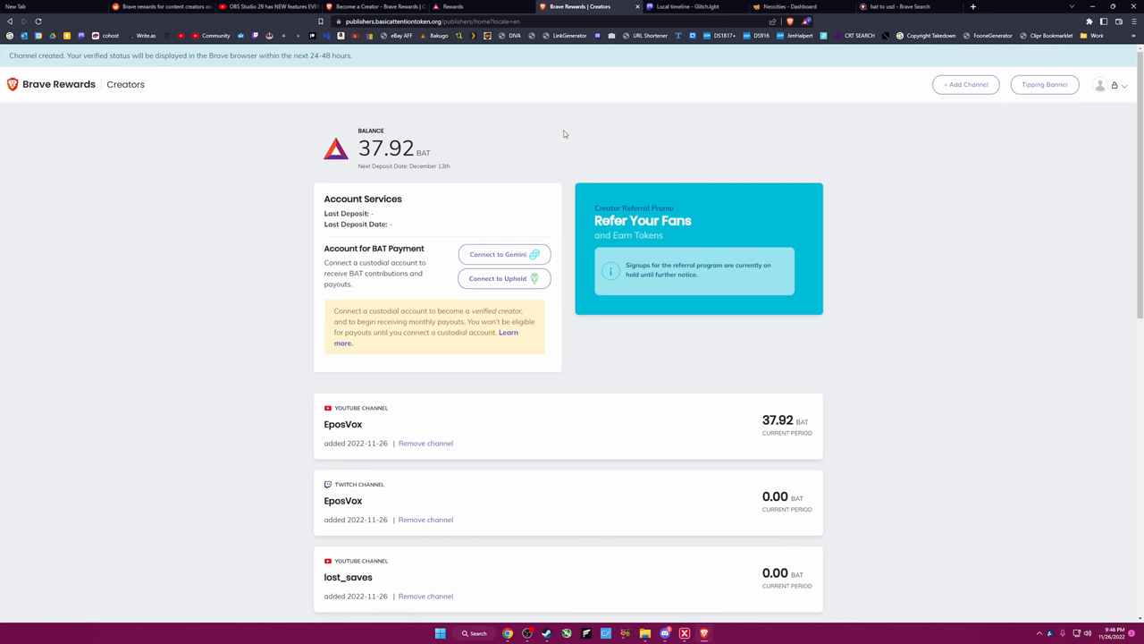
pyautogui.moveTo(546, 117)
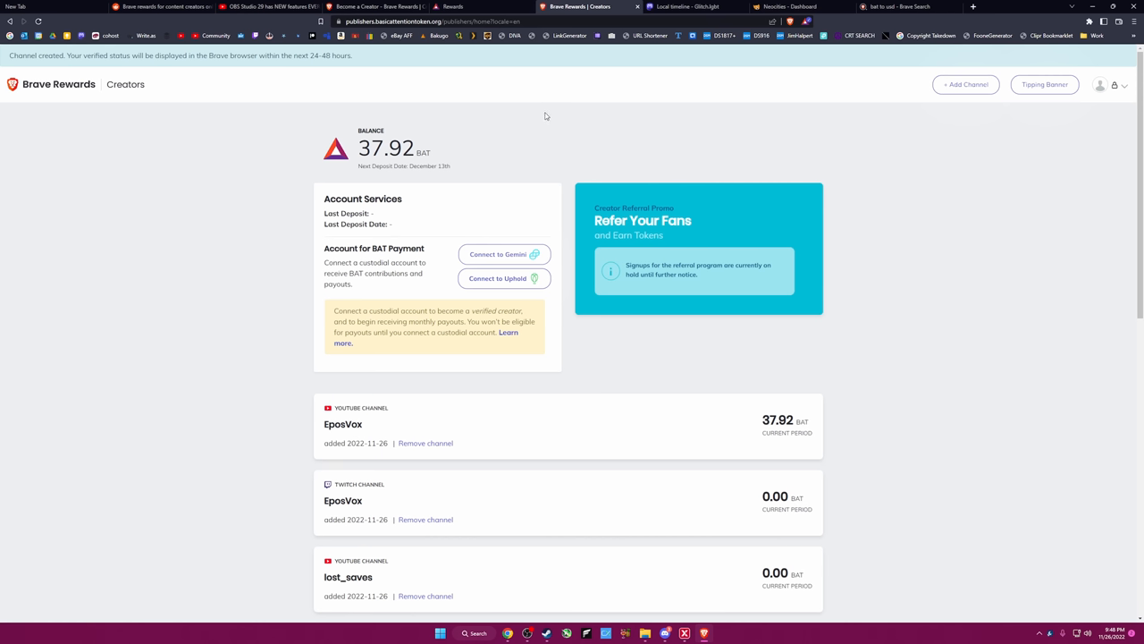
pyautogui.moveTo(548, 171)
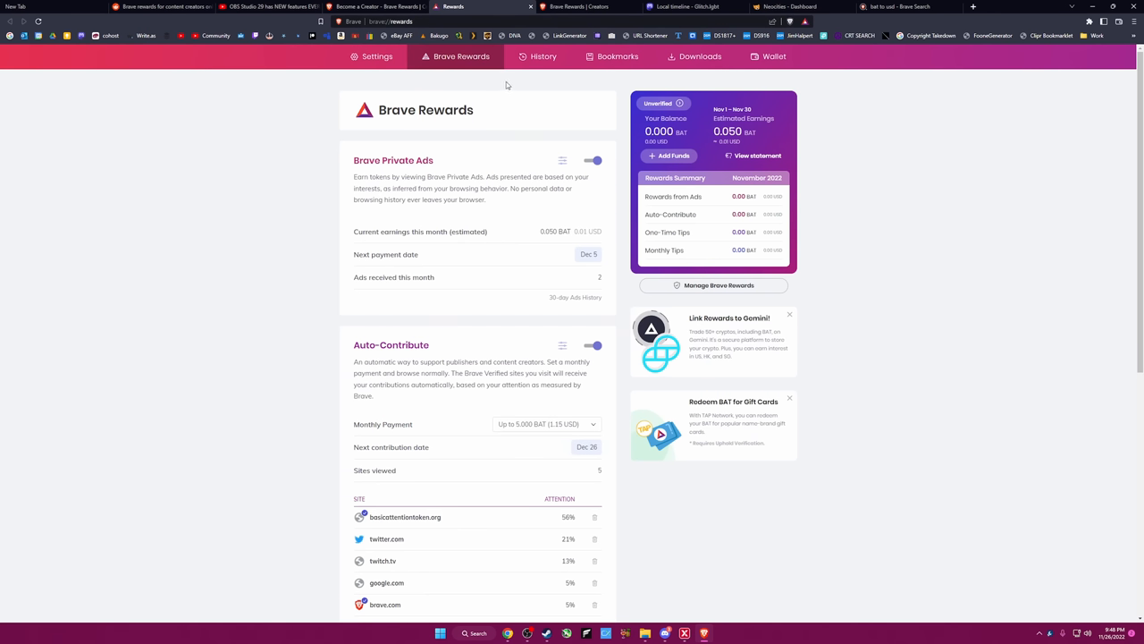
pyautogui.moveTo(504, 83)
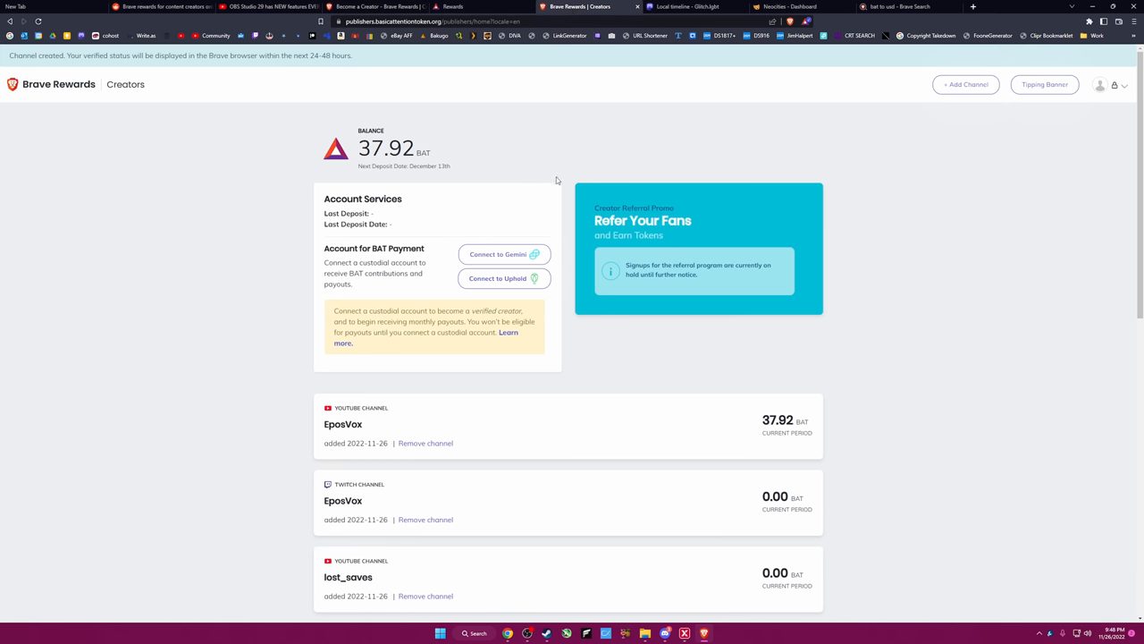
pyautogui.moveTo(596, 220)
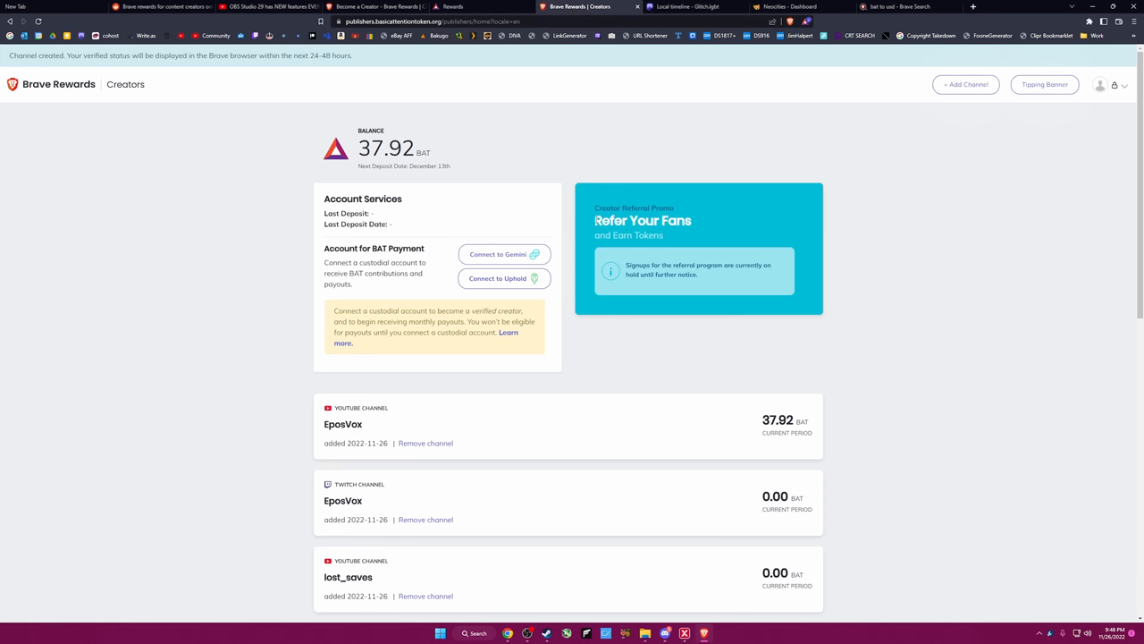
pyautogui.doubleClick(649, 207)
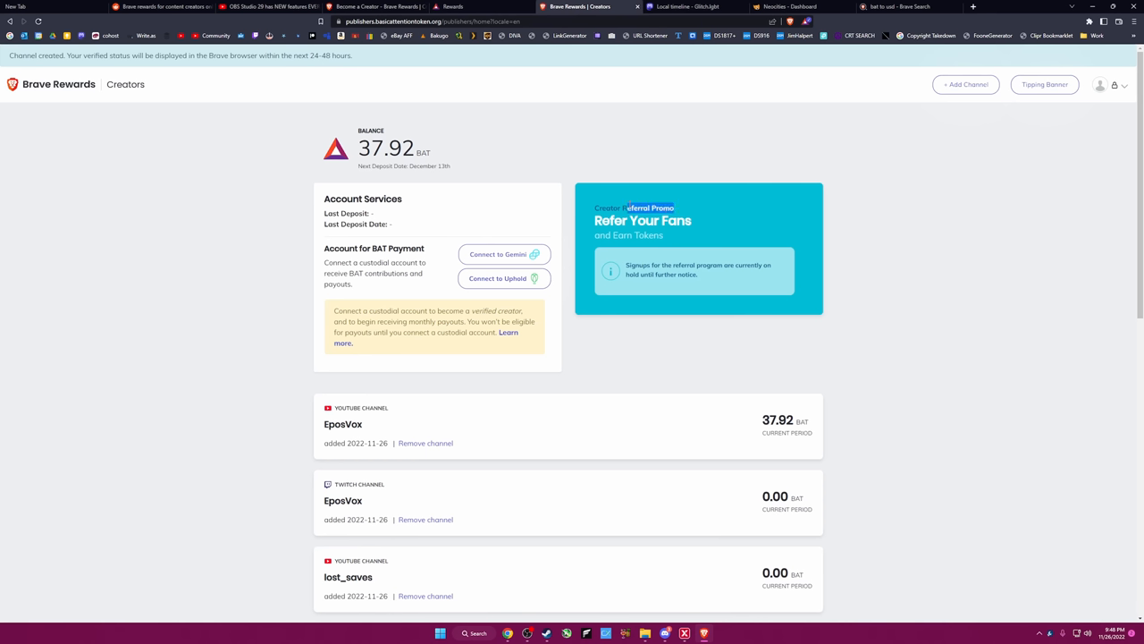
pyautogui.moveTo(589, 174)
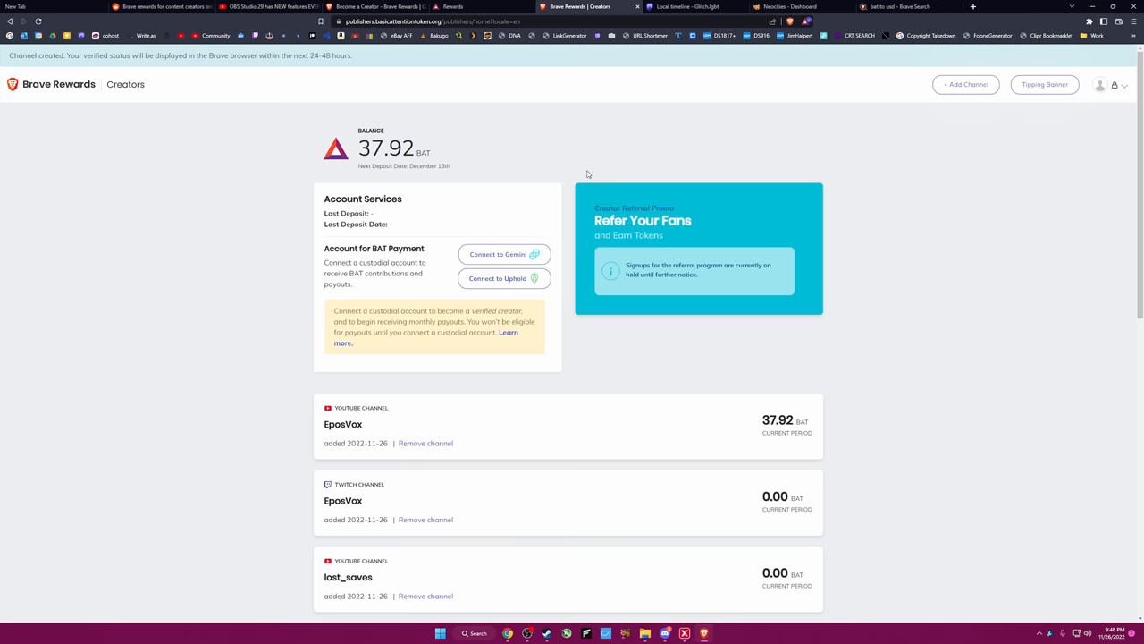
pyautogui.moveTo(575, 167)
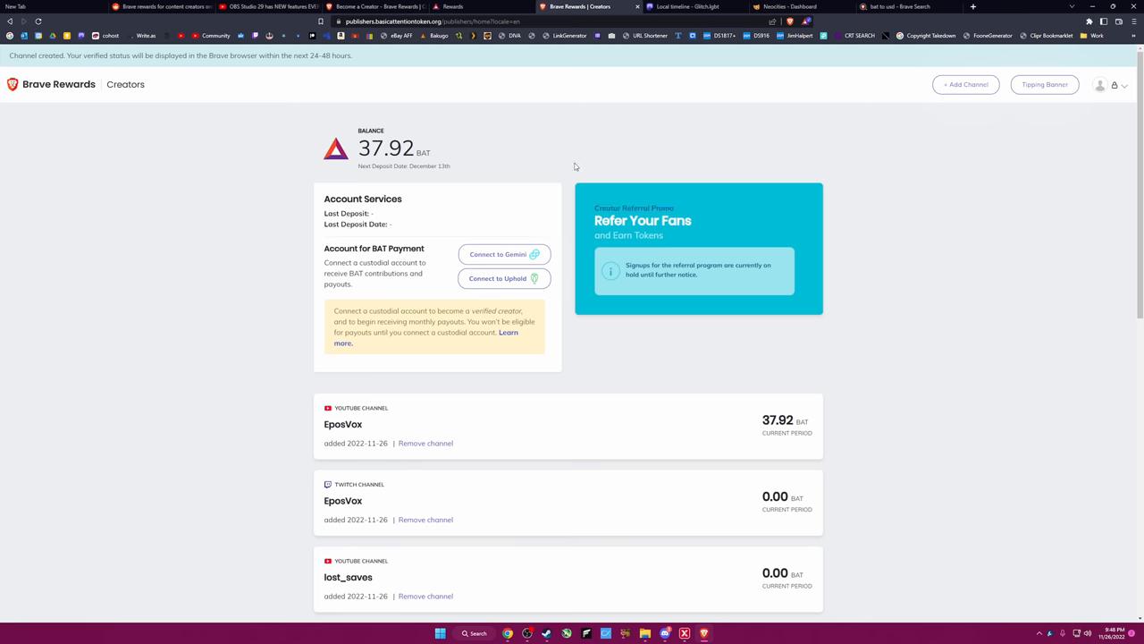
pyautogui.scroll(-3)
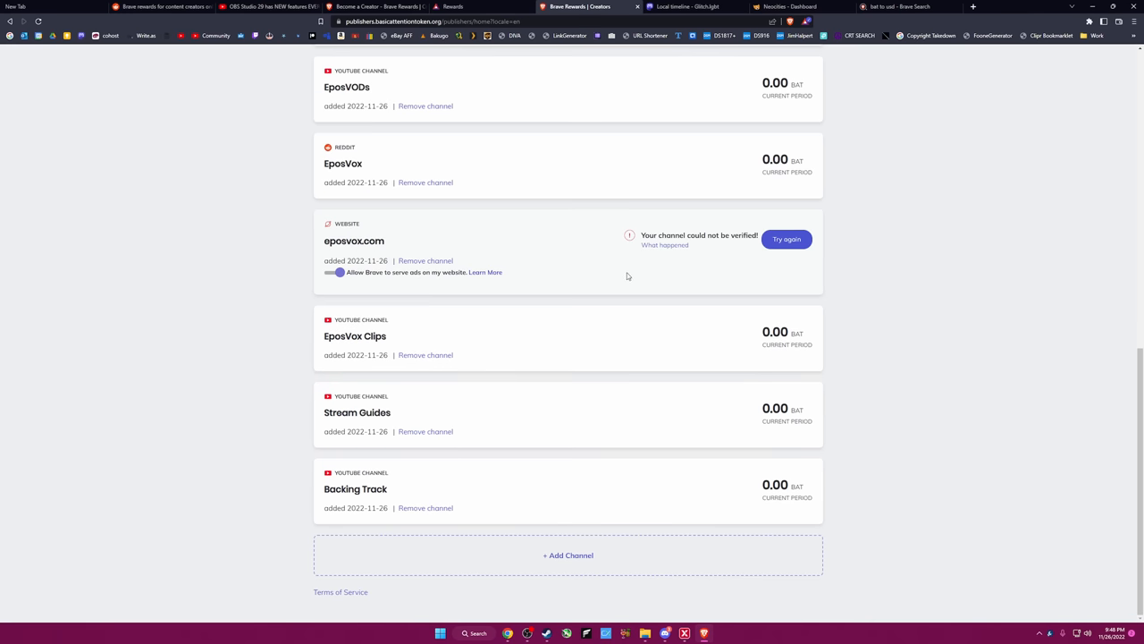
pyautogui.moveTo(512, 216)
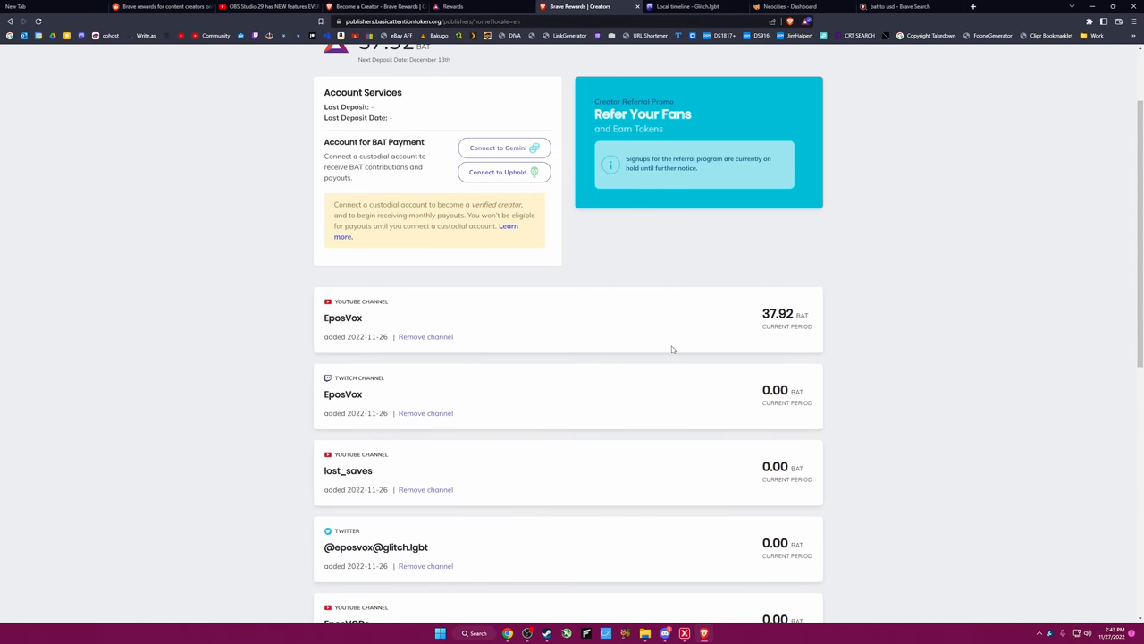
pyautogui.scroll(-3)
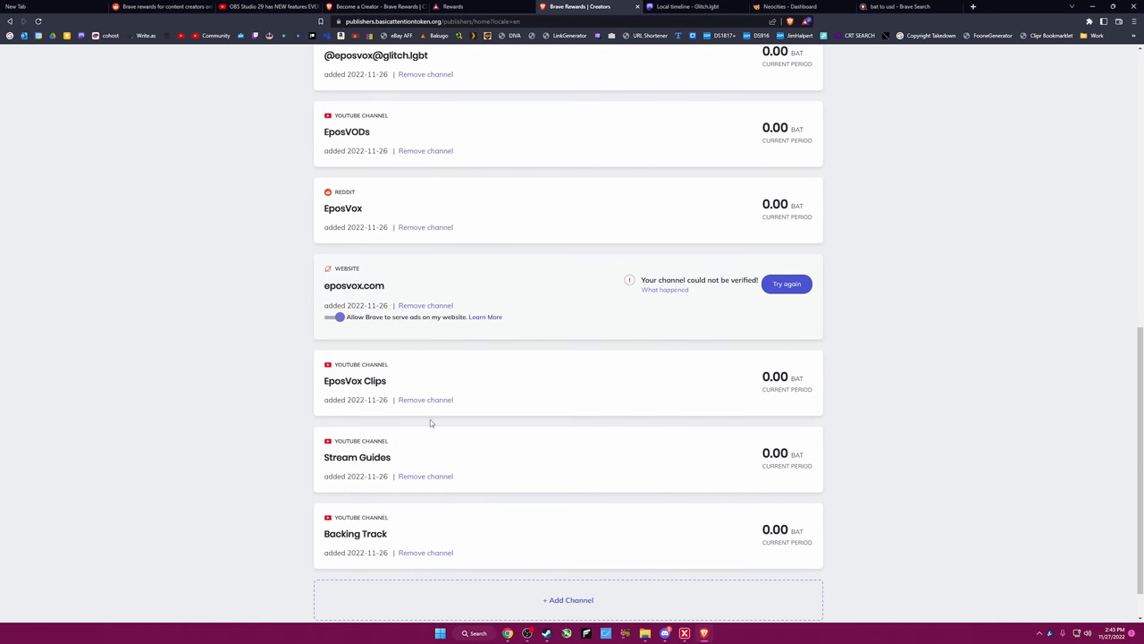
pyautogui.scroll(-3)
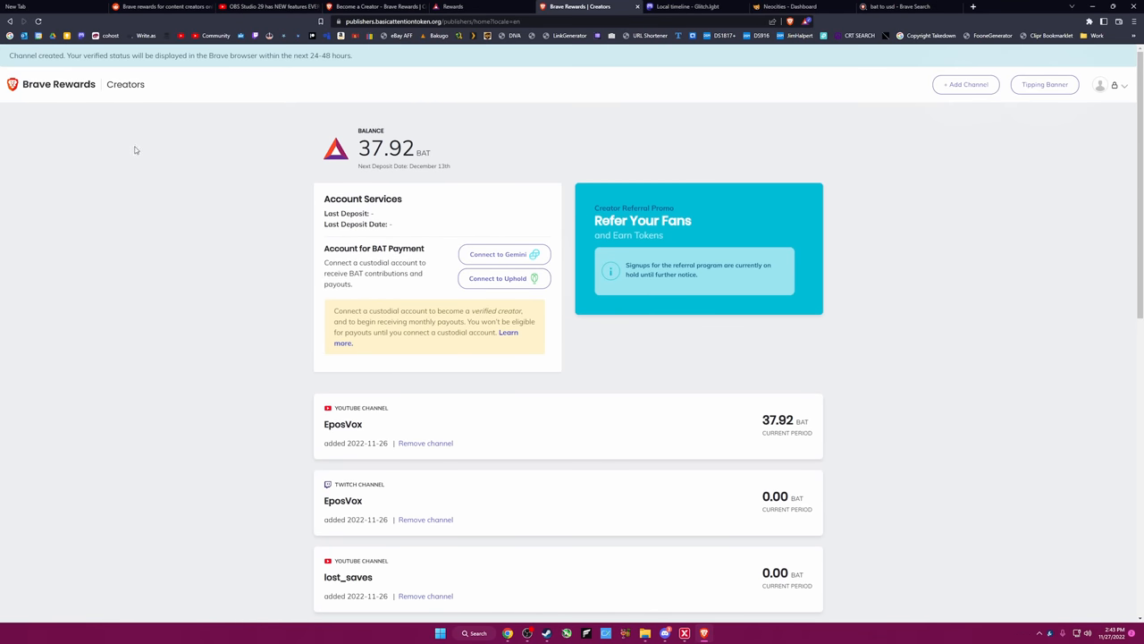
# Compare the brave://rewards overview with the creator dashboard, dismissing the notifications panel.
pyautogui.click(456, 8)
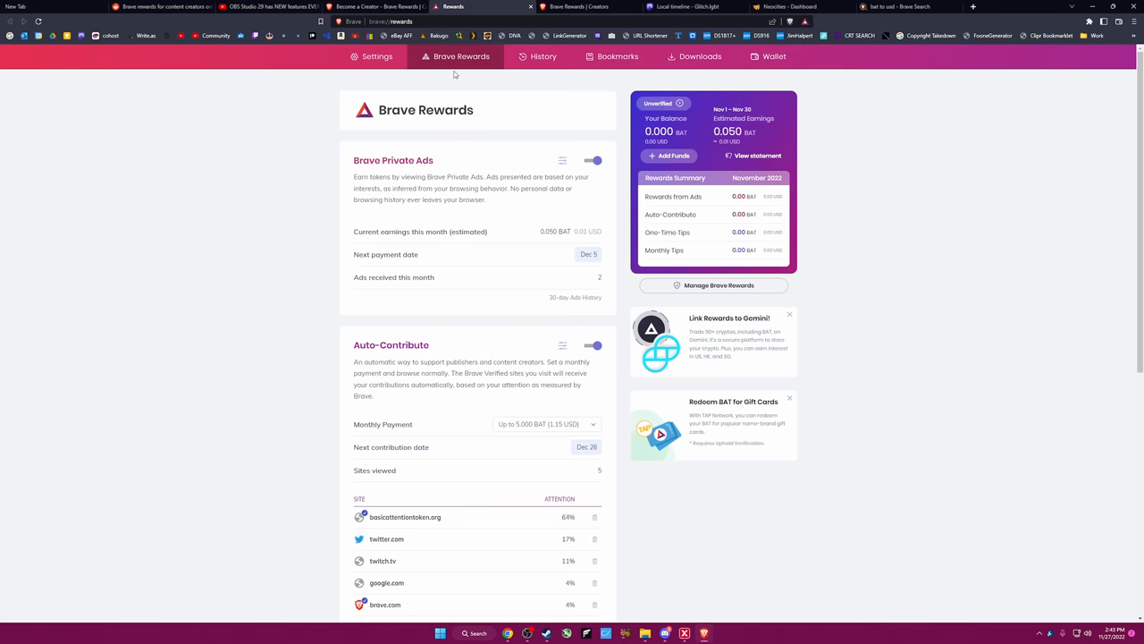
pyautogui.moveTo(458, 144)
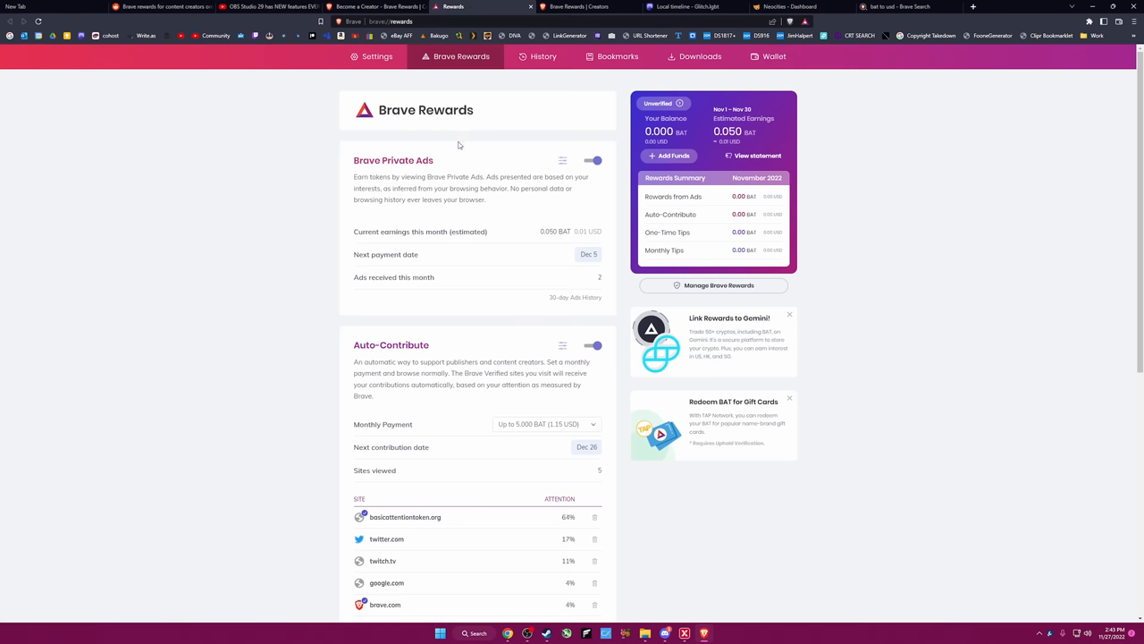
pyautogui.click(1075, 633)
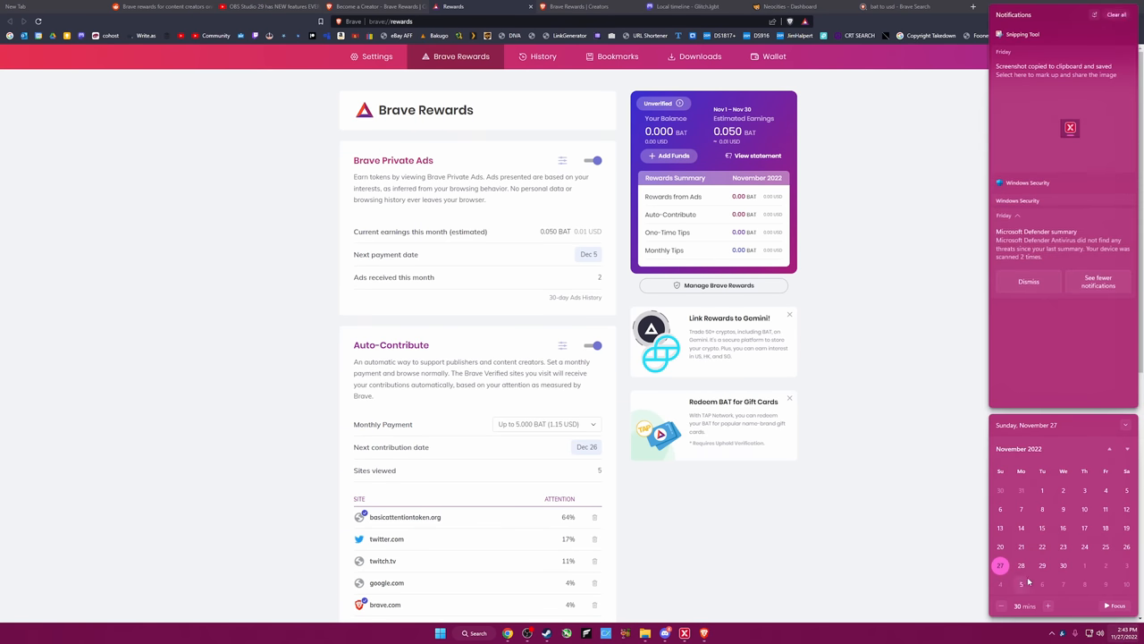
pyautogui.click(898, 452)
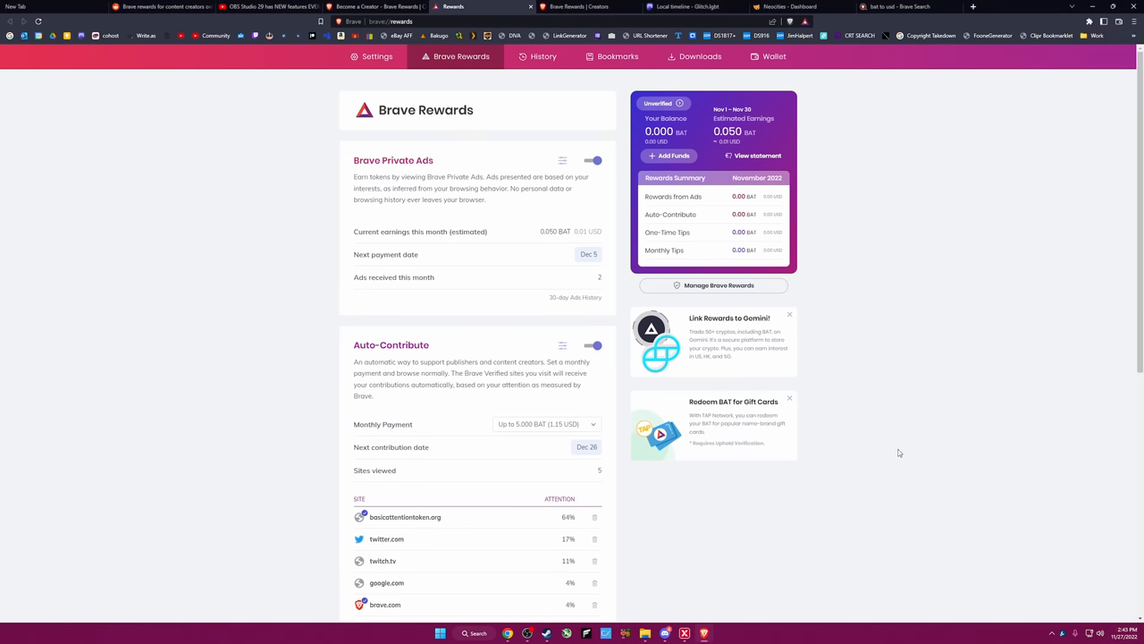
pyautogui.moveTo(883, 450)
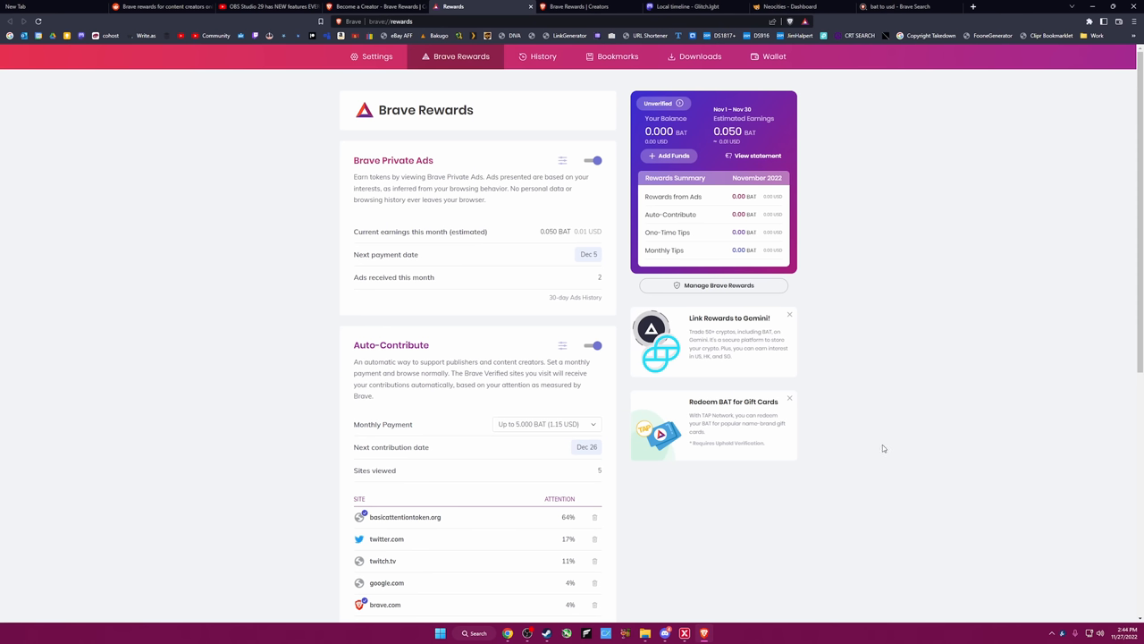
pyautogui.click(581, 6)
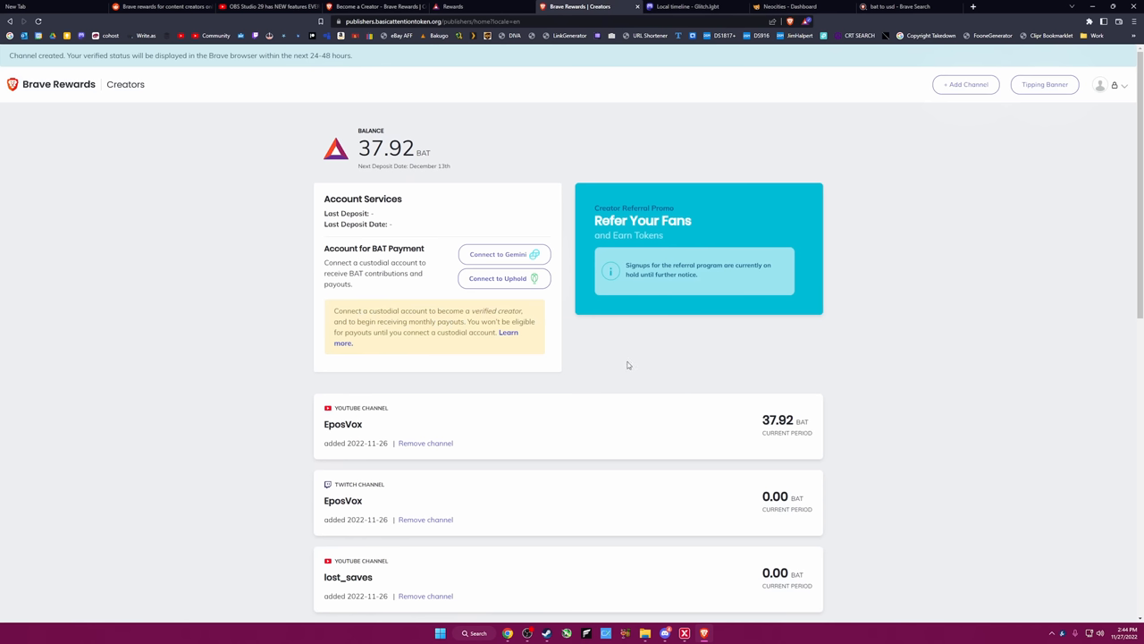
pyautogui.moveTo(304, 247)
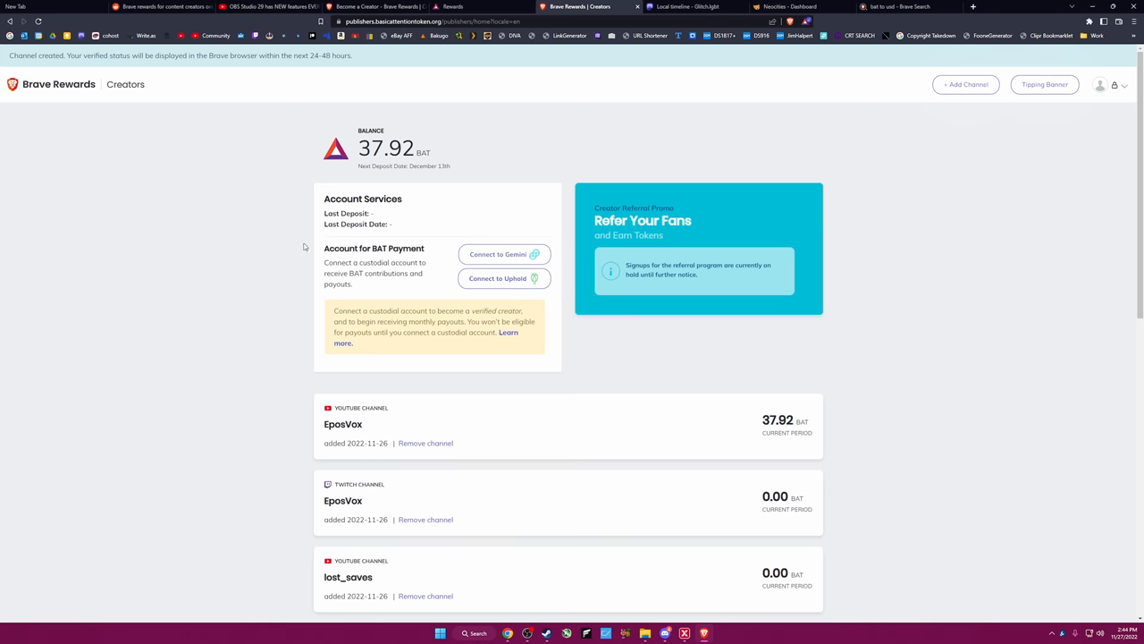
pyautogui.moveTo(432, 299)
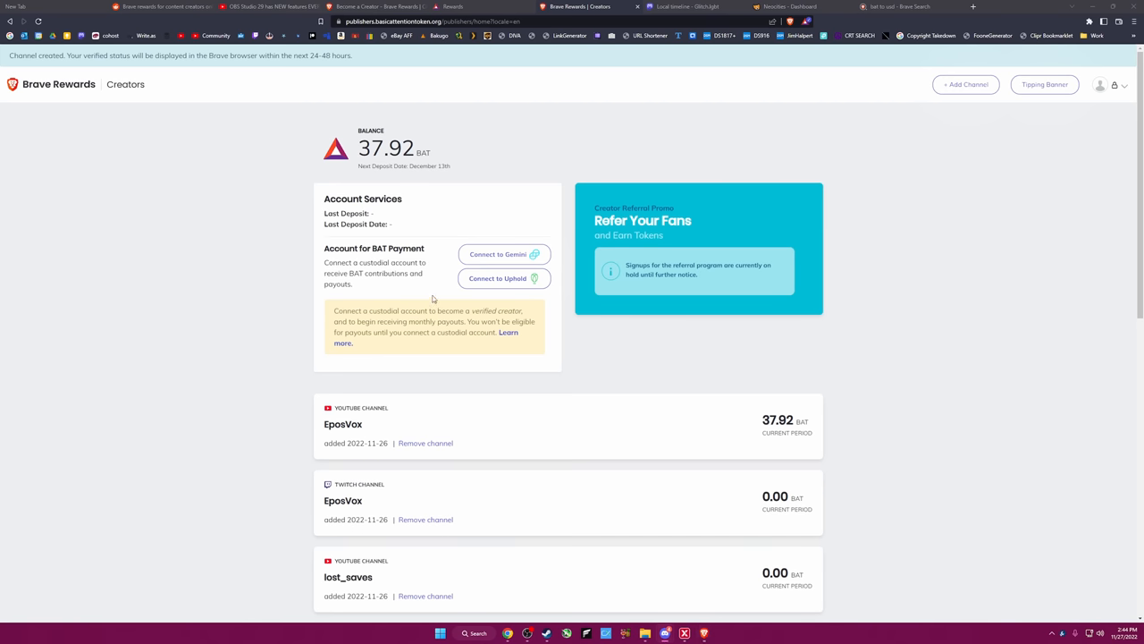
pyautogui.click(458, 6)
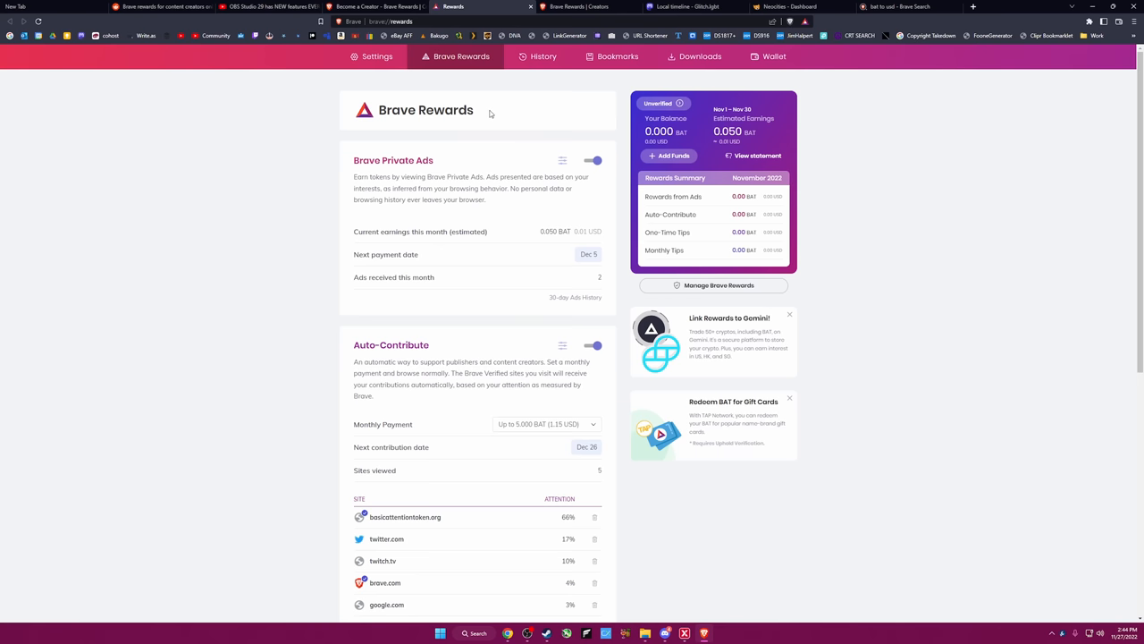
pyautogui.moveTo(349, 302)
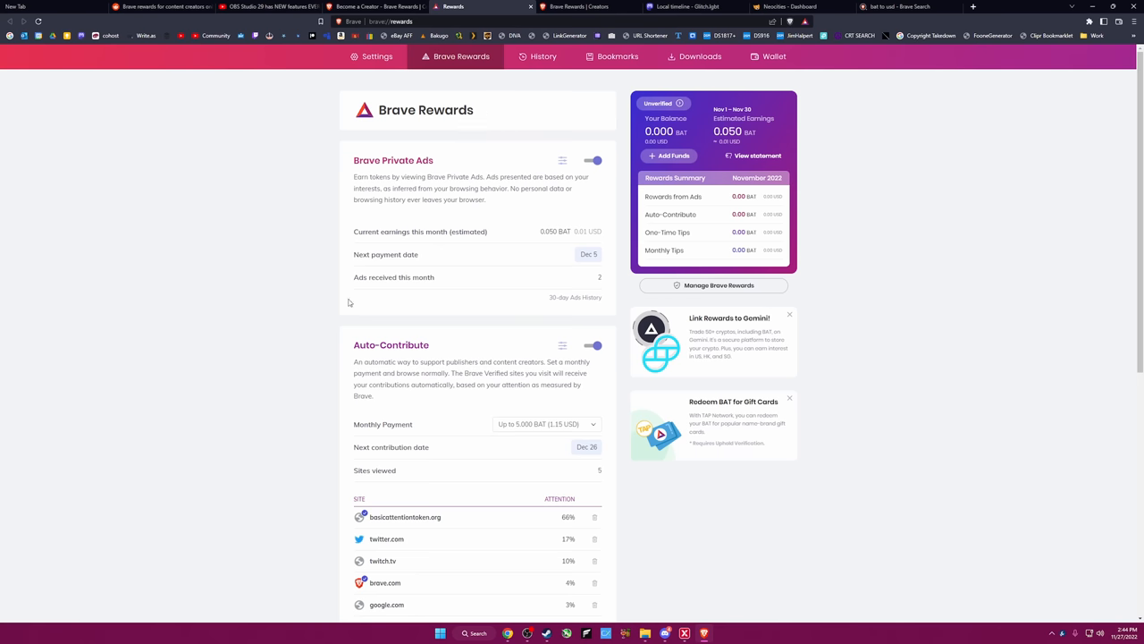
pyautogui.moveTo(335, 296)
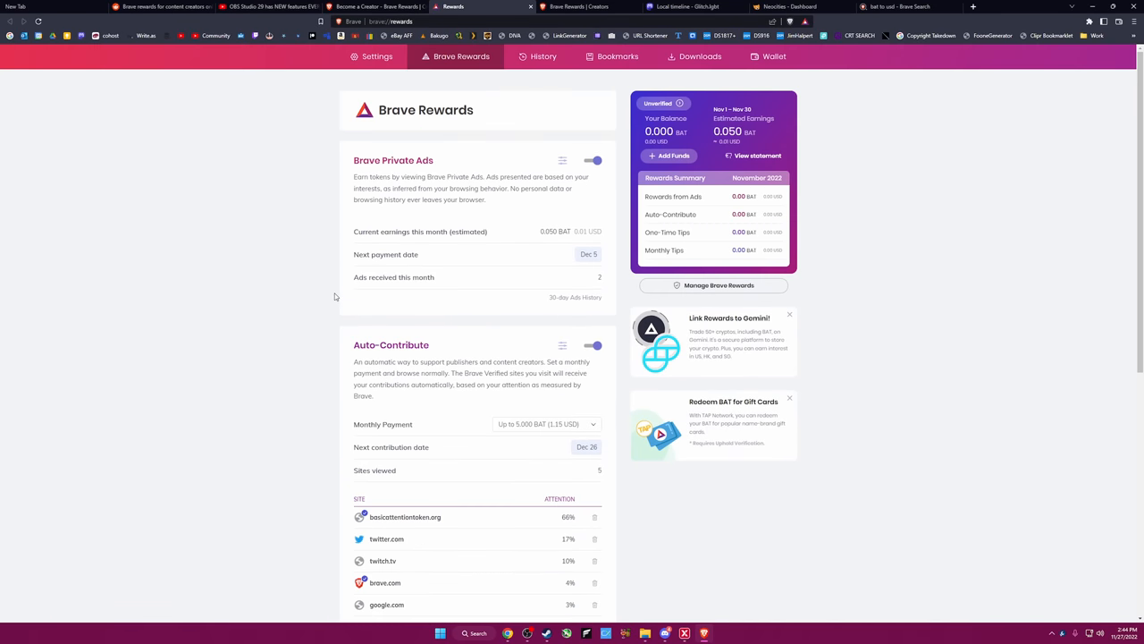
pyautogui.moveTo(358, 347)
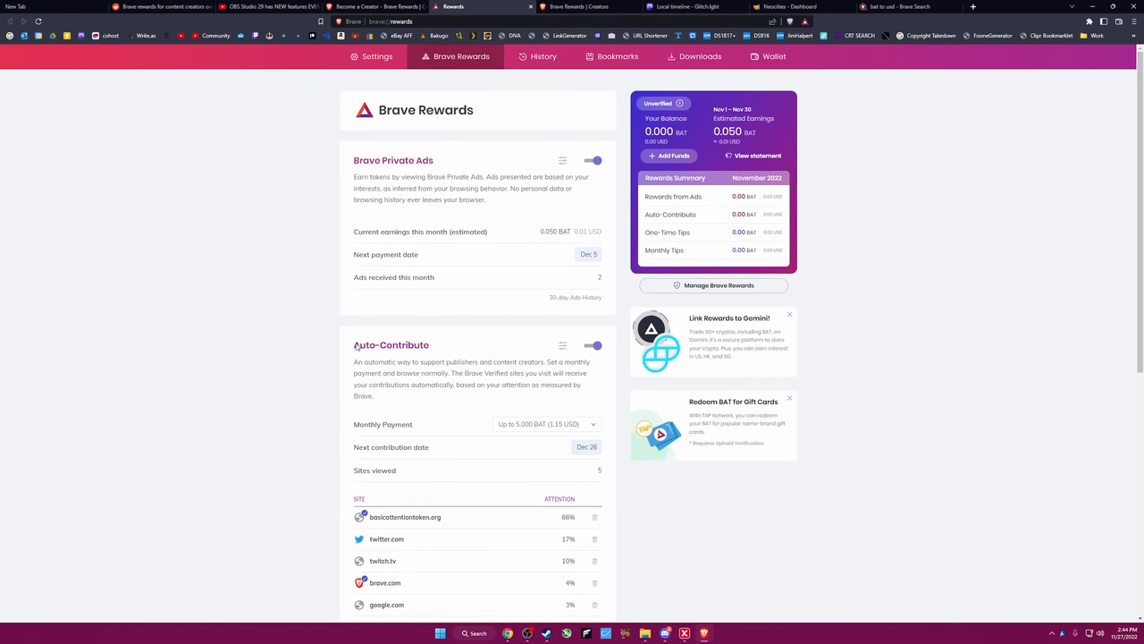
pyautogui.moveTo(971, 361)
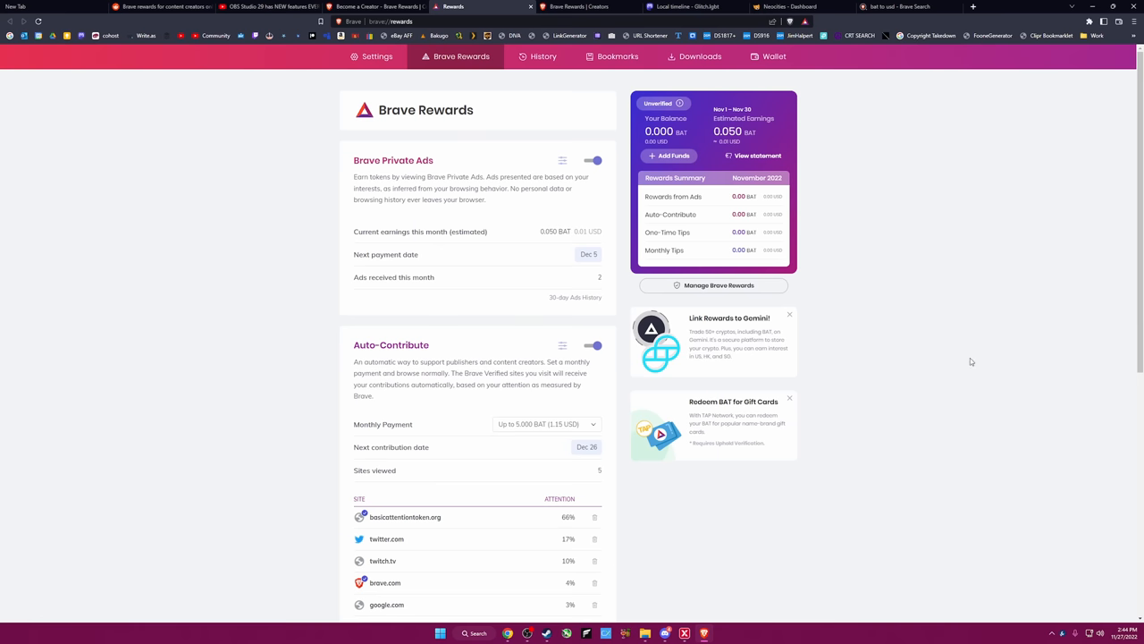
pyautogui.moveTo(618, 329)
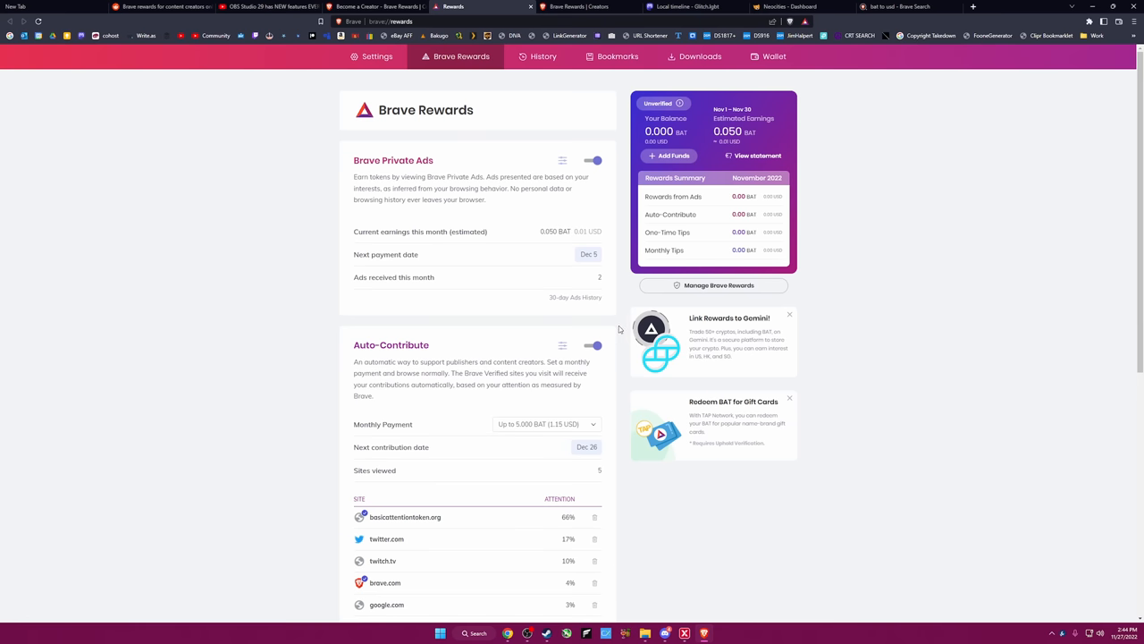
# Check the Mastodon timeline and the 'bat to usd' search, then view installed extensions.
pyautogui.click(593, 160)
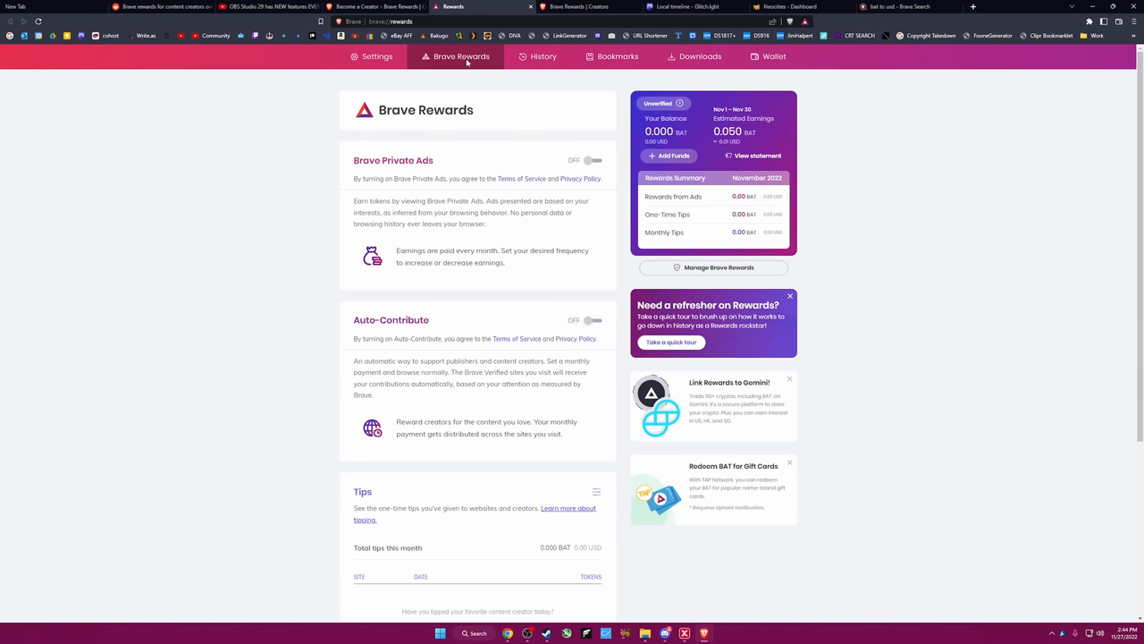
pyautogui.click(483, 6)
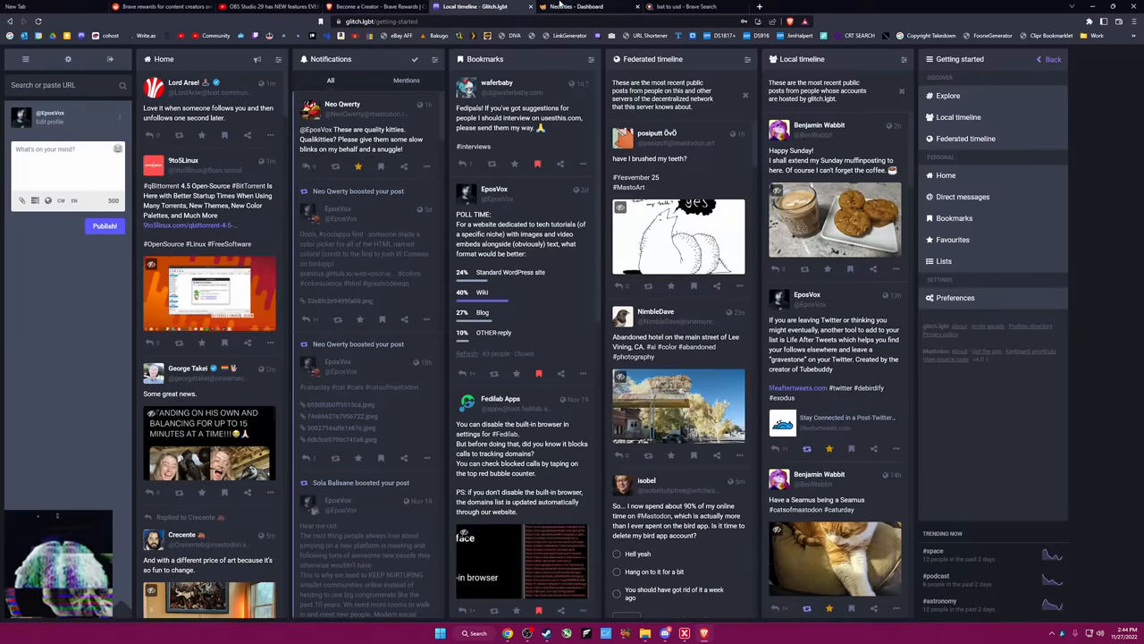
pyautogui.click(684, 6)
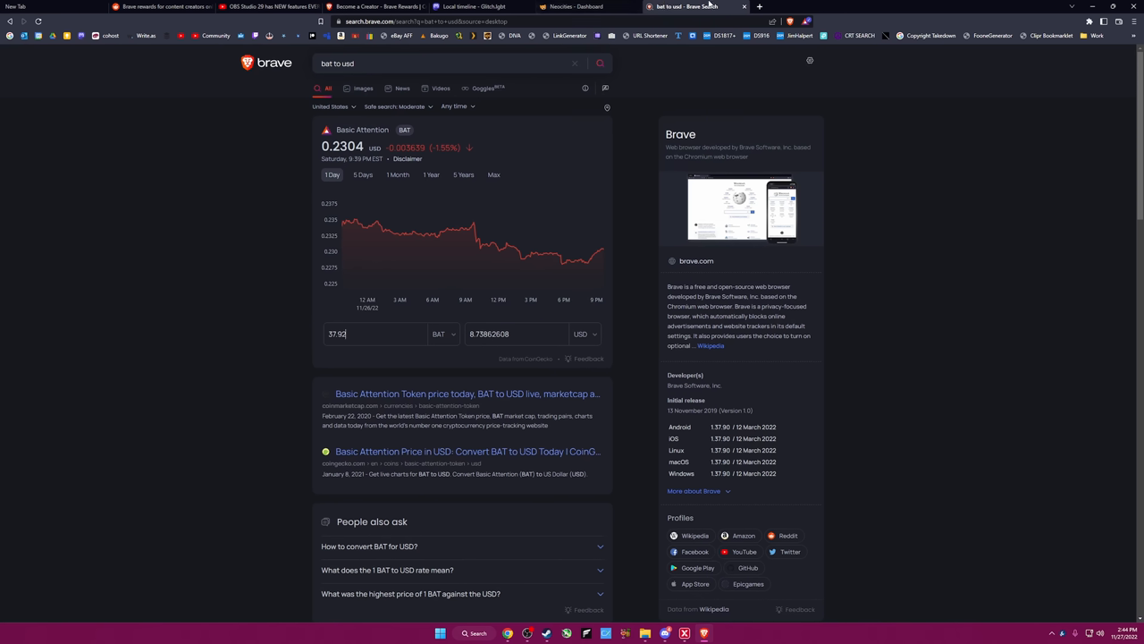
pyautogui.click(758, 6)
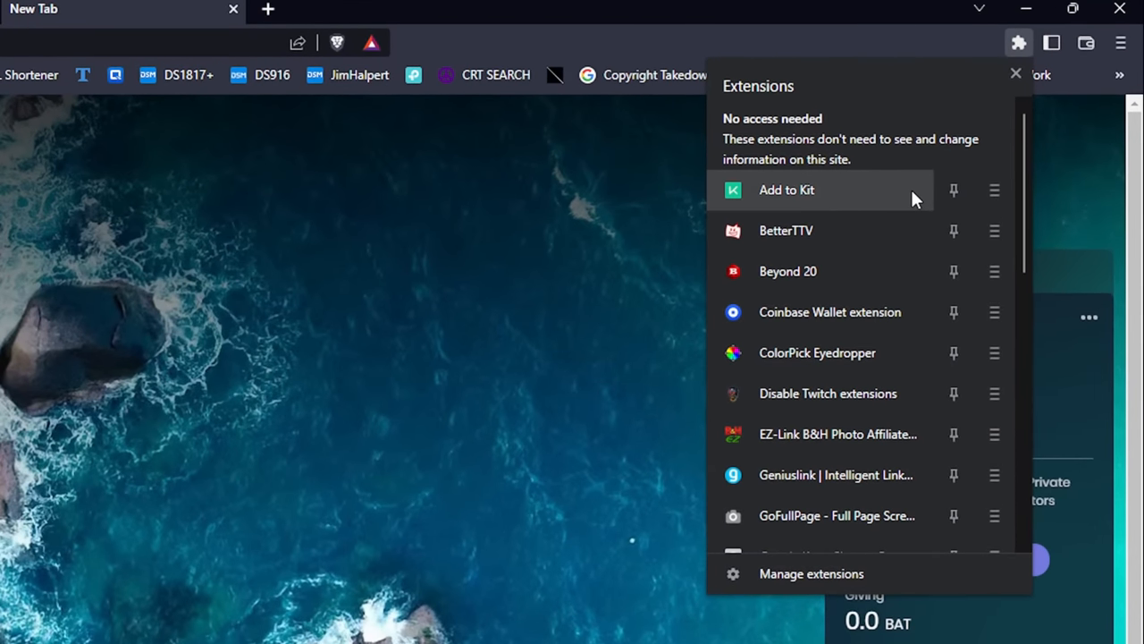
pyautogui.moveTo(920, 393)
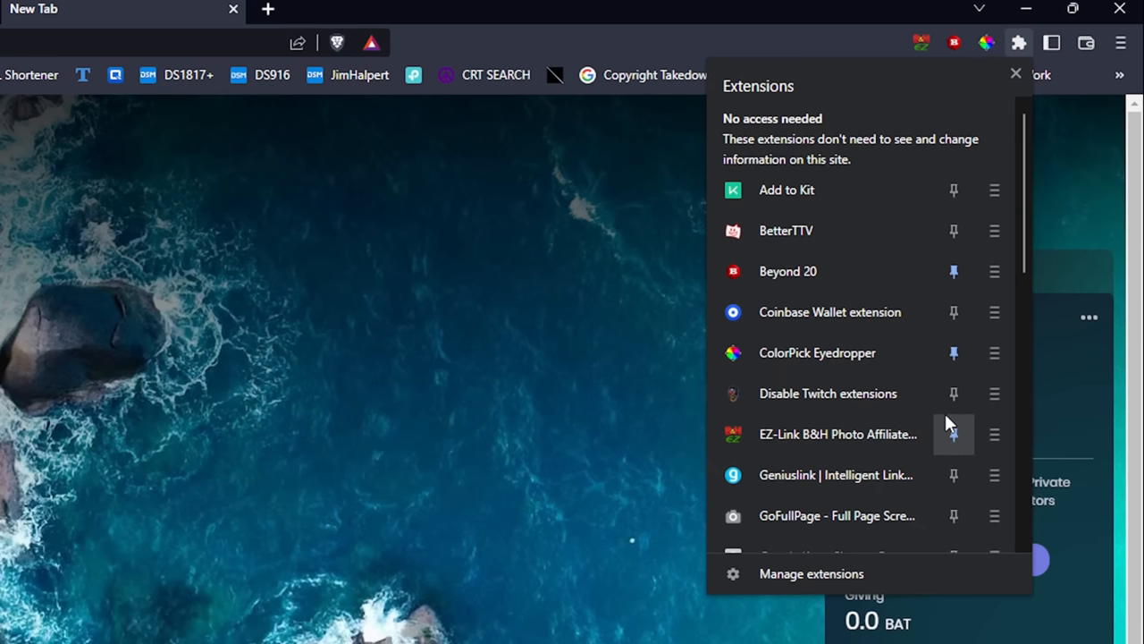
# Scroll the extensions menu to reach Beyond 20, ColorPick Eyedropper, EZ-Link, Geniuslink and GoFullPage.
pyautogui.scroll(-3)
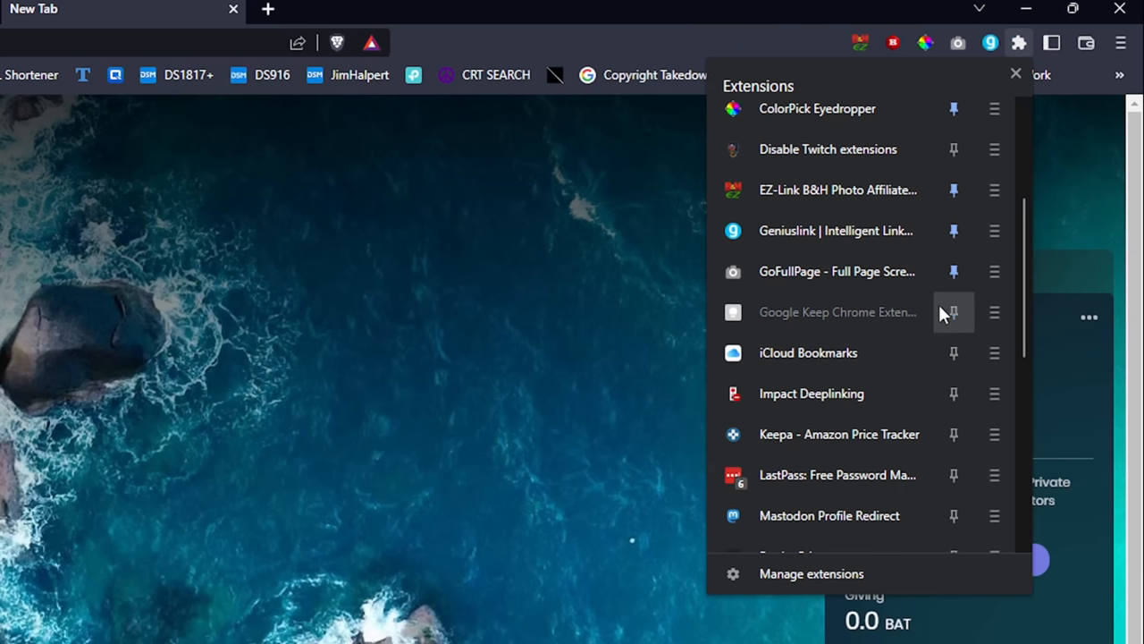
pyautogui.scroll(-3)
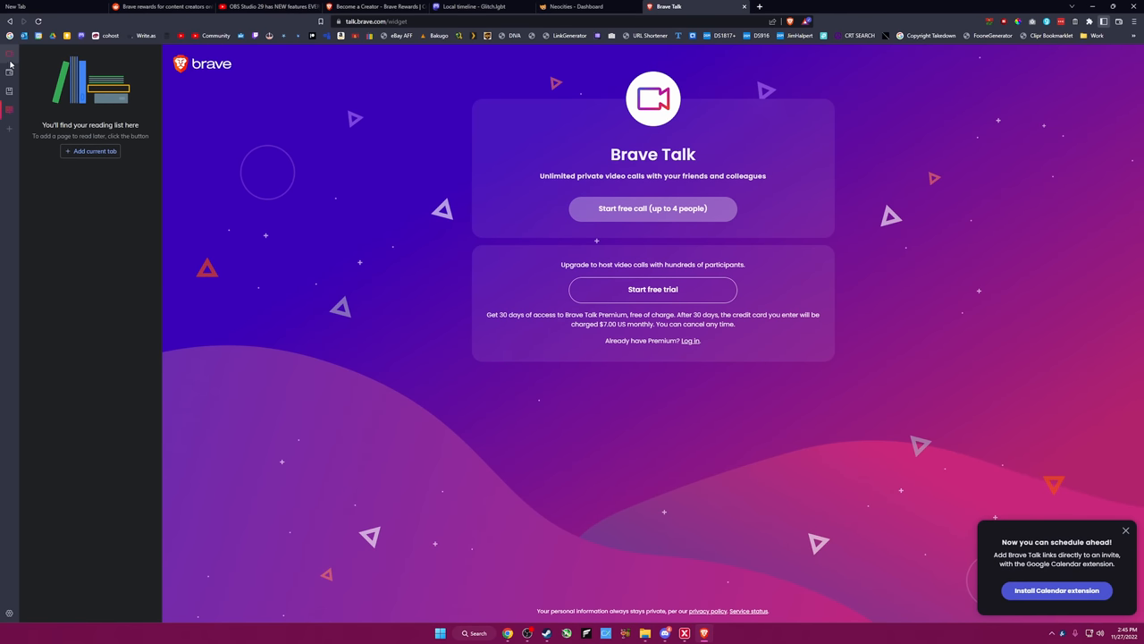
pyautogui.moveTo(652, 208)
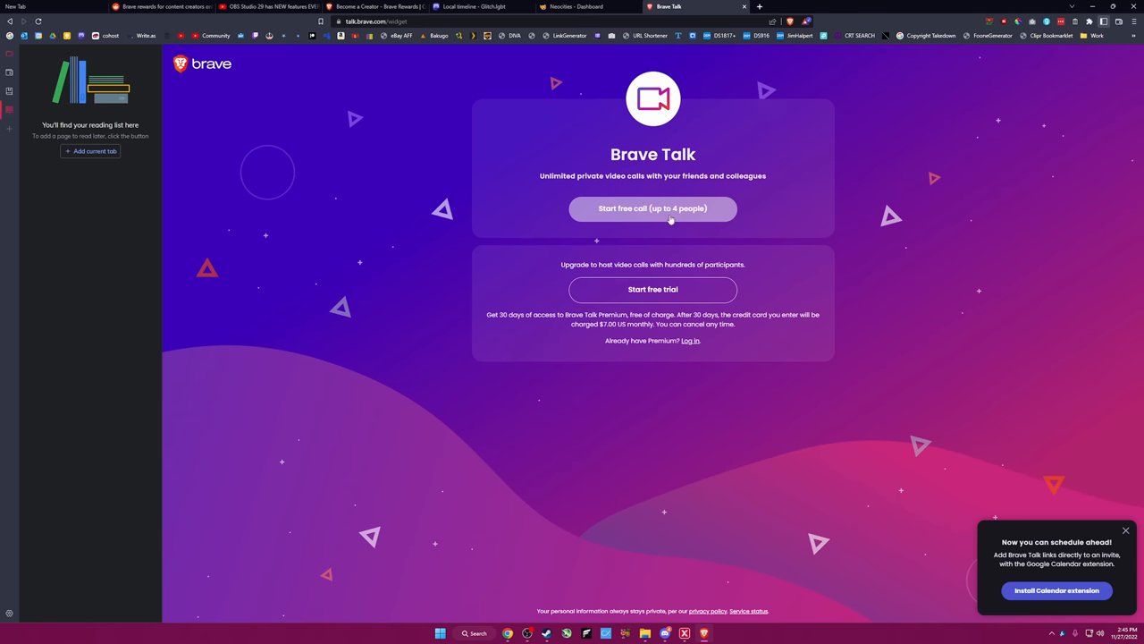
pyautogui.moveTo(714, 299)
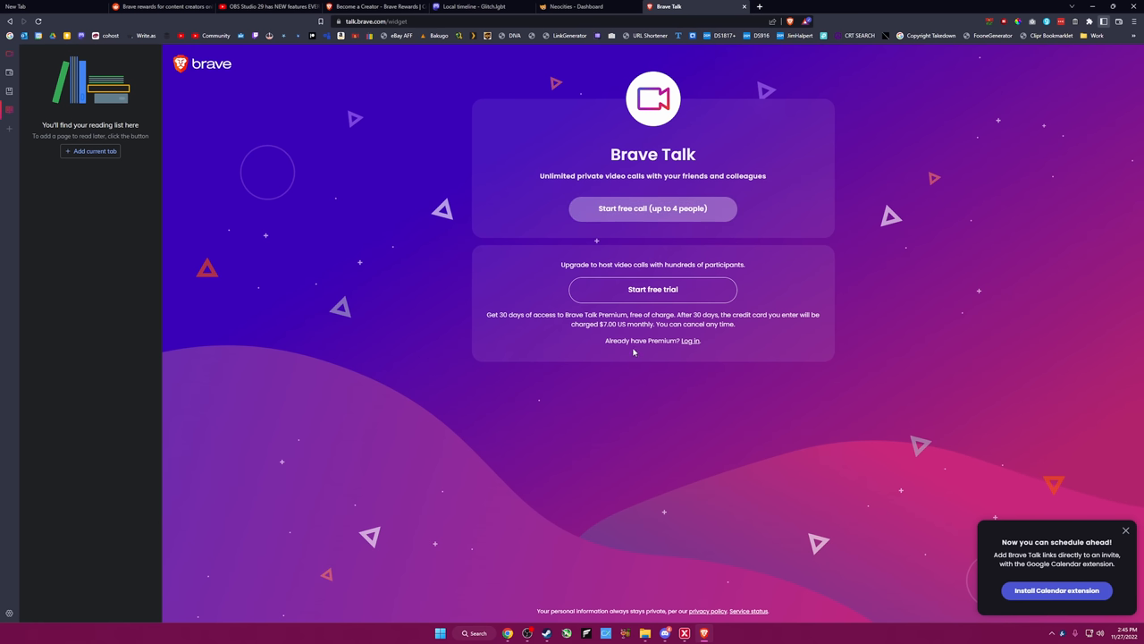
pyautogui.moveTo(637, 333)
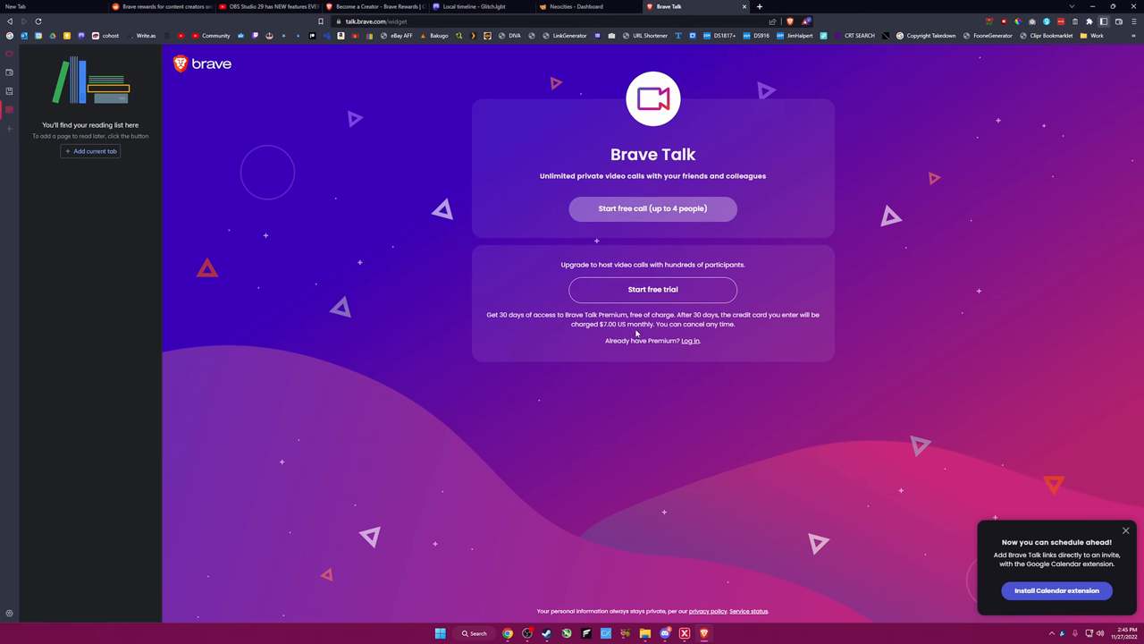
pyautogui.moveTo(652, 149)
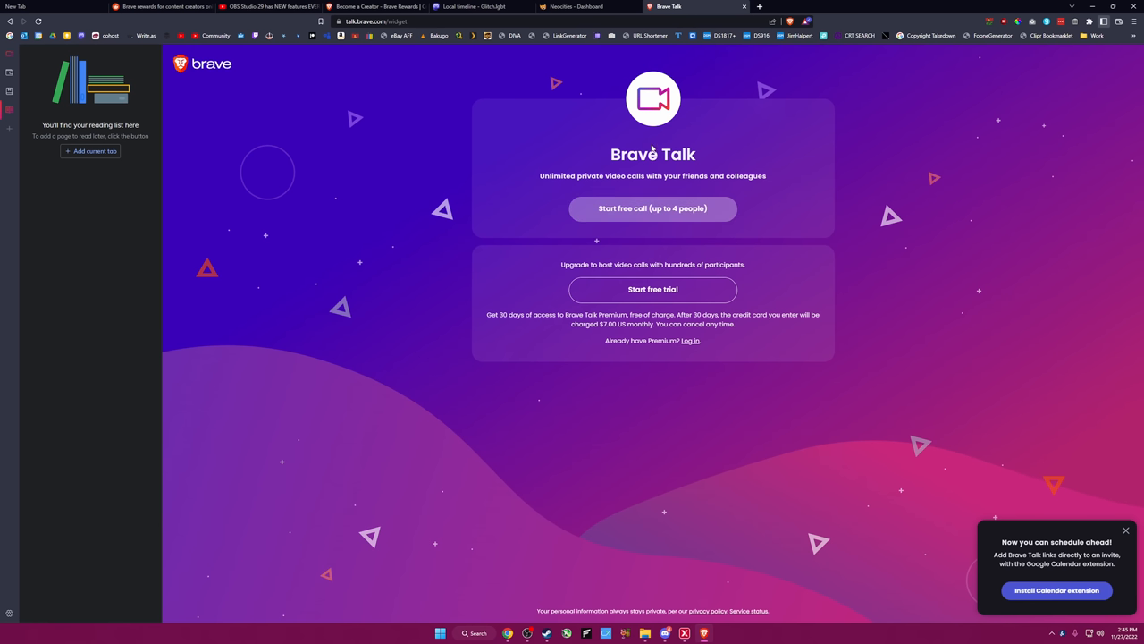
pyautogui.moveTo(760, 260)
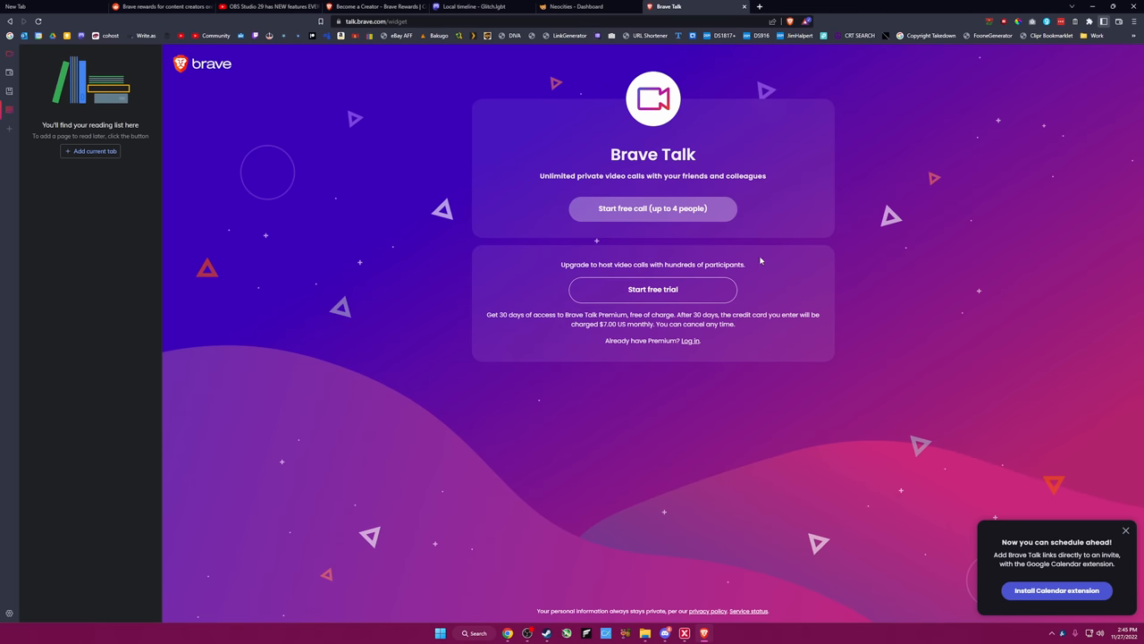
# Start a free Brave Talk call (up to 4 people) on talk.brave.com.
pyautogui.click(653, 208)
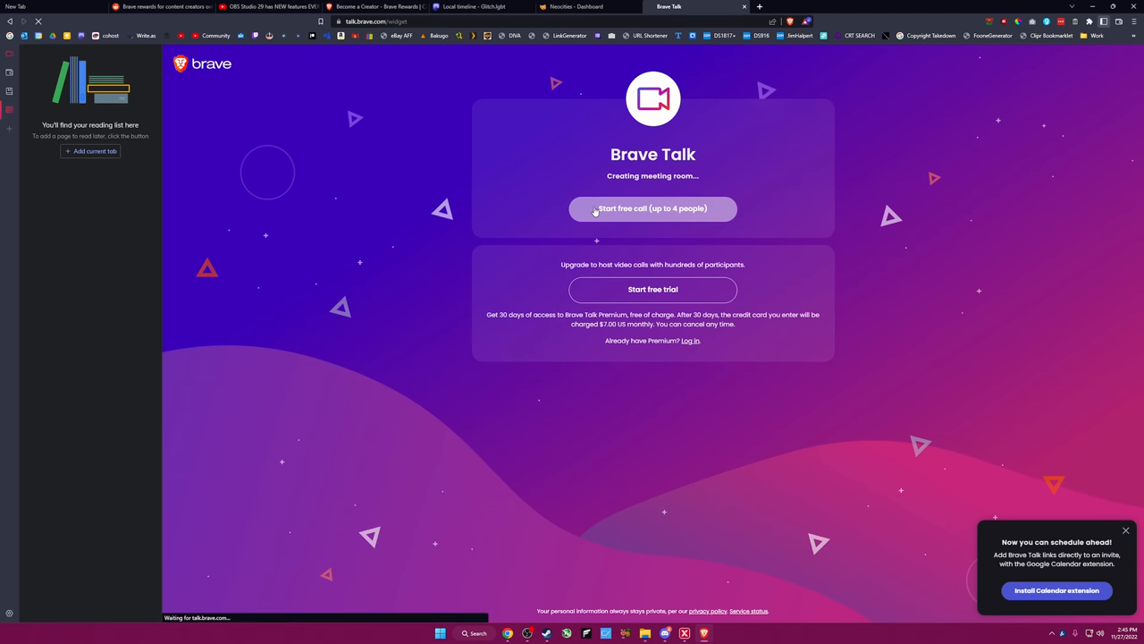
# Allow the meeting microphone access and enter the call as moderator.
pyautogui.click(653, 208)
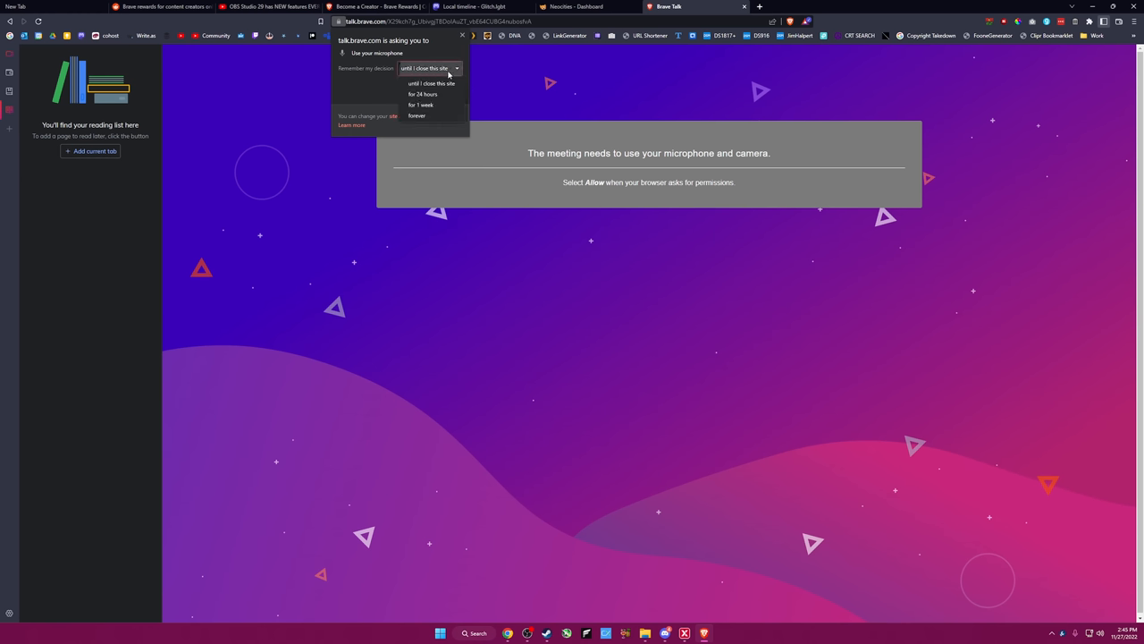
pyautogui.click(429, 68)
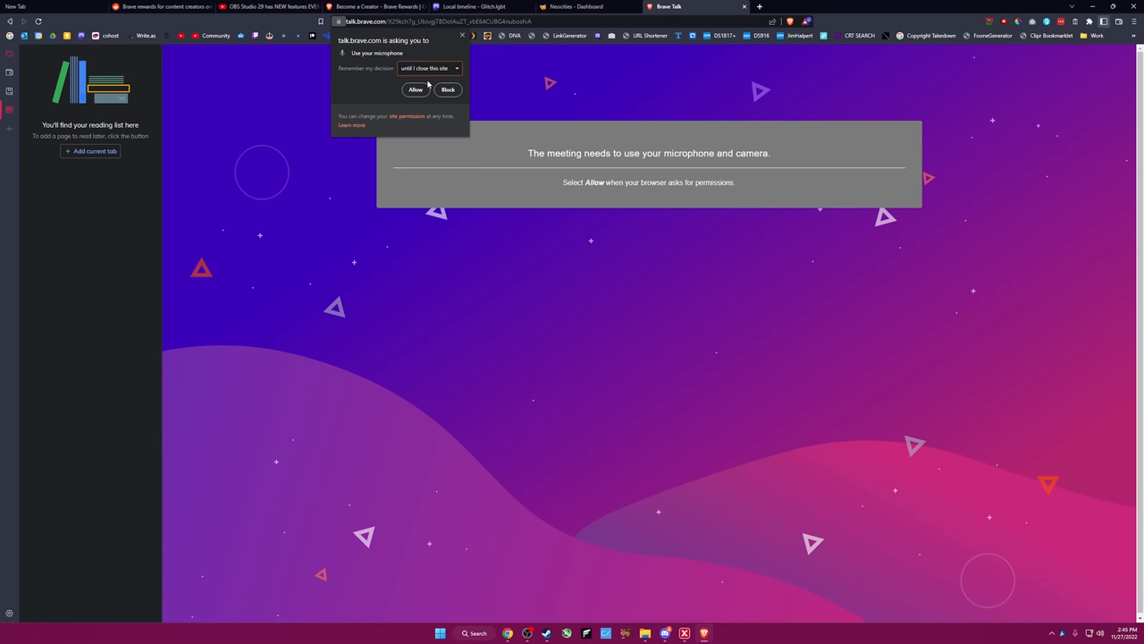
pyautogui.moveTo(413, 66)
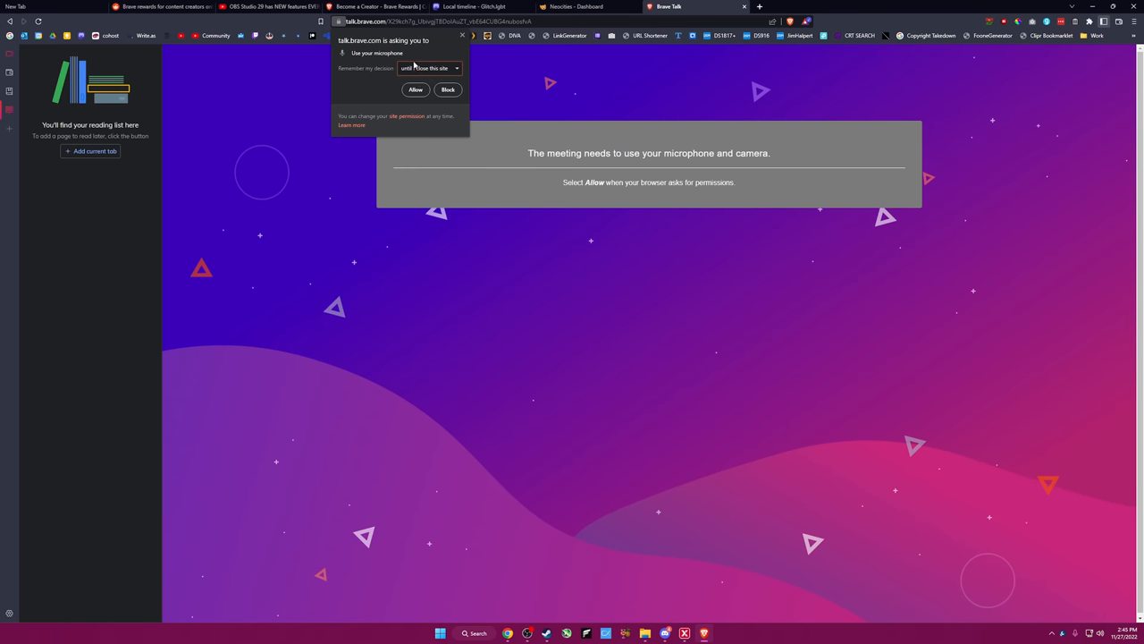
pyautogui.moveTo(409, 110)
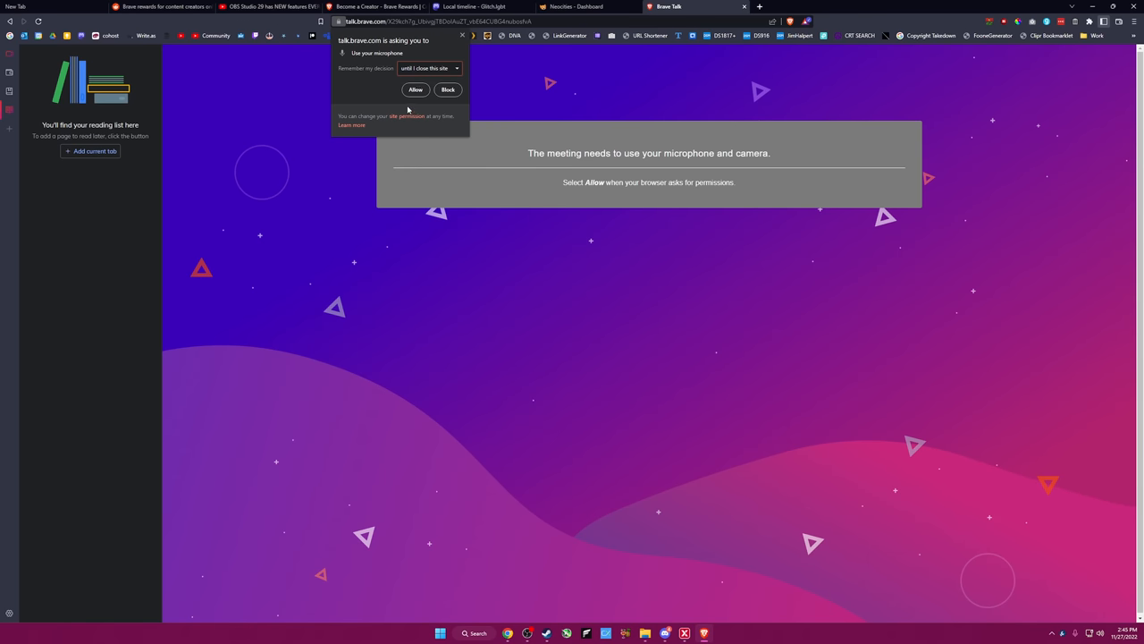
pyautogui.click(415, 89)
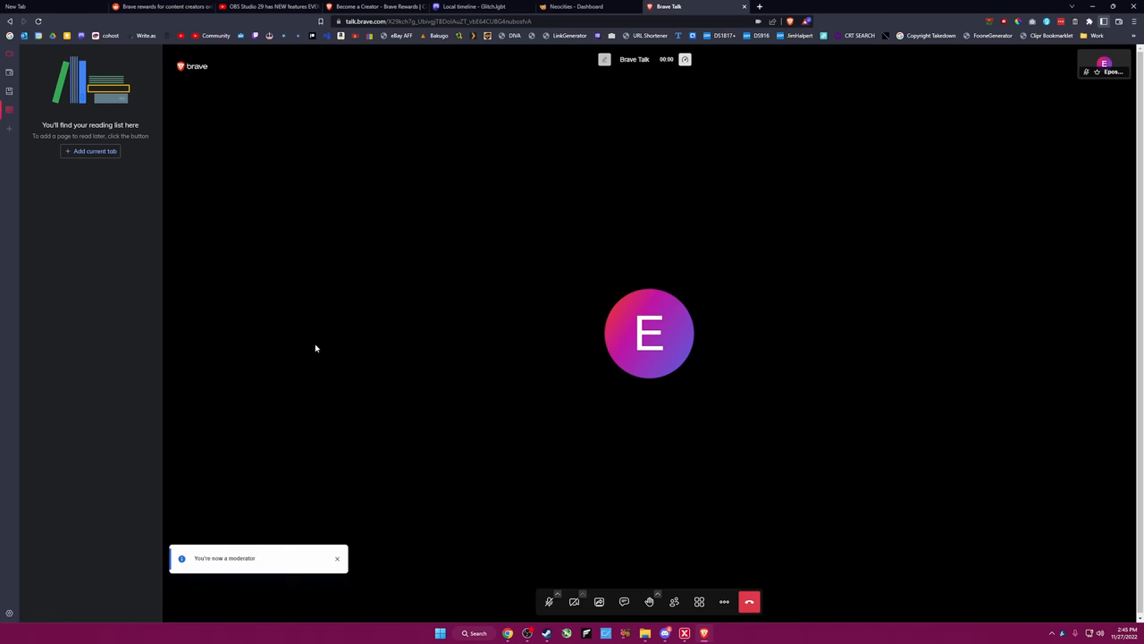
# Open the screen-share picker and browse its Window and Brave Tab options.
pyautogui.click(599, 601)
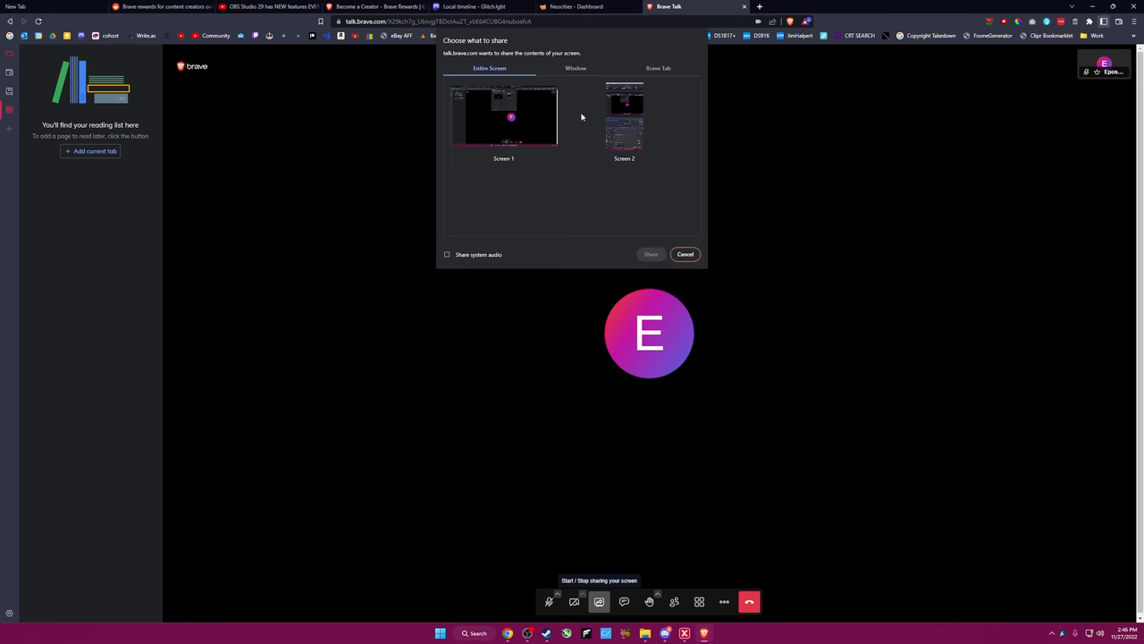
pyautogui.click(575, 68)
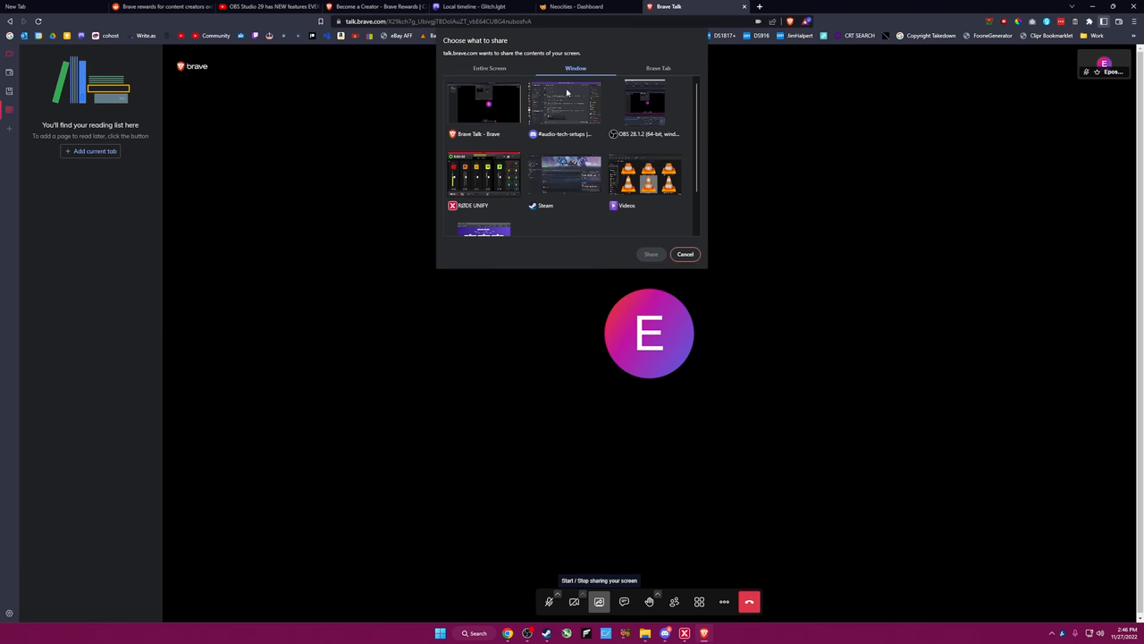
pyautogui.click(657, 68)
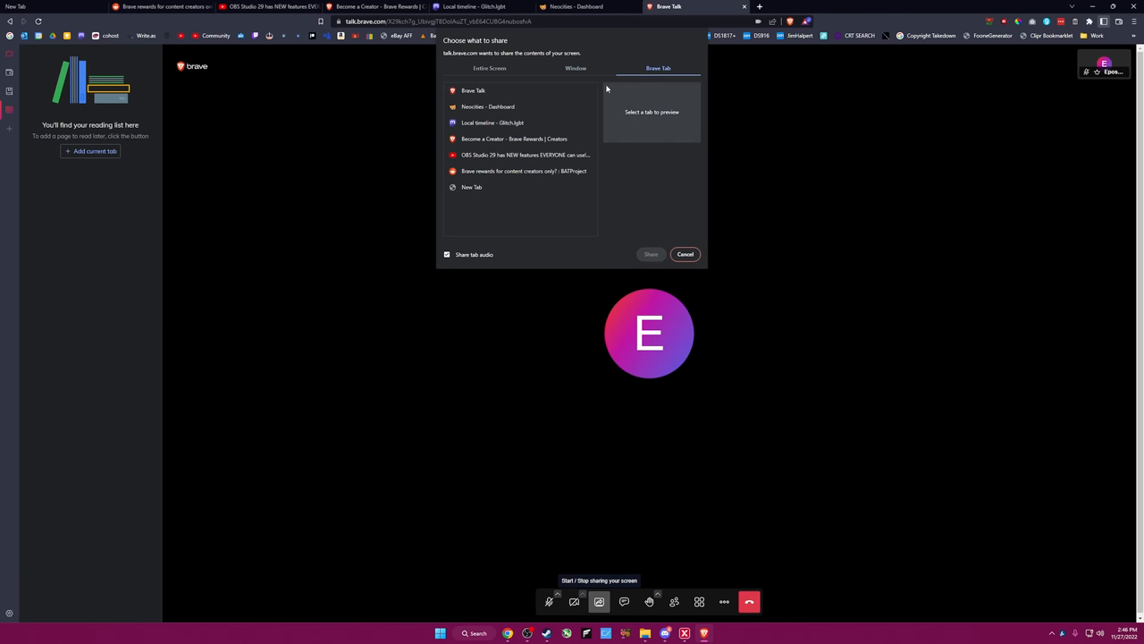
pyautogui.moveTo(492, 63)
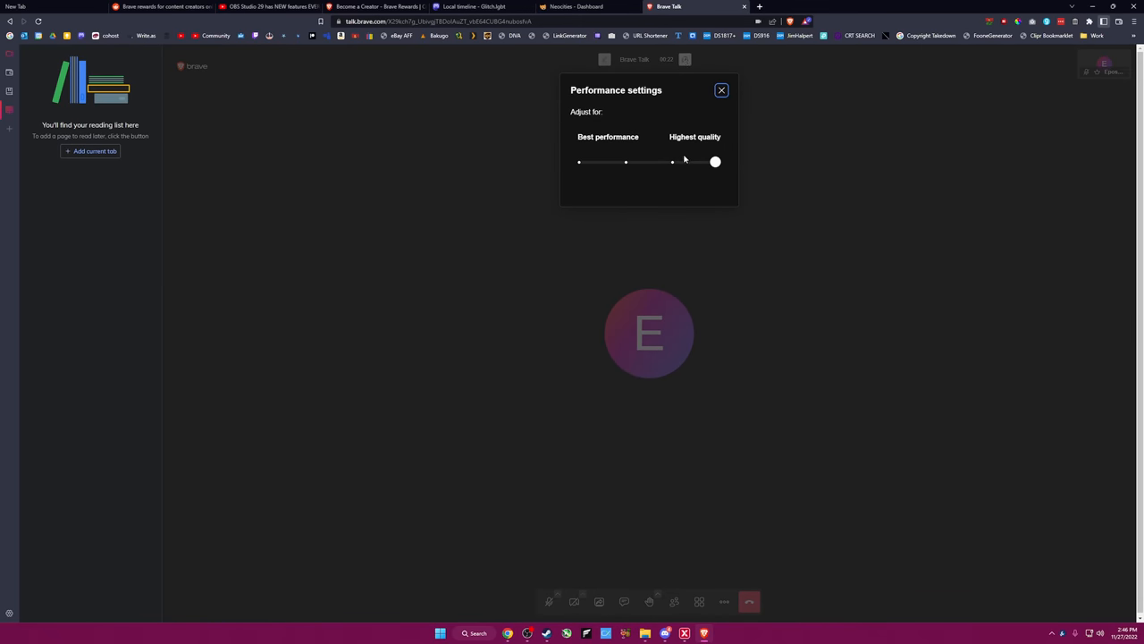
# Close Performance settings, show the participants list and open the More actions menu.
pyautogui.click(722, 90)
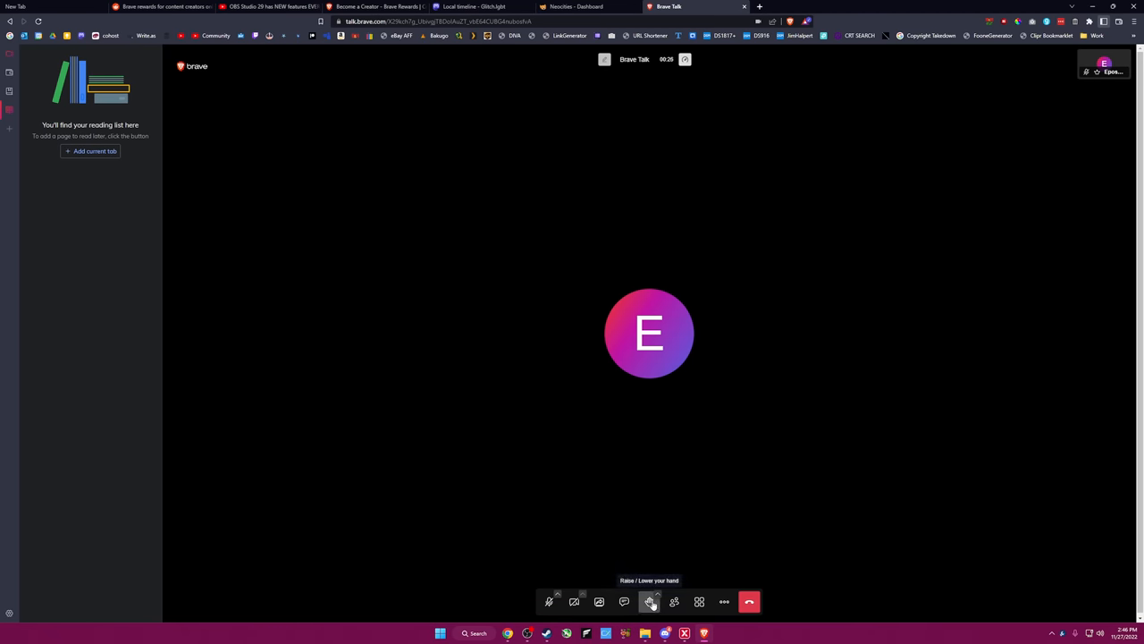
pyautogui.click(674, 601)
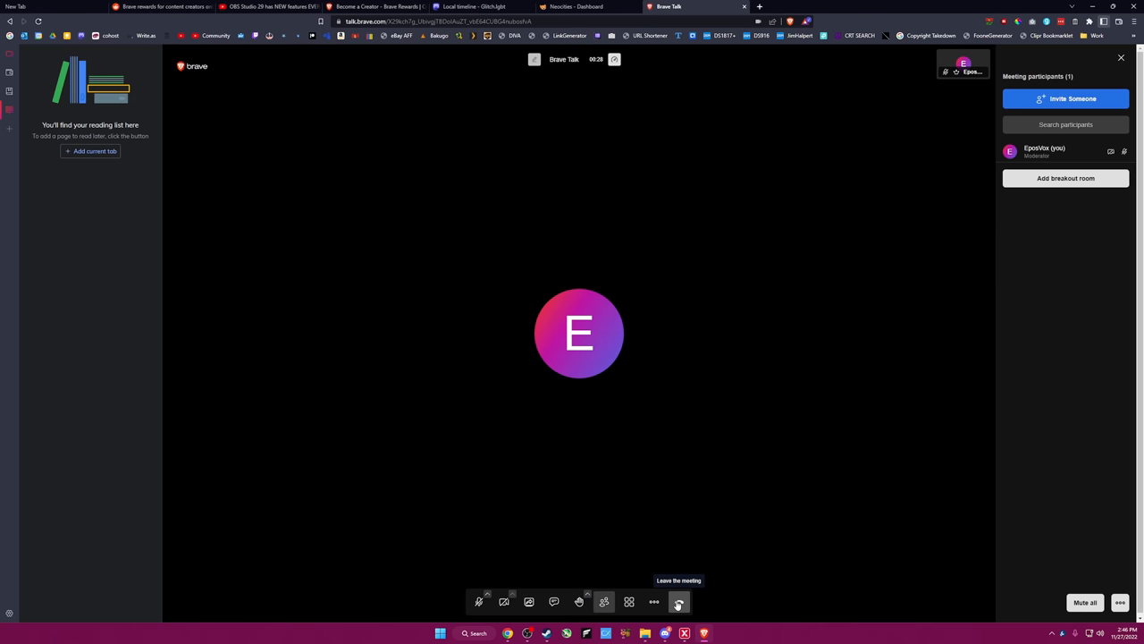
pyautogui.click(654, 600)
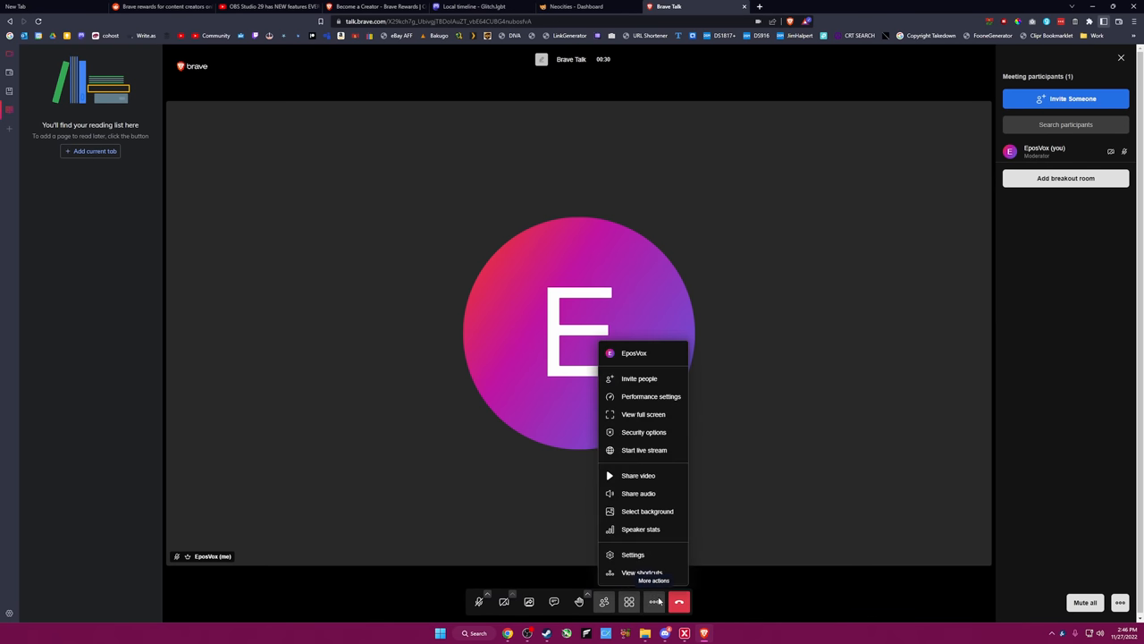
pyautogui.click(644, 432)
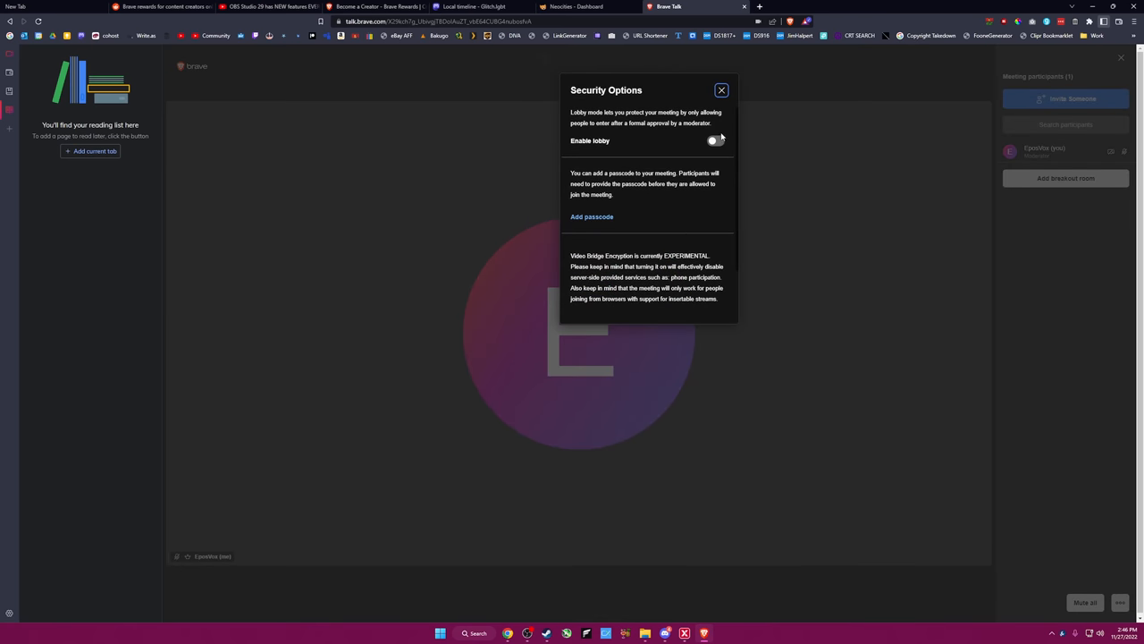
pyautogui.click(721, 90)
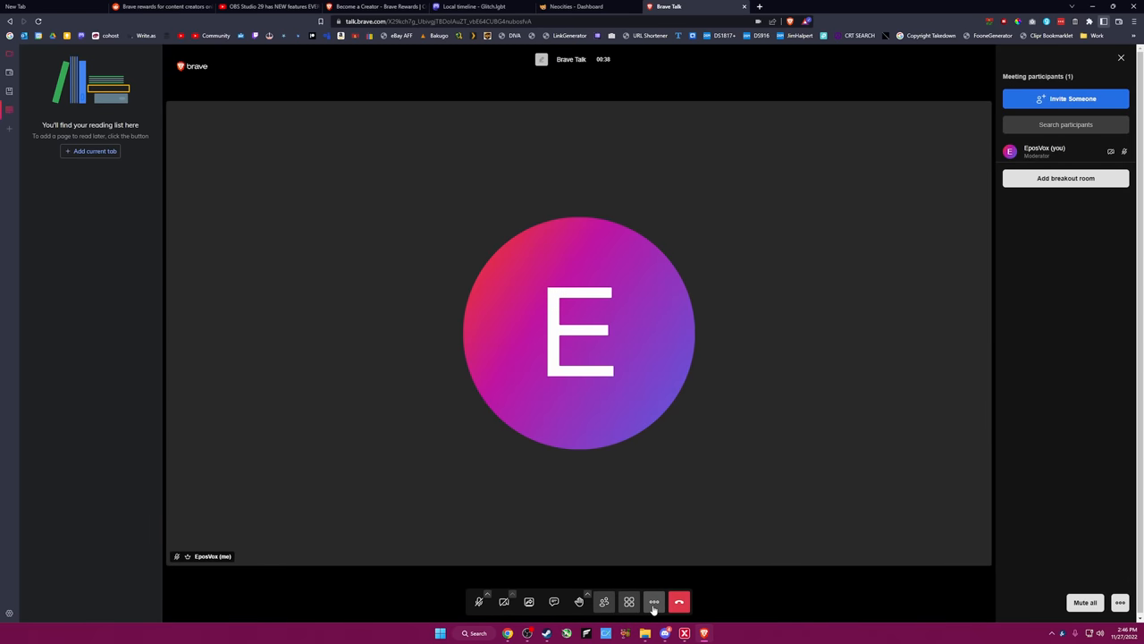
pyautogui.click(653, 600)
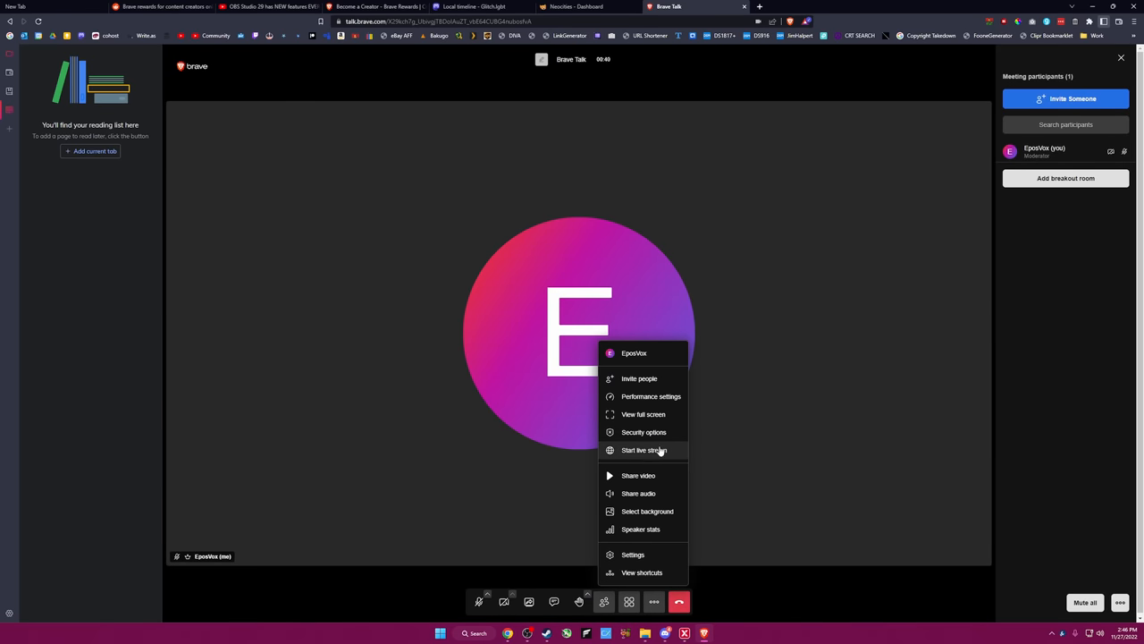
pyautogui.click(643, 449)
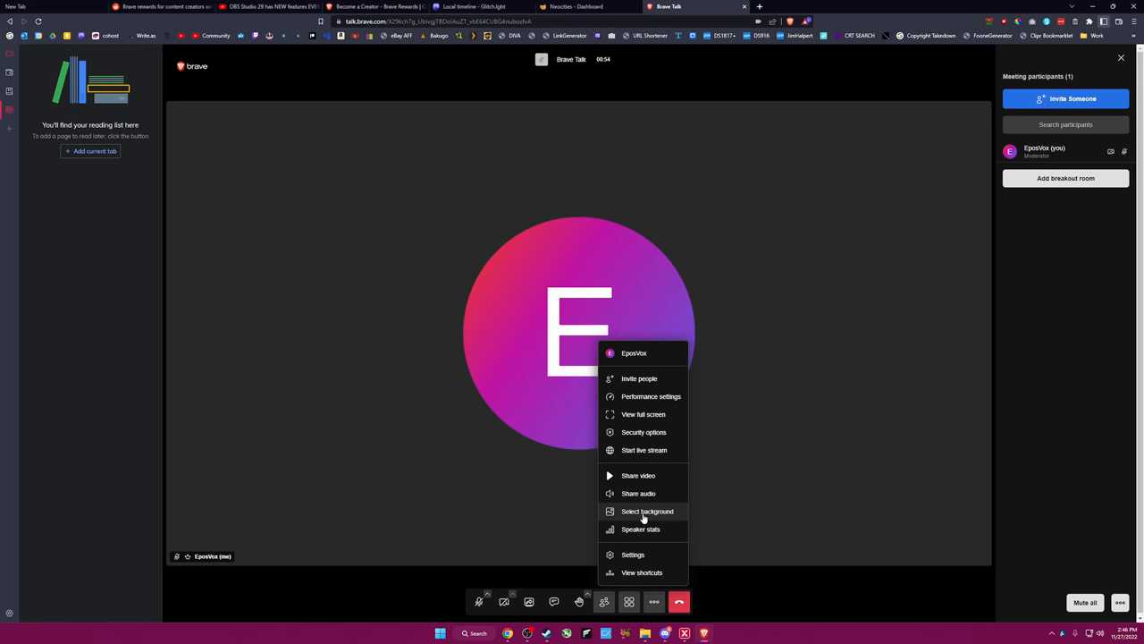
pyautogui.moveTo(638, 494)
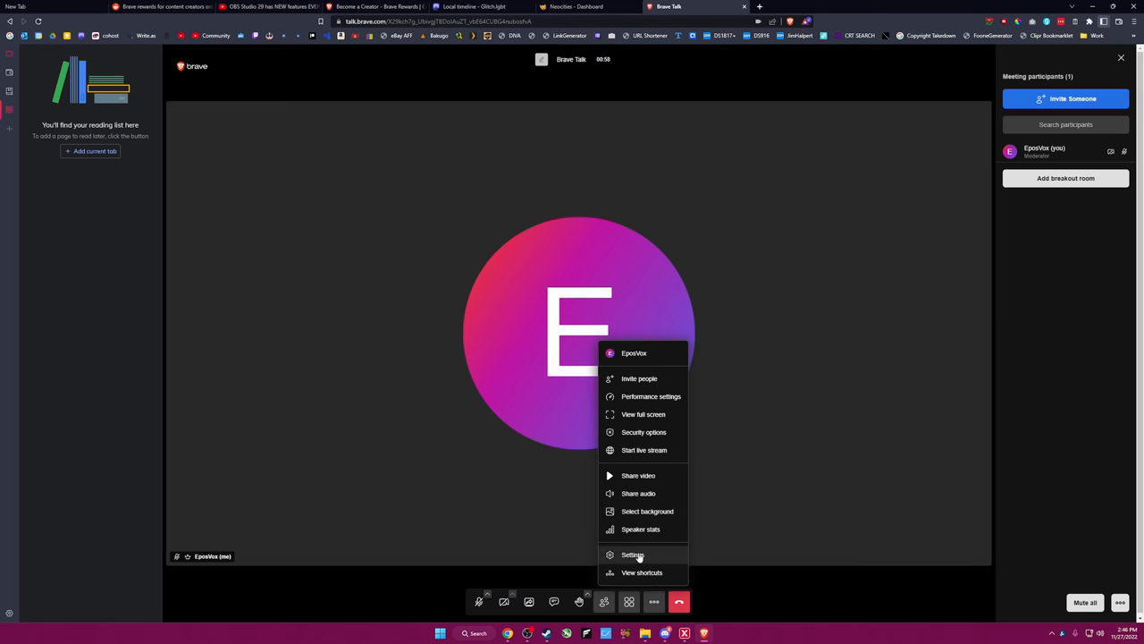
pyautogui.click(633, 554)
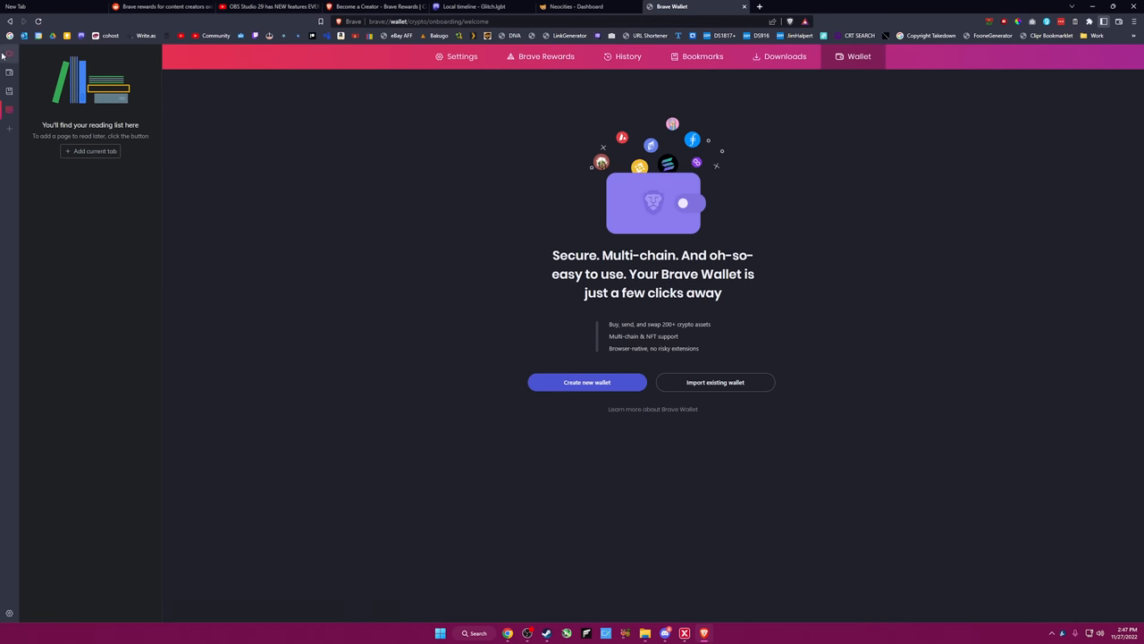
pyautogui.moveTo(48, 71)
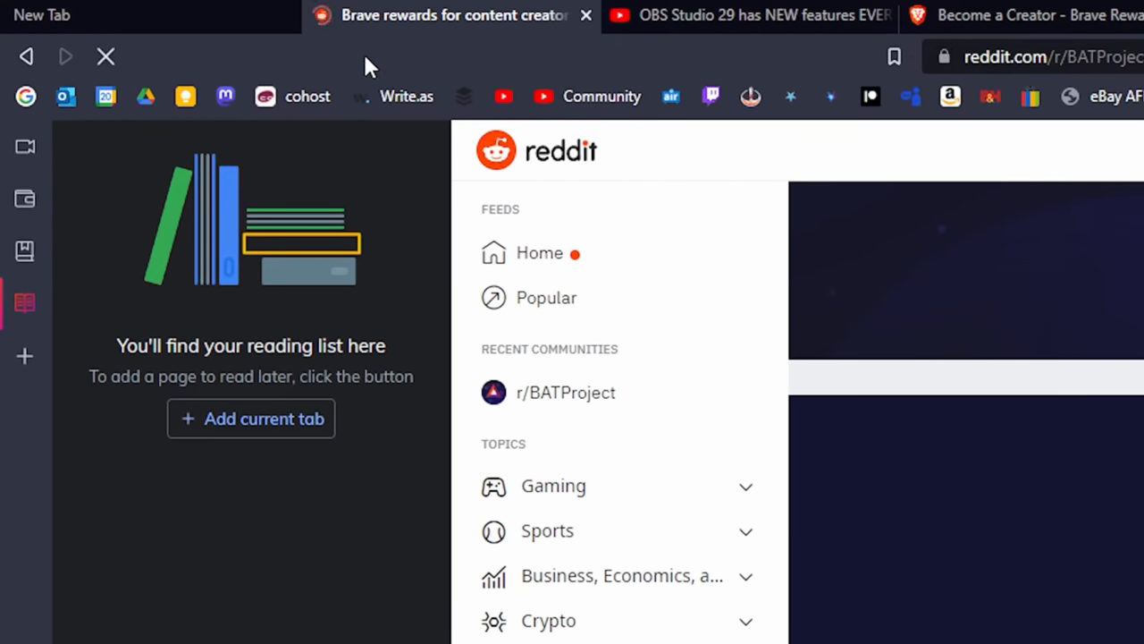
# Switch to the New Tab page, whose Rewards card shows 0.000 BAT.
pyautogui.click(41, 15)
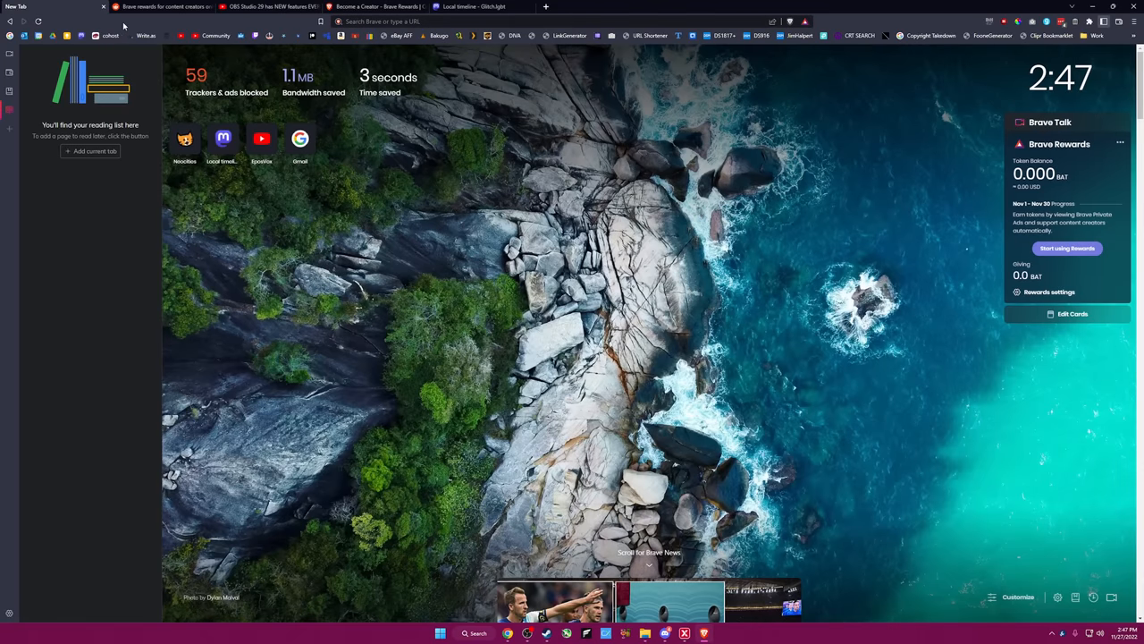
# Check the OBS Studio 29 video's Shields blocked count and Rewards tipping panel, then return to New Tab.
pyautogui.click(572, 21)
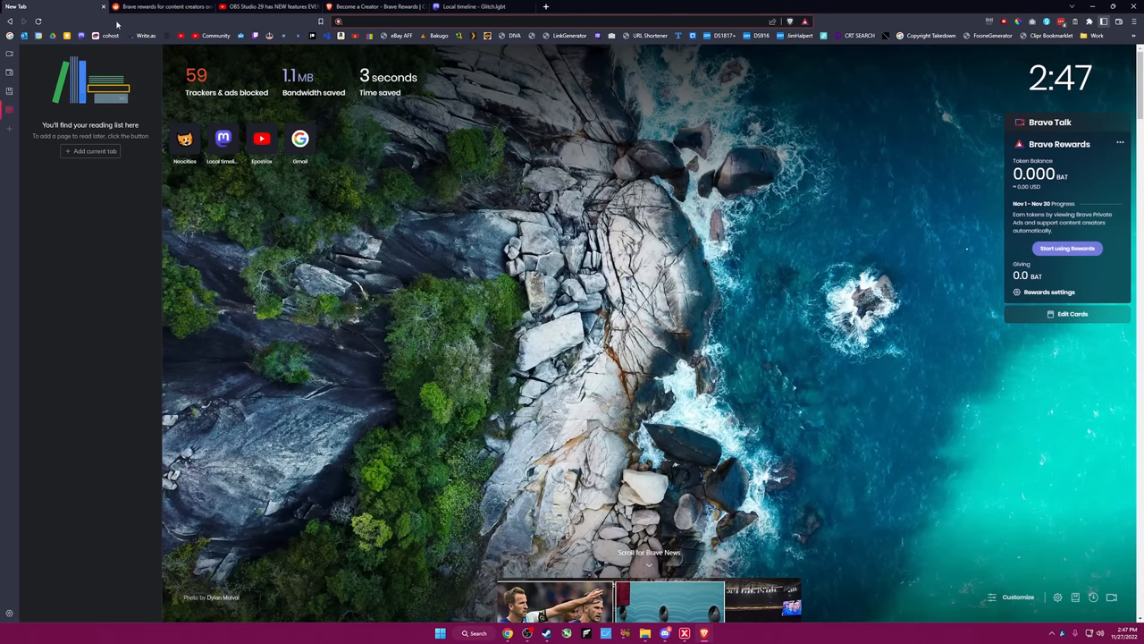
pyautogui.moveTo(125, 25)
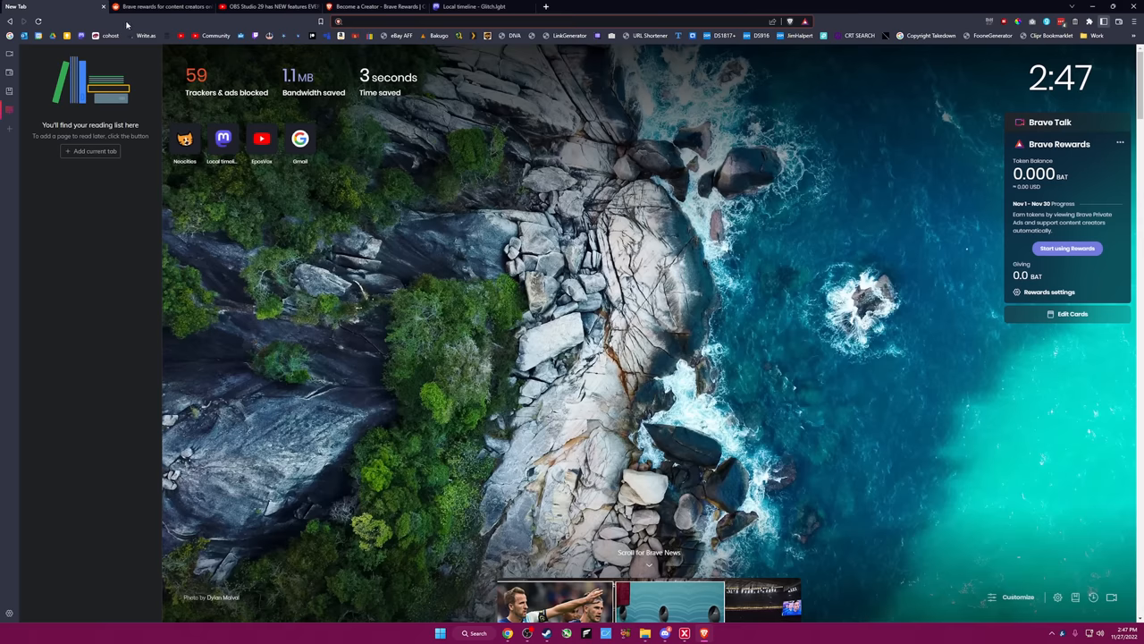
pyautogui.moveTo(262, 21)
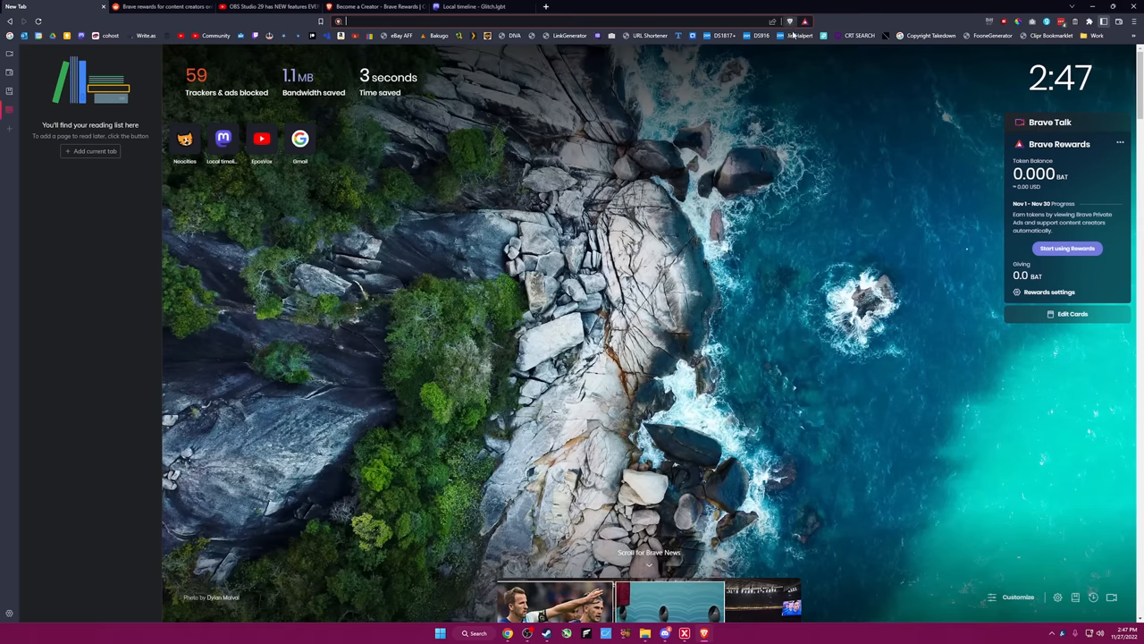
pyautogui.click(259, 7)
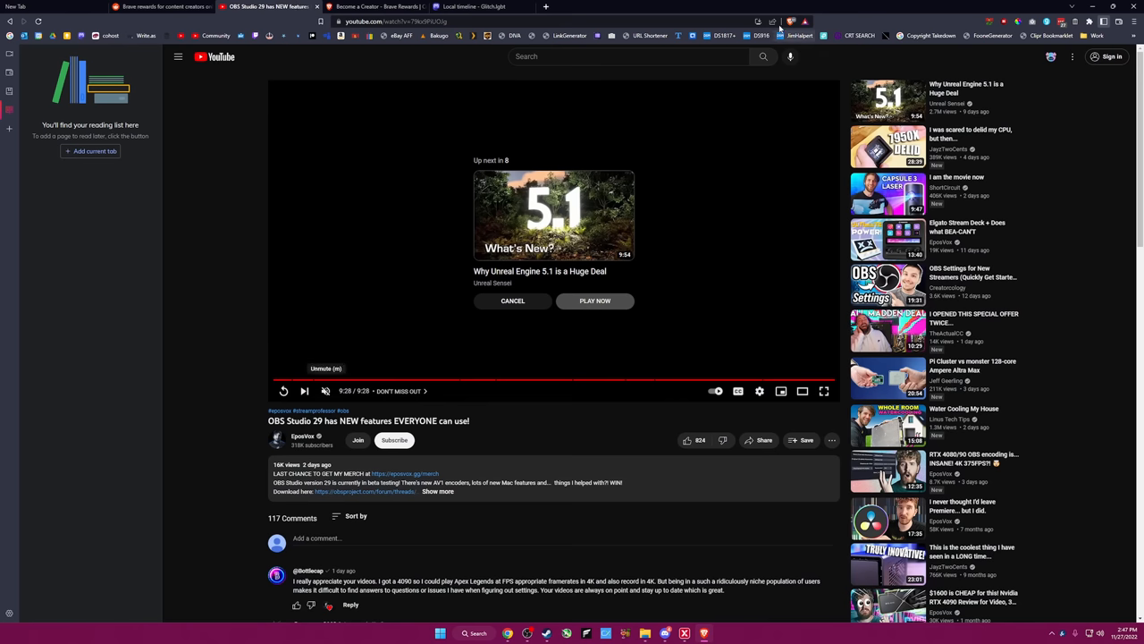
pyautogui.click(790, 22)
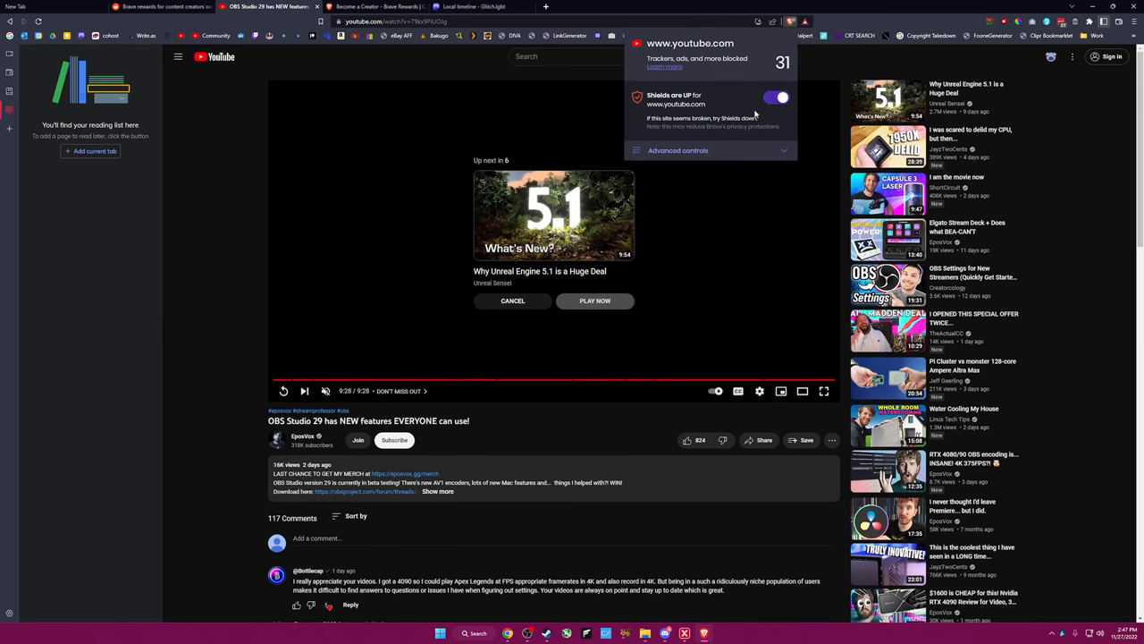
pyautogui.click(790, 20)
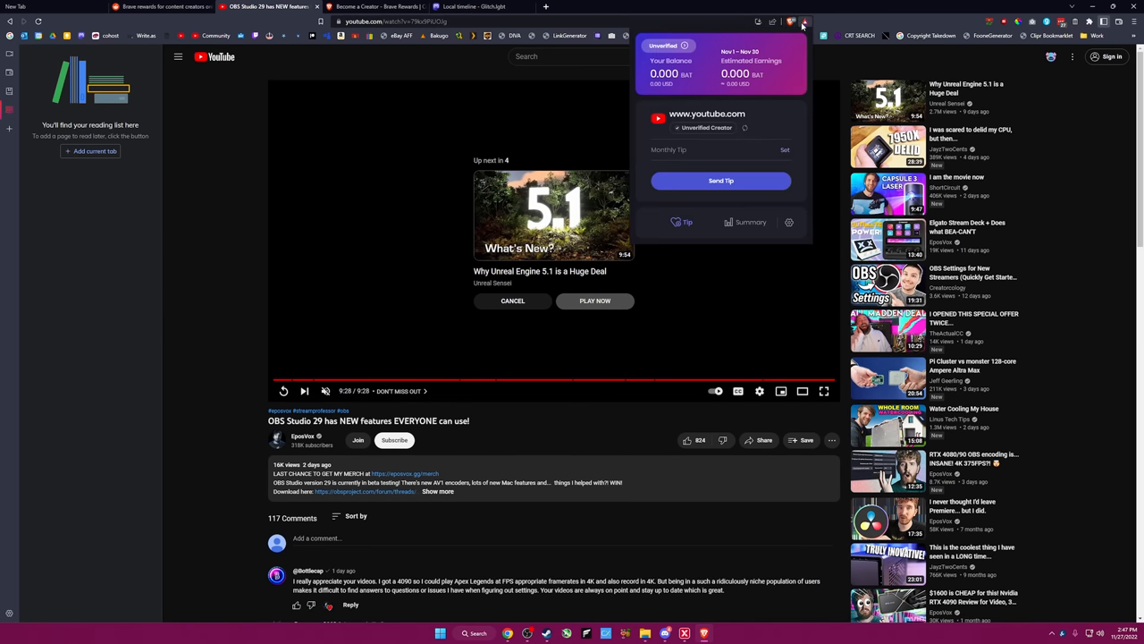
pyautogui.click(161, 6)
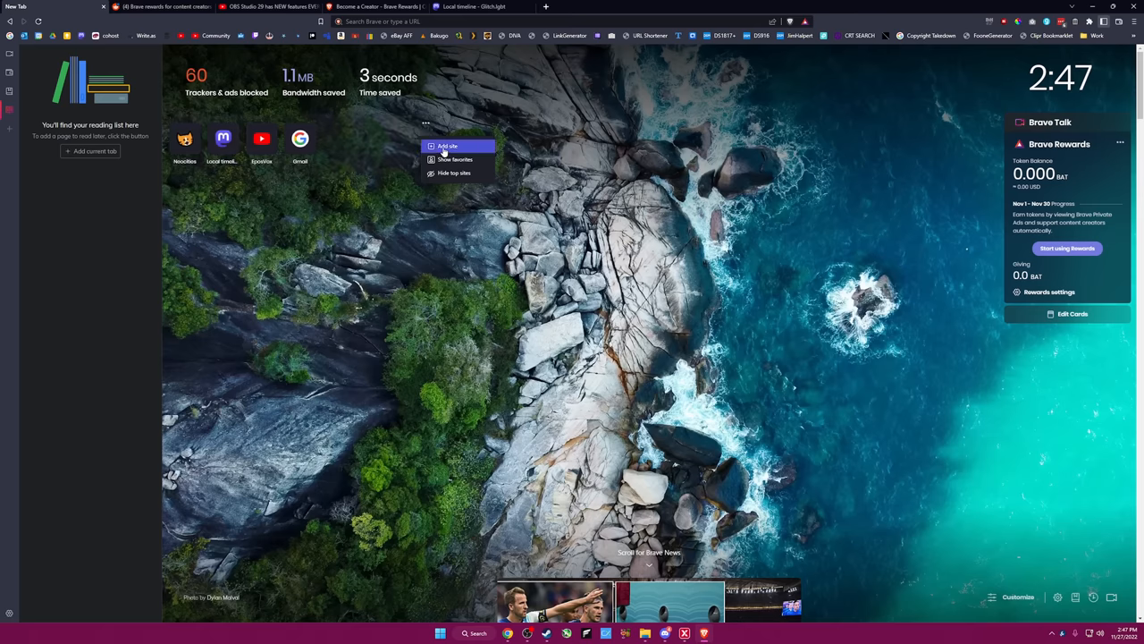
pyautogui.moveTo(675, 181)
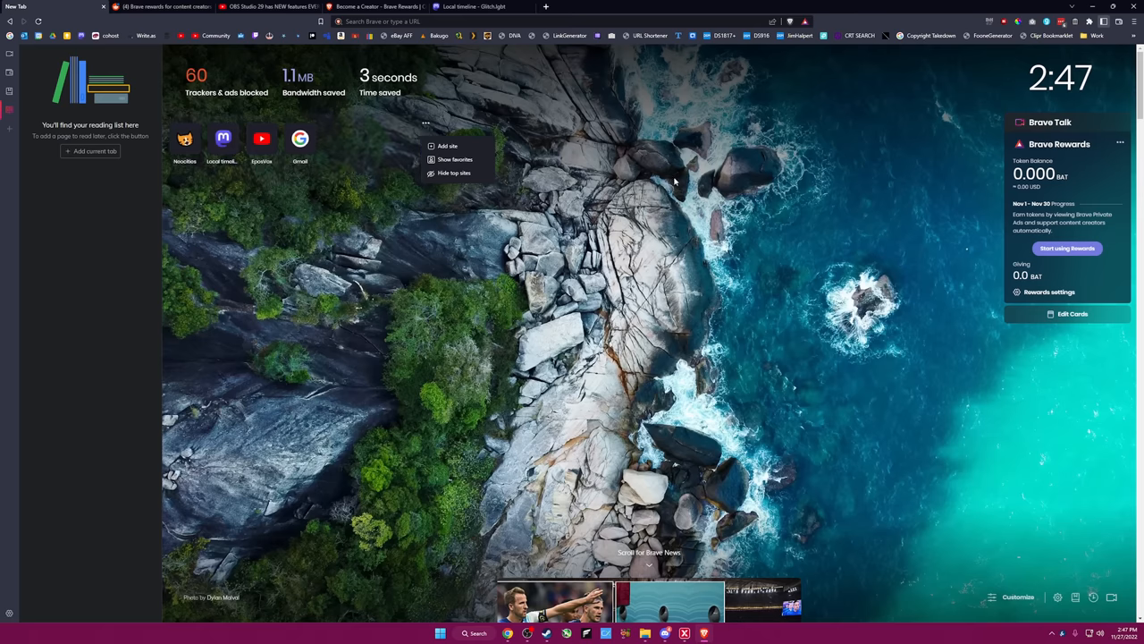
# Switch to a different Brave background image and turn off sponsored background images.
pyautogui.scroll(-3)
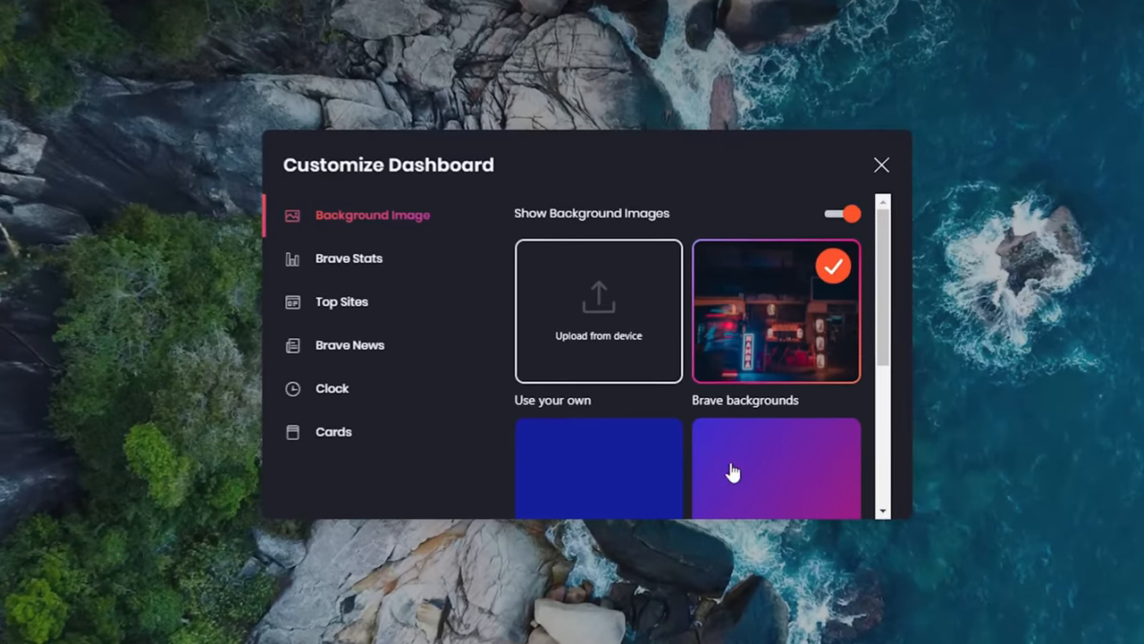
pyautogui.scroll(-3)
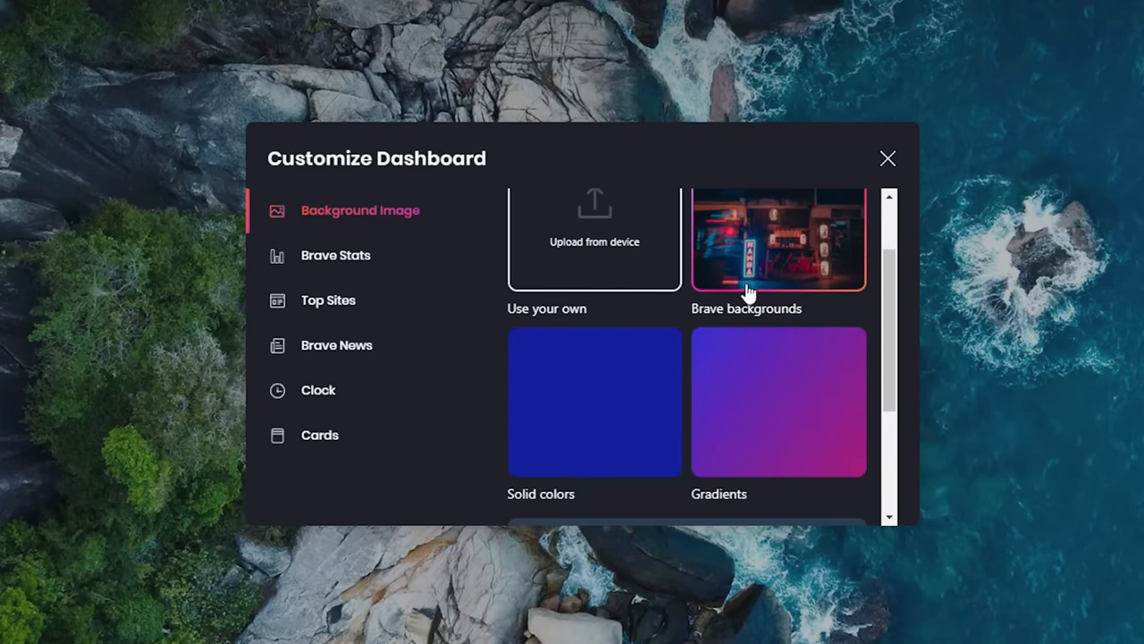
pyautogui.click(777, 241)
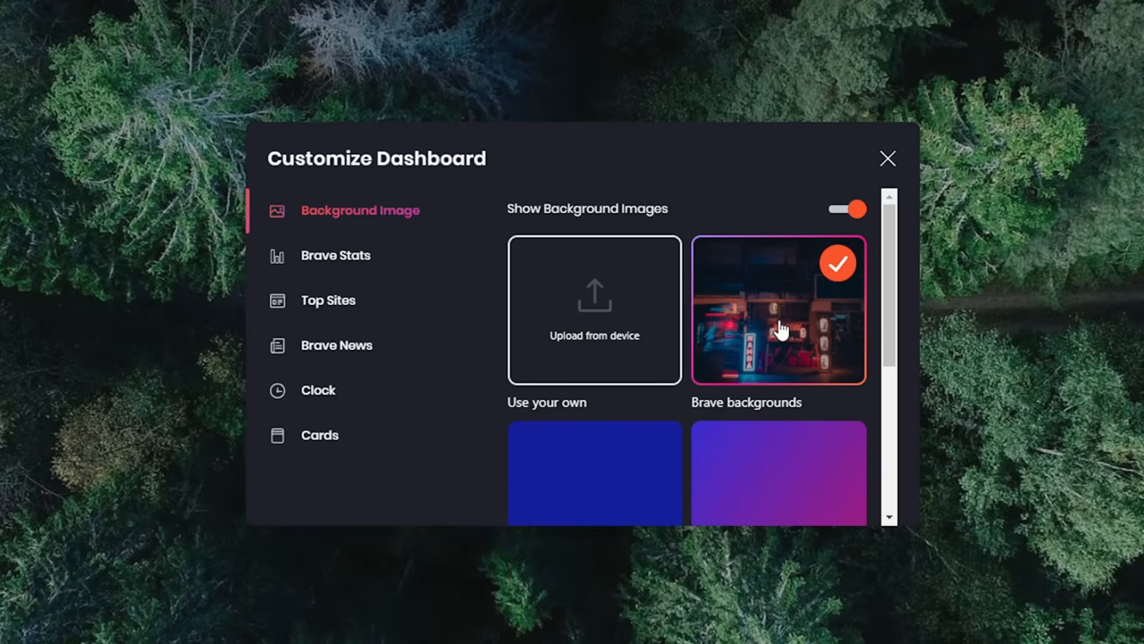
pyautogui.scroll(-3)
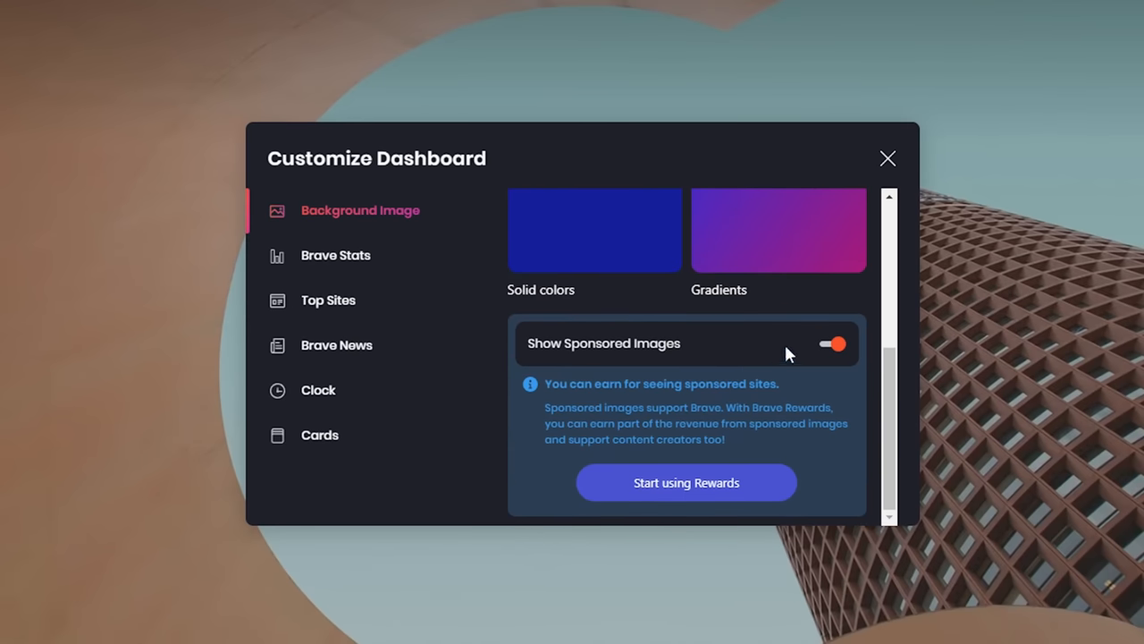
pyautogui.click(833, 343)
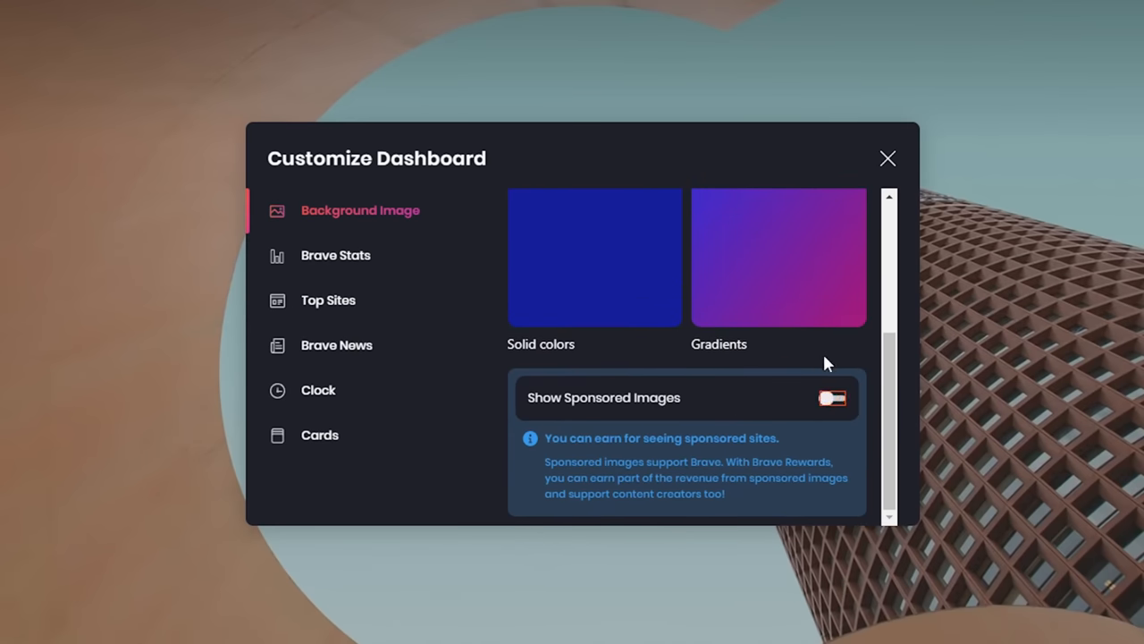
# Show the Background Image section and scroll through solid colours and gradients.
pyautogui.click(336, 255)
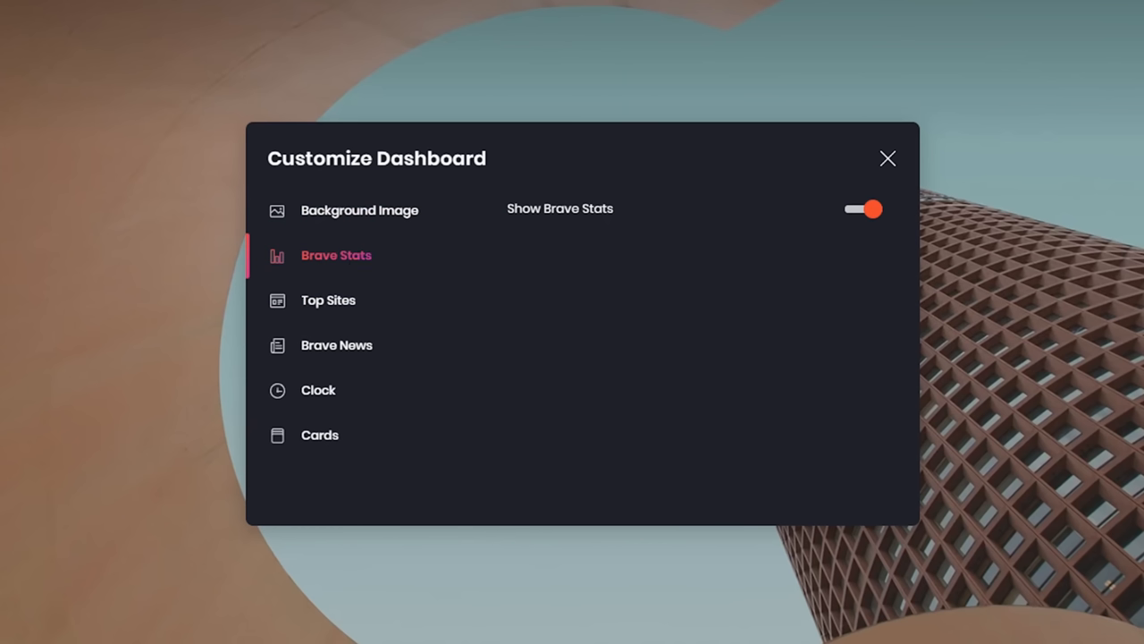
pyautogui.moveTo(511, 425)
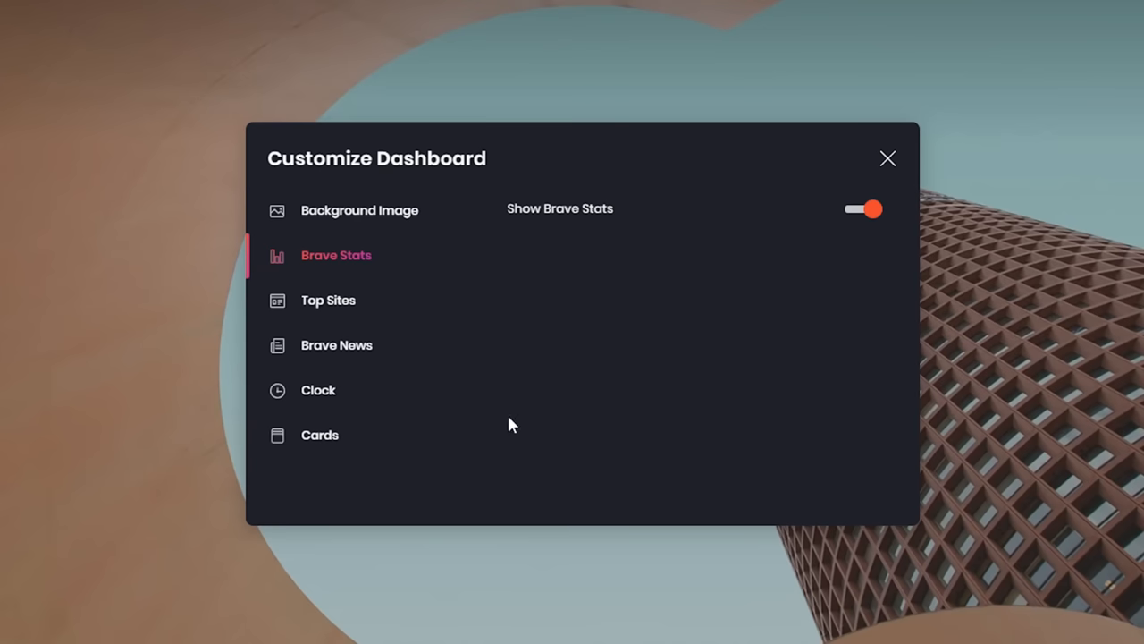
pyautogui.click(360, 210)
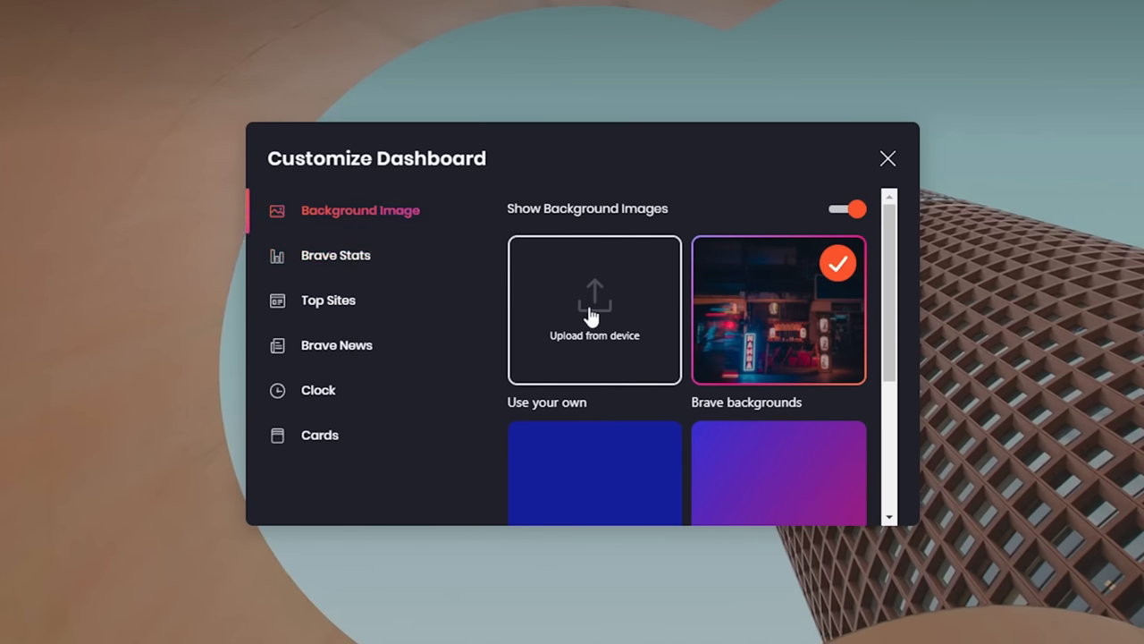
pyautogui.scroll(-3)
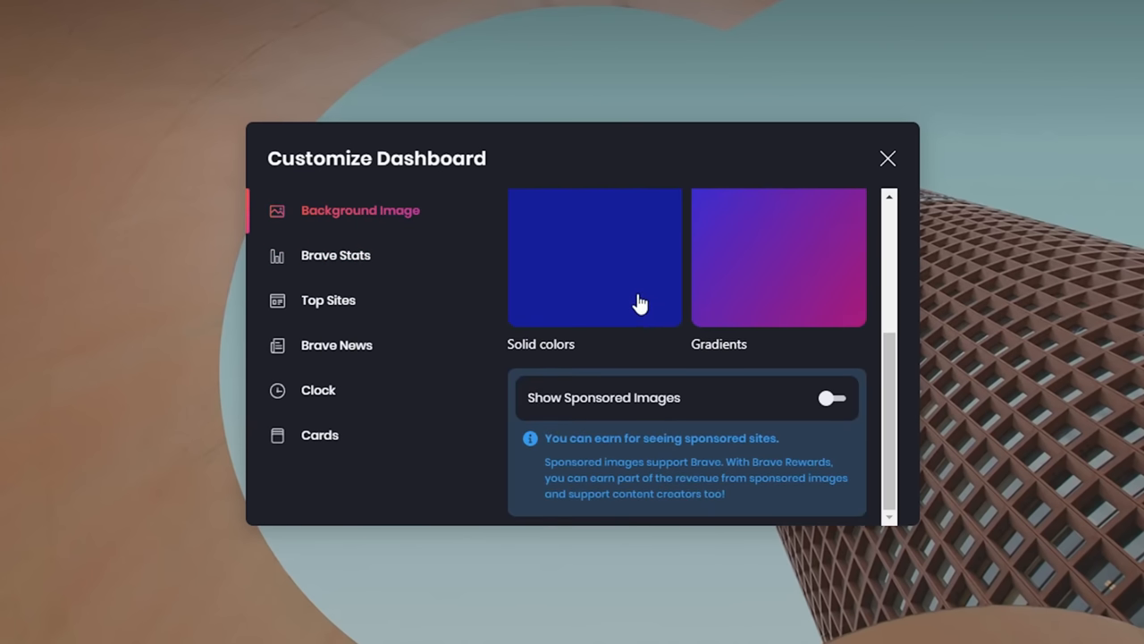
pyautogui.moveTo(625, 256)
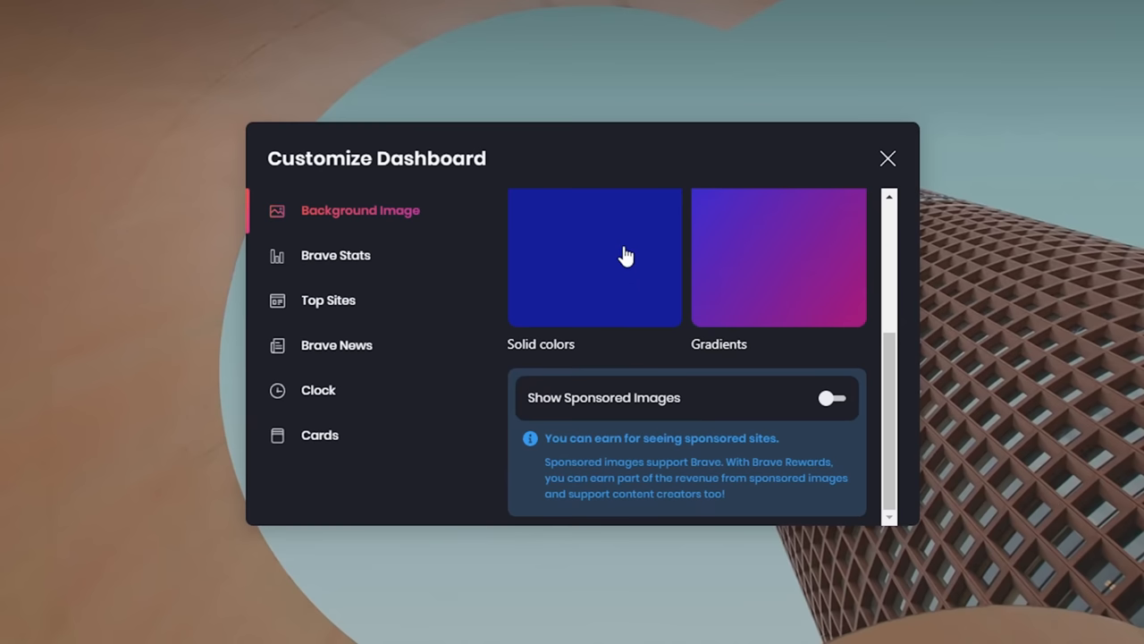
pyautogui.moveTo(607, 231)
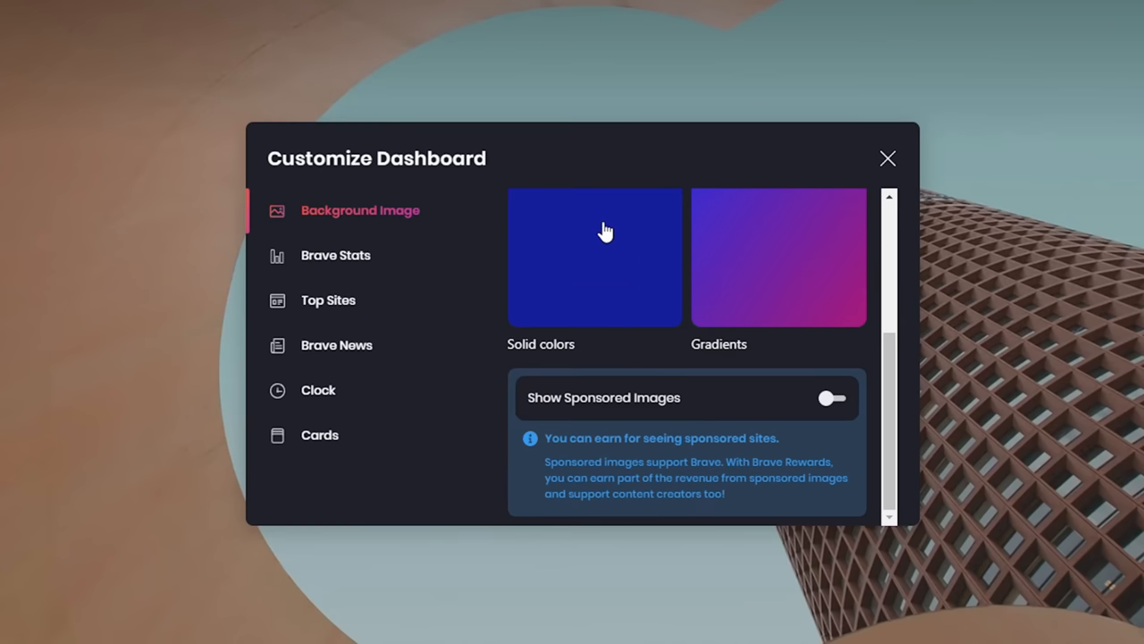
# Review the Top Sites and Brave News source options, ending on the Clock settings.
pyautogui.click(328, 299)
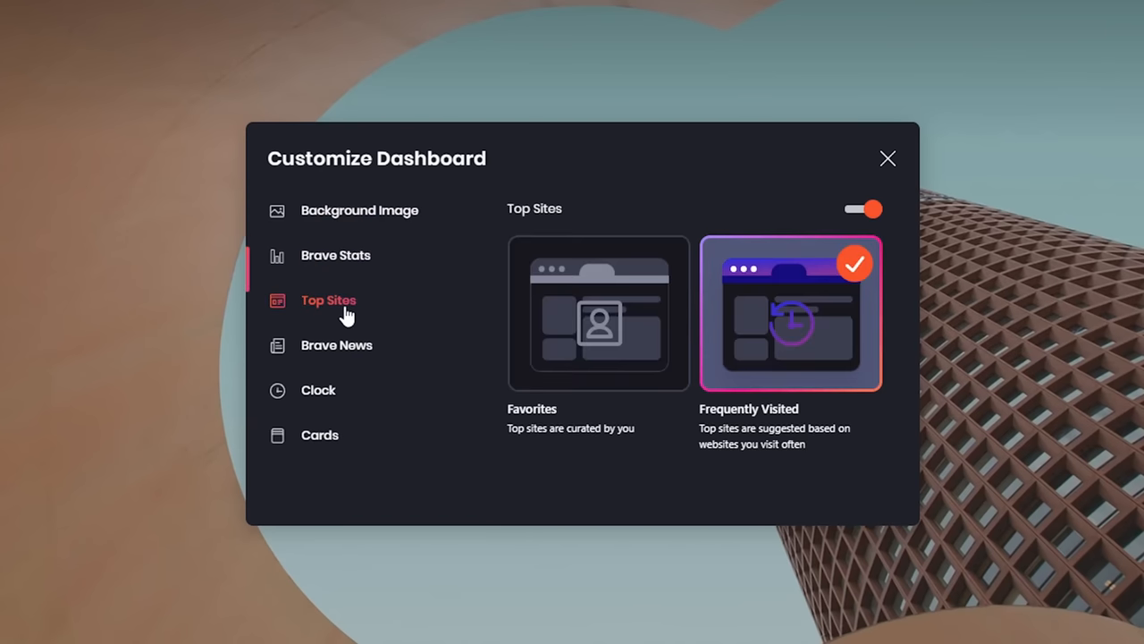
pyautogui.moveTo(351, 299)
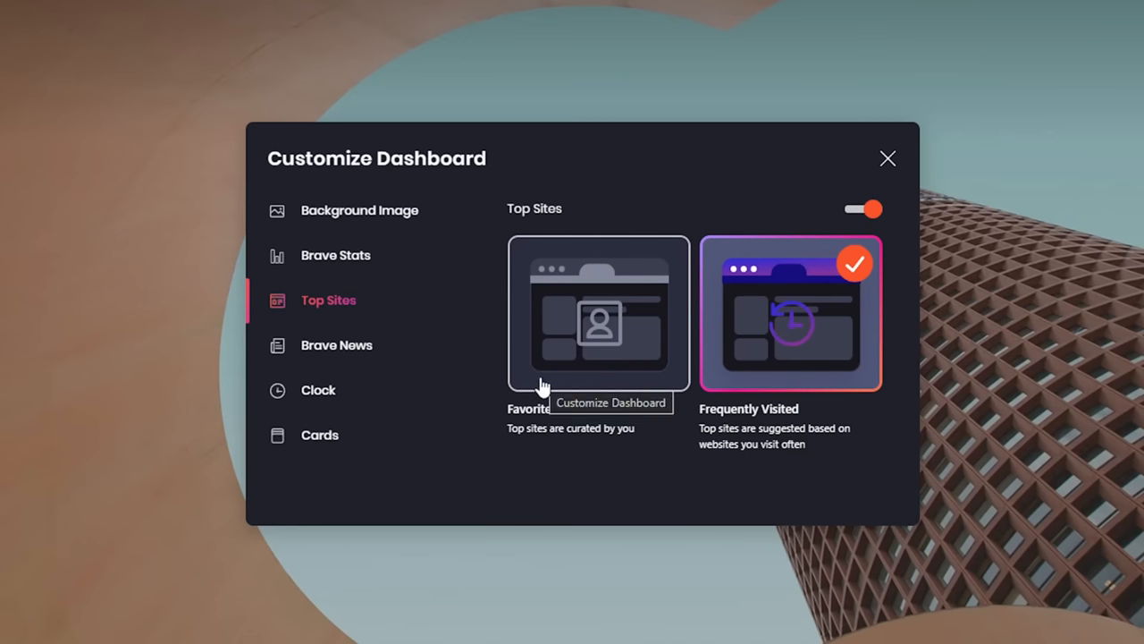
pyautogui.click(337, 345)
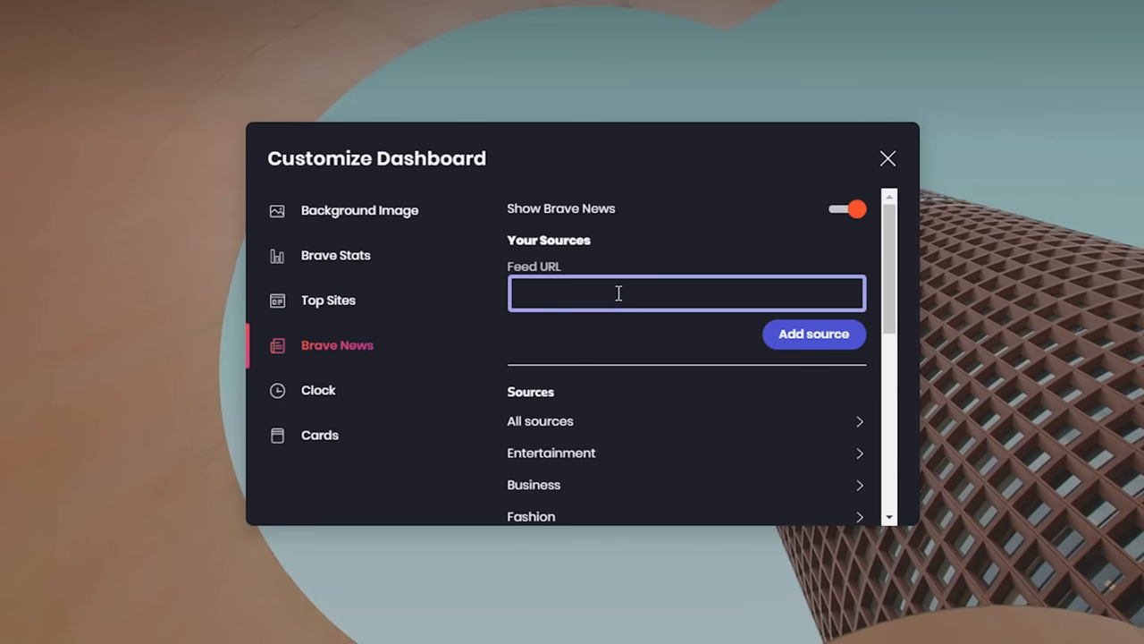
pyautogui.scroll(-3)
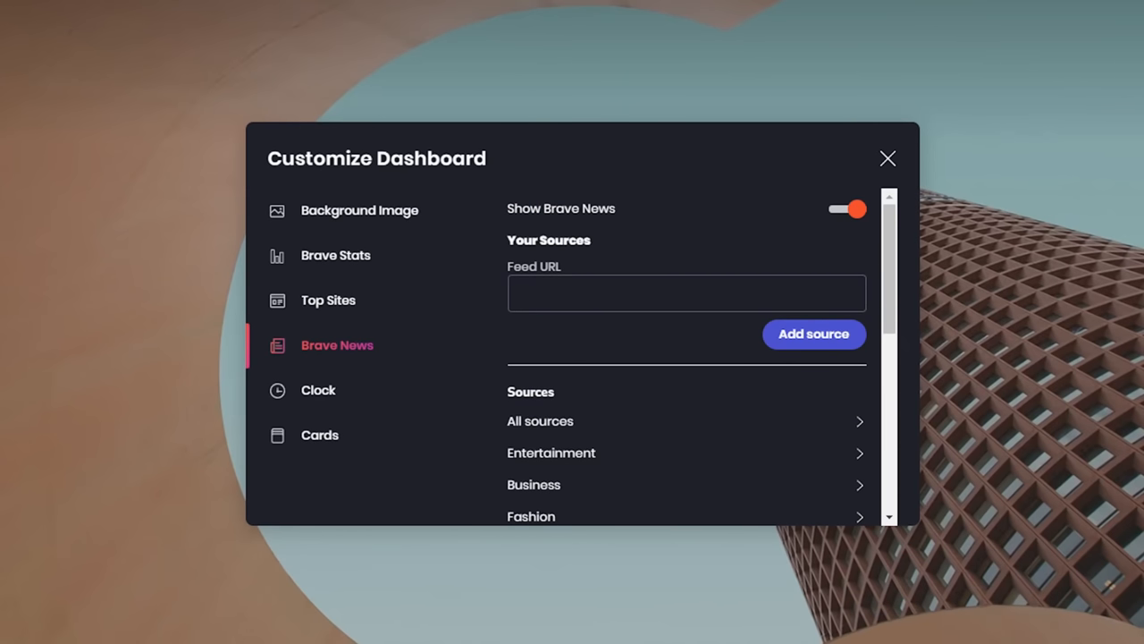
pyautogui.click(318, 390)
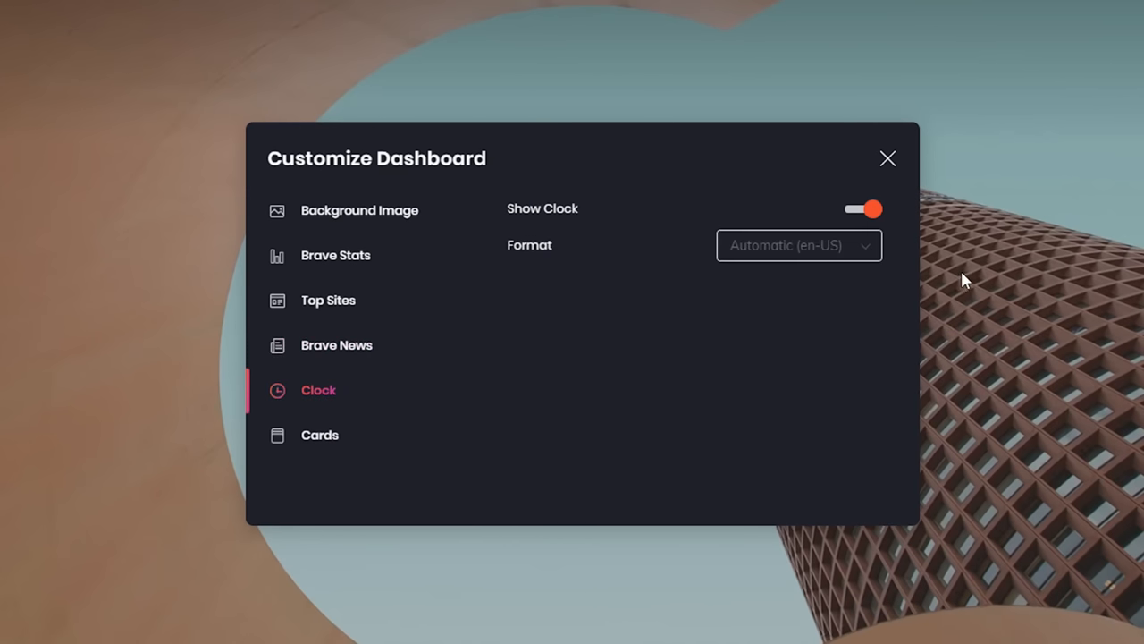
# Browse the Cards section listing Brave Talk, Gemini, Binance, Crypto.com and Rewards cards.
pyautogui.click(320, 435)
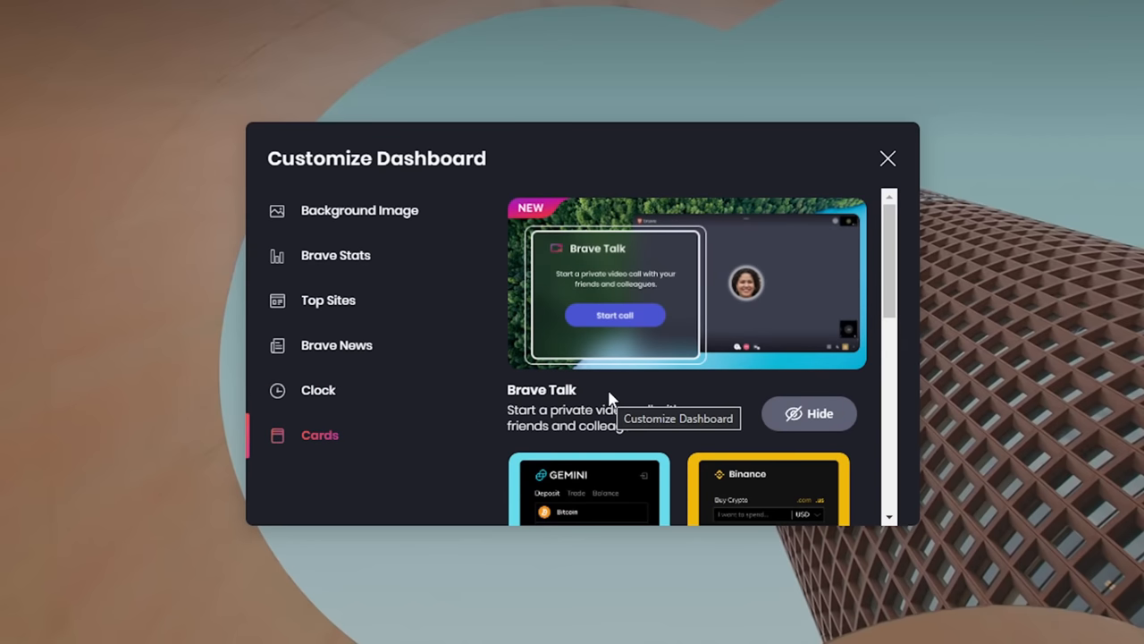
pyautogui.moveTo(661, 327)
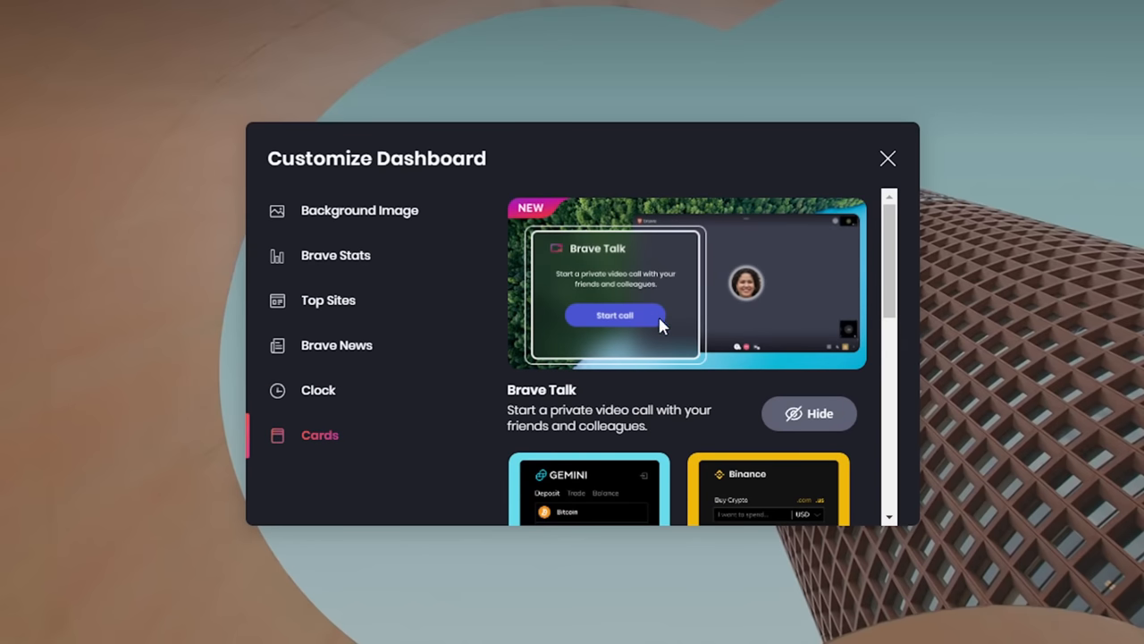
pyautogui.scroll(-3)
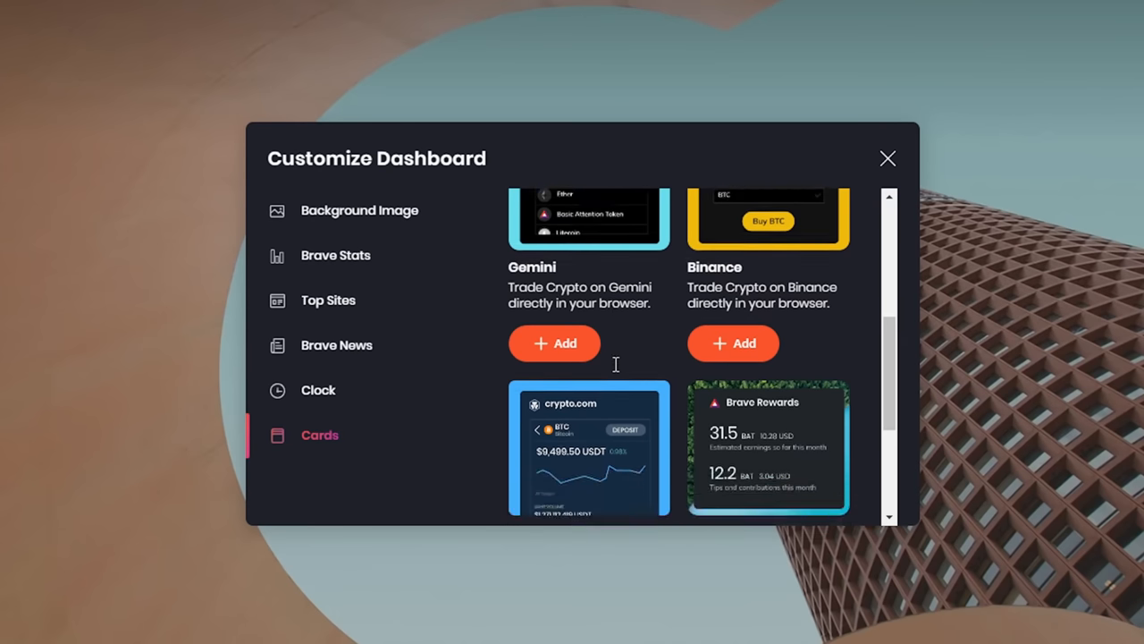
pyautogui.scroll(-3)
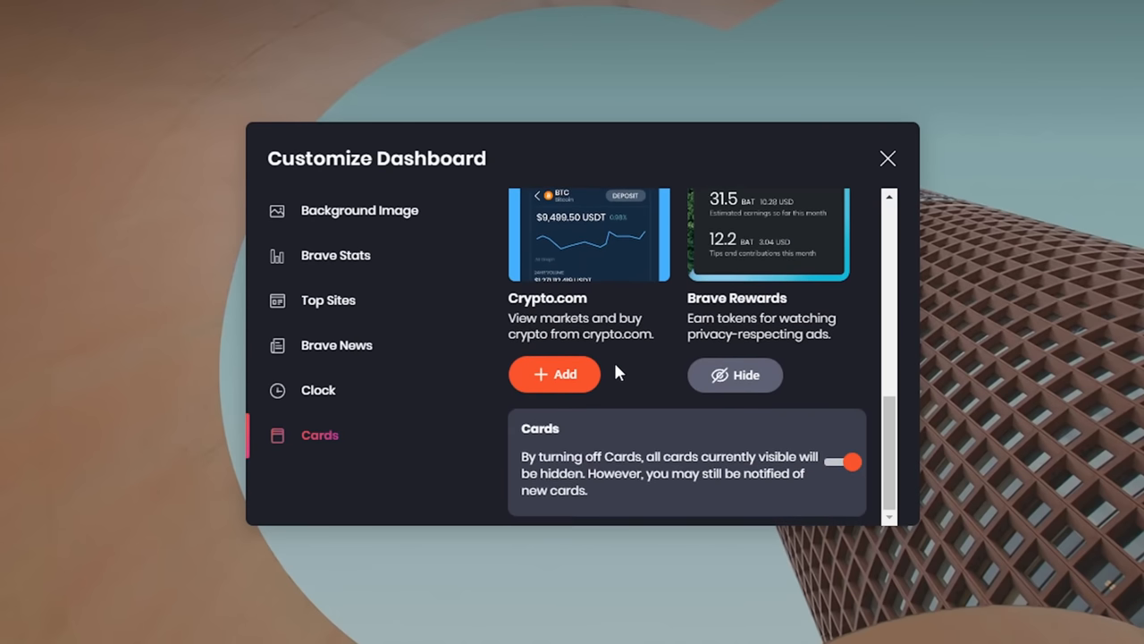
pyautogui.click(842, 461)
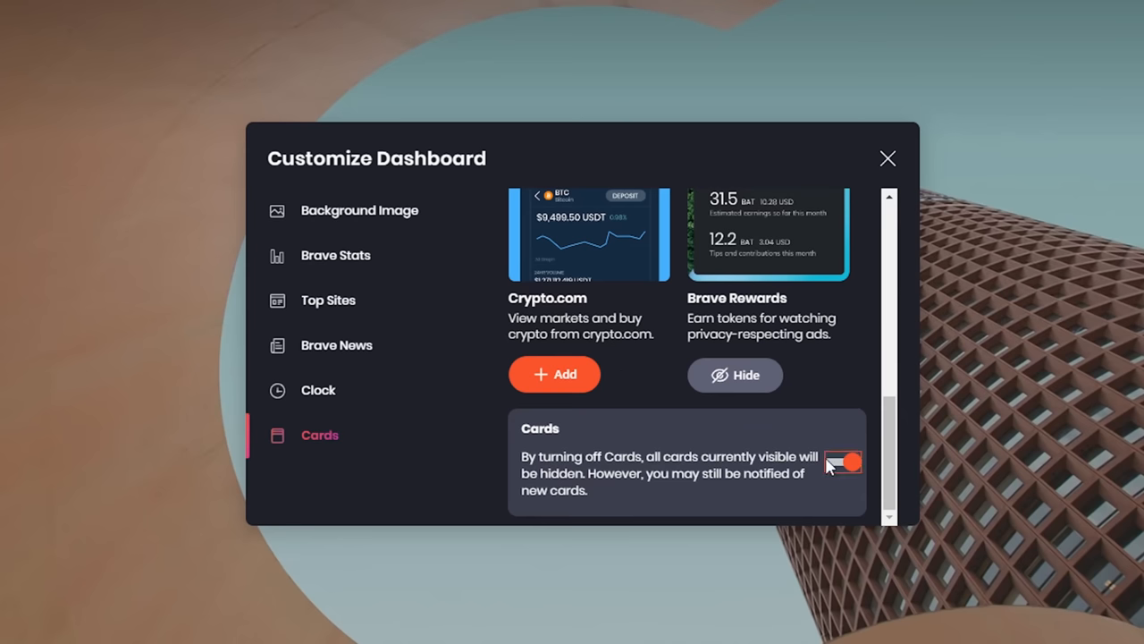
pyautogui.click(842, 463)
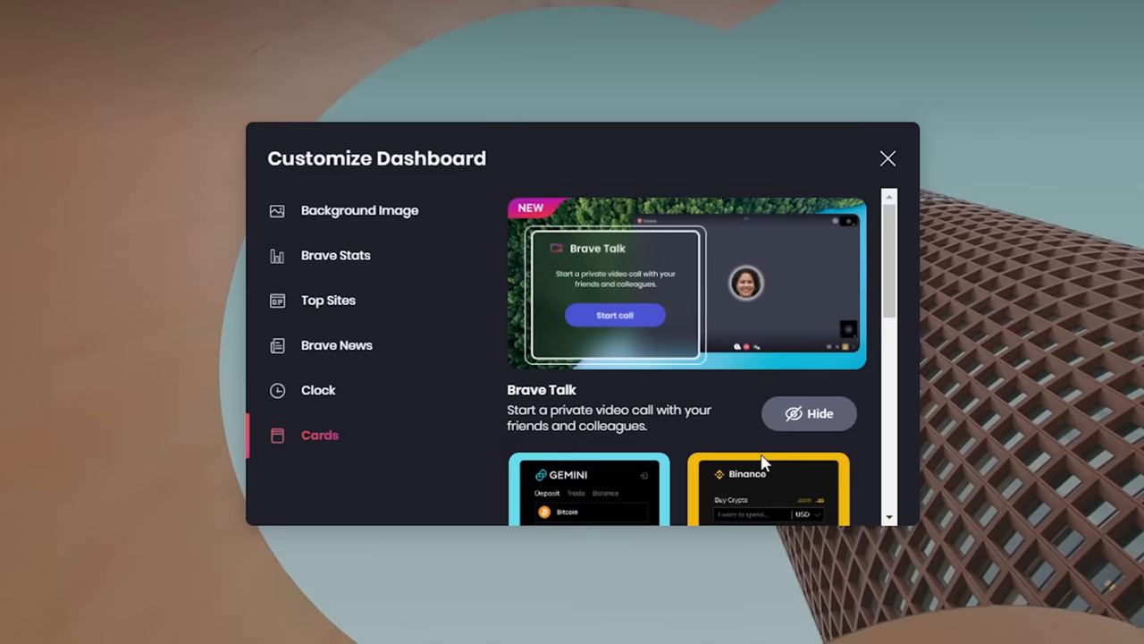
pyautogui.moveTo(712, 402)
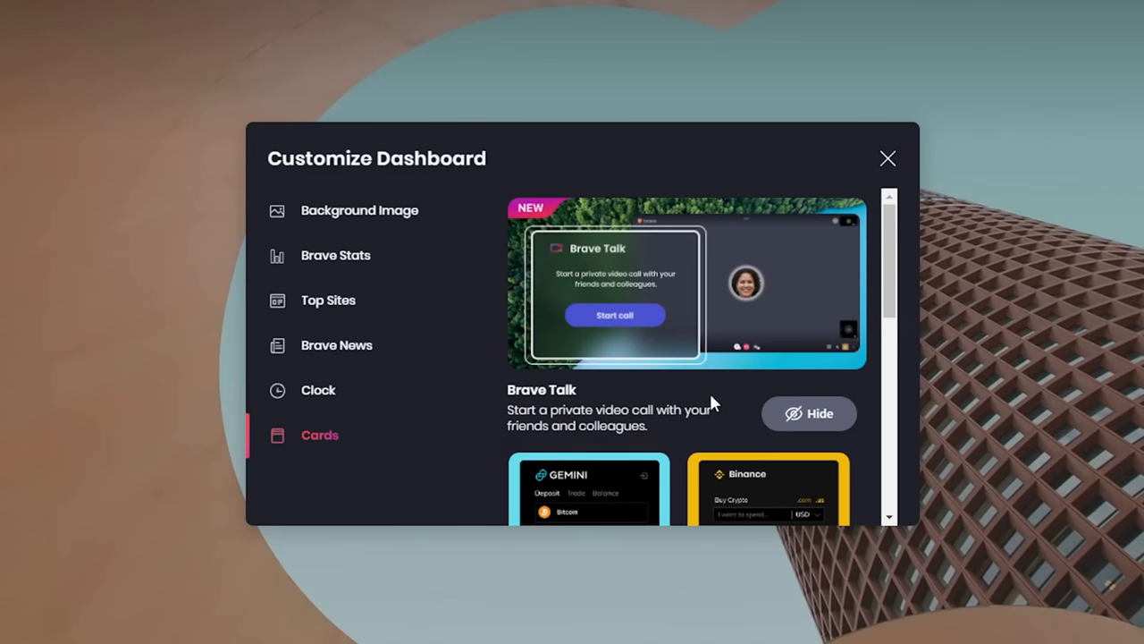
pyautogui.moveTo(697, 344)
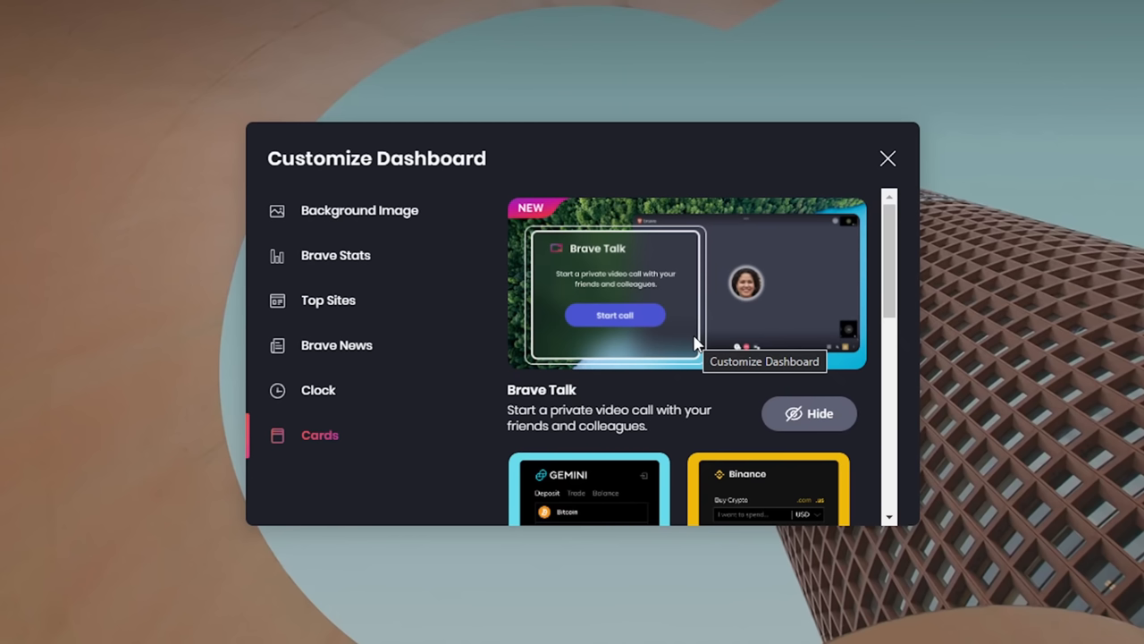
pyautogui.moveTo(861, 193)
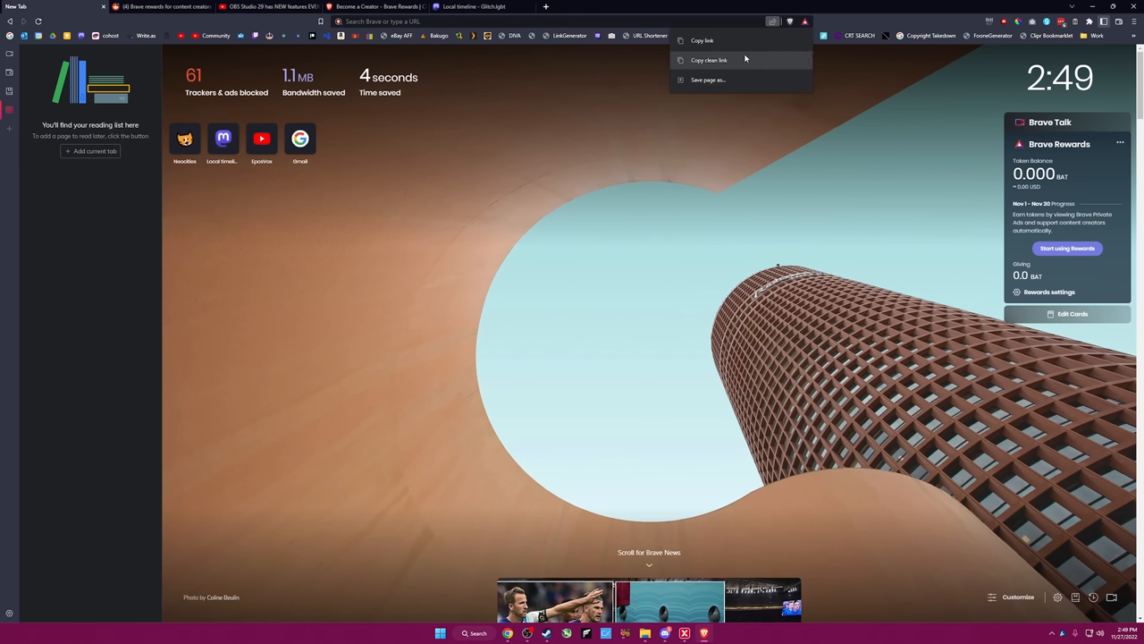
pyautogui.moveTo(733, 72)
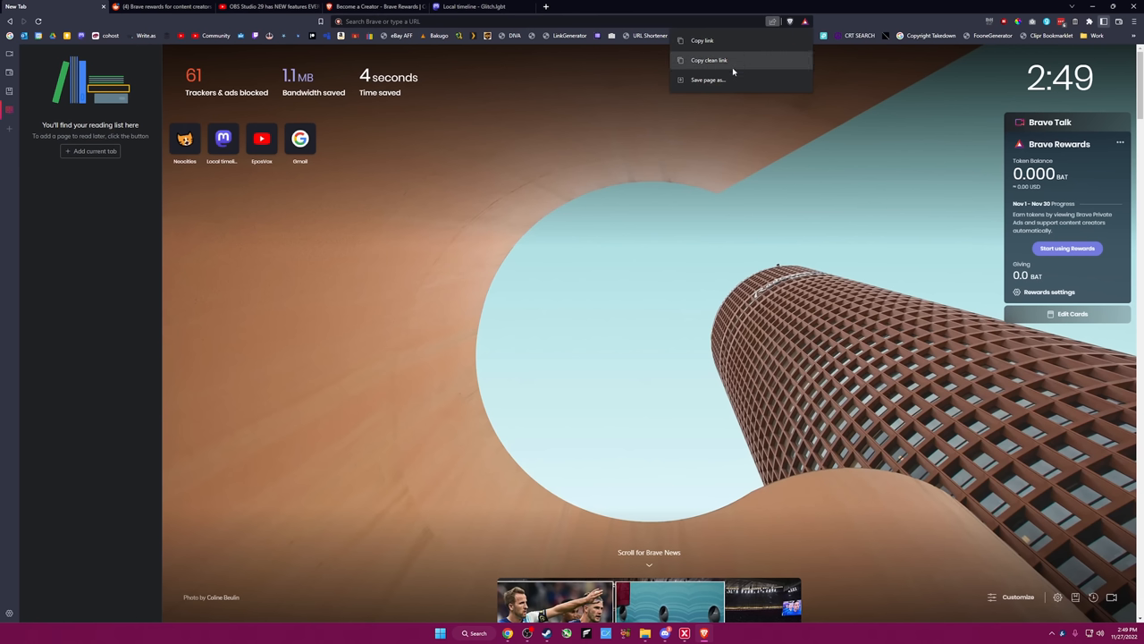
pyautogui.moveTo(727, 67)
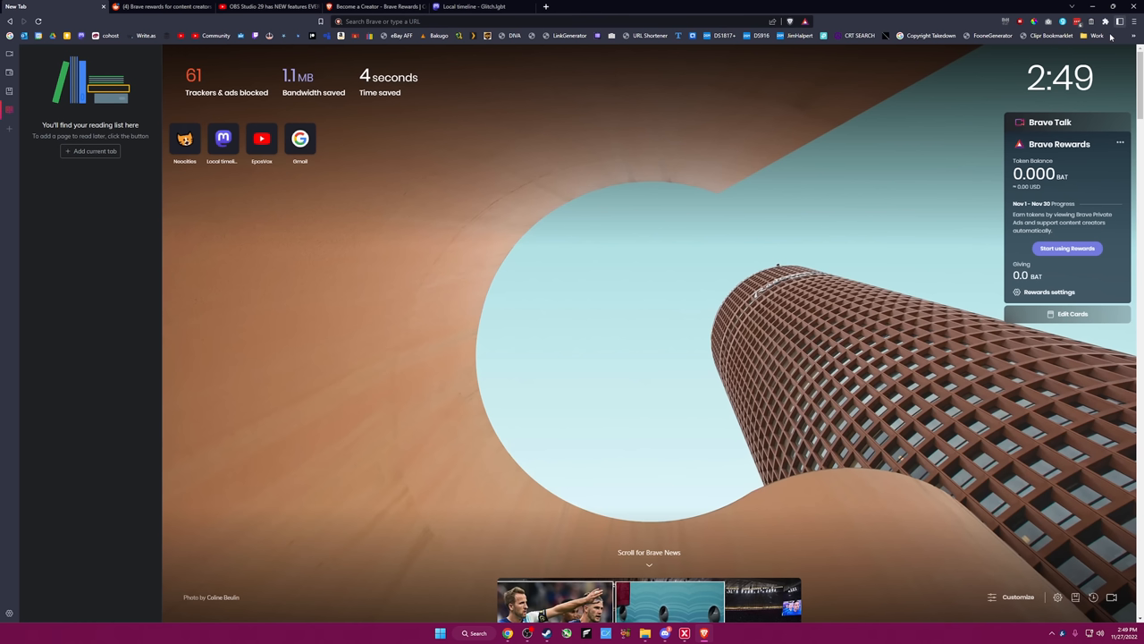
pyautogui.moveTo(1125, 25)
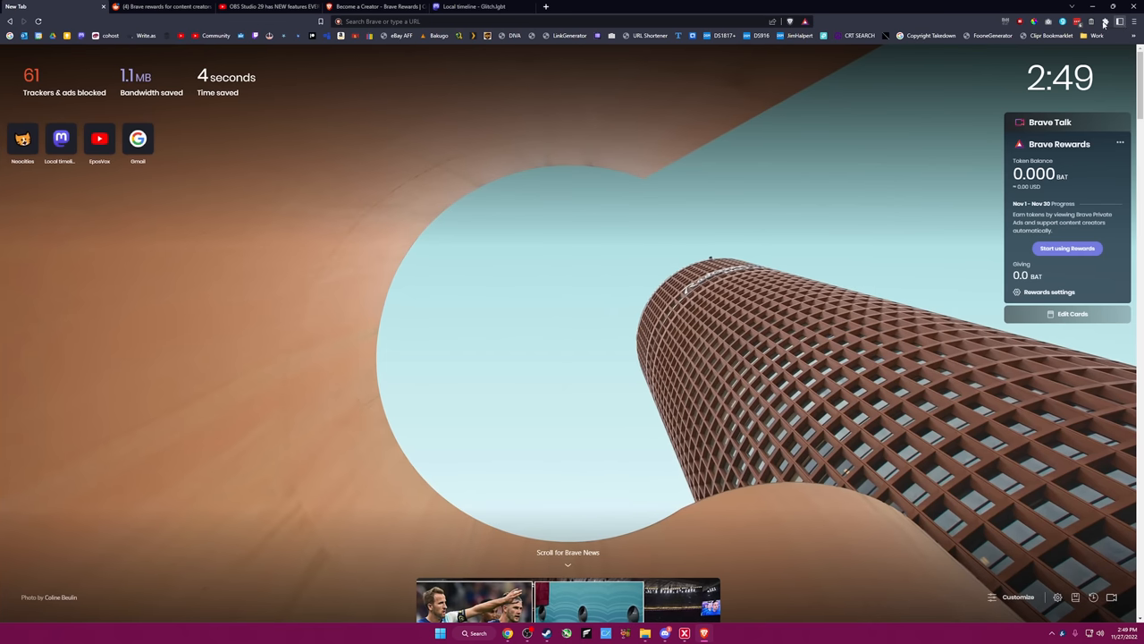
# Open the main ☰ menu to check the sidebar visibility setting.
pyautogui.click(1134, 22)
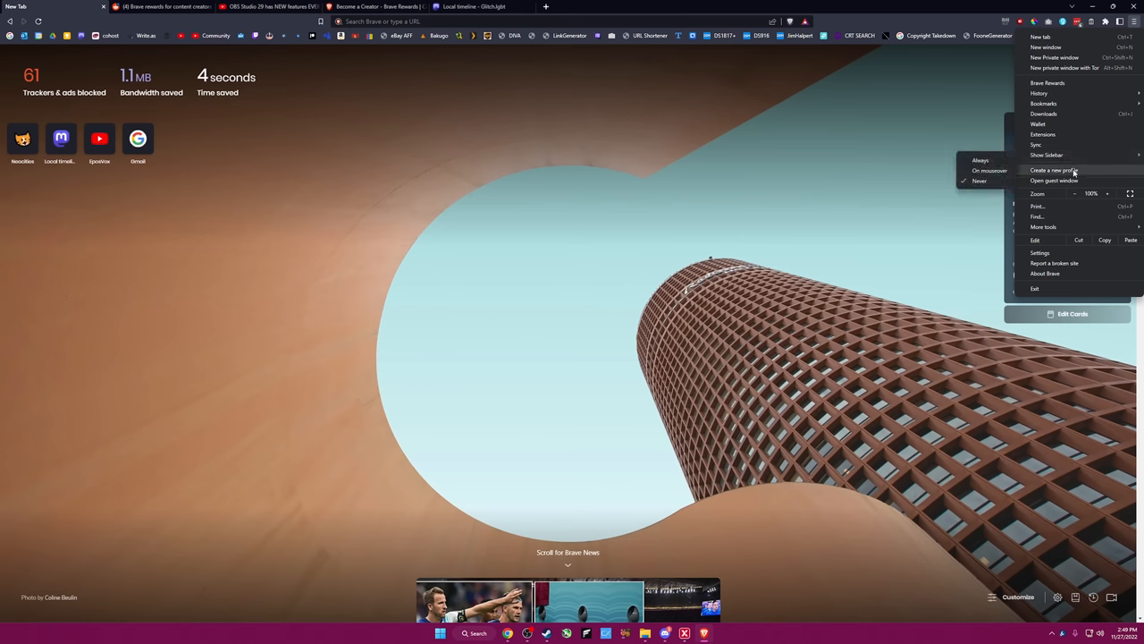
pyautogui.moveTo(1074, 176)
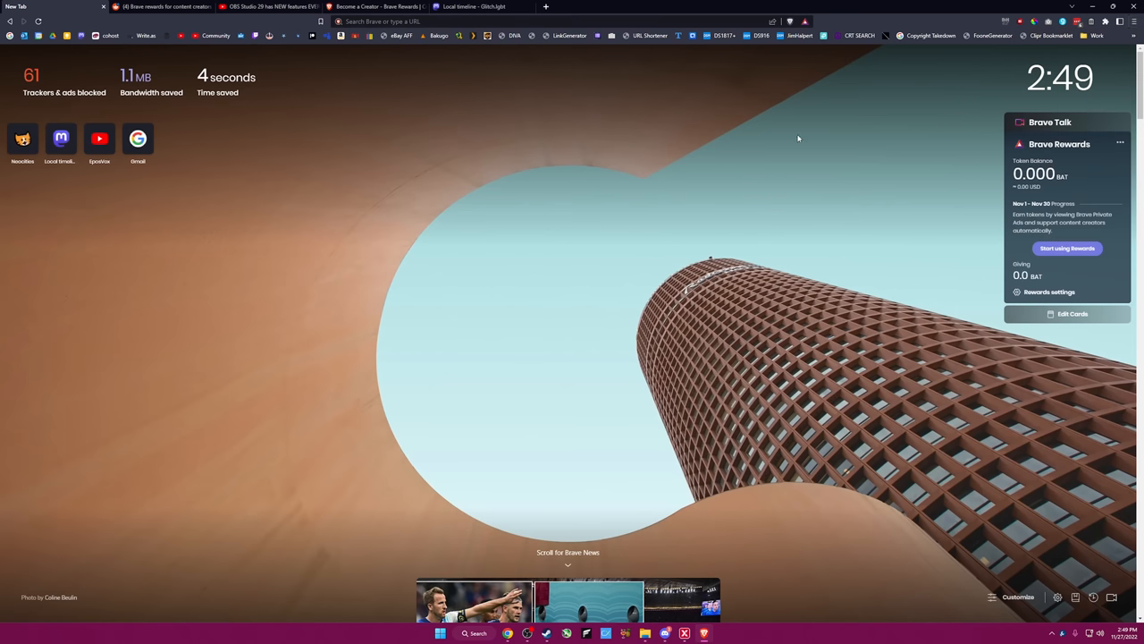
pyautogui.moveTo(579, 195)
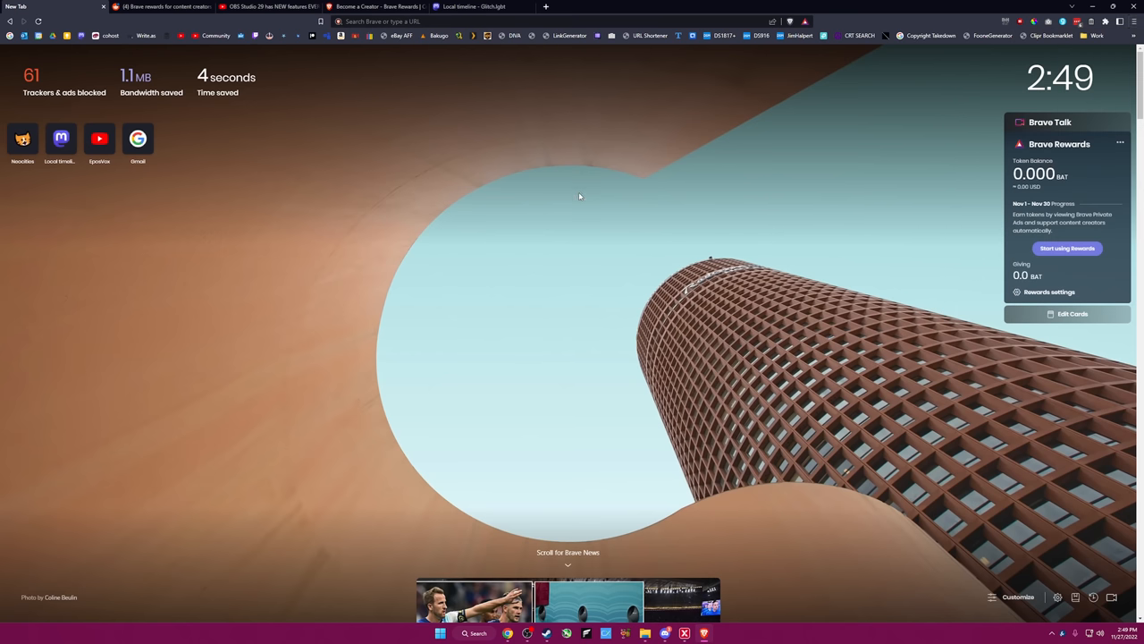
pyautogui.scroll(-3)
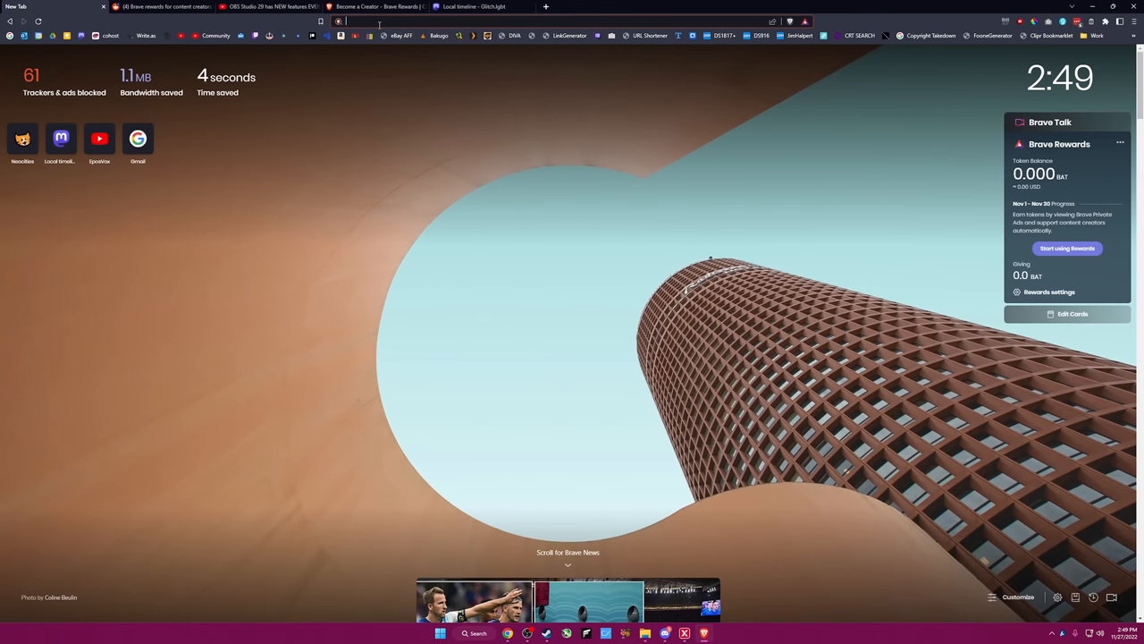
pyautogui.write('startpage.com')
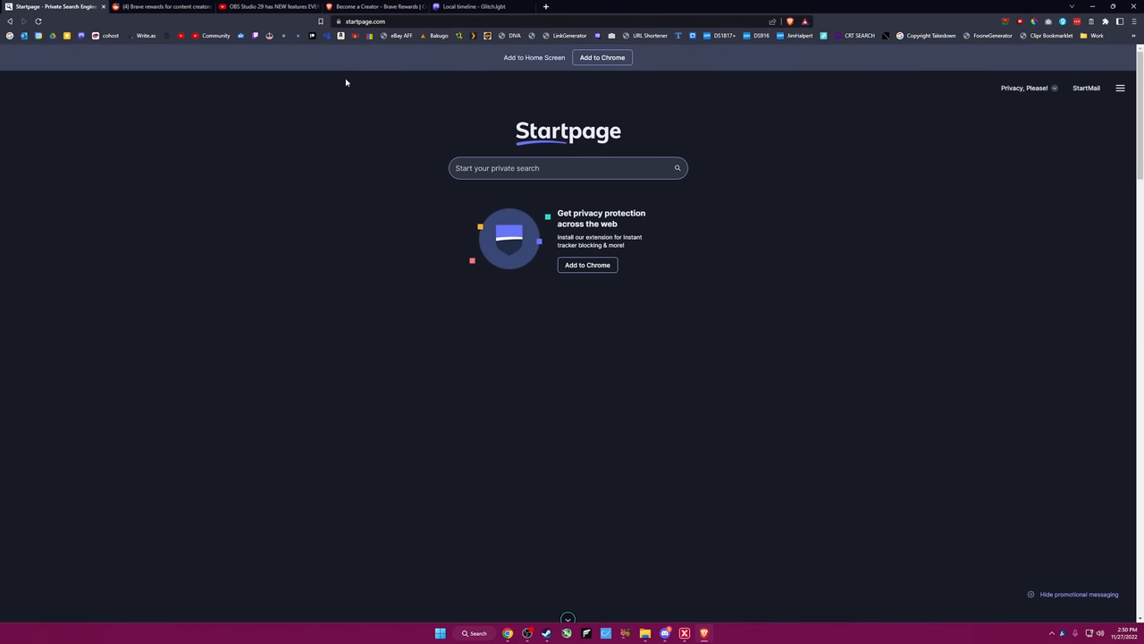
pyautogui.moveTo(341, 55)
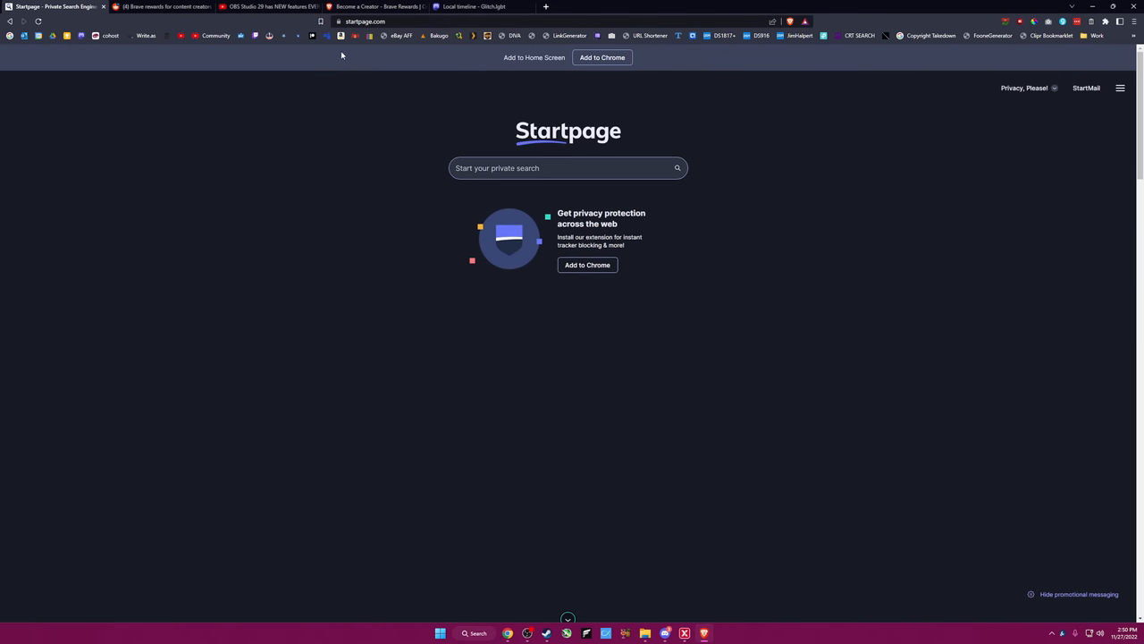
pyautogui.click(568, 168)
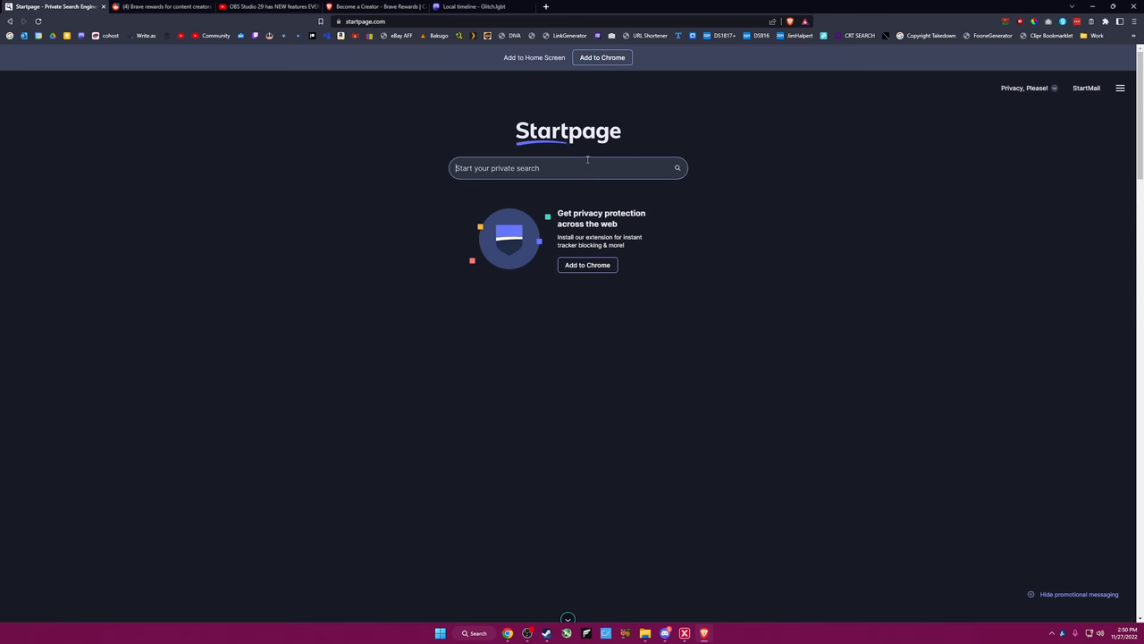
pyautogui.moveTo(397, 91)
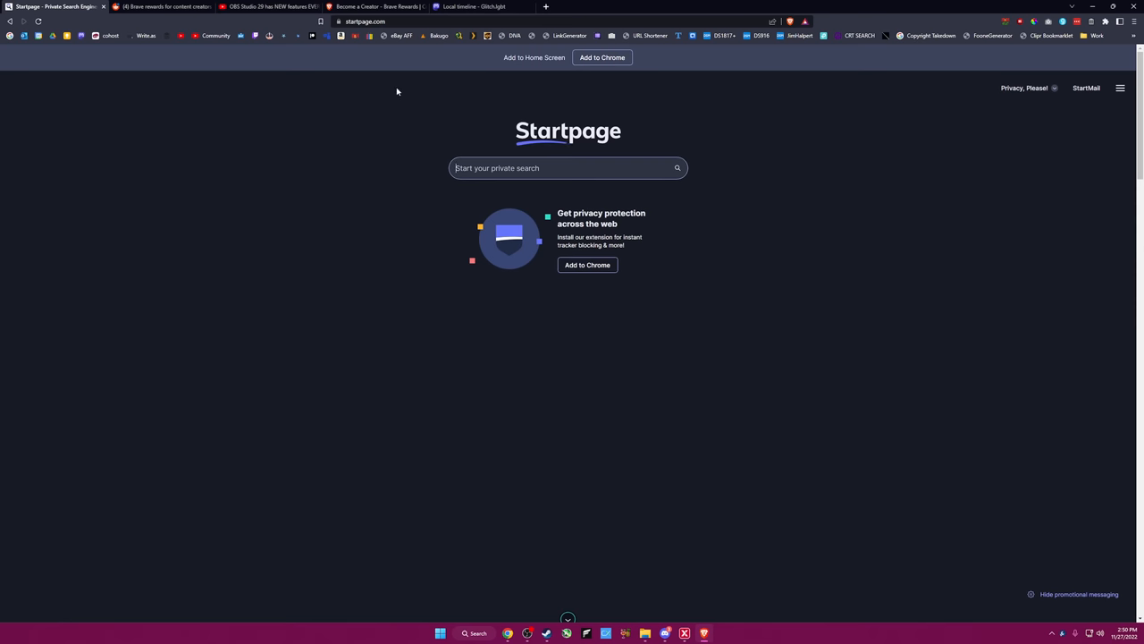
pyautogui.rightClick(54, 7)
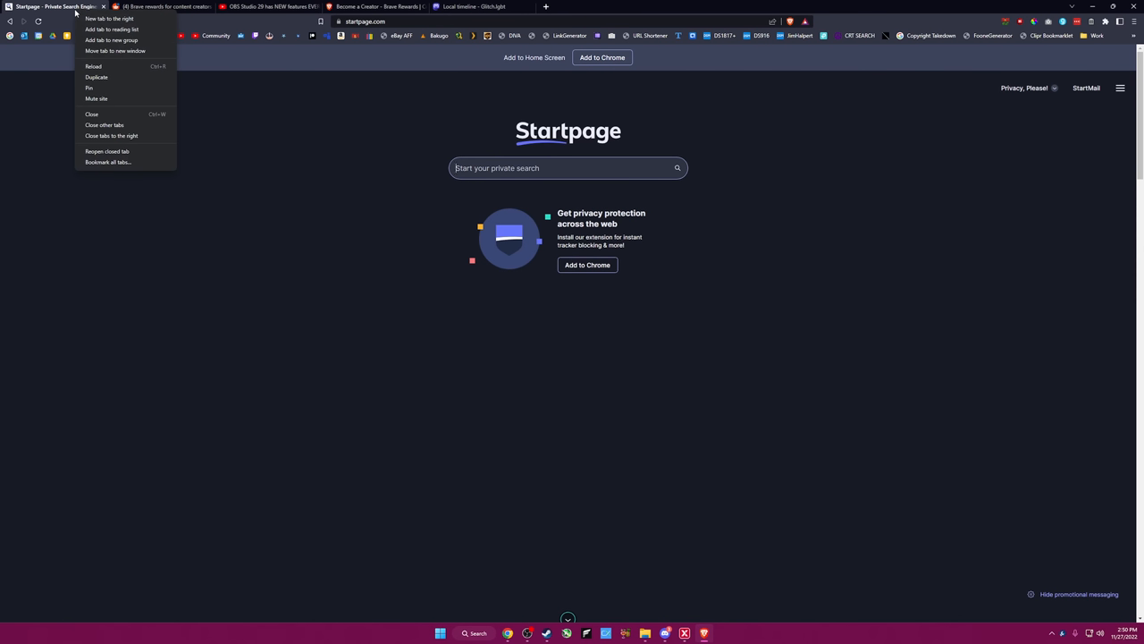
pyautogui.moveTo(126, 88)
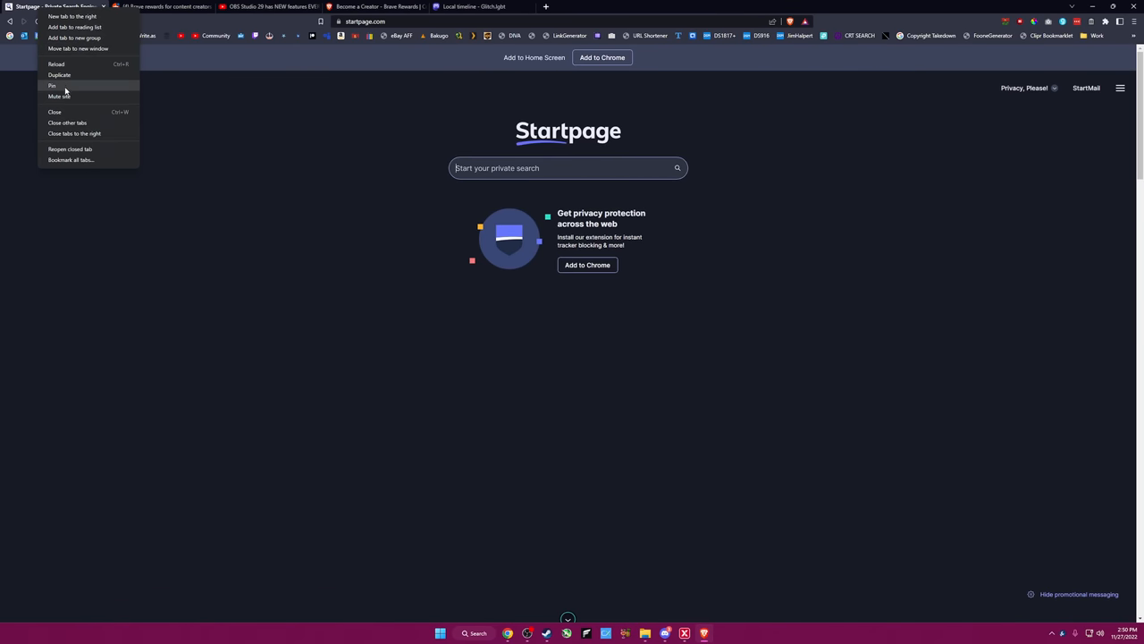
pyautogui.click(52, 84)
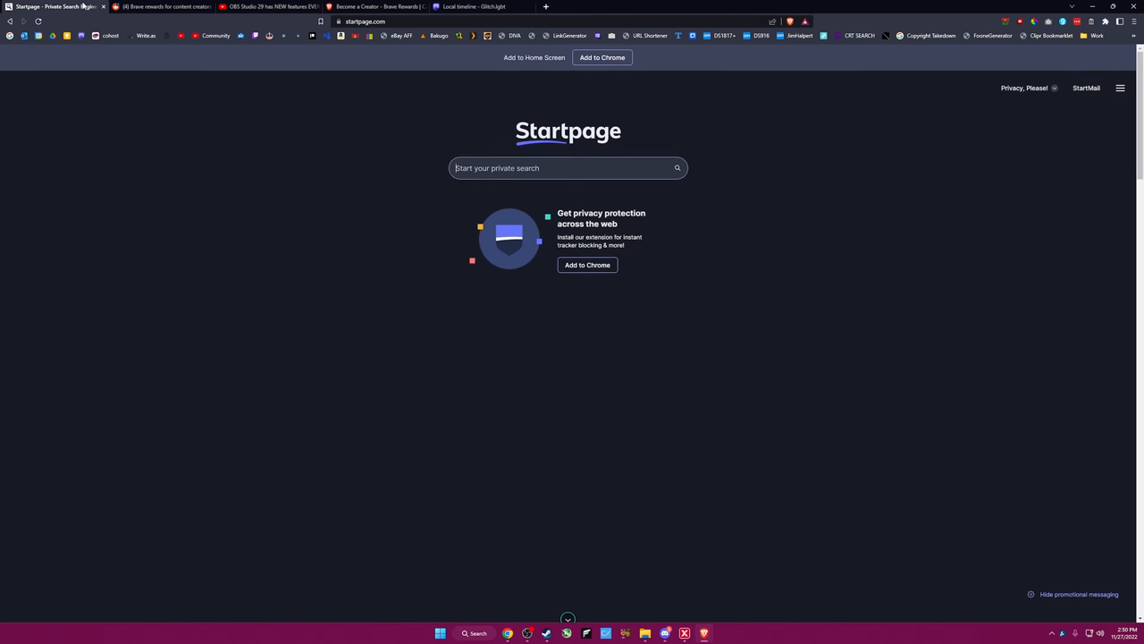
pyautogui.moveTo(112, 49)
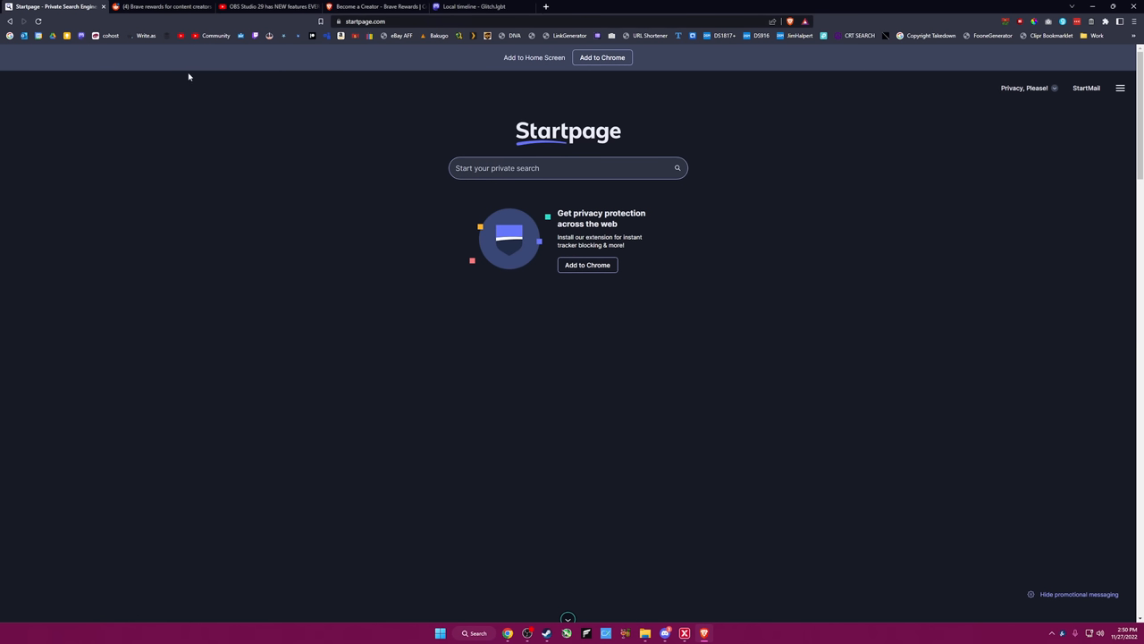
pyautogui.rightClick(53, 7)
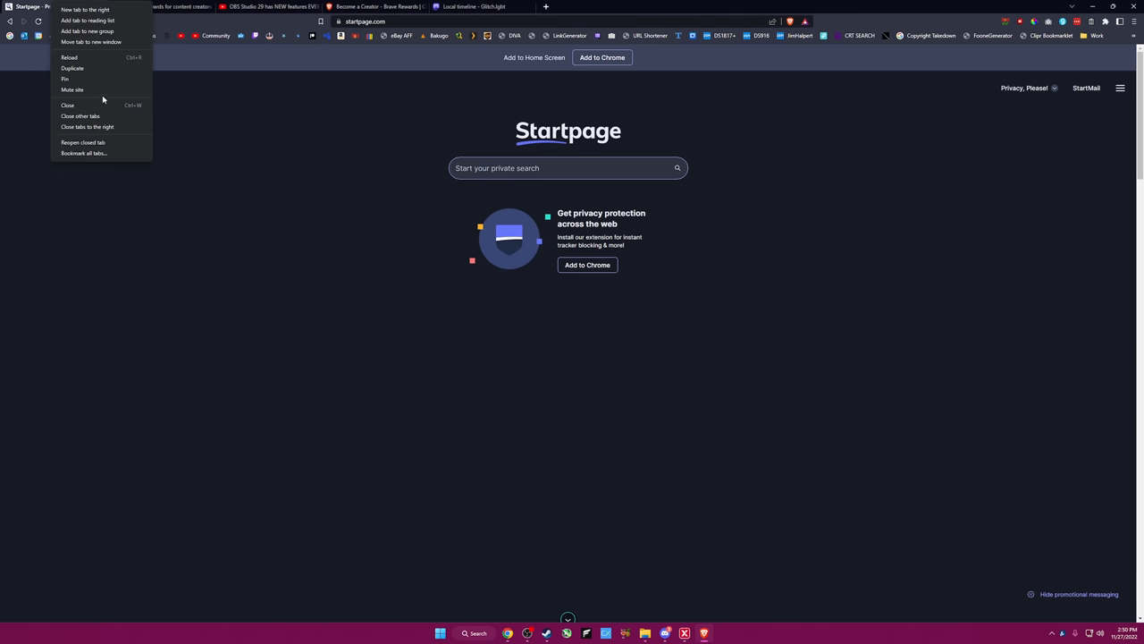
pyautogui.moveTo(116, 34)
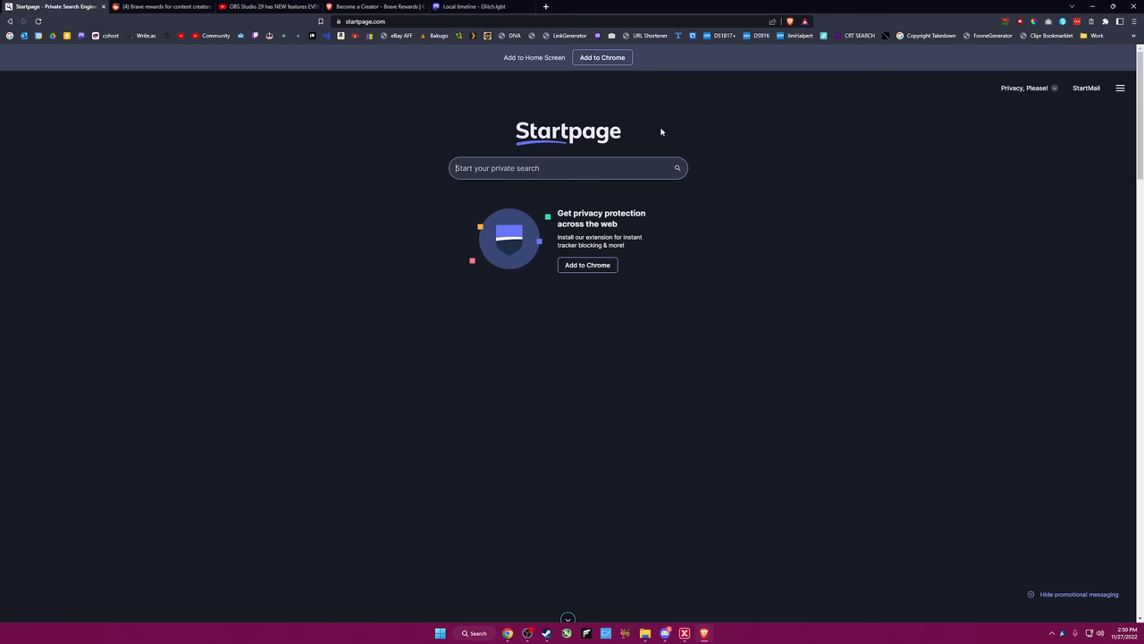
# Hide Startpage's promotional messaging, dismiss the notice, and select the web address.
pyautogui.click(548, 167)
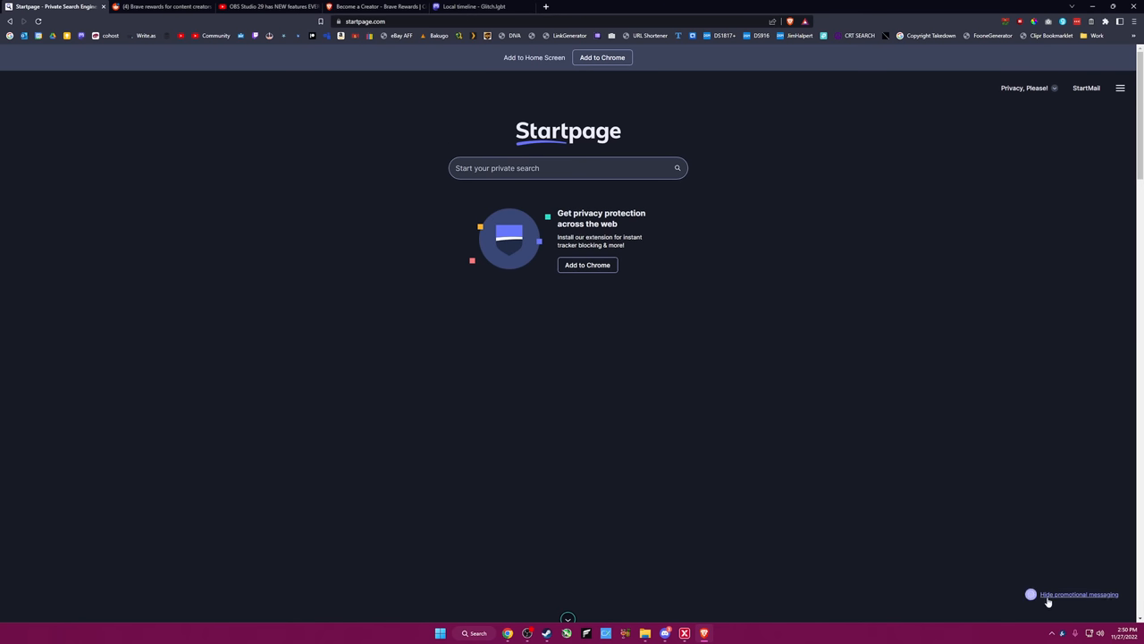
pyautogui.click(1078, 593)
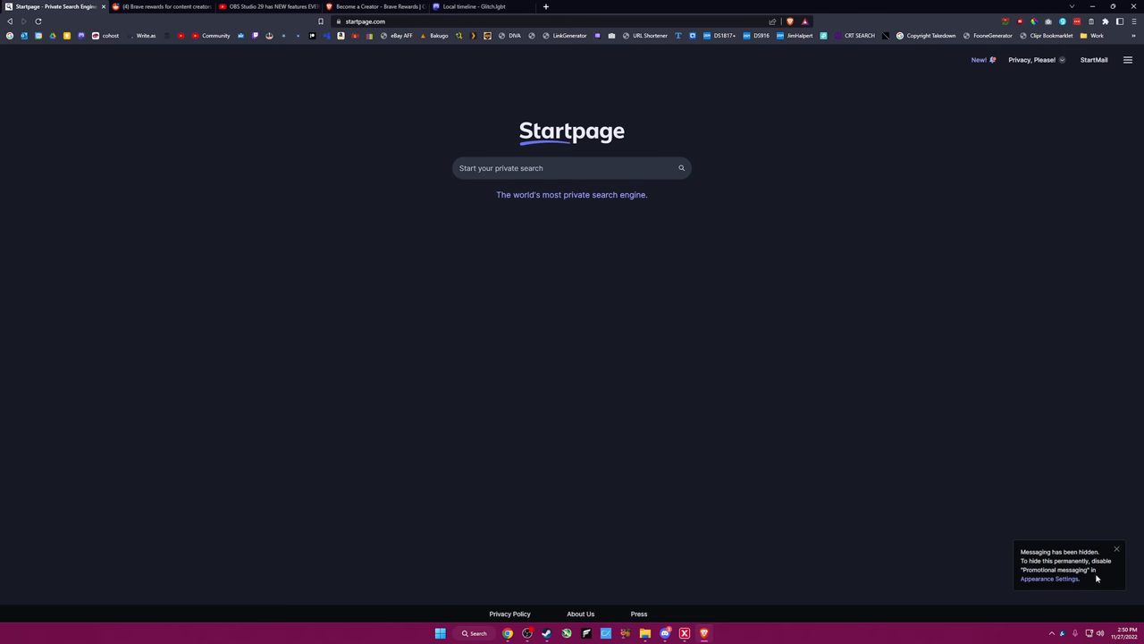
pyautogui.click(1117, 550)
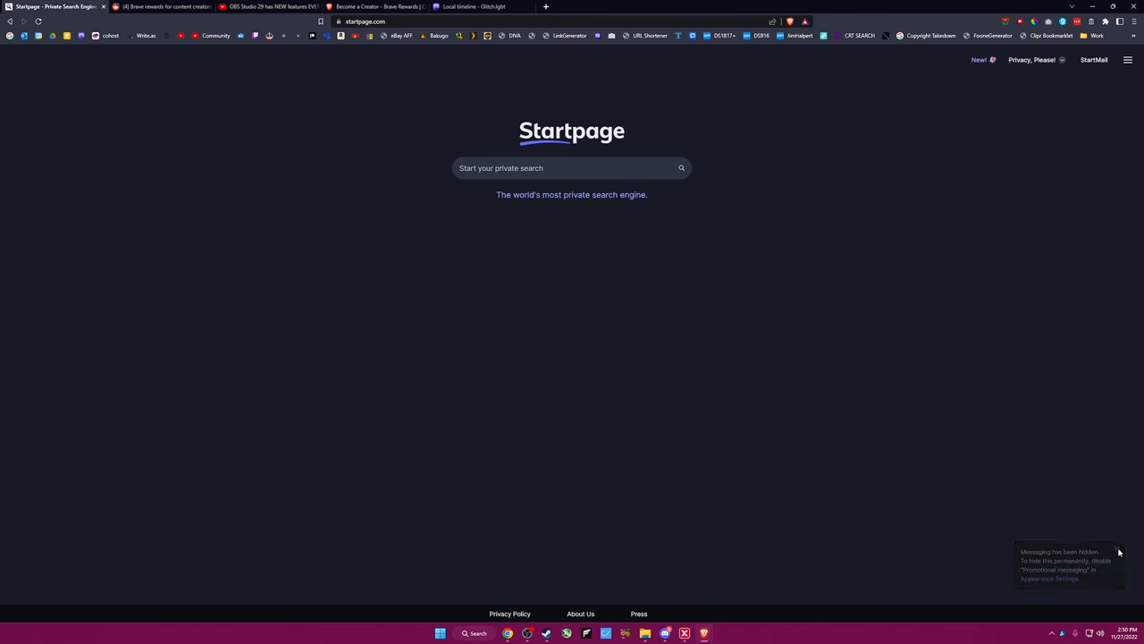
pyautogui.click(571, 167)
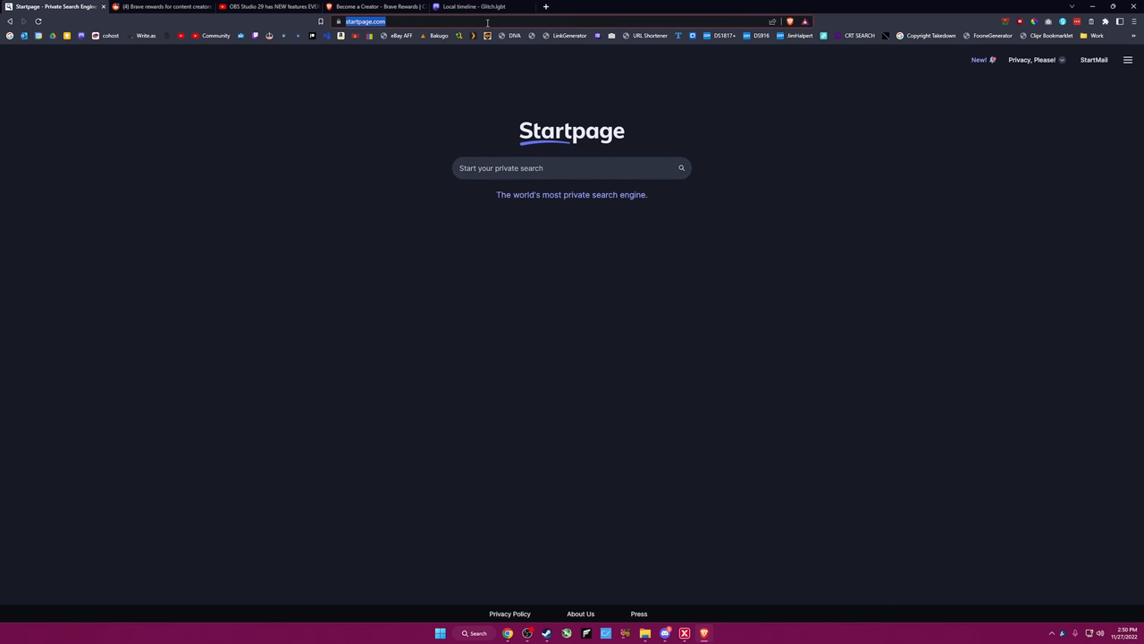
# Go to ecosia.org and scroll through its tree-planting homepage.
pyautogui.write('ecosia')
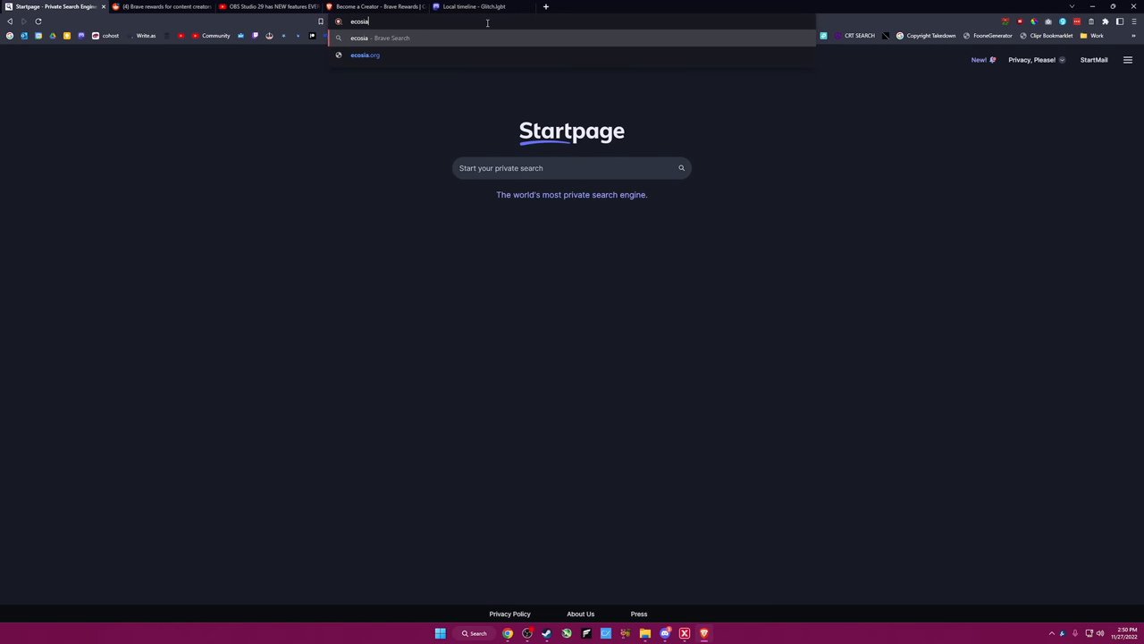
pyautogui.click(365, 54)
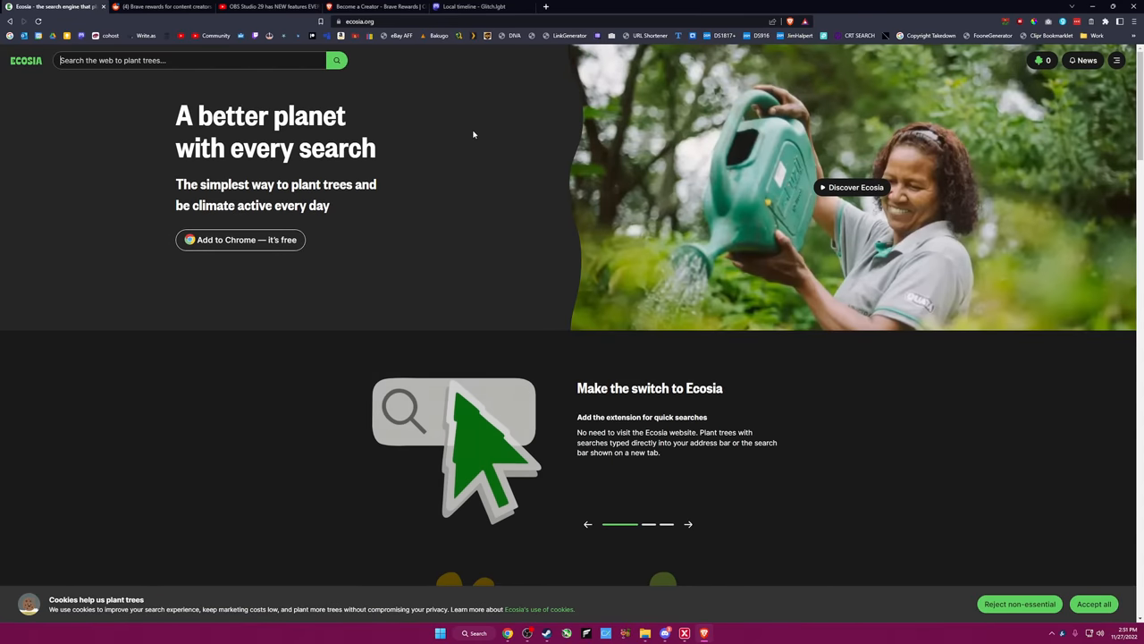
pyautogui.scroll(-3)
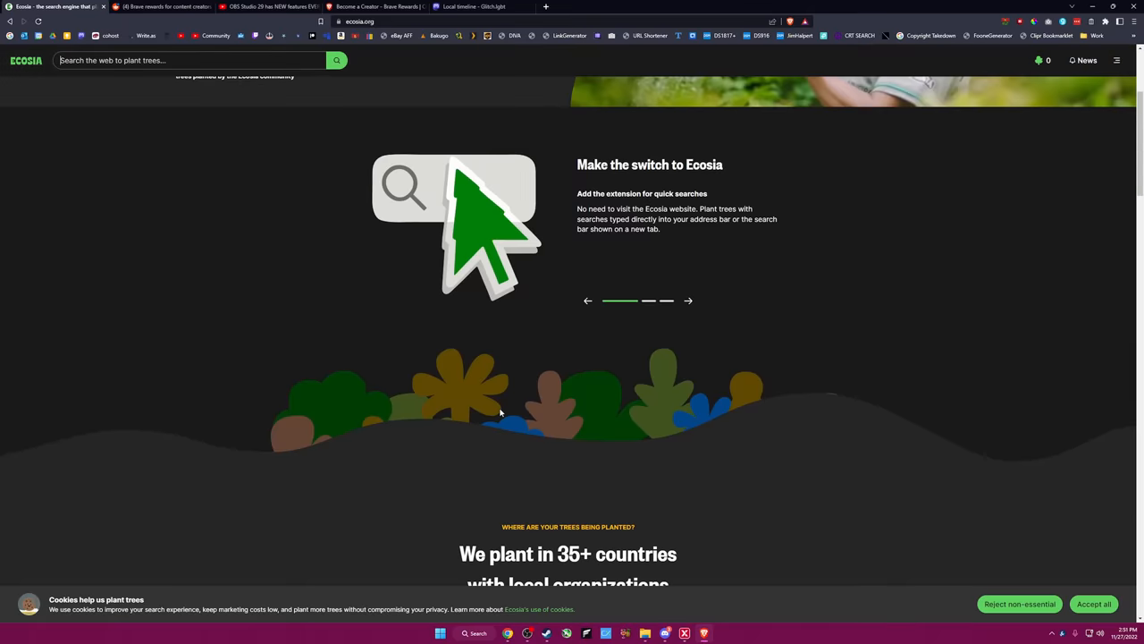
pyautogui.scroll(-3)
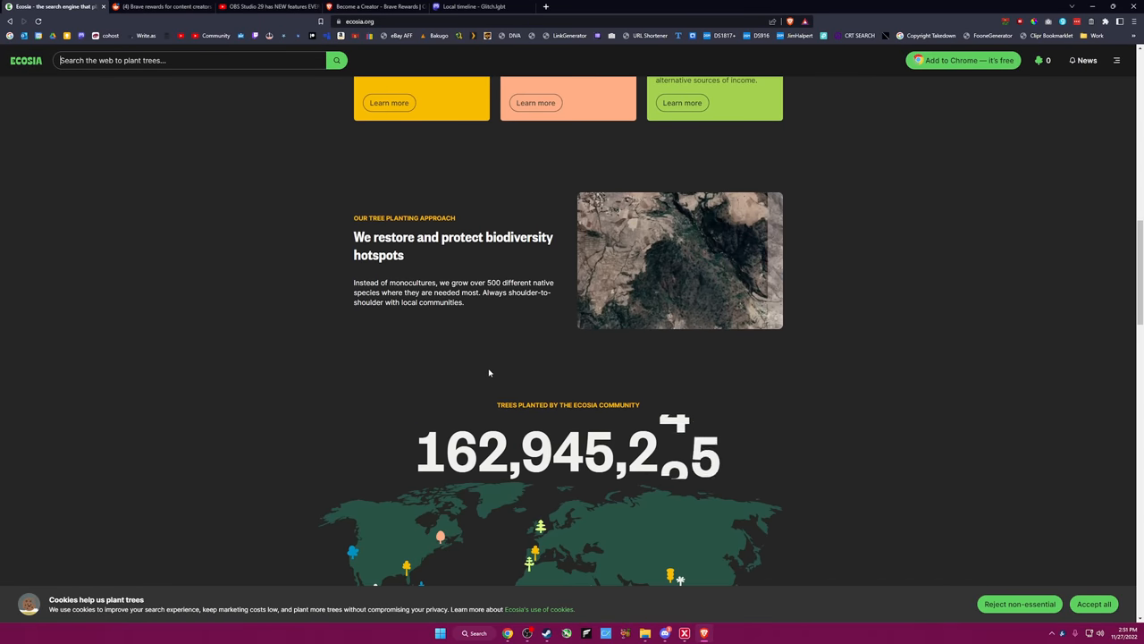
pyautogui.scroll(3)
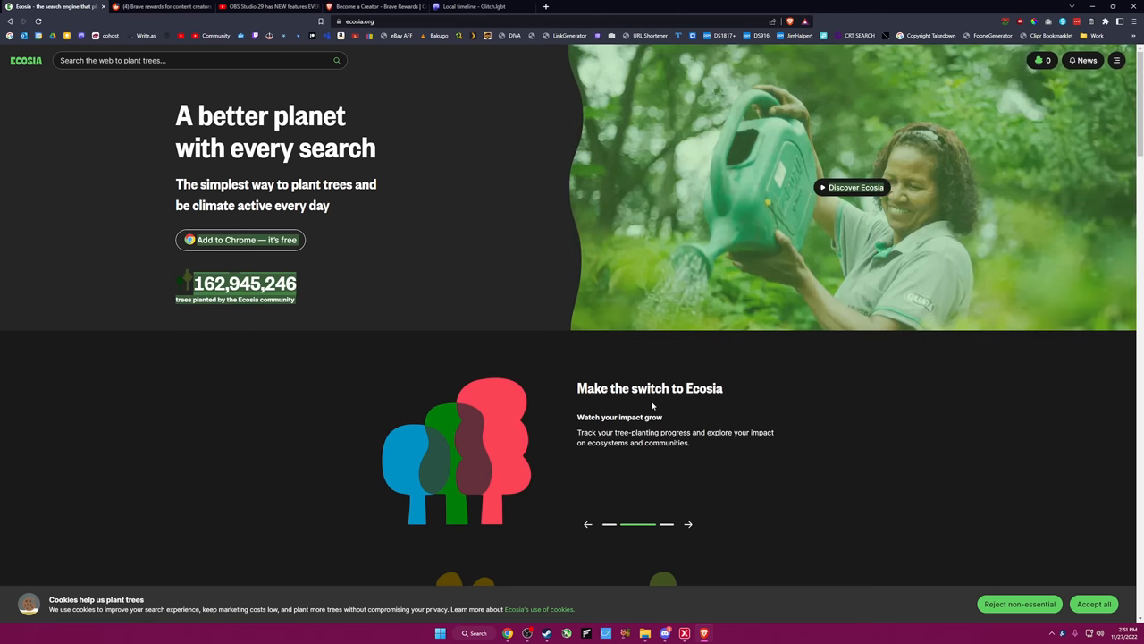
pyautogui.scroll(-3)
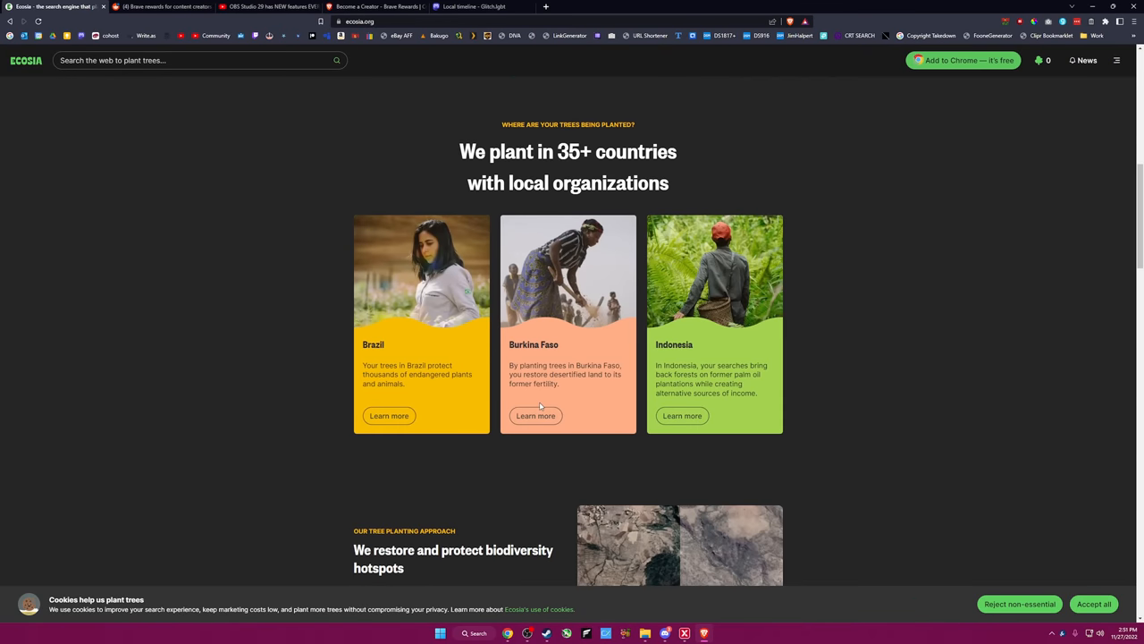
pyautogui.scroll(-3)
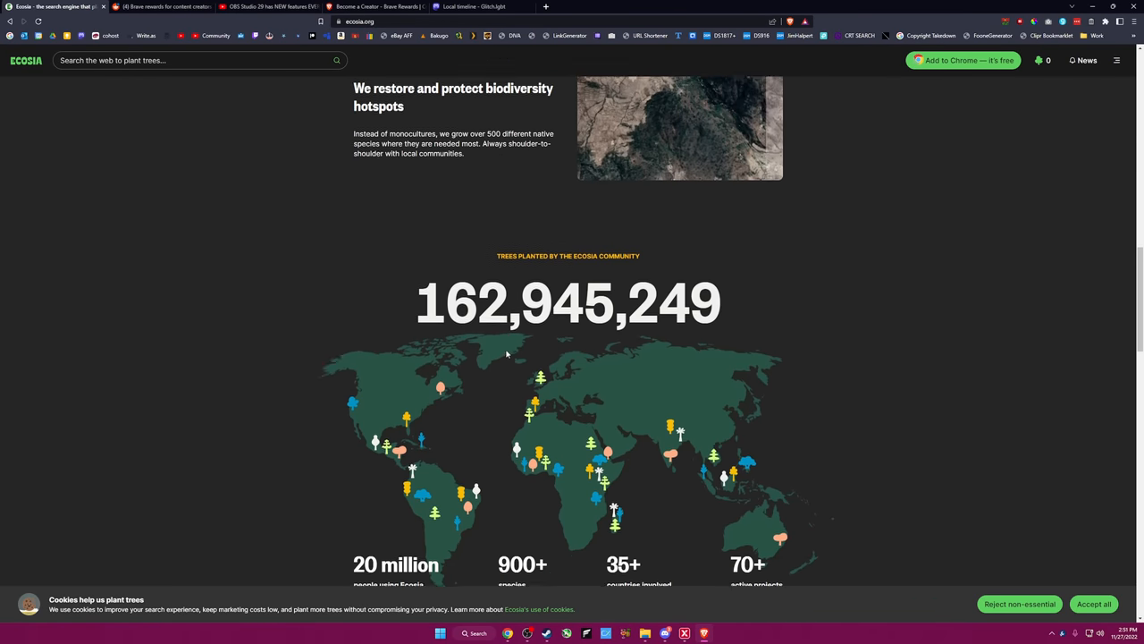
pyautogui.scroll(-3)
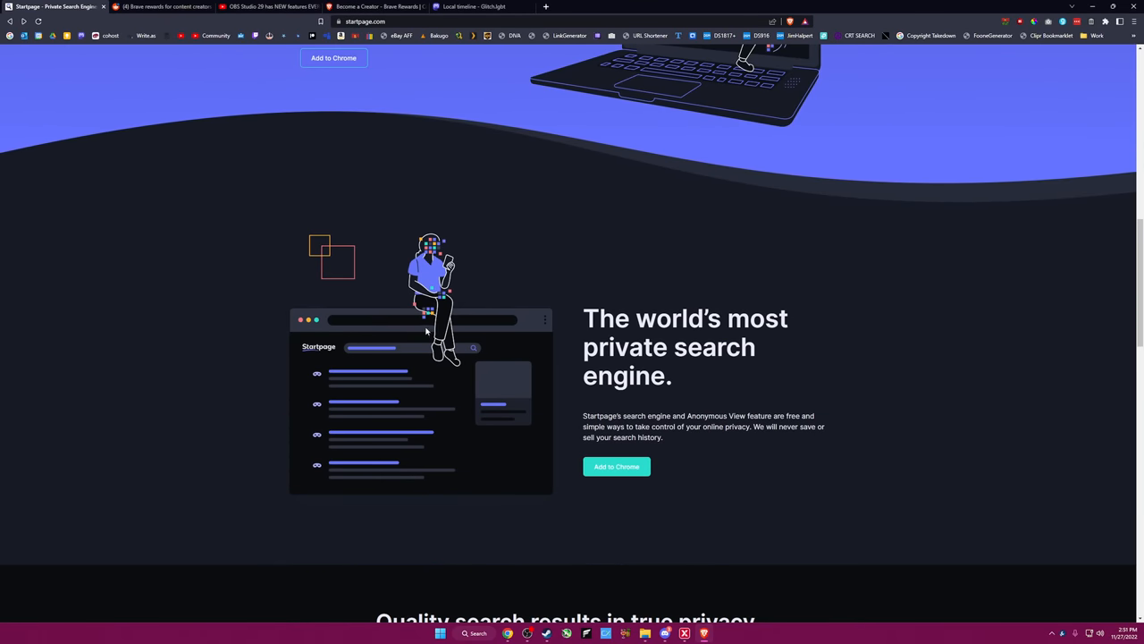
pyautogui.moveTo(427, 323)
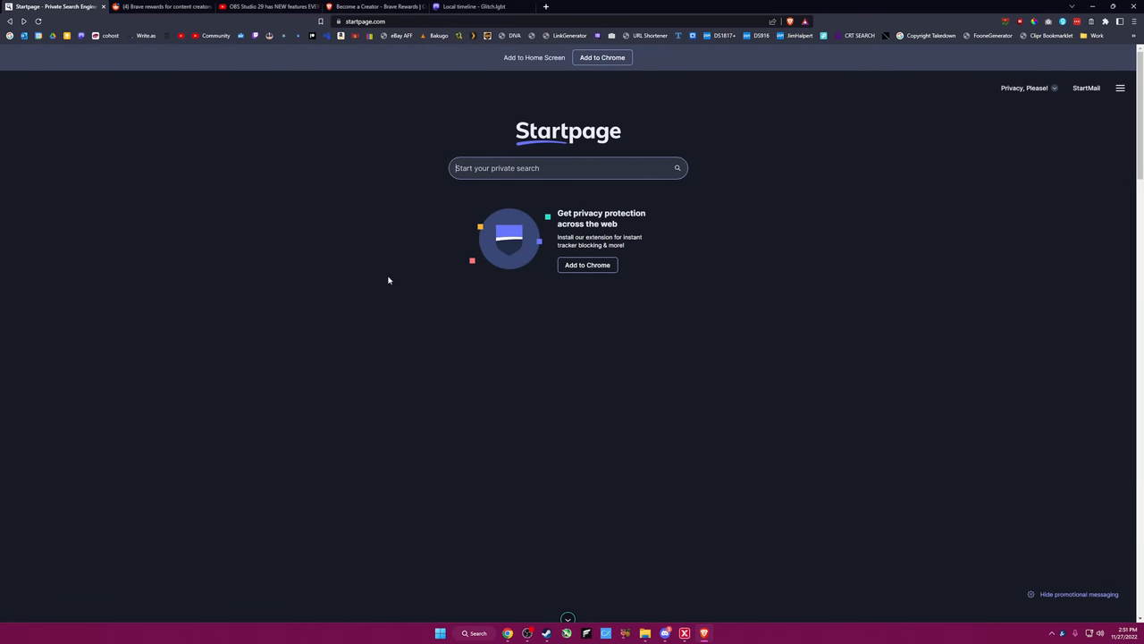
pyautogui.moveTo(423, 282)
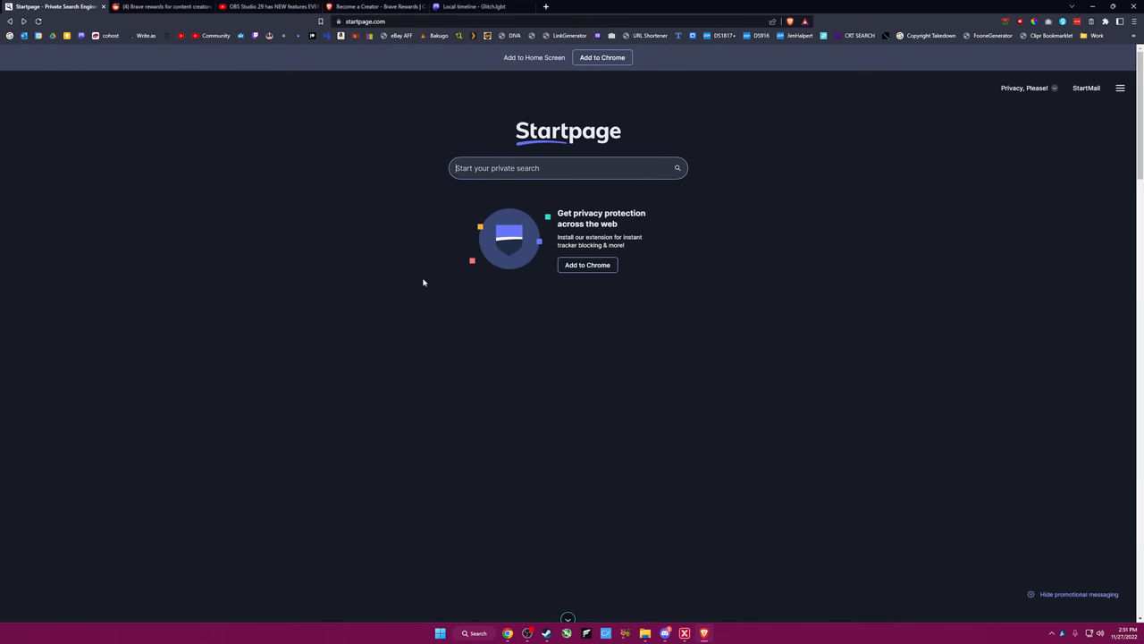
pyautogui.moveTo(900, 179)
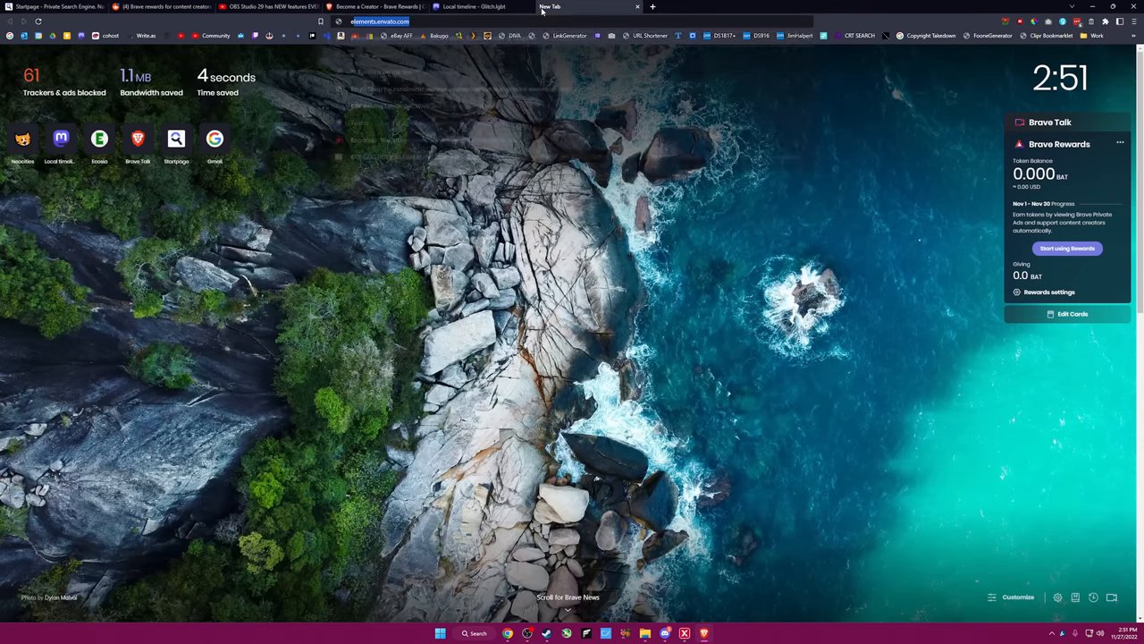
# Enter eposvox.neocities.org in a new tab's address bar.
pyautogui.write('eposvox.neocities.org')
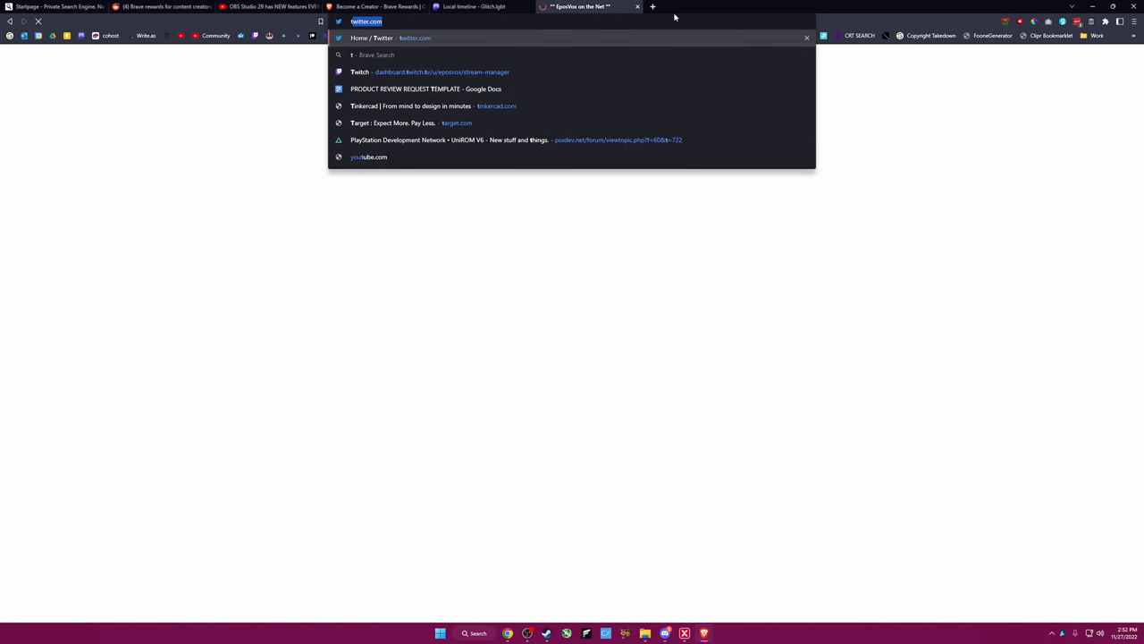
# Dismiss the suggestions, view the bio.link profile in a new tab, and return to eposvox.com.
pyautogui.click(651, 6)
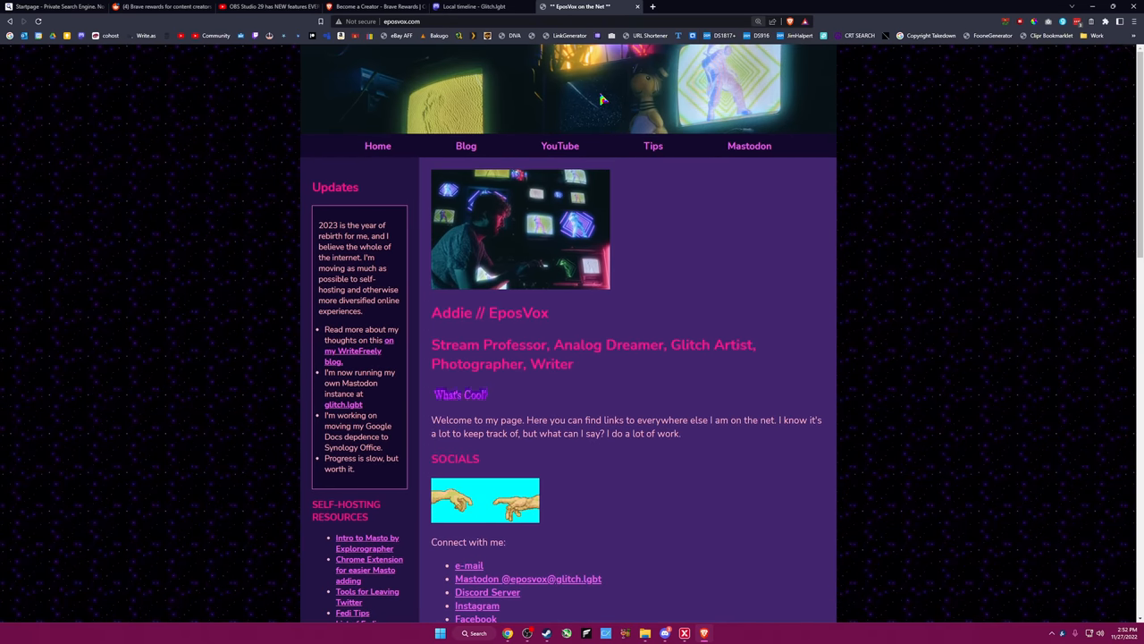
pyautogui.moveTo(424, 167)
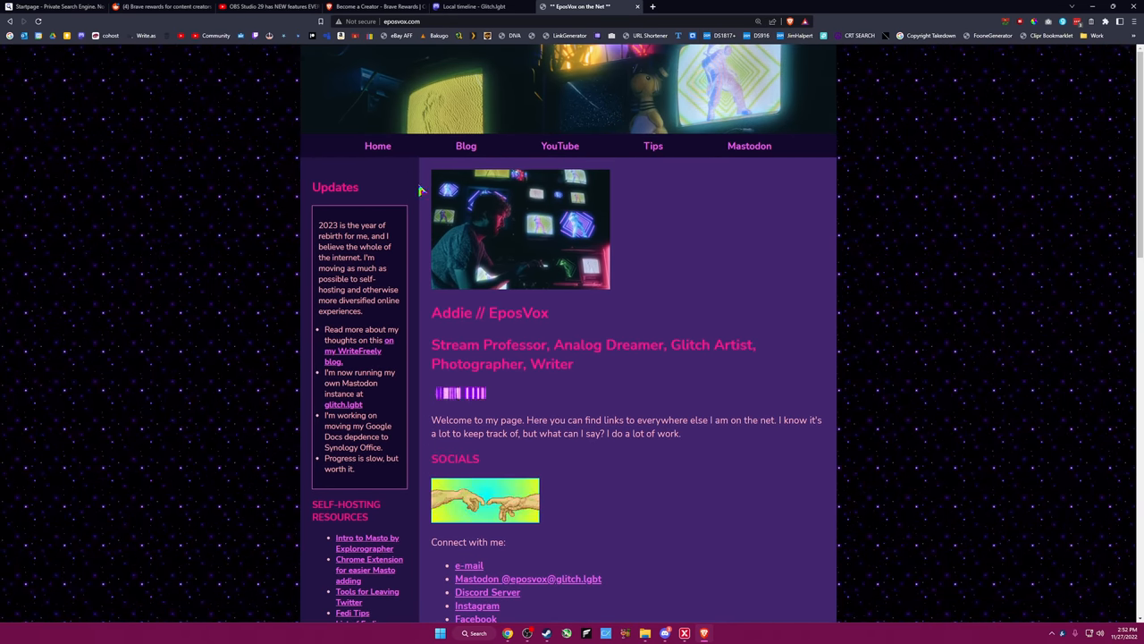
pyautogui.scroll(-3)
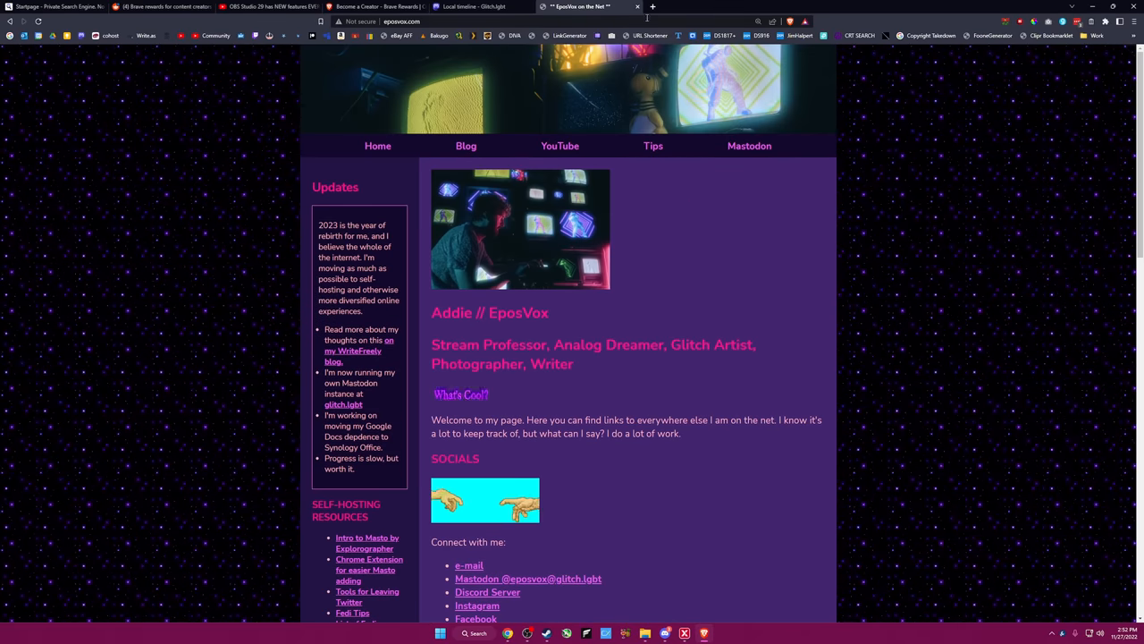
pyautogui.click(757, 6)
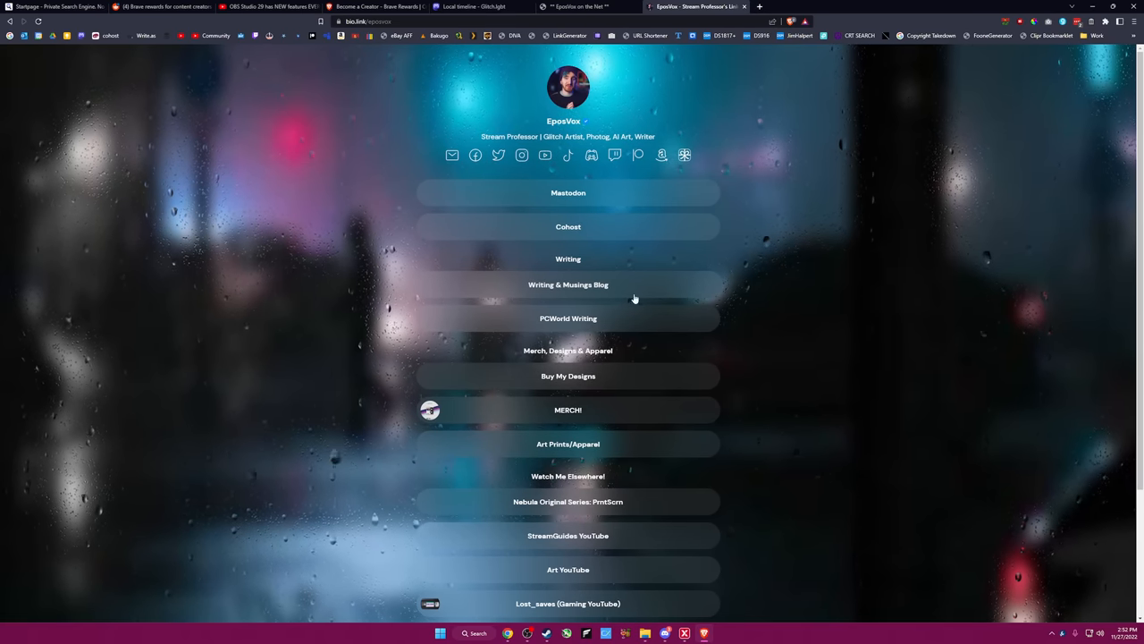
pyautogui.scroll(-3)
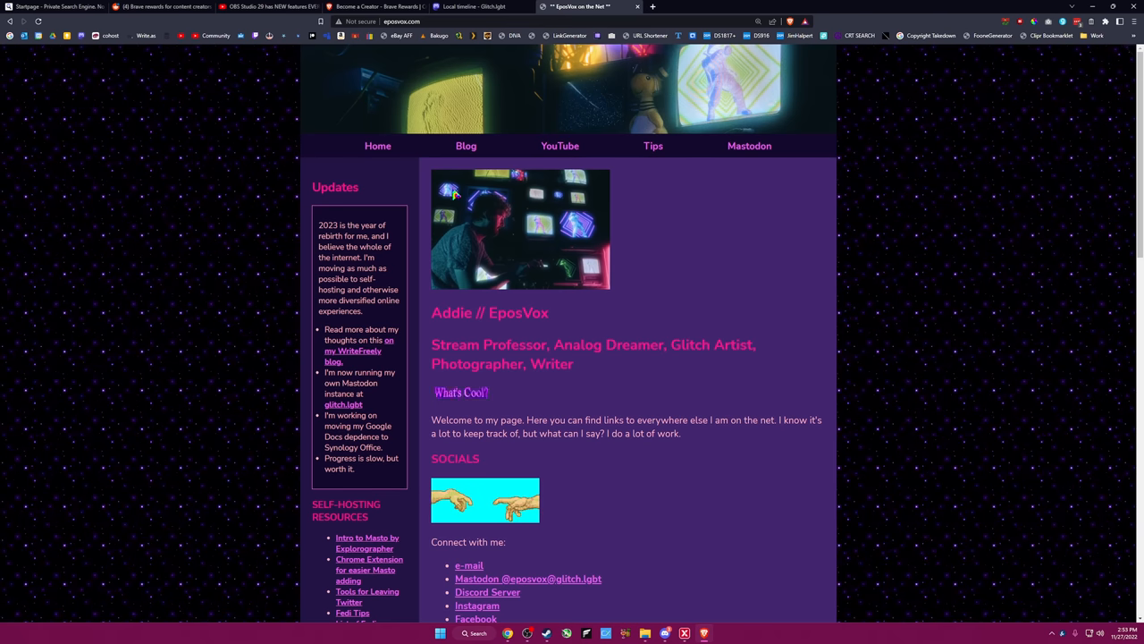
pyautogui.scroll(-3)
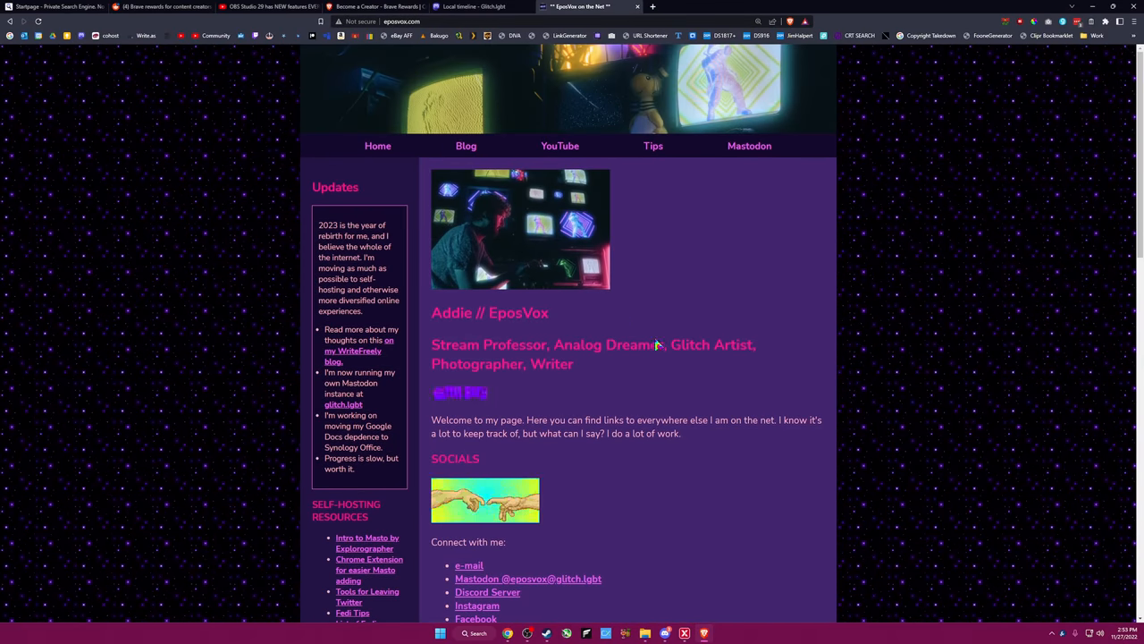
pyautogui.scroll(-3)
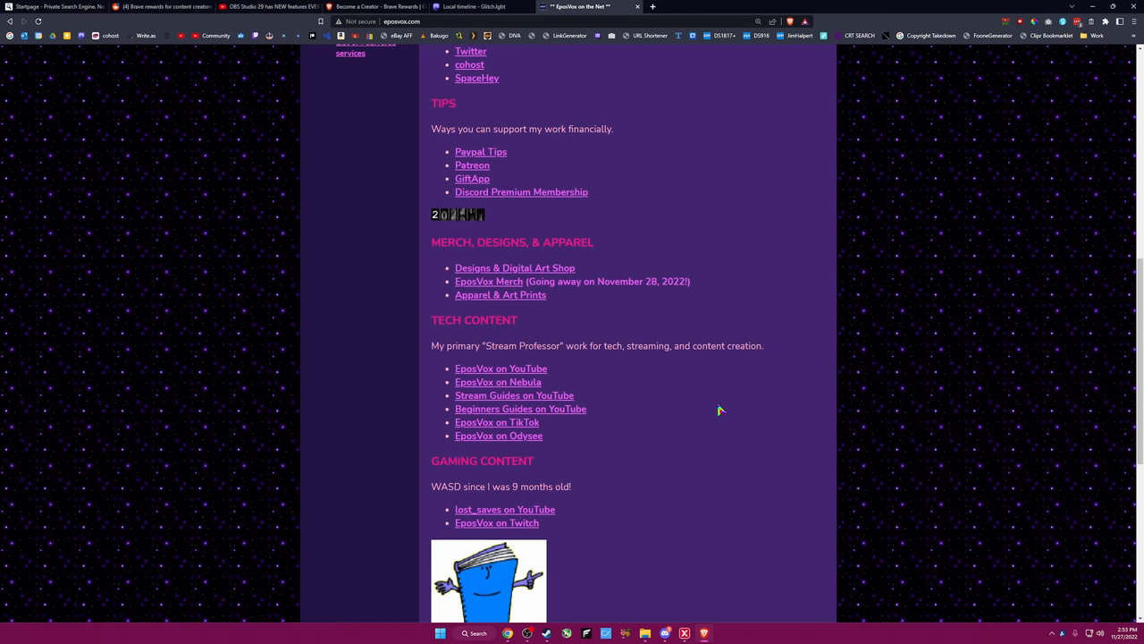
pyautogui.scroll(-3)
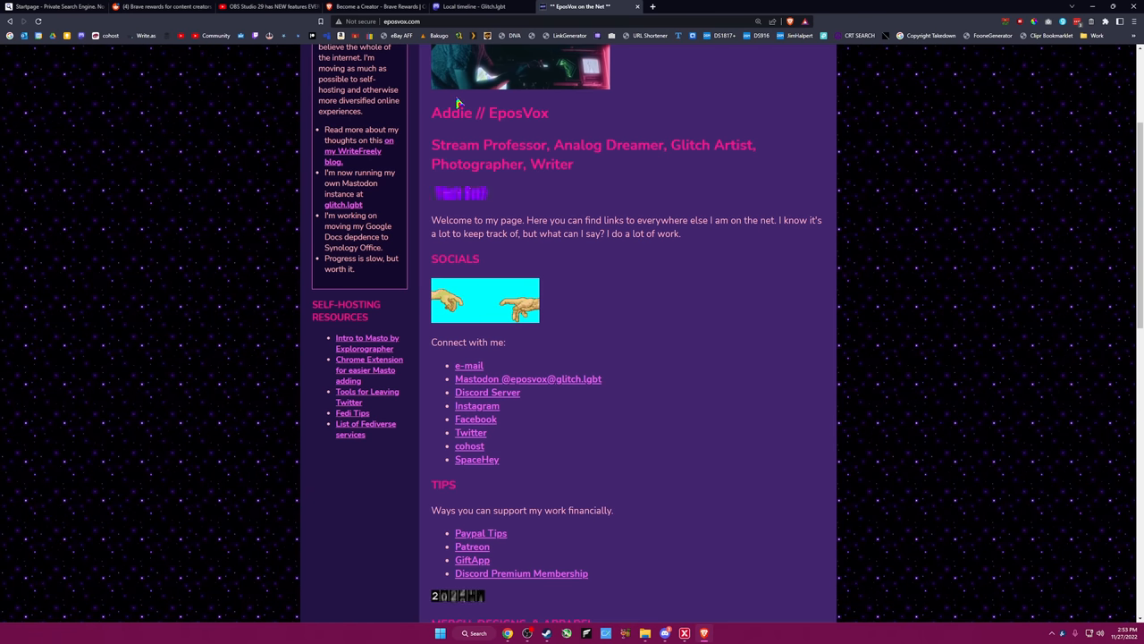
pyautogui.scroll(3)
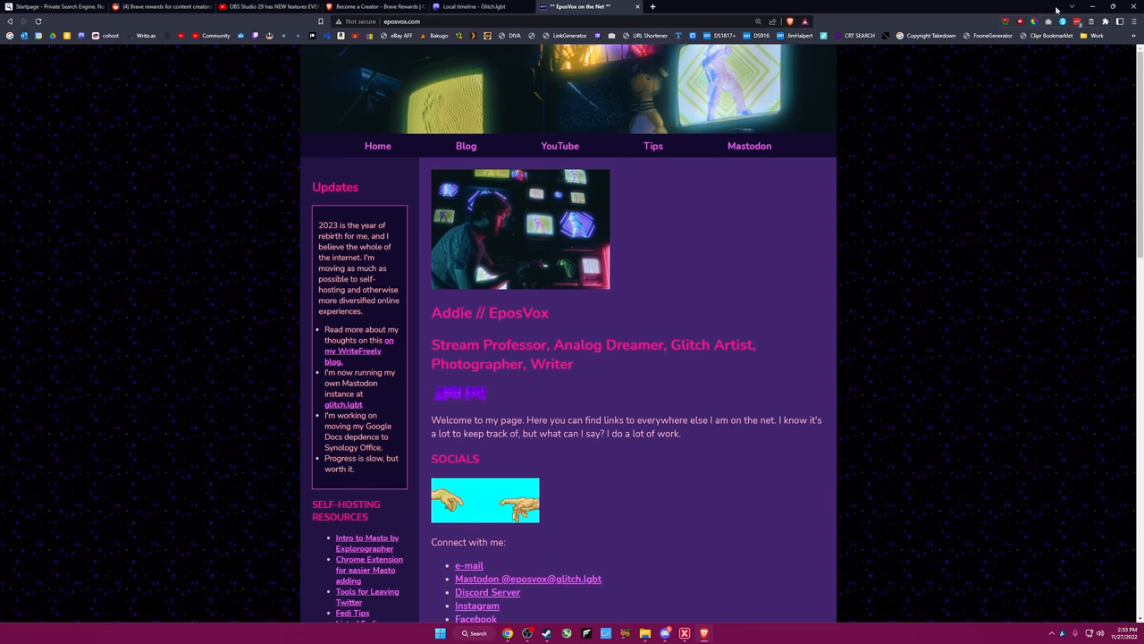
pyautogui.click(1106, 22)
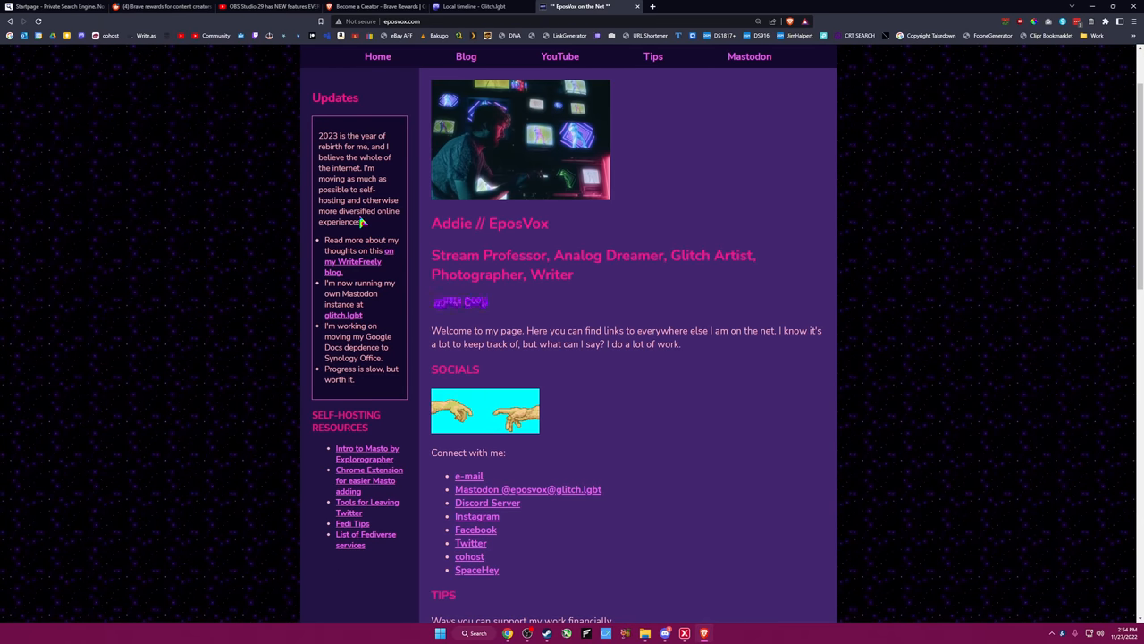
pyautogui.moveTo(68, 260)
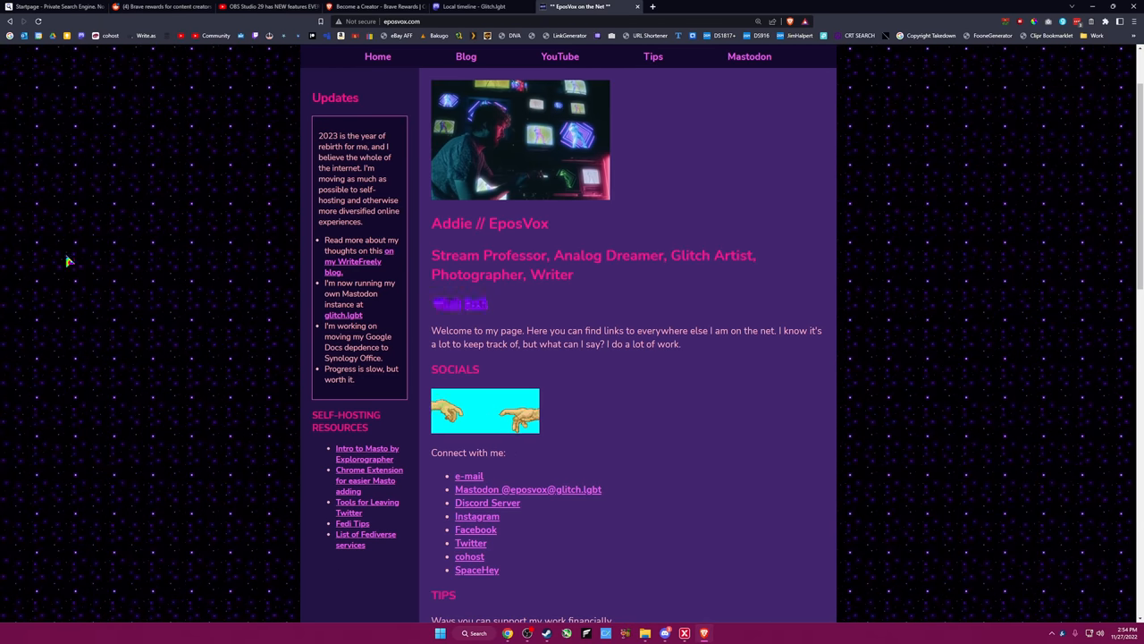